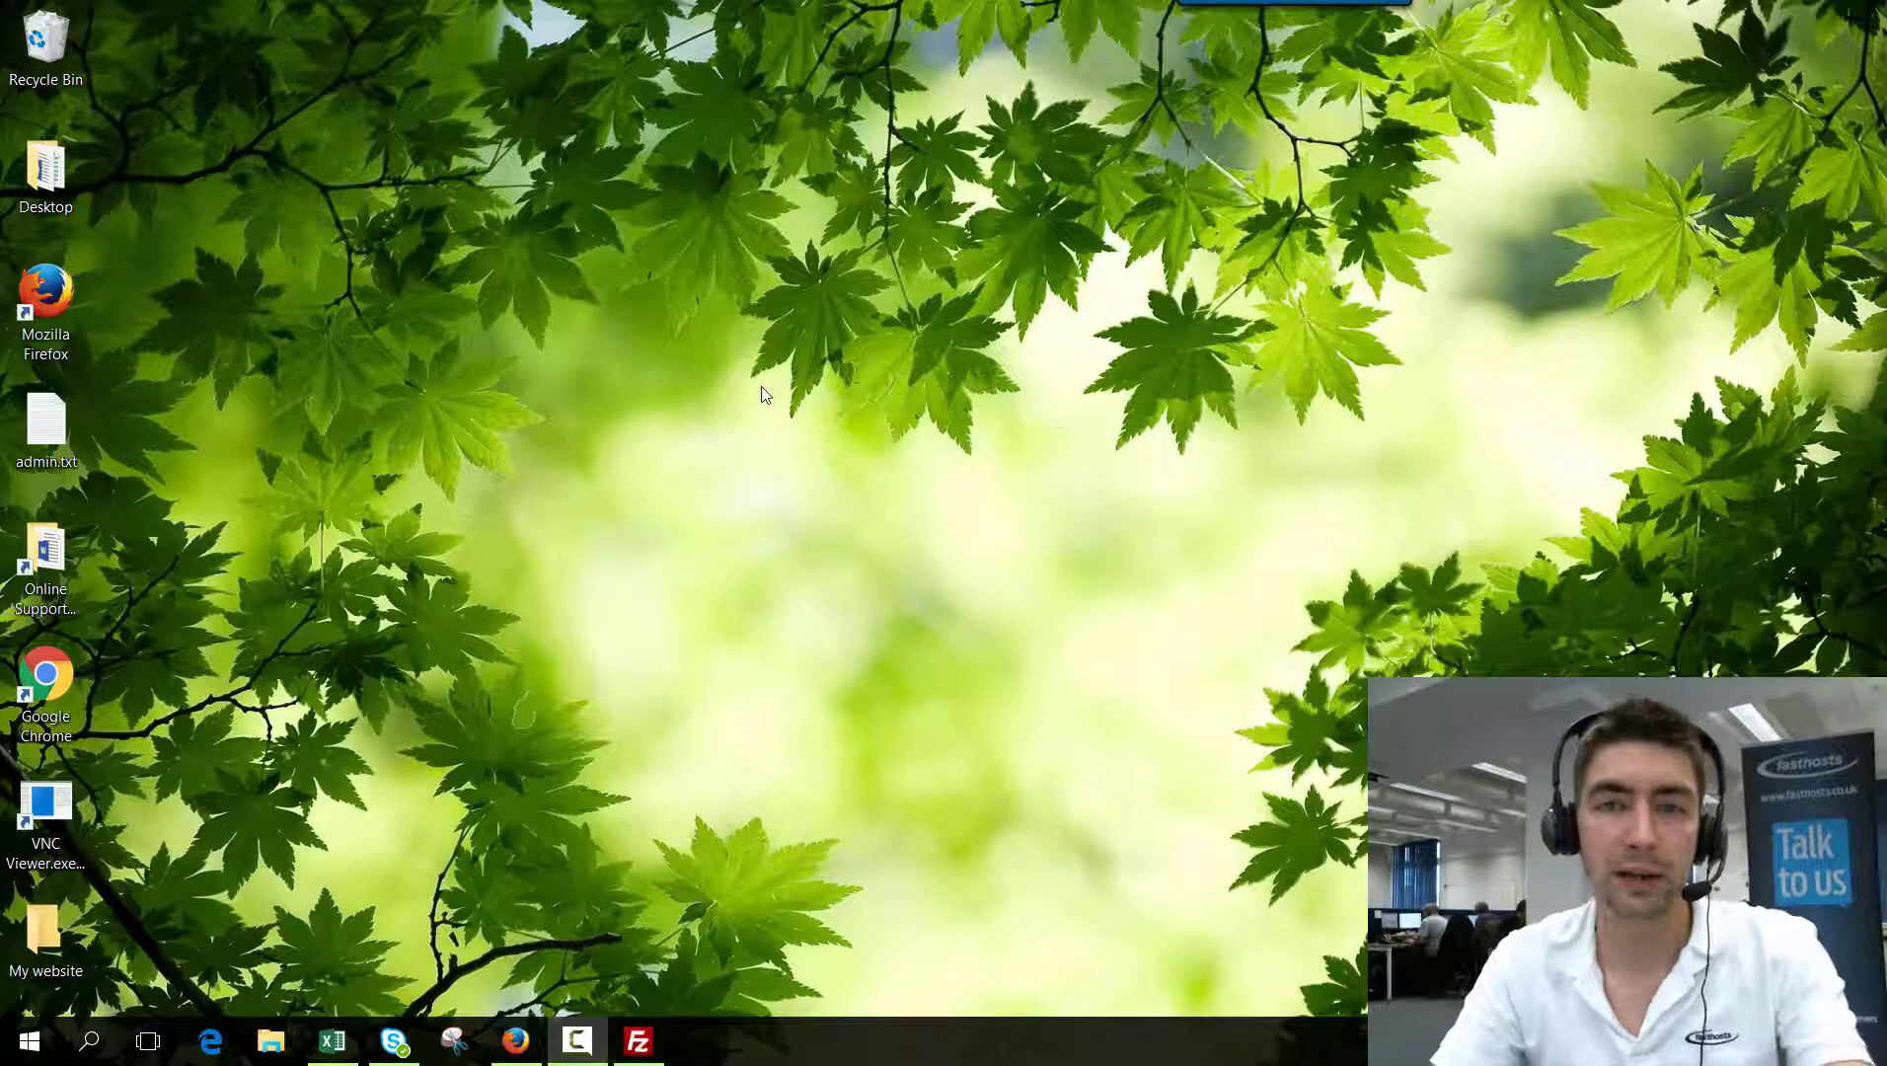
{"action": "mouse_move", "coordinate": [770, 387]}
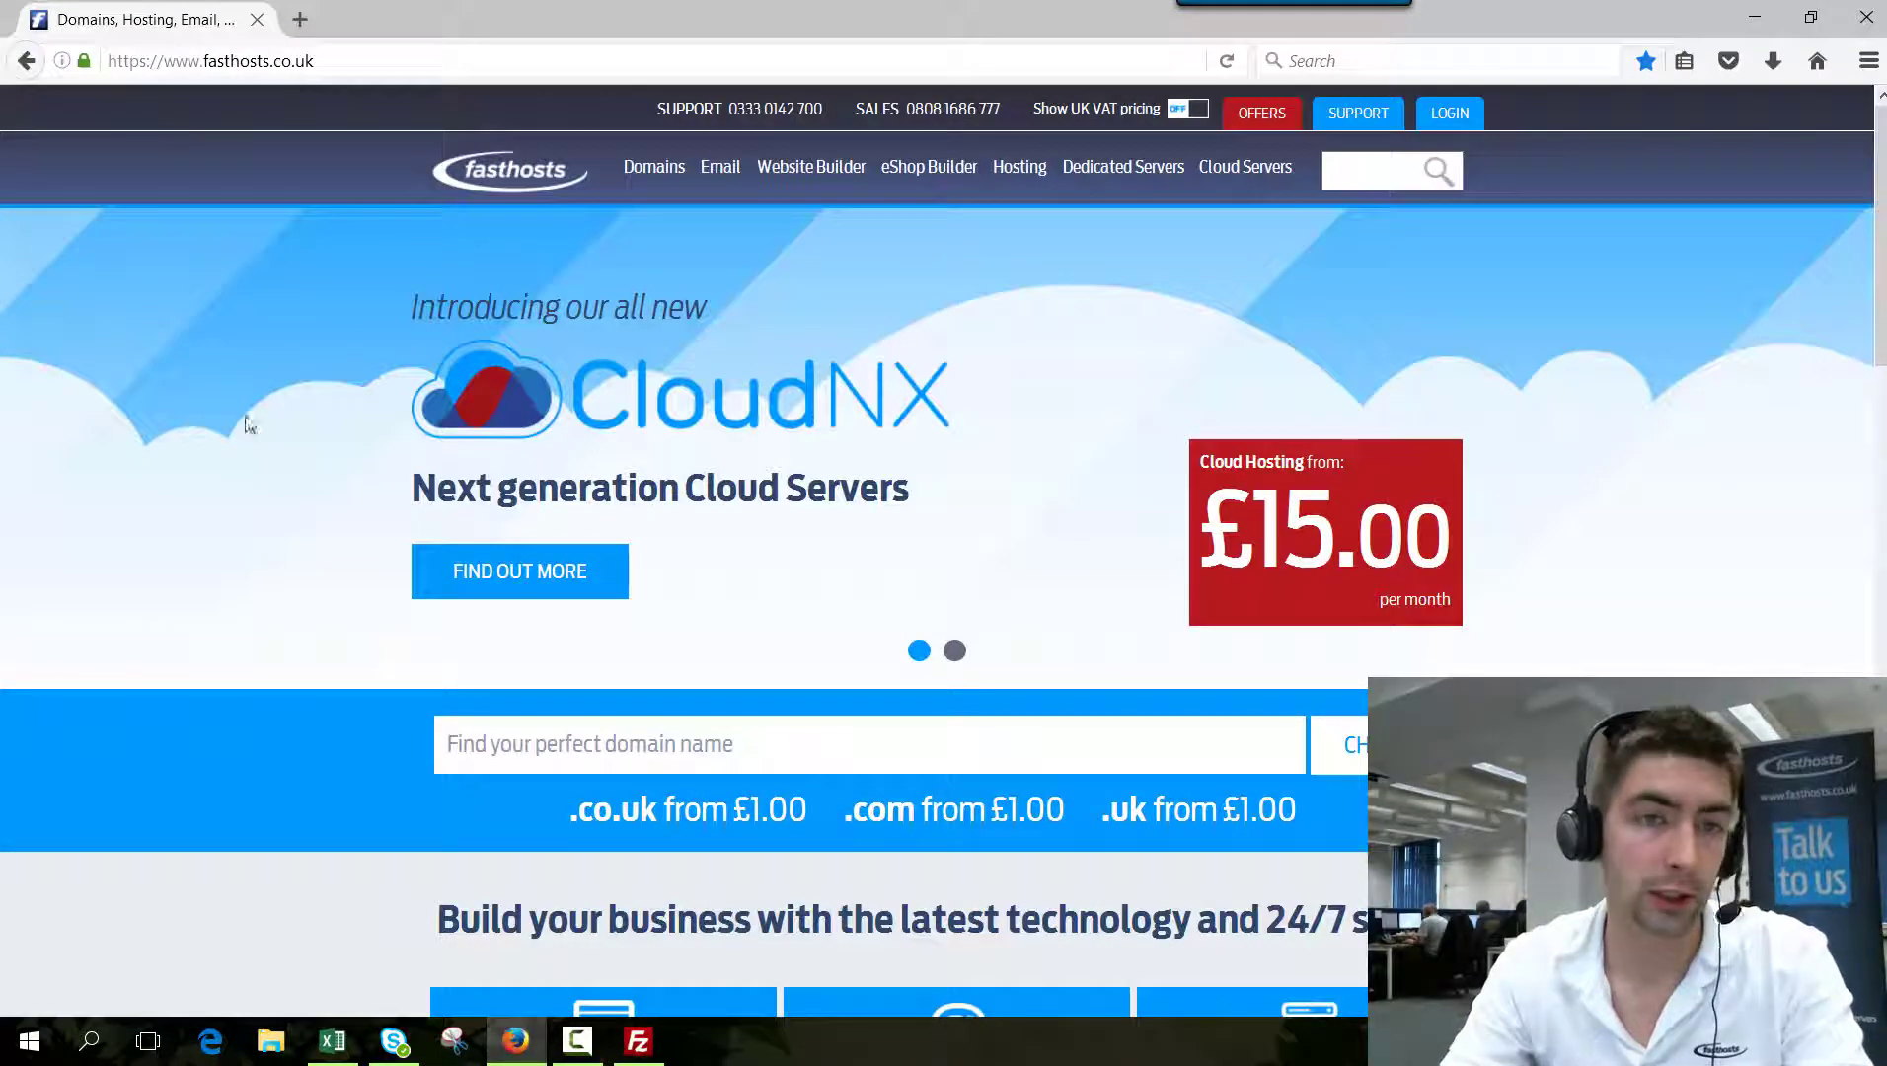
Step: Sign in to the Fasthosts Control Panel from fasthosts.co.uk using the saved credentials
{"action": "left_click", "coordinate": [1449, 112]}
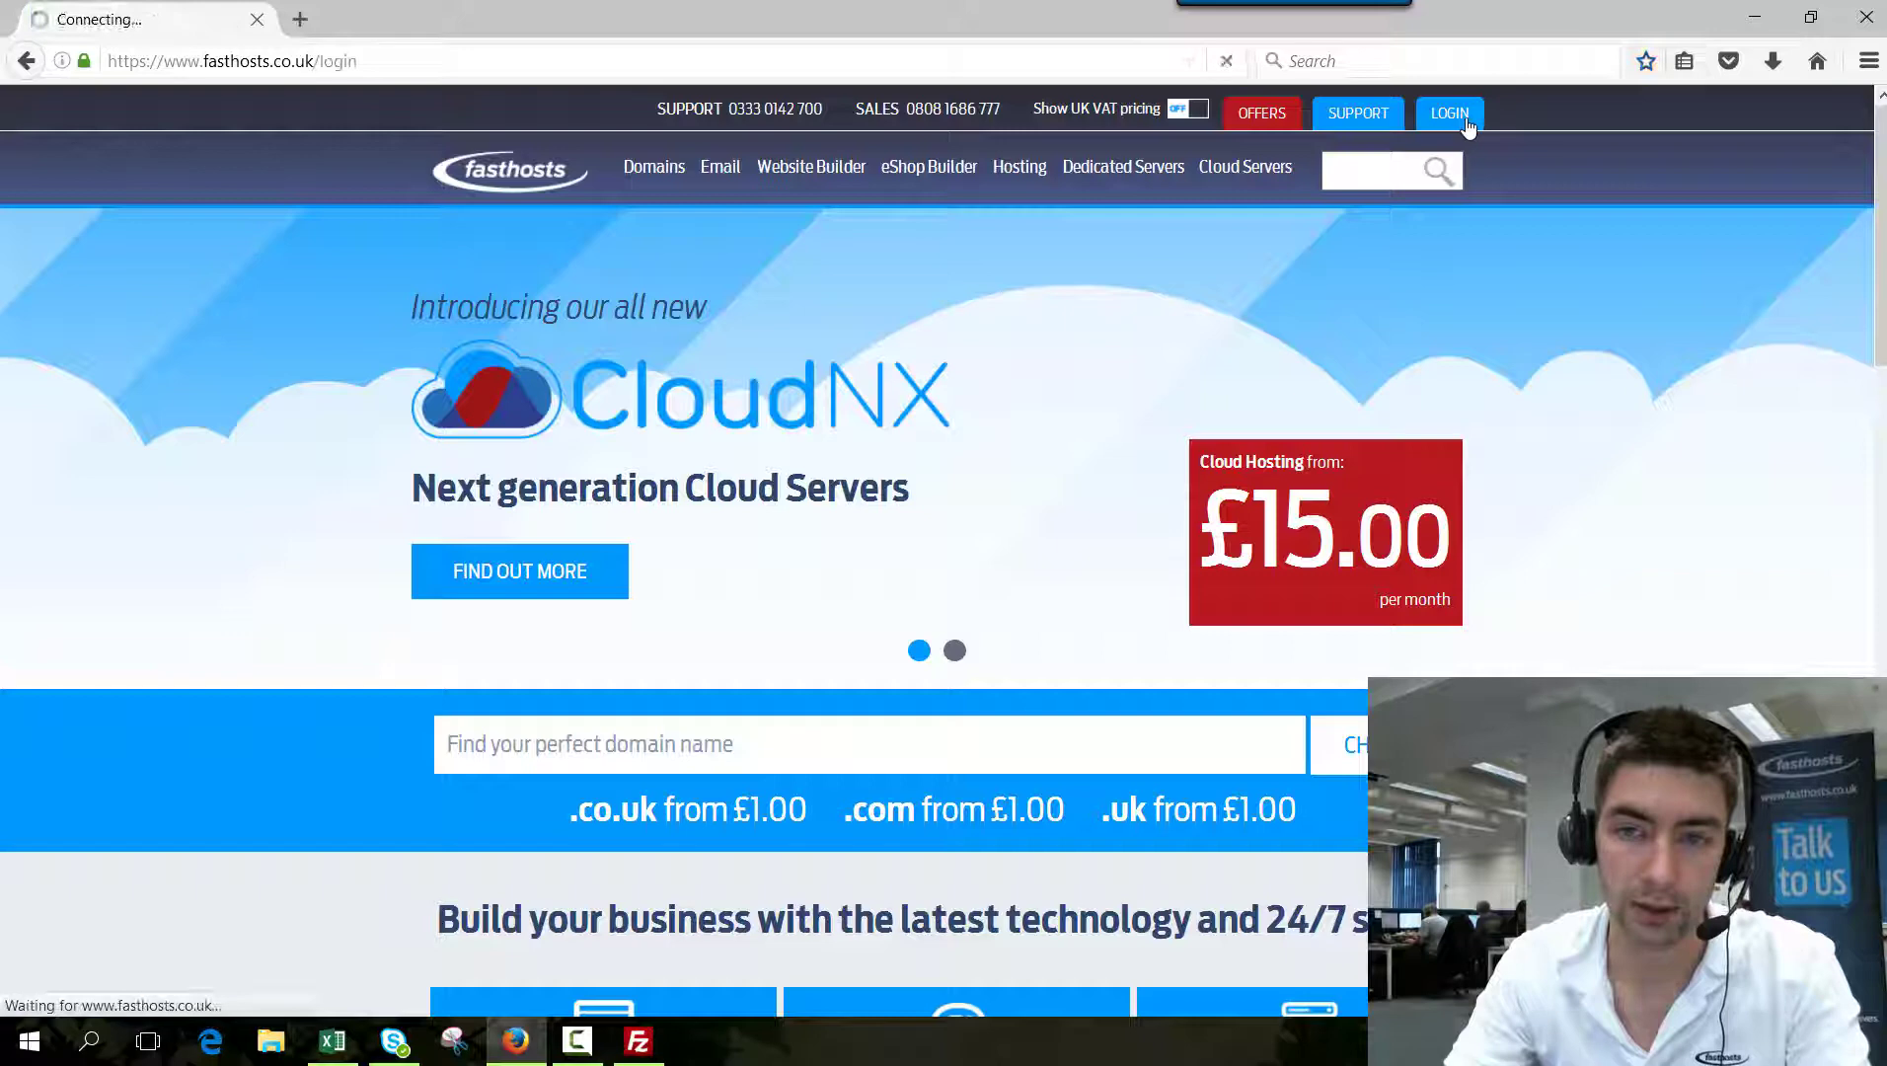
{"action": "left_click", "coordinate": [1449, 113]}
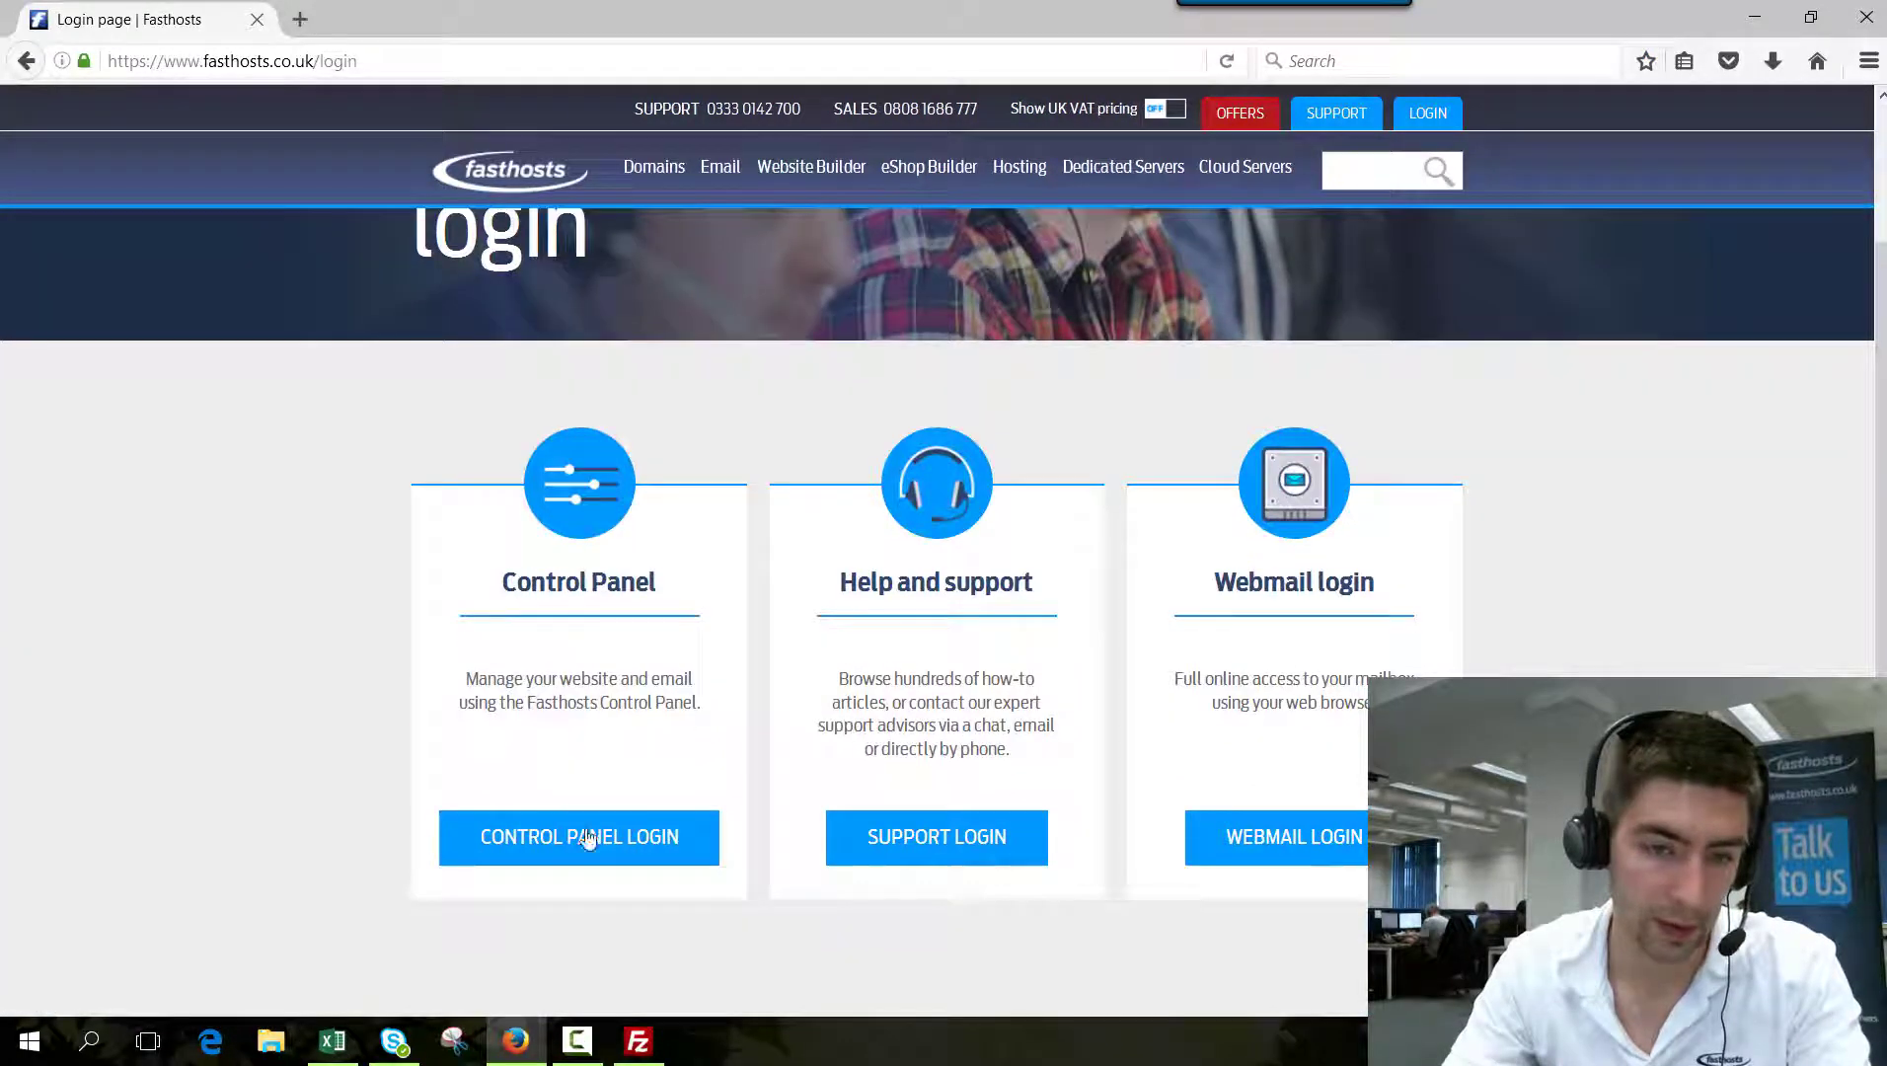
{"action": "left_click", "coordinate": [578, 837]}
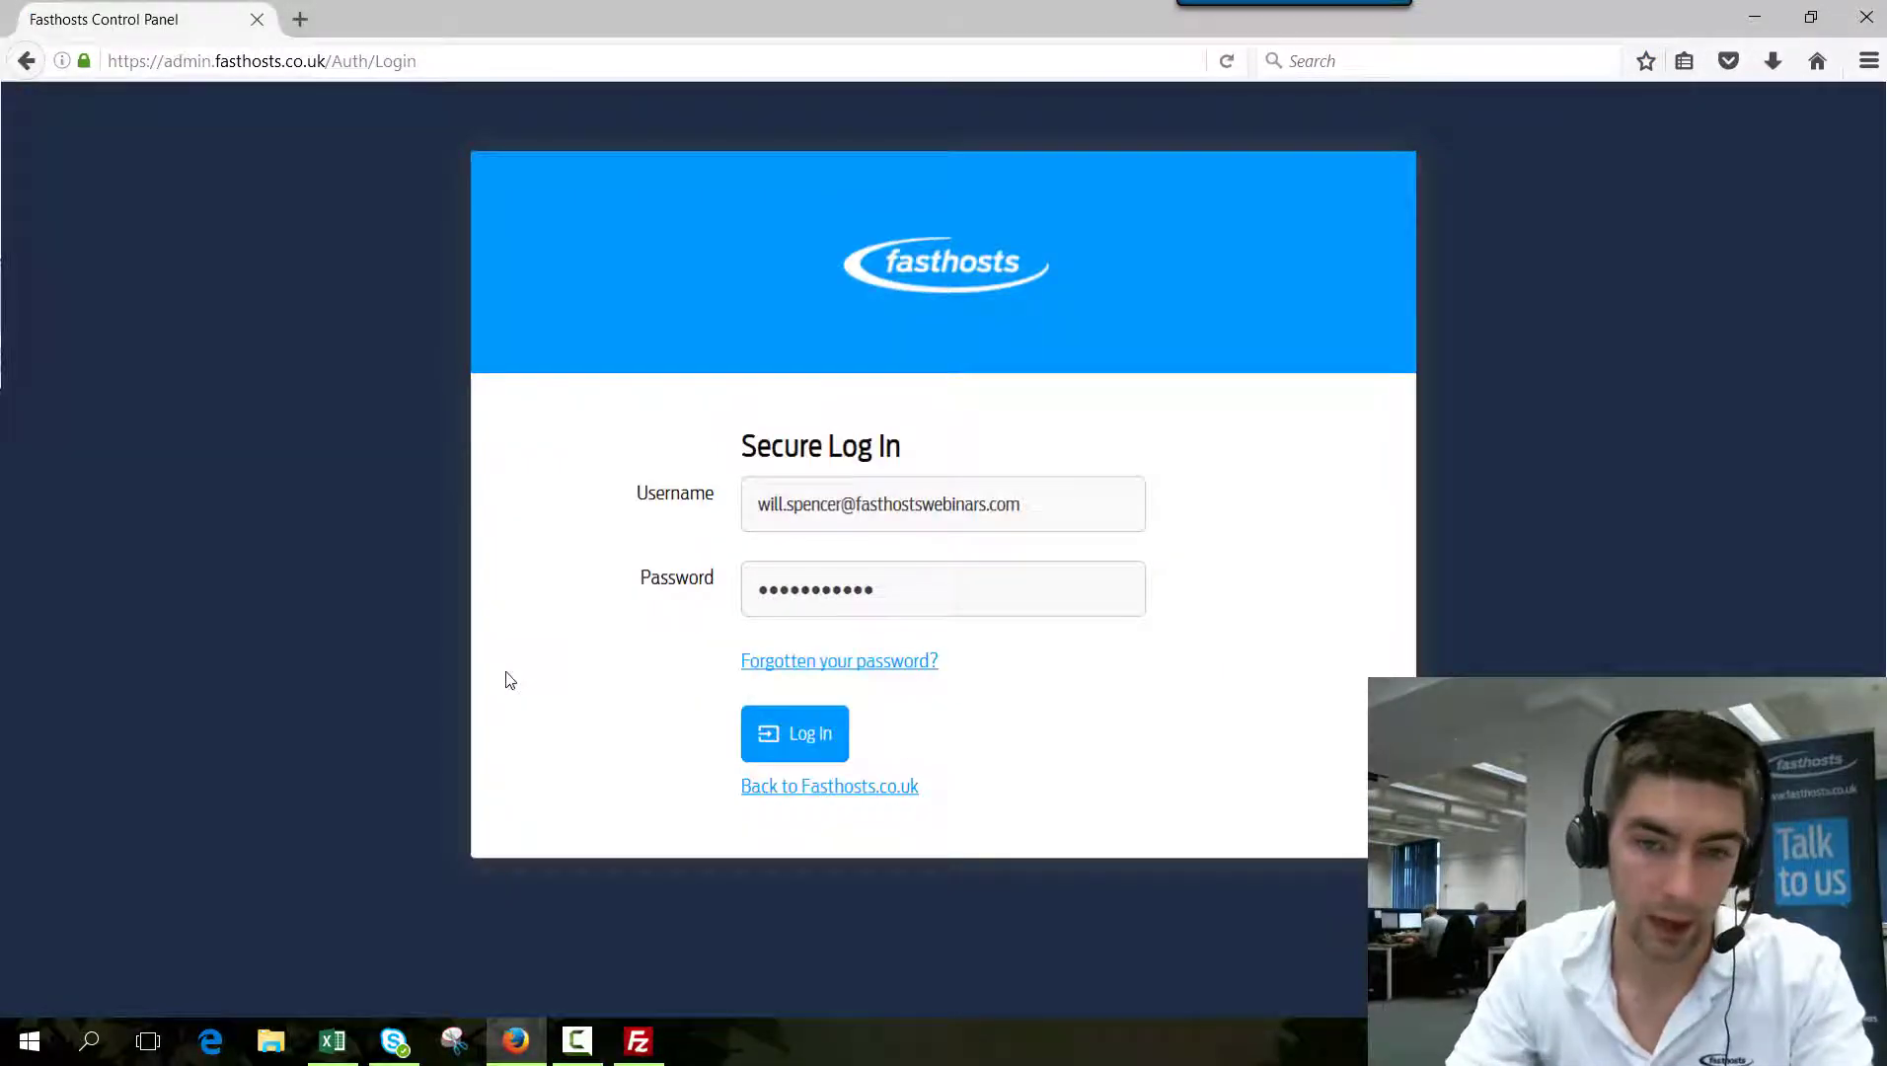
{"action": "left_click", "coordinate": [794, 732]}
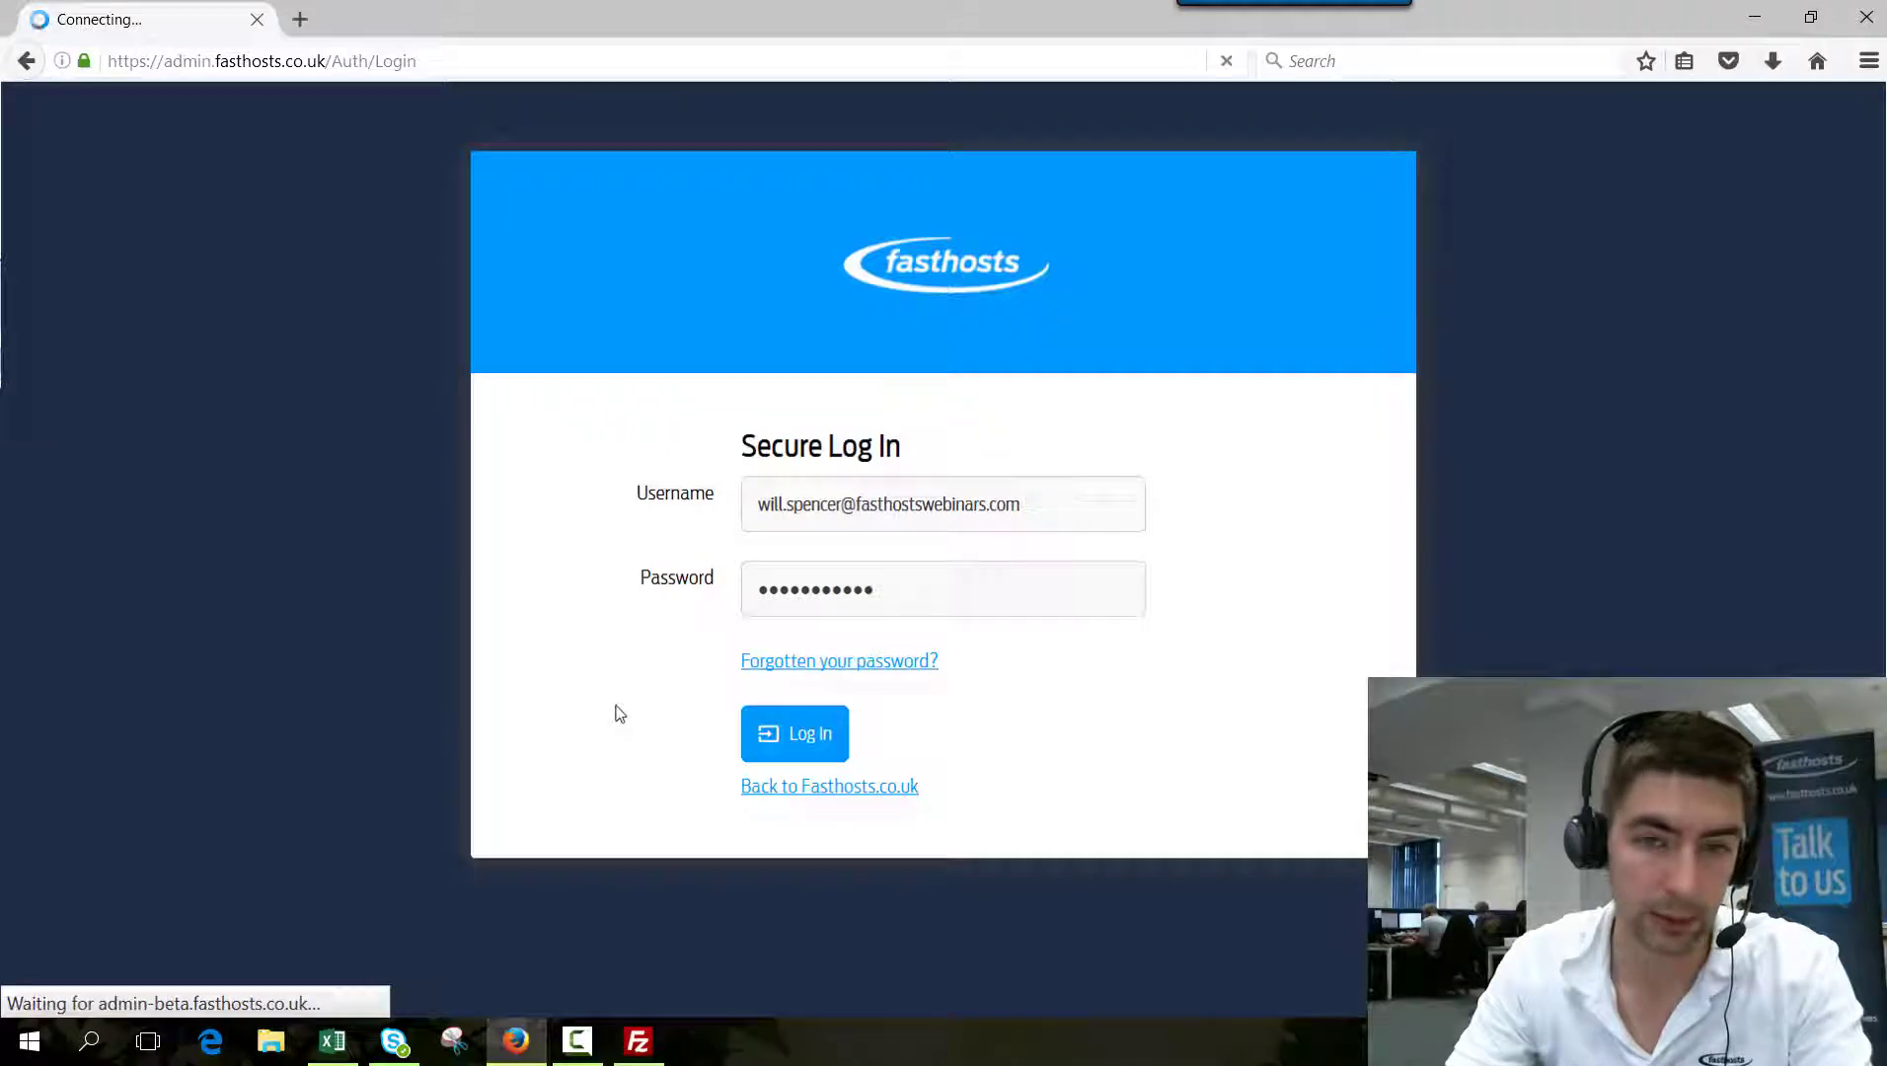
{"action": "left_click", "coordinate": [793, 734]}
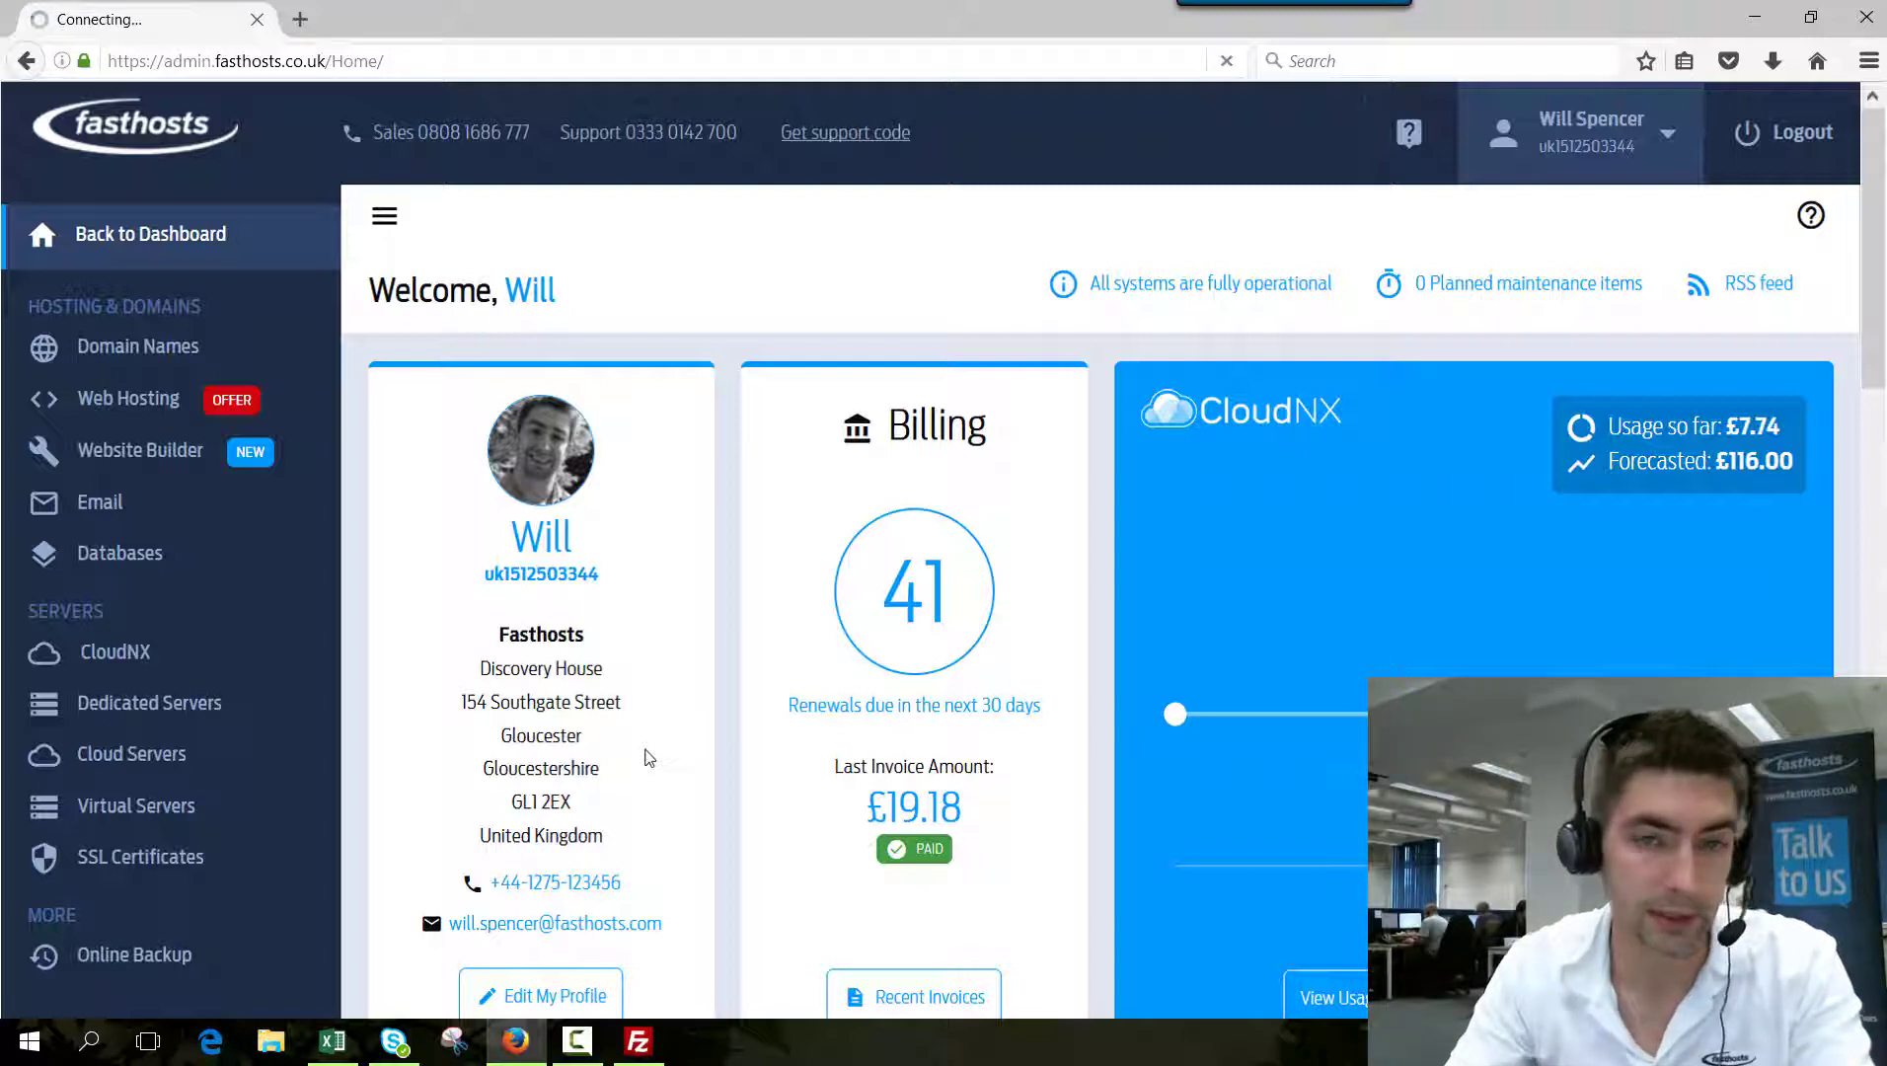
Step: From Web Hosting, open the fasthostswebinars.com package and move down to Web Applications
{"action": "left_click", "coordinate": [128, 399]}
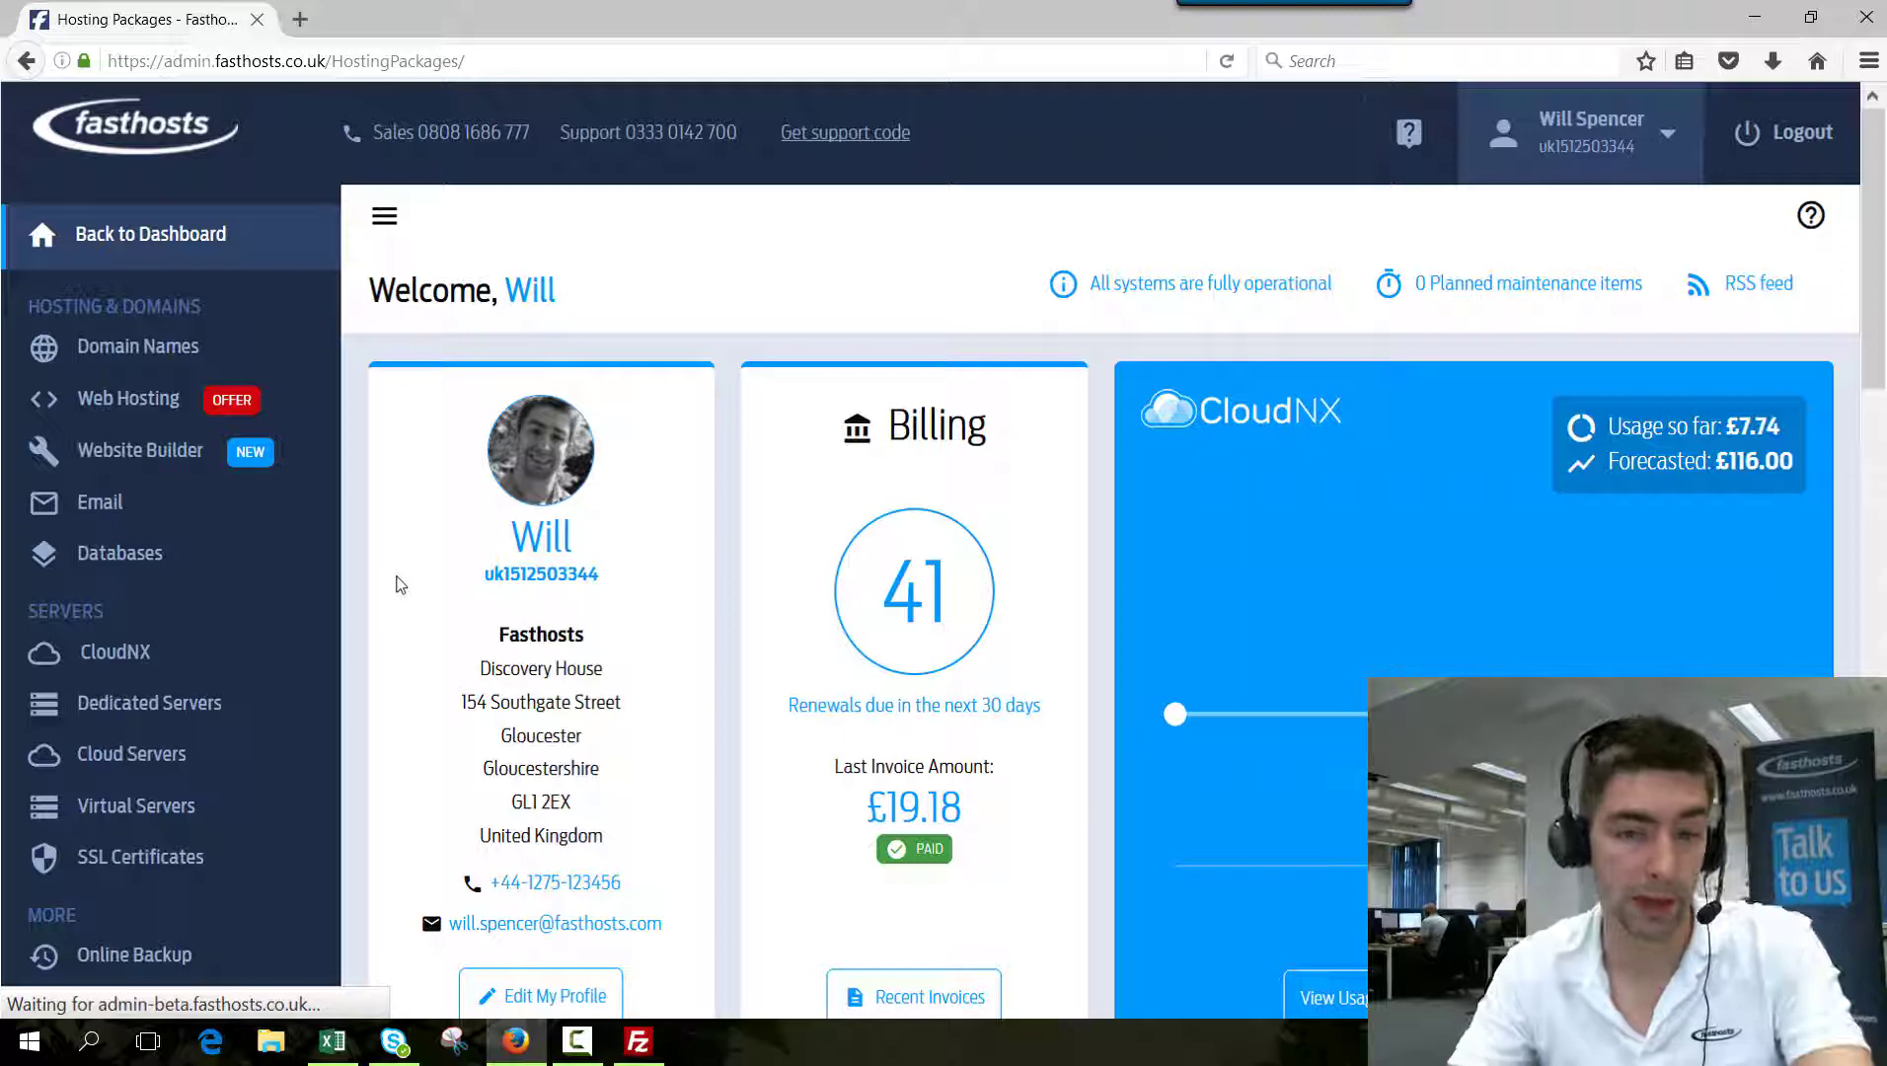
{"action": "left_click", "coordinate": [126, 398]}
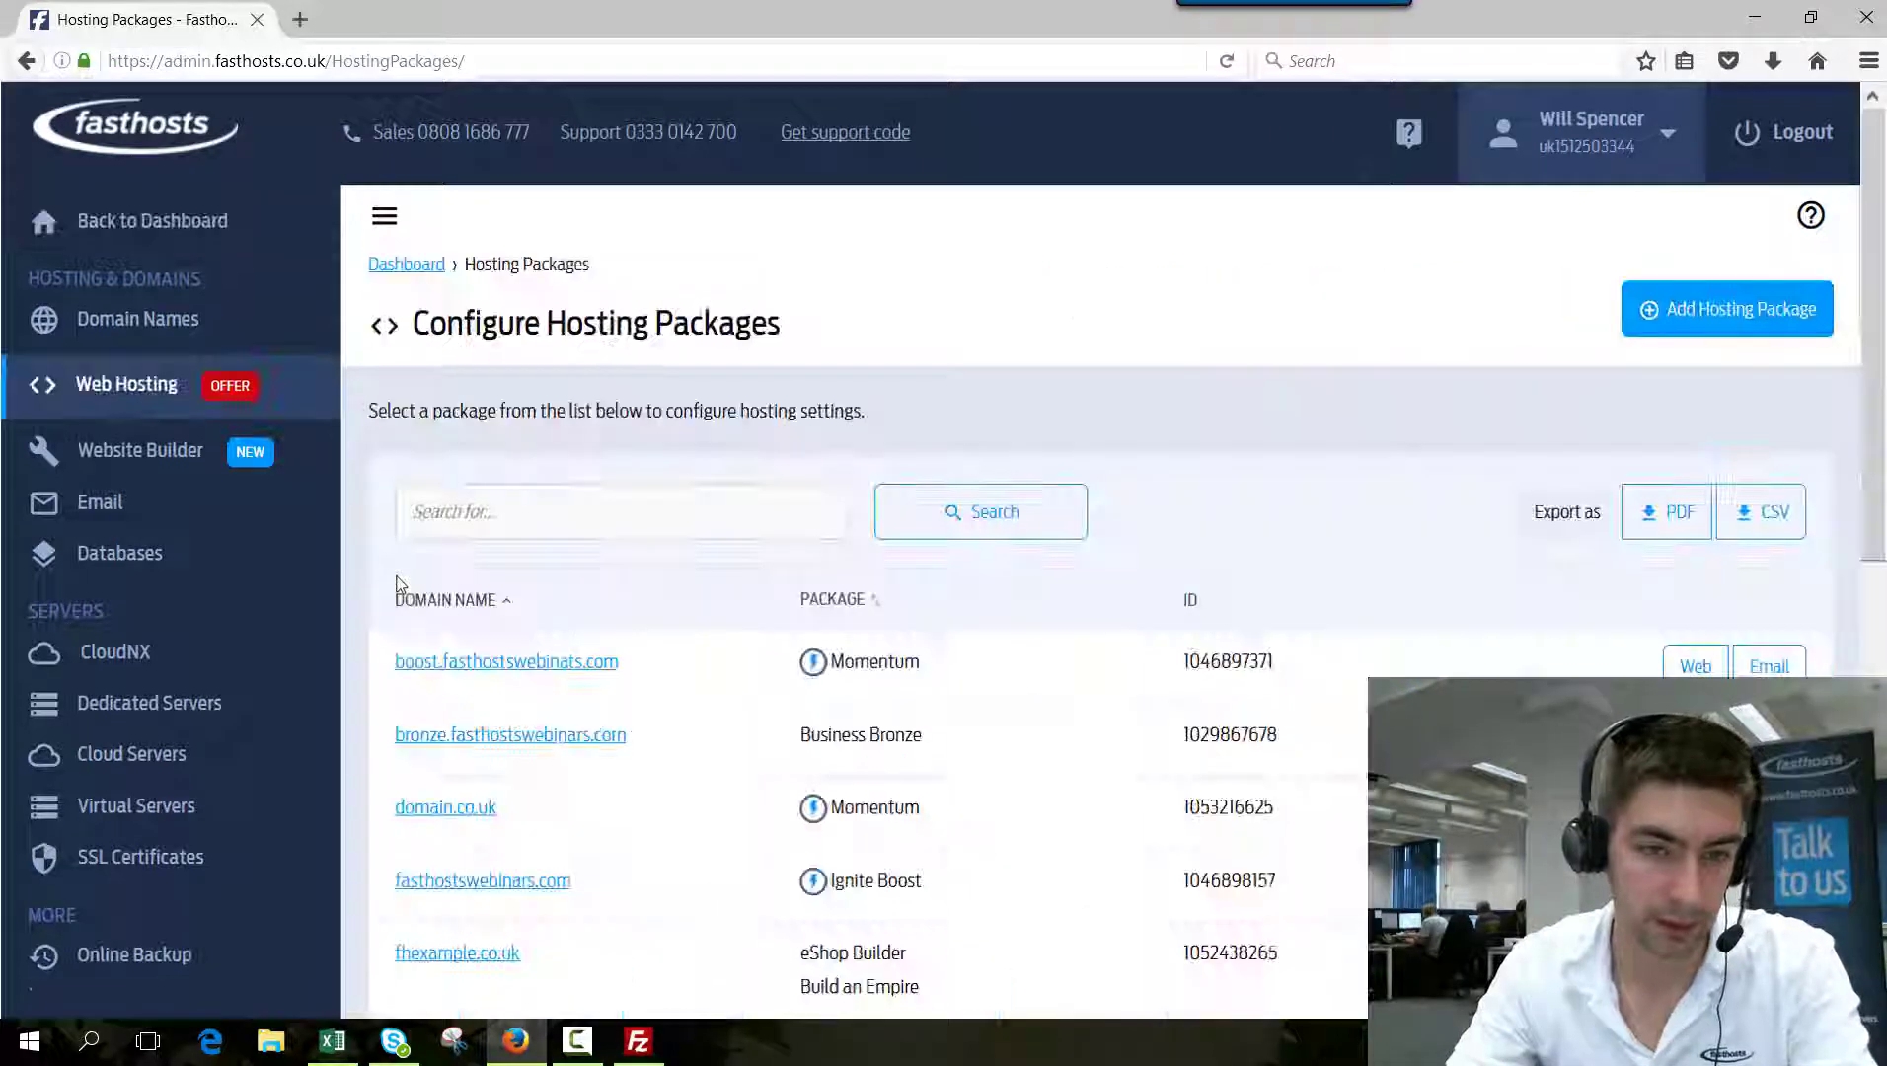
{"action": "scroll", "scroll_direction": "down", "scroll_amount": 3}
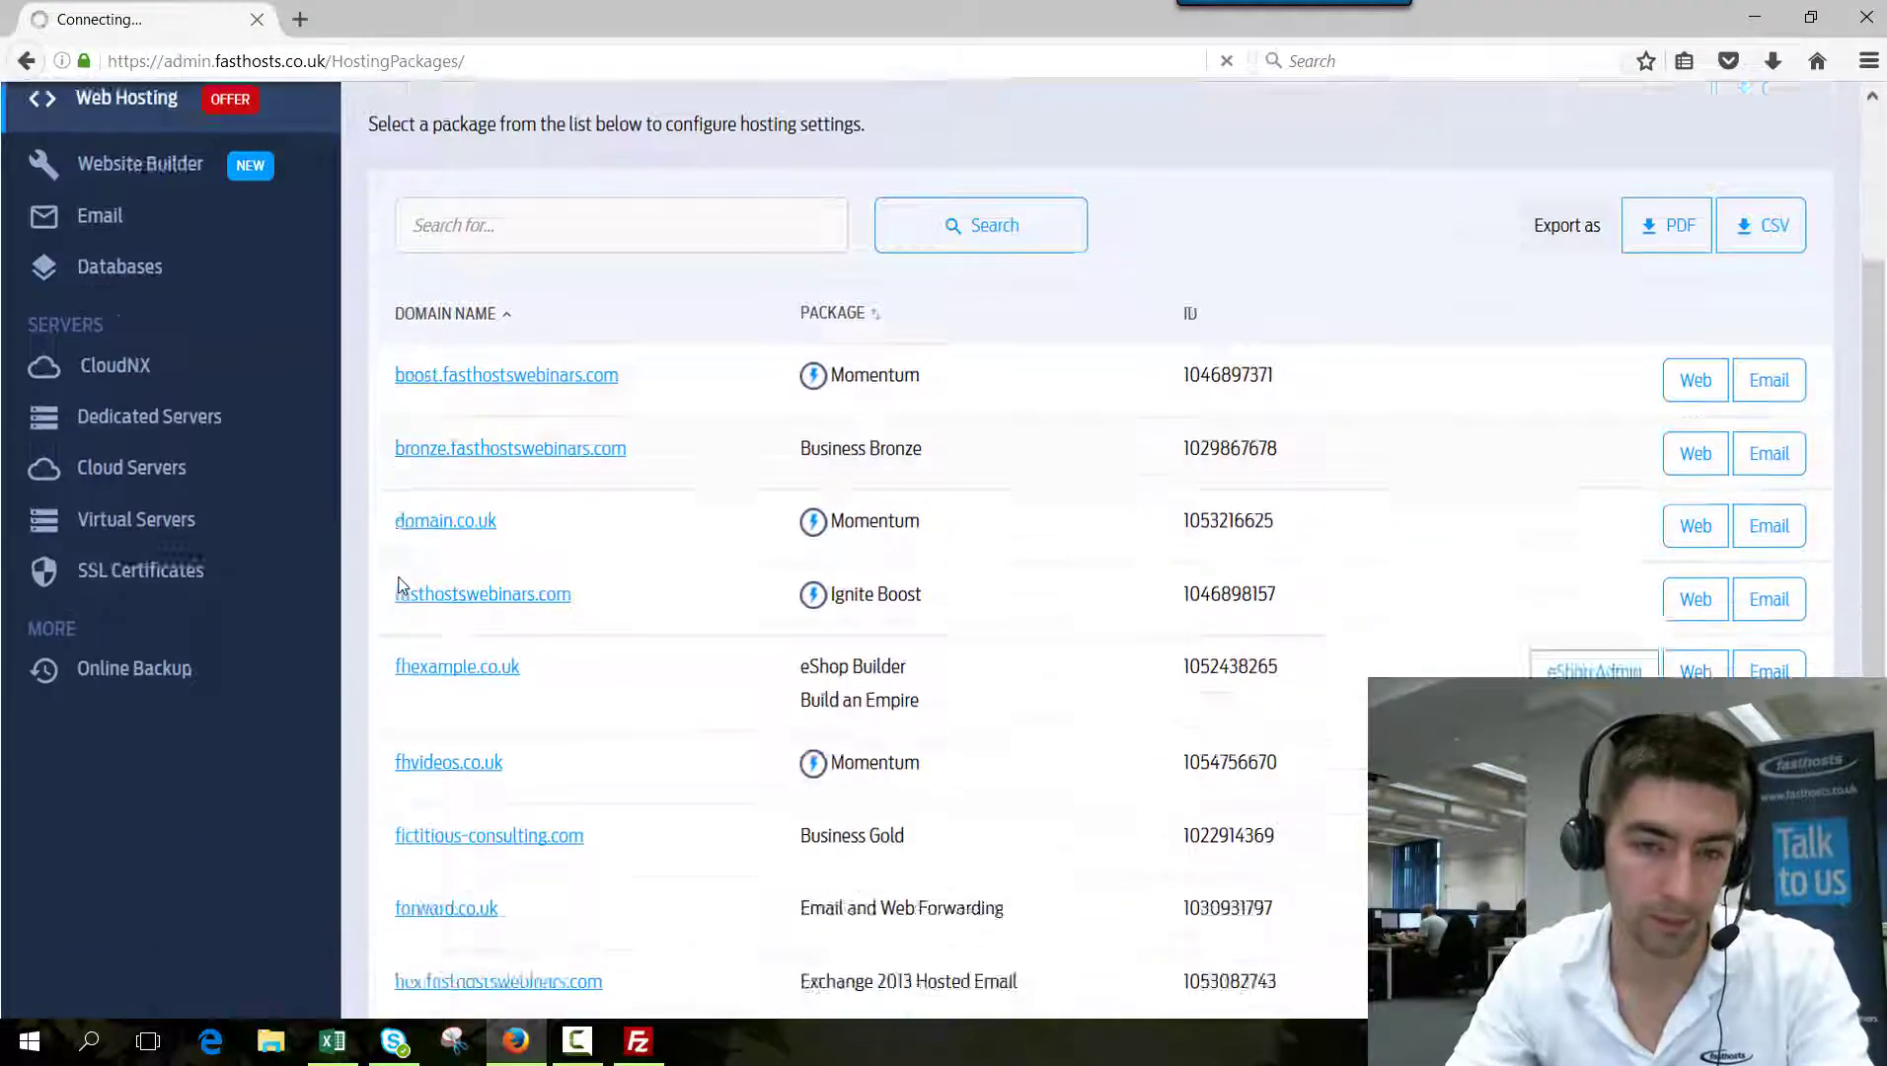
{"action": "left_click", "coordinate": [482, 592]}
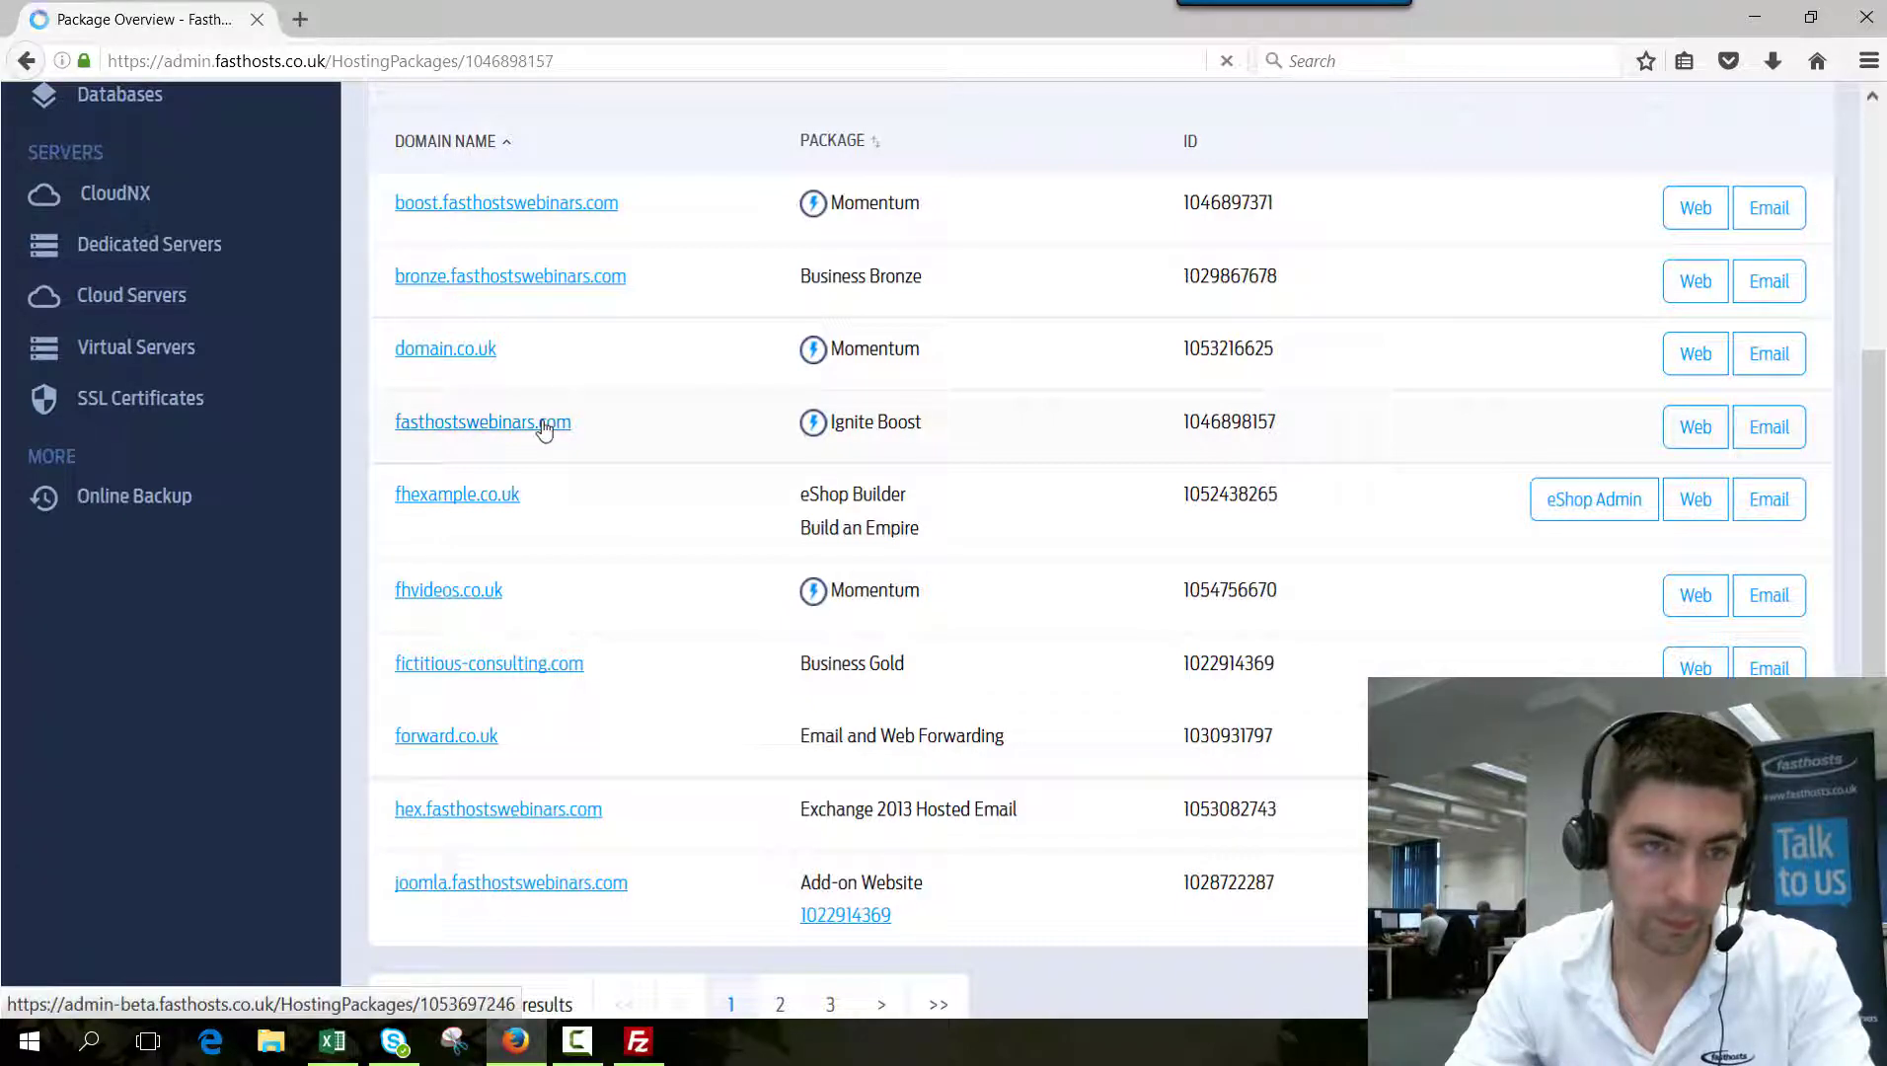
{"action": "left_click", "coordinate": [481, 420]}
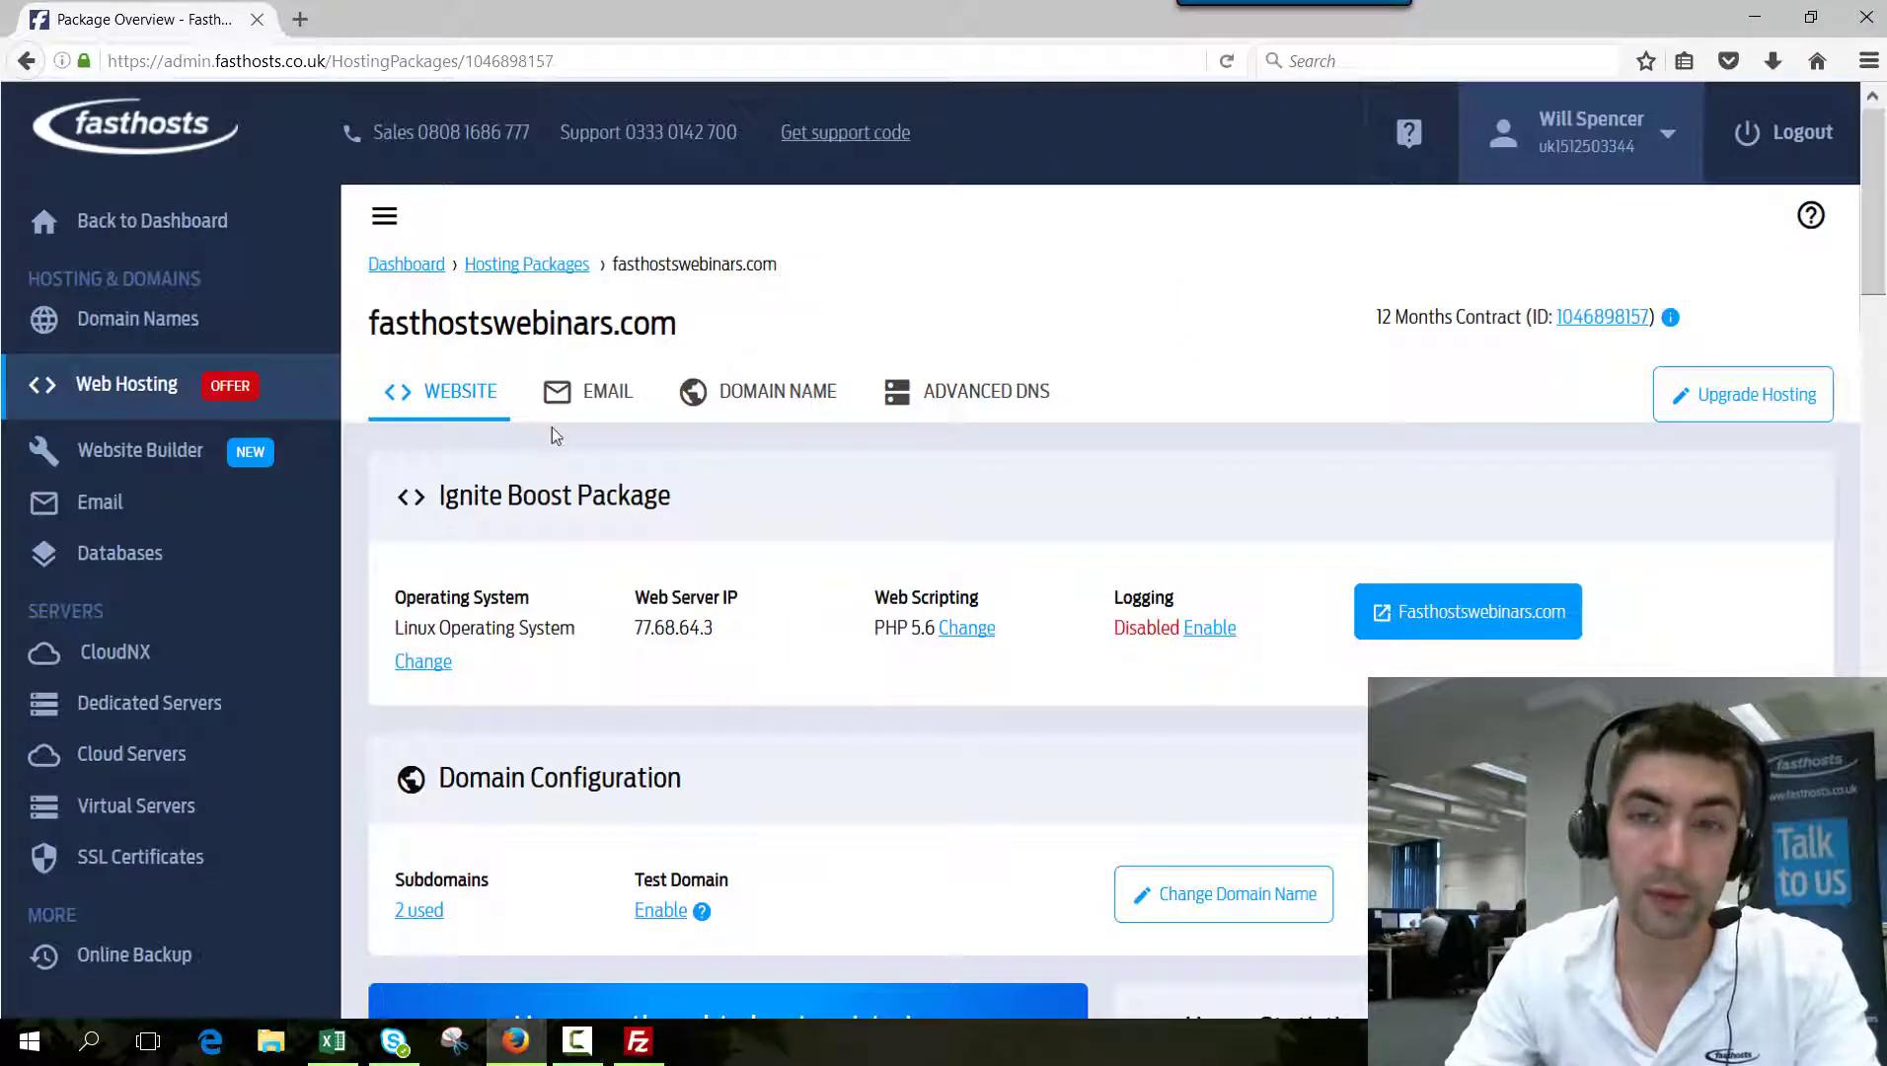
{"action": "scroll", "scroll_direction": "down", "scroll_amount": 3}
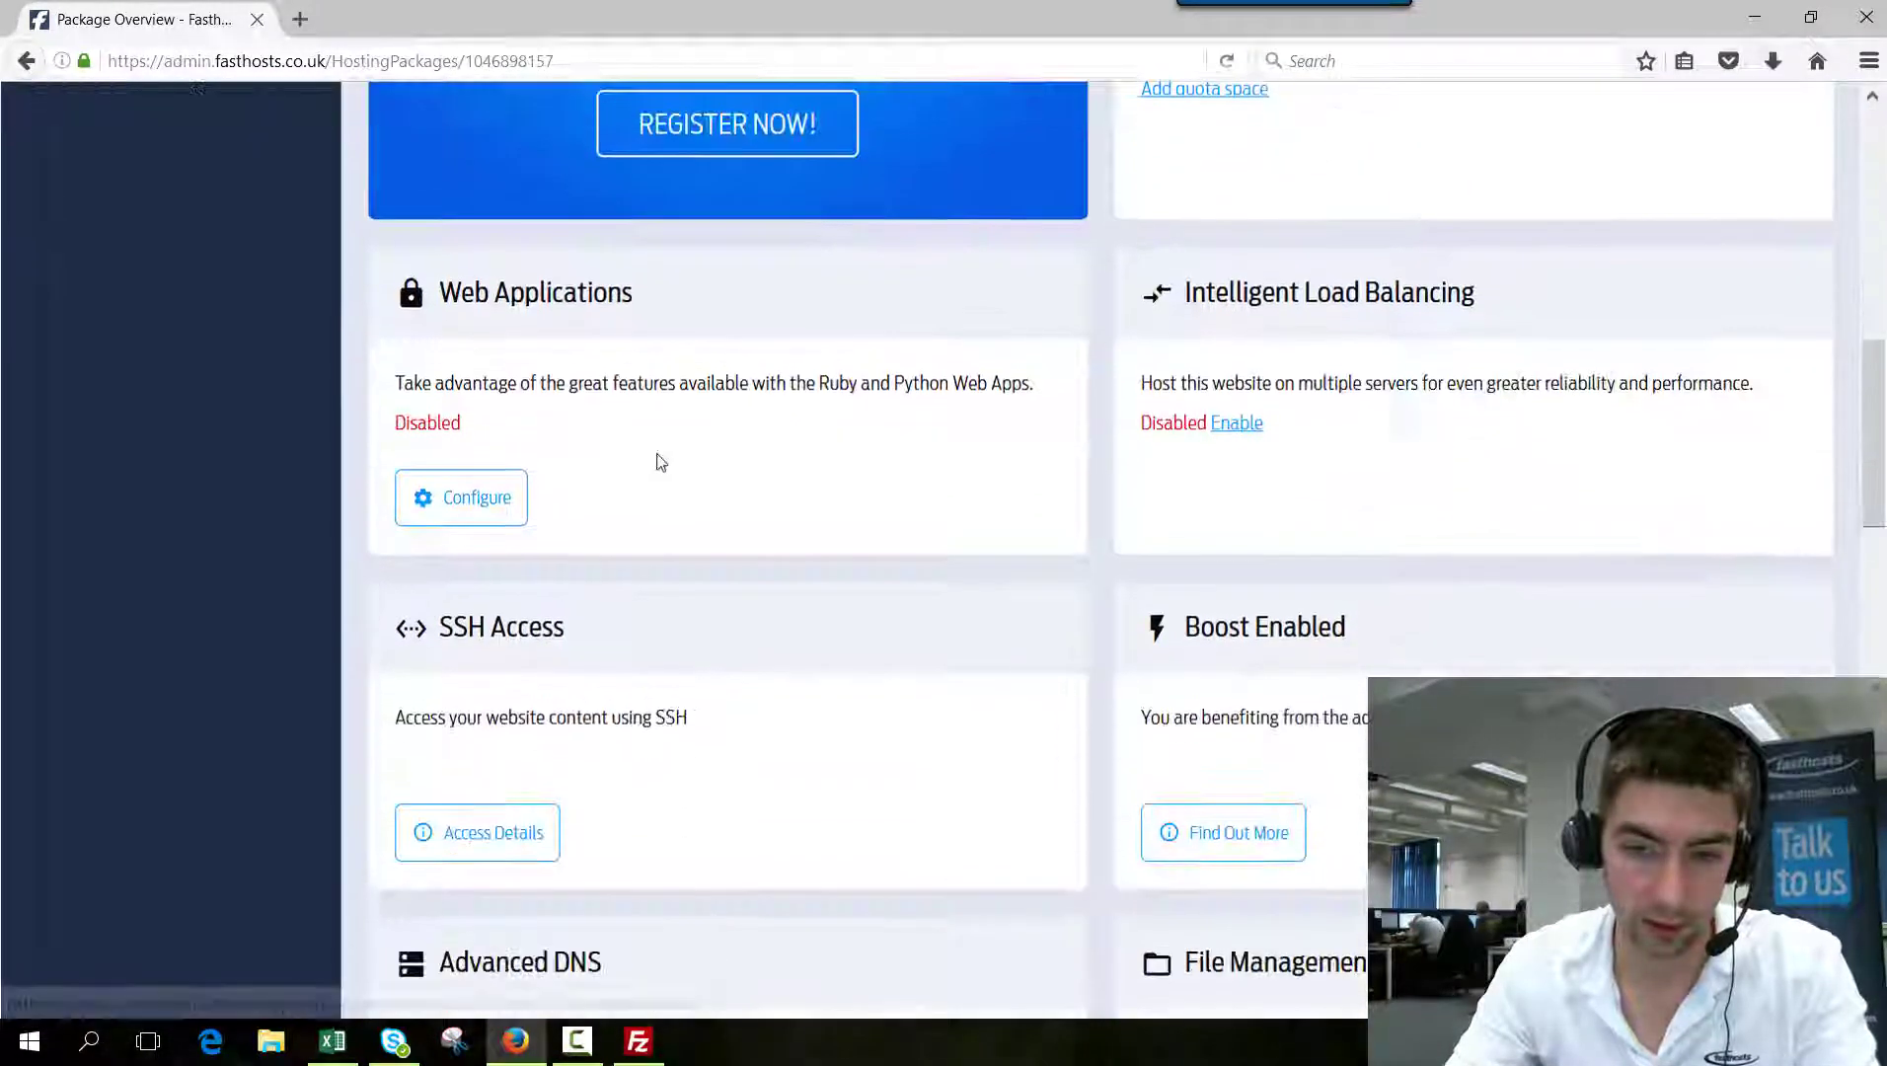
{"action": "scroll", "scroll_direction": "down", "scroll_amount": 3}
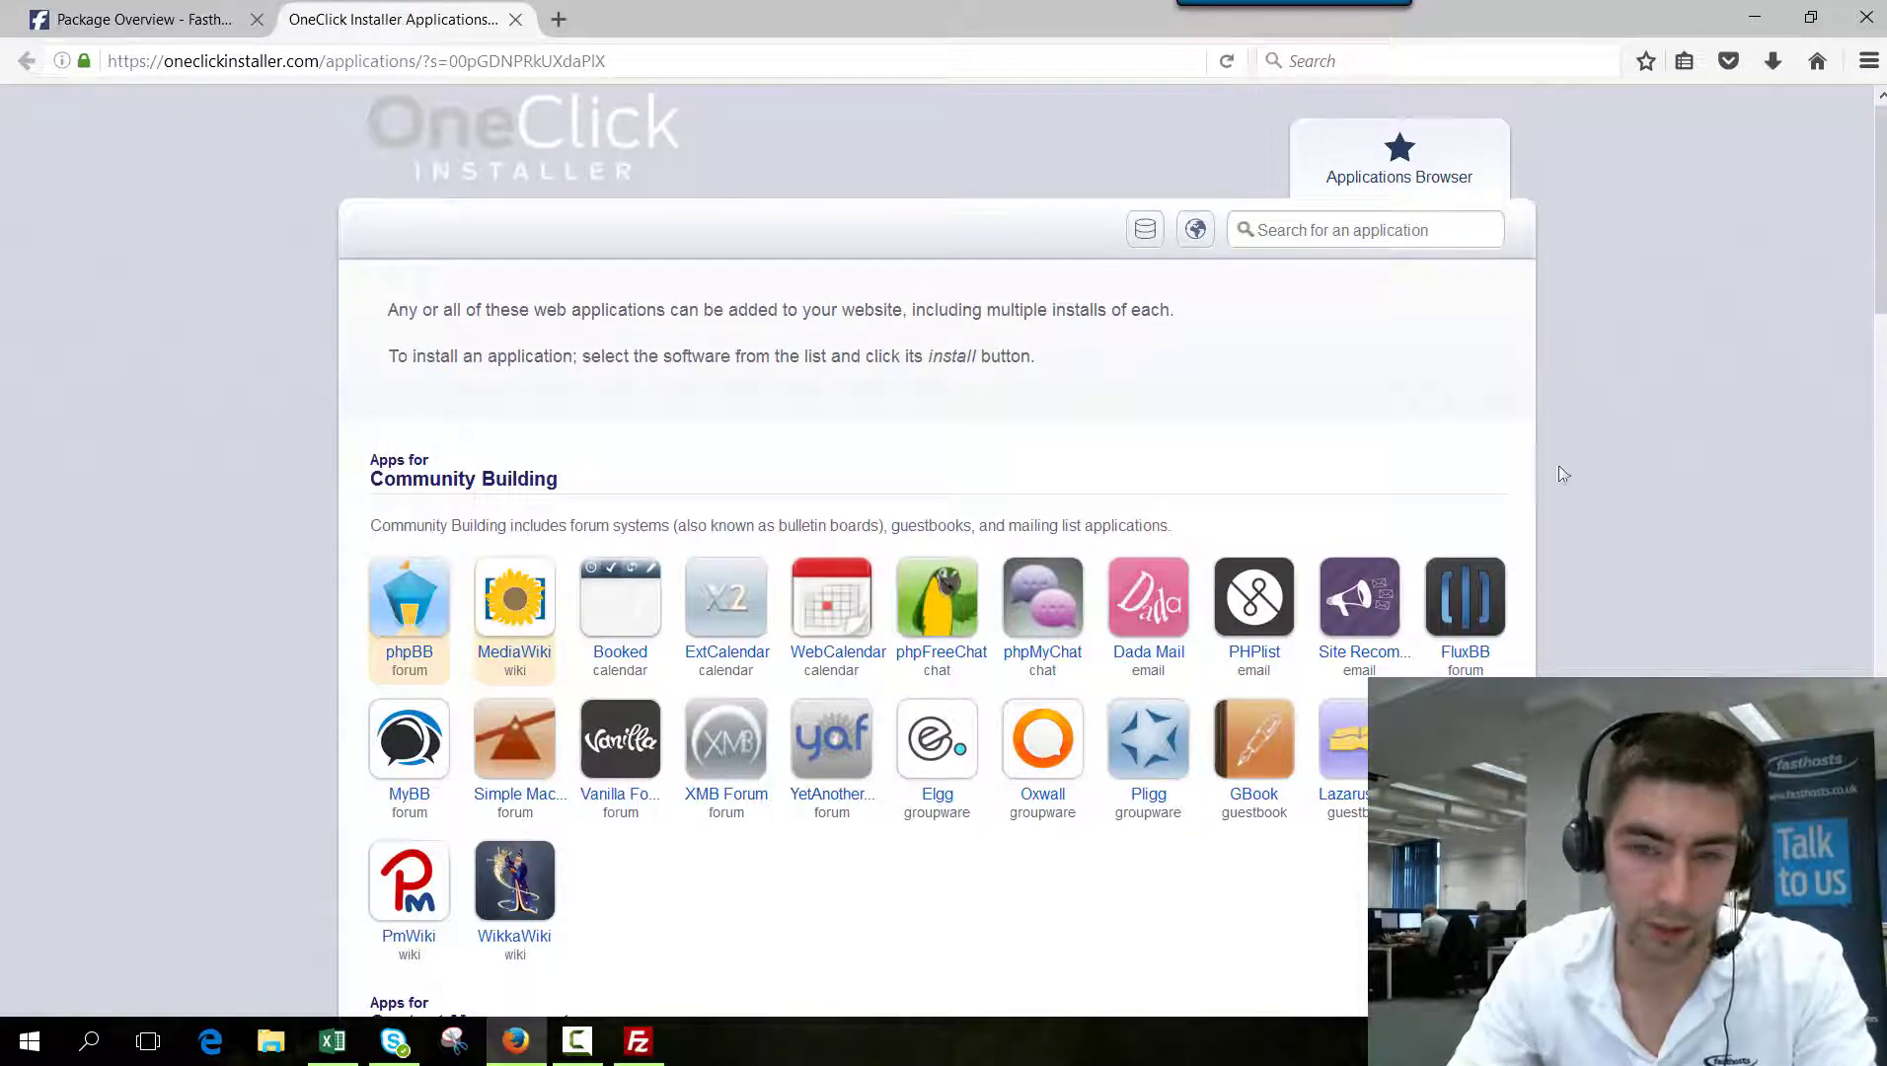
{"action": "mouse_move", "coordinate": [1703, 466]}
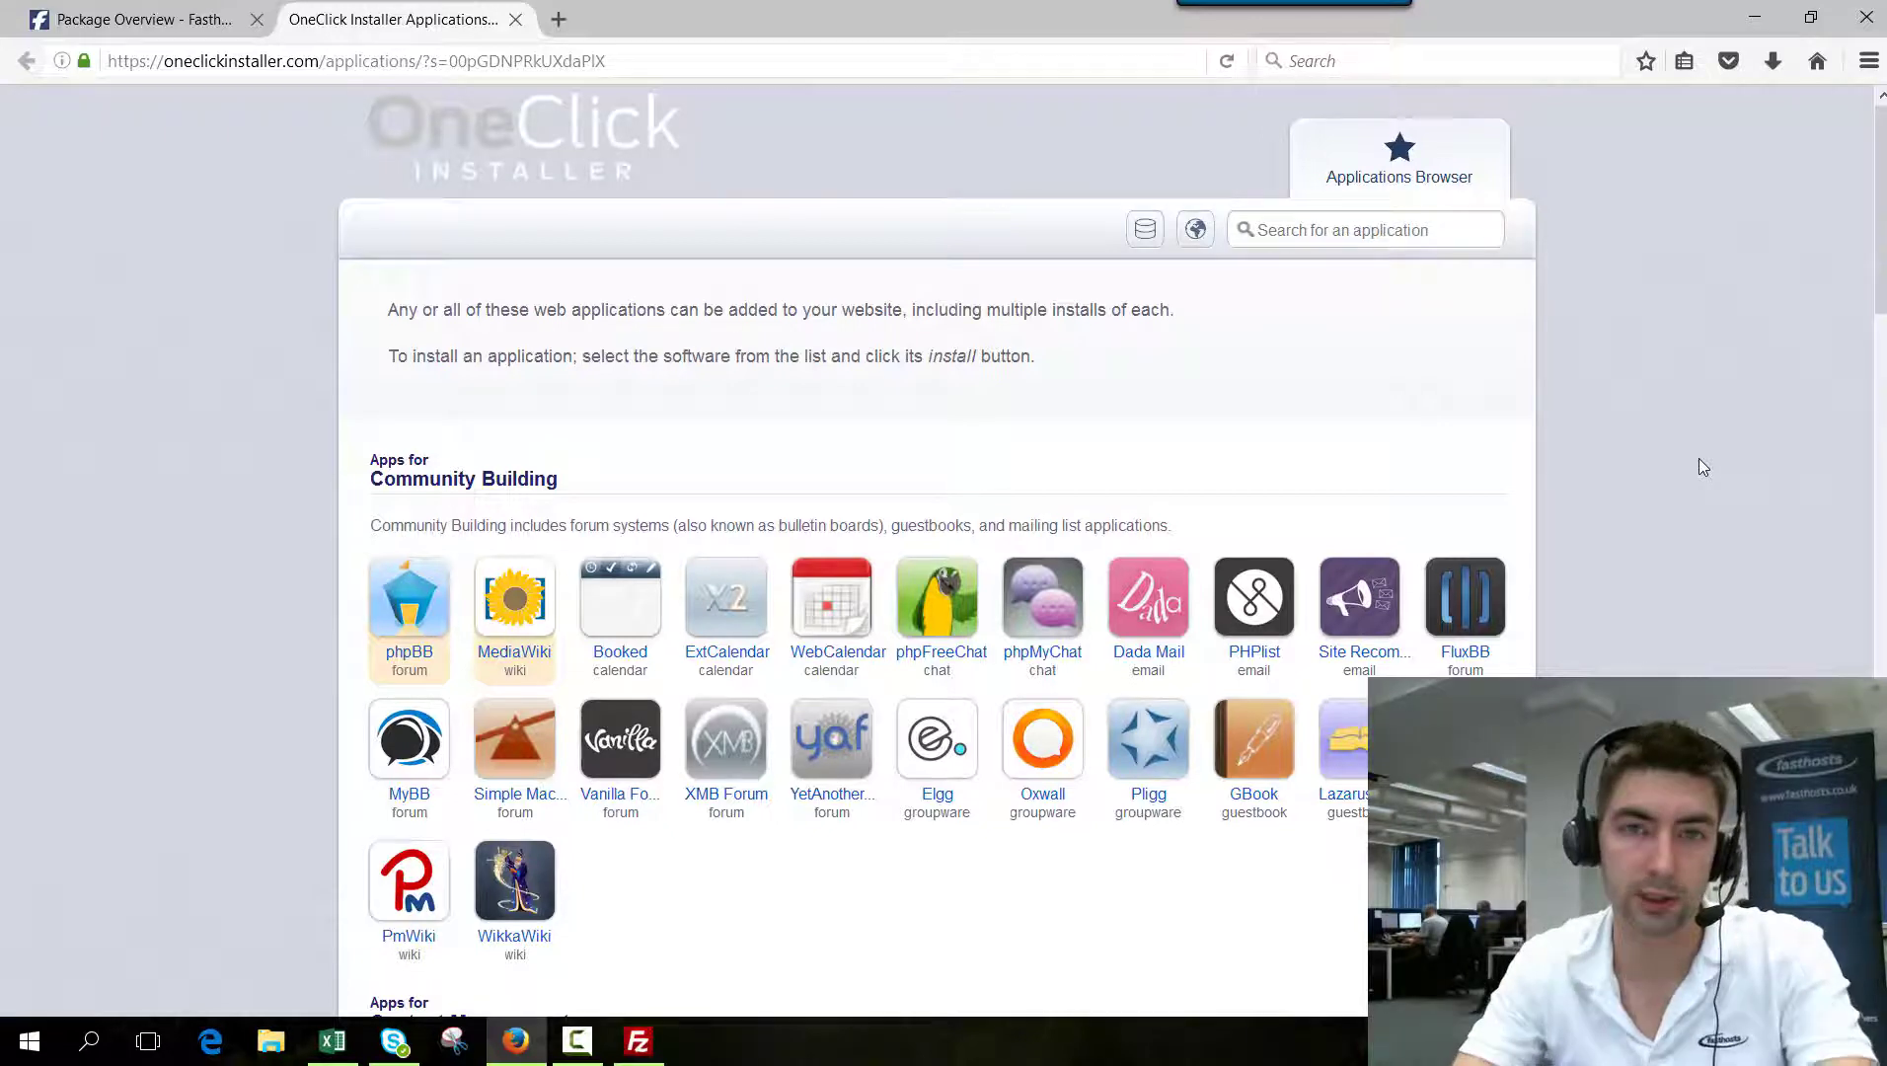
Step: Browse down to Apps for Content Management and open the WordPress application details
{"action": "scroll", "scroll_direction": "down", "scroll_amount": 3}
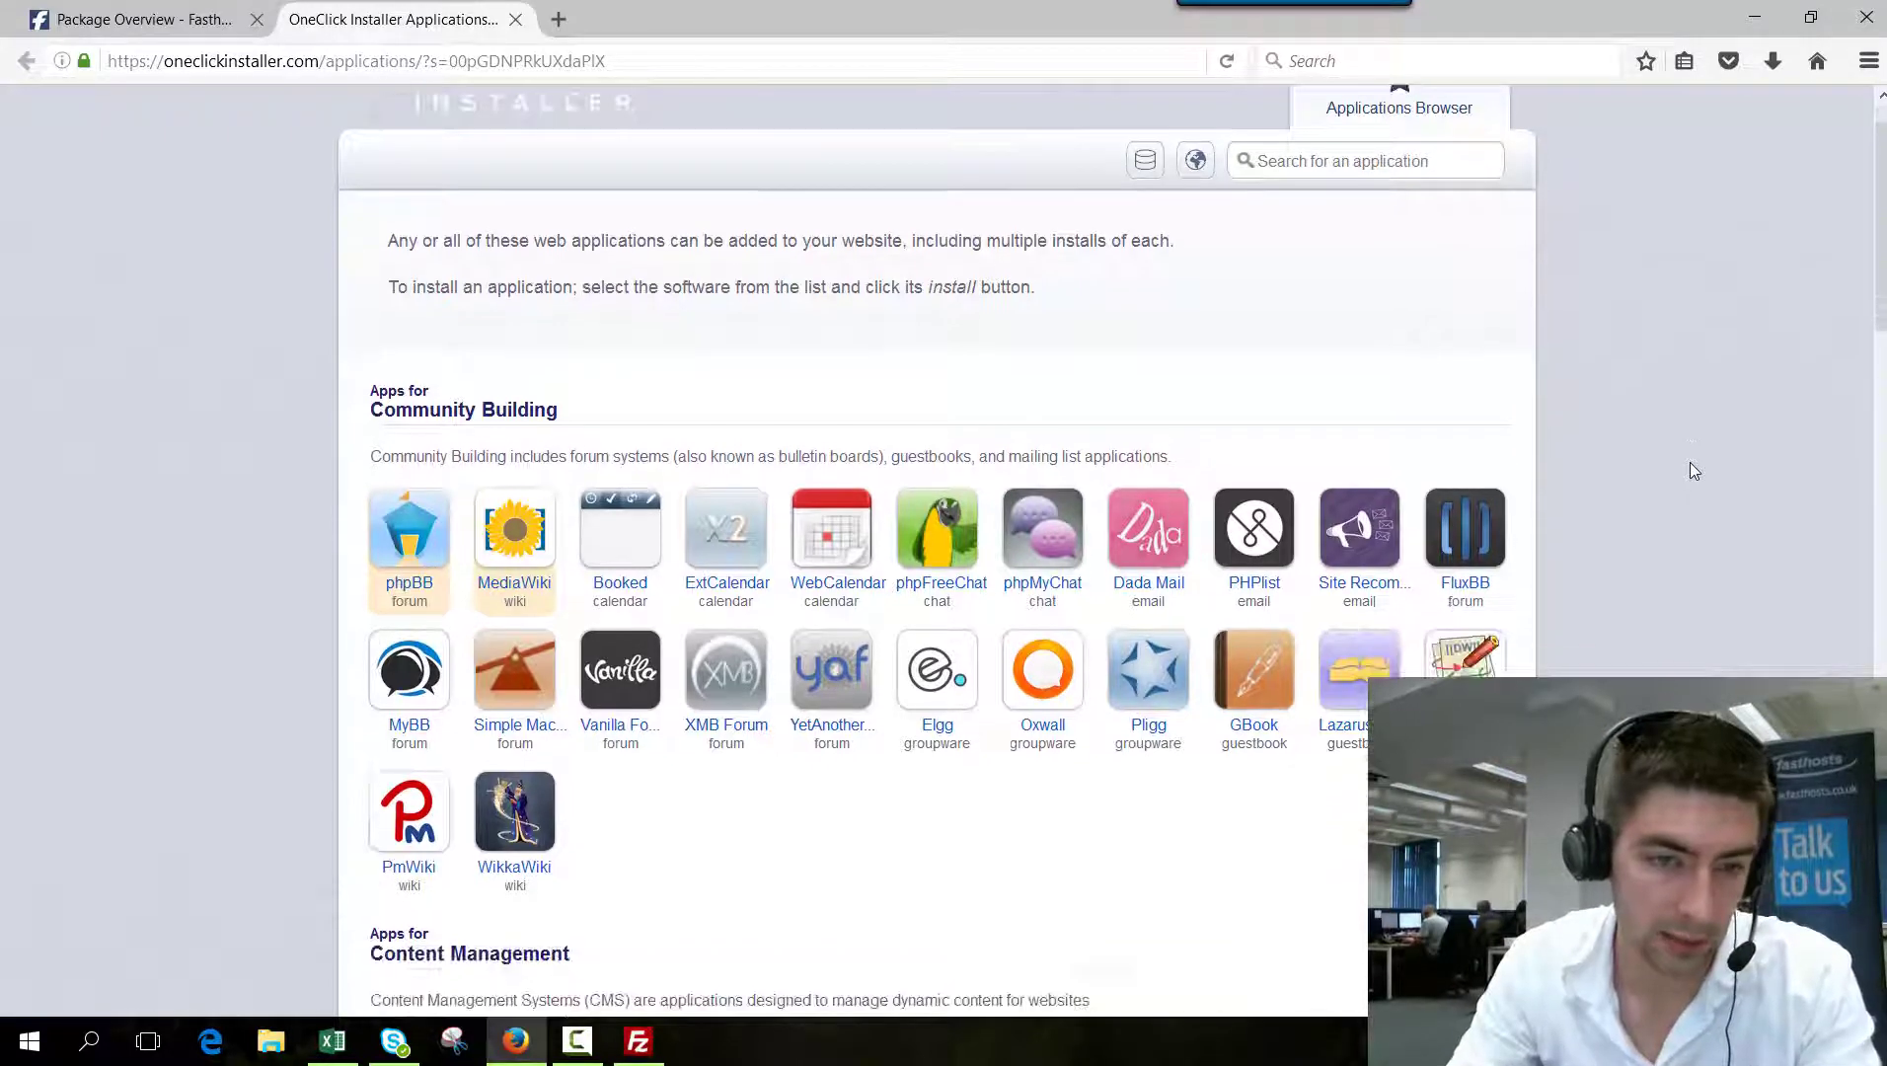
{"action": "scroll", "scroll_direction": "down", "scroll_amount": 3}
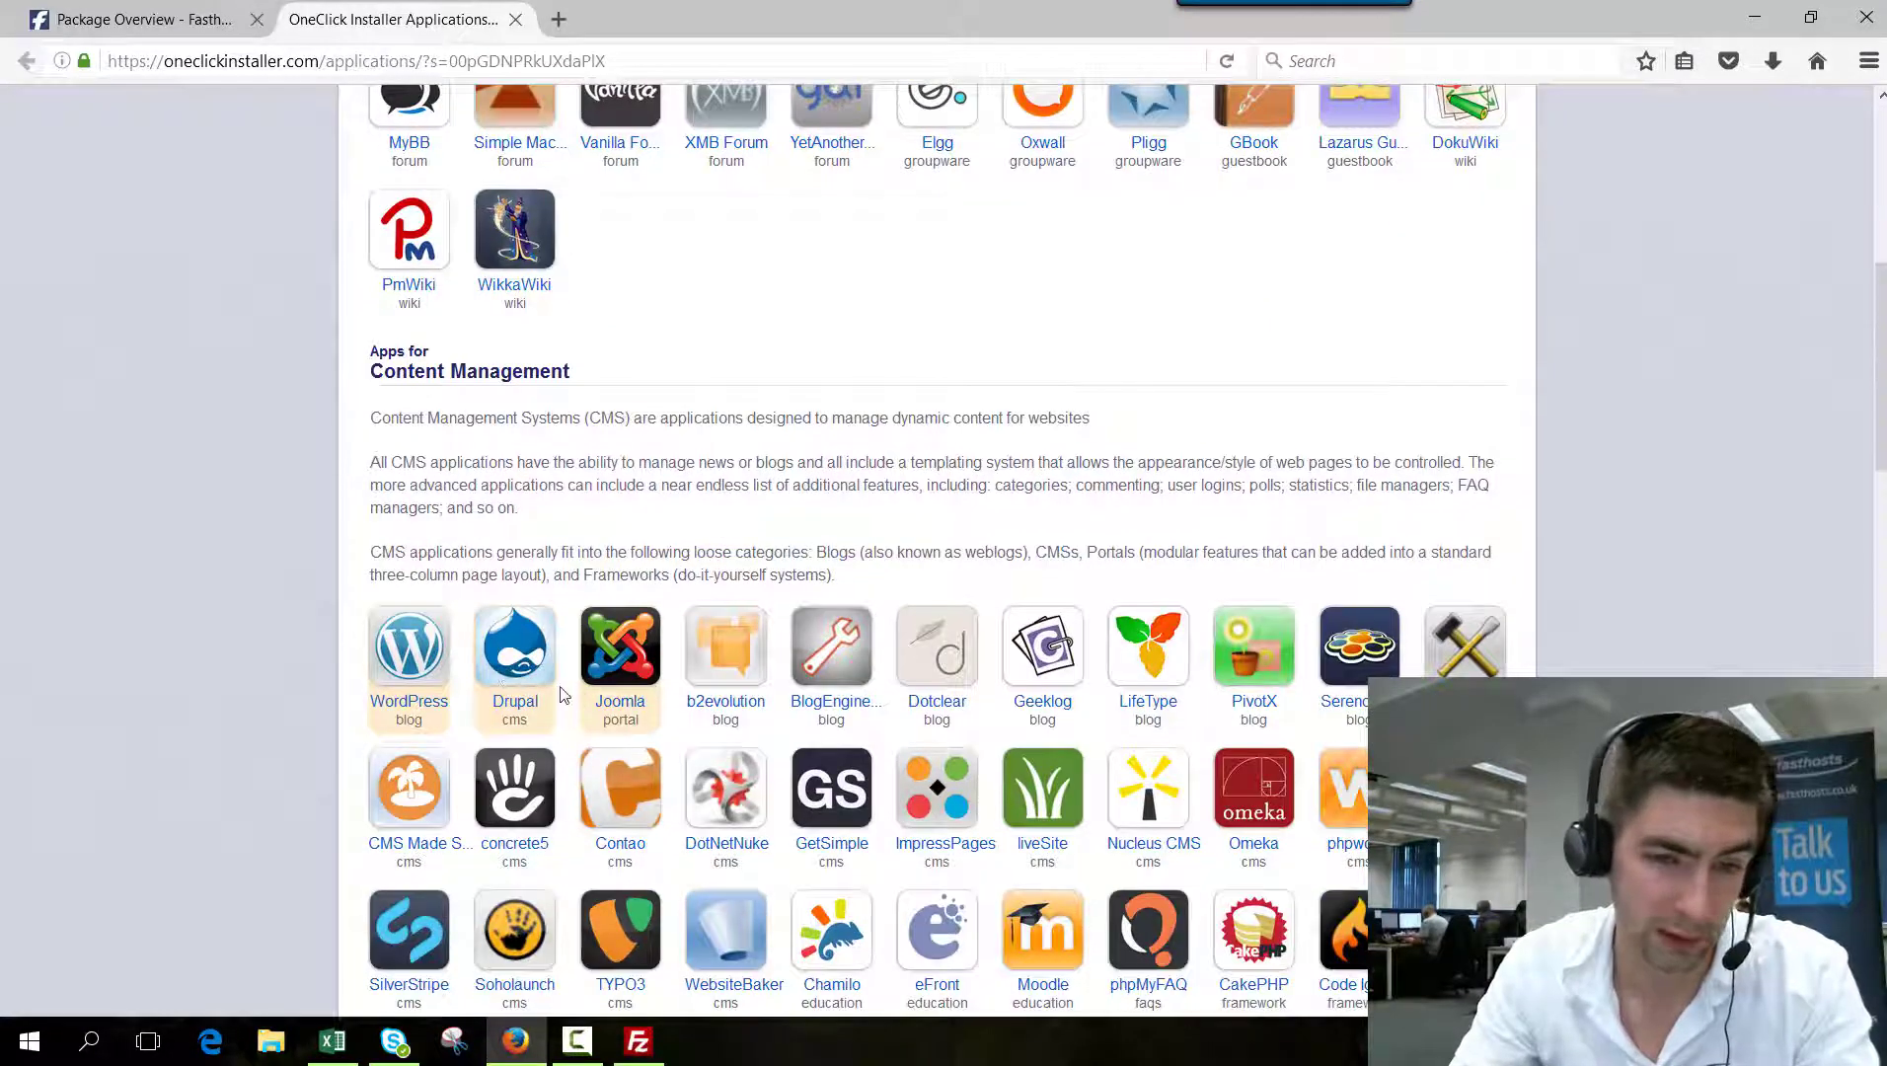
{"action": "mouse_move", "coordinate": [1681, 665]}
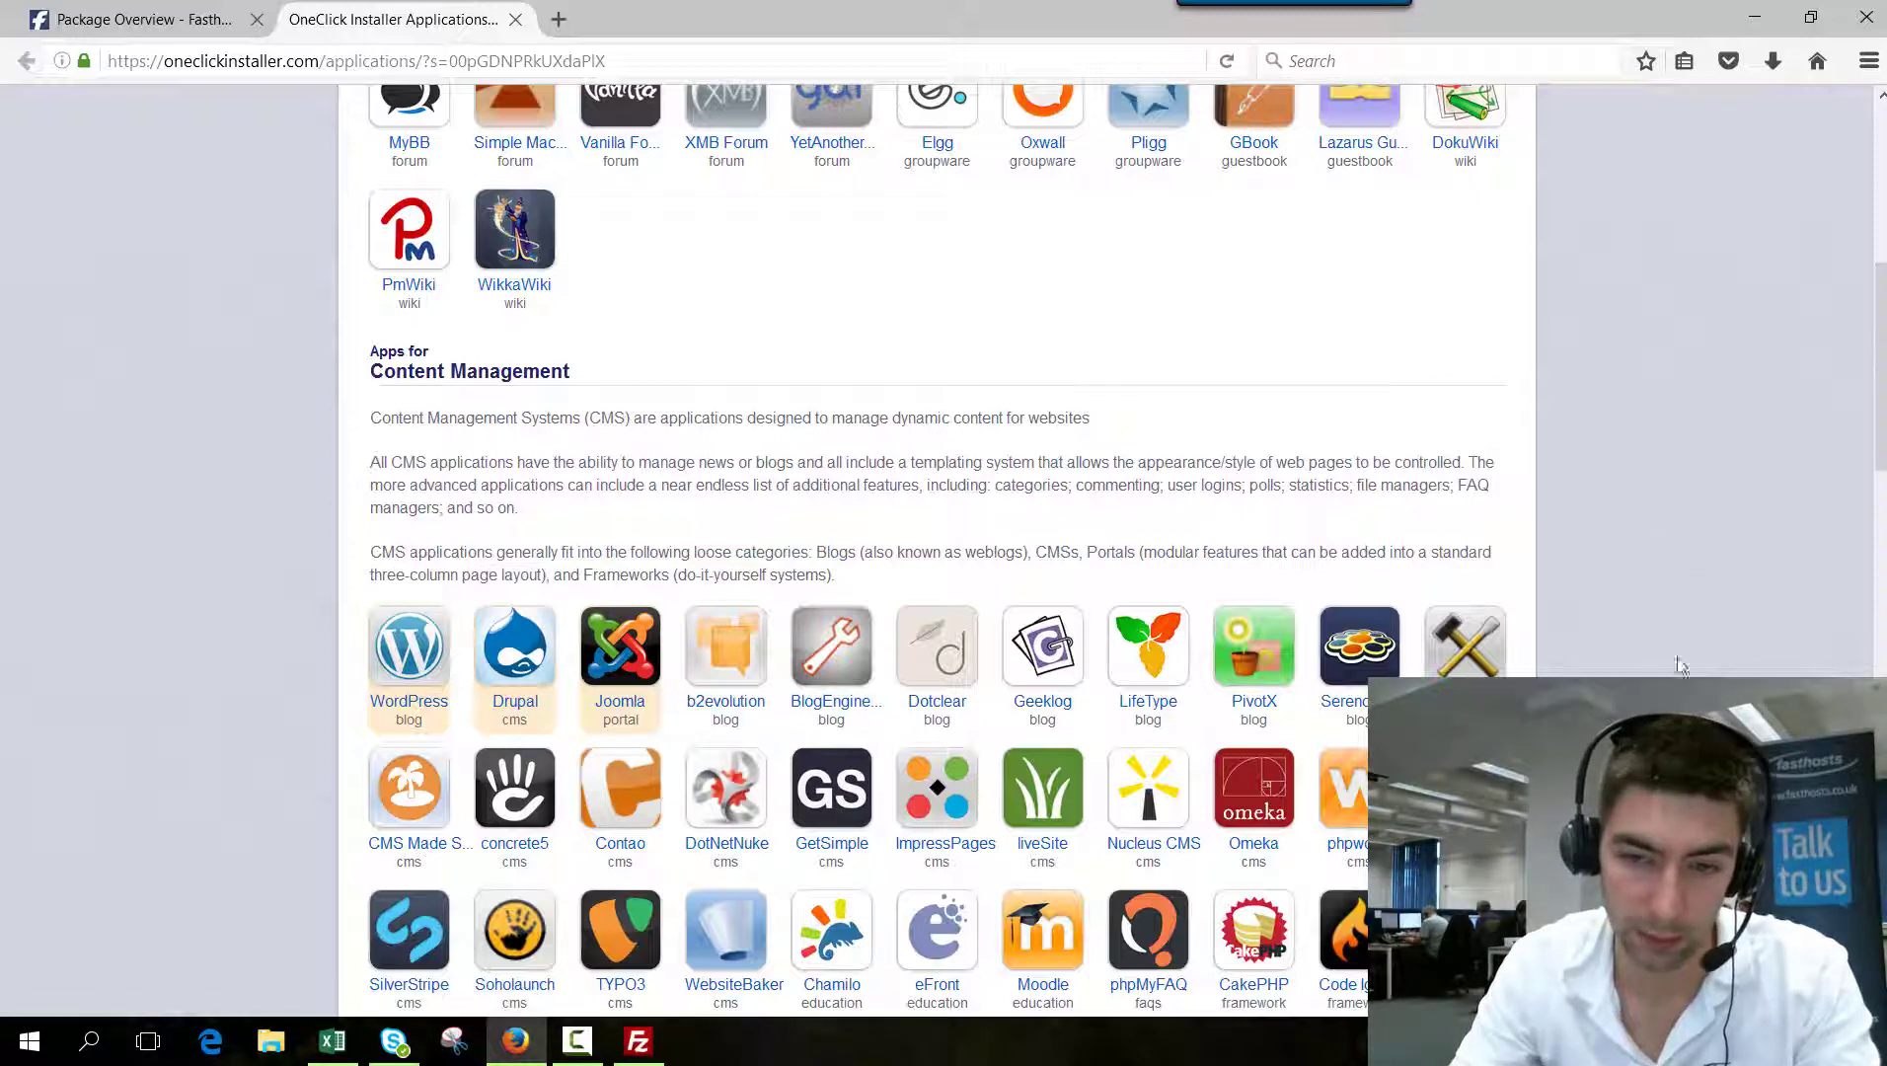
{"action": "scroll", "scroll_direction": "up", "scroll_amount": 3}
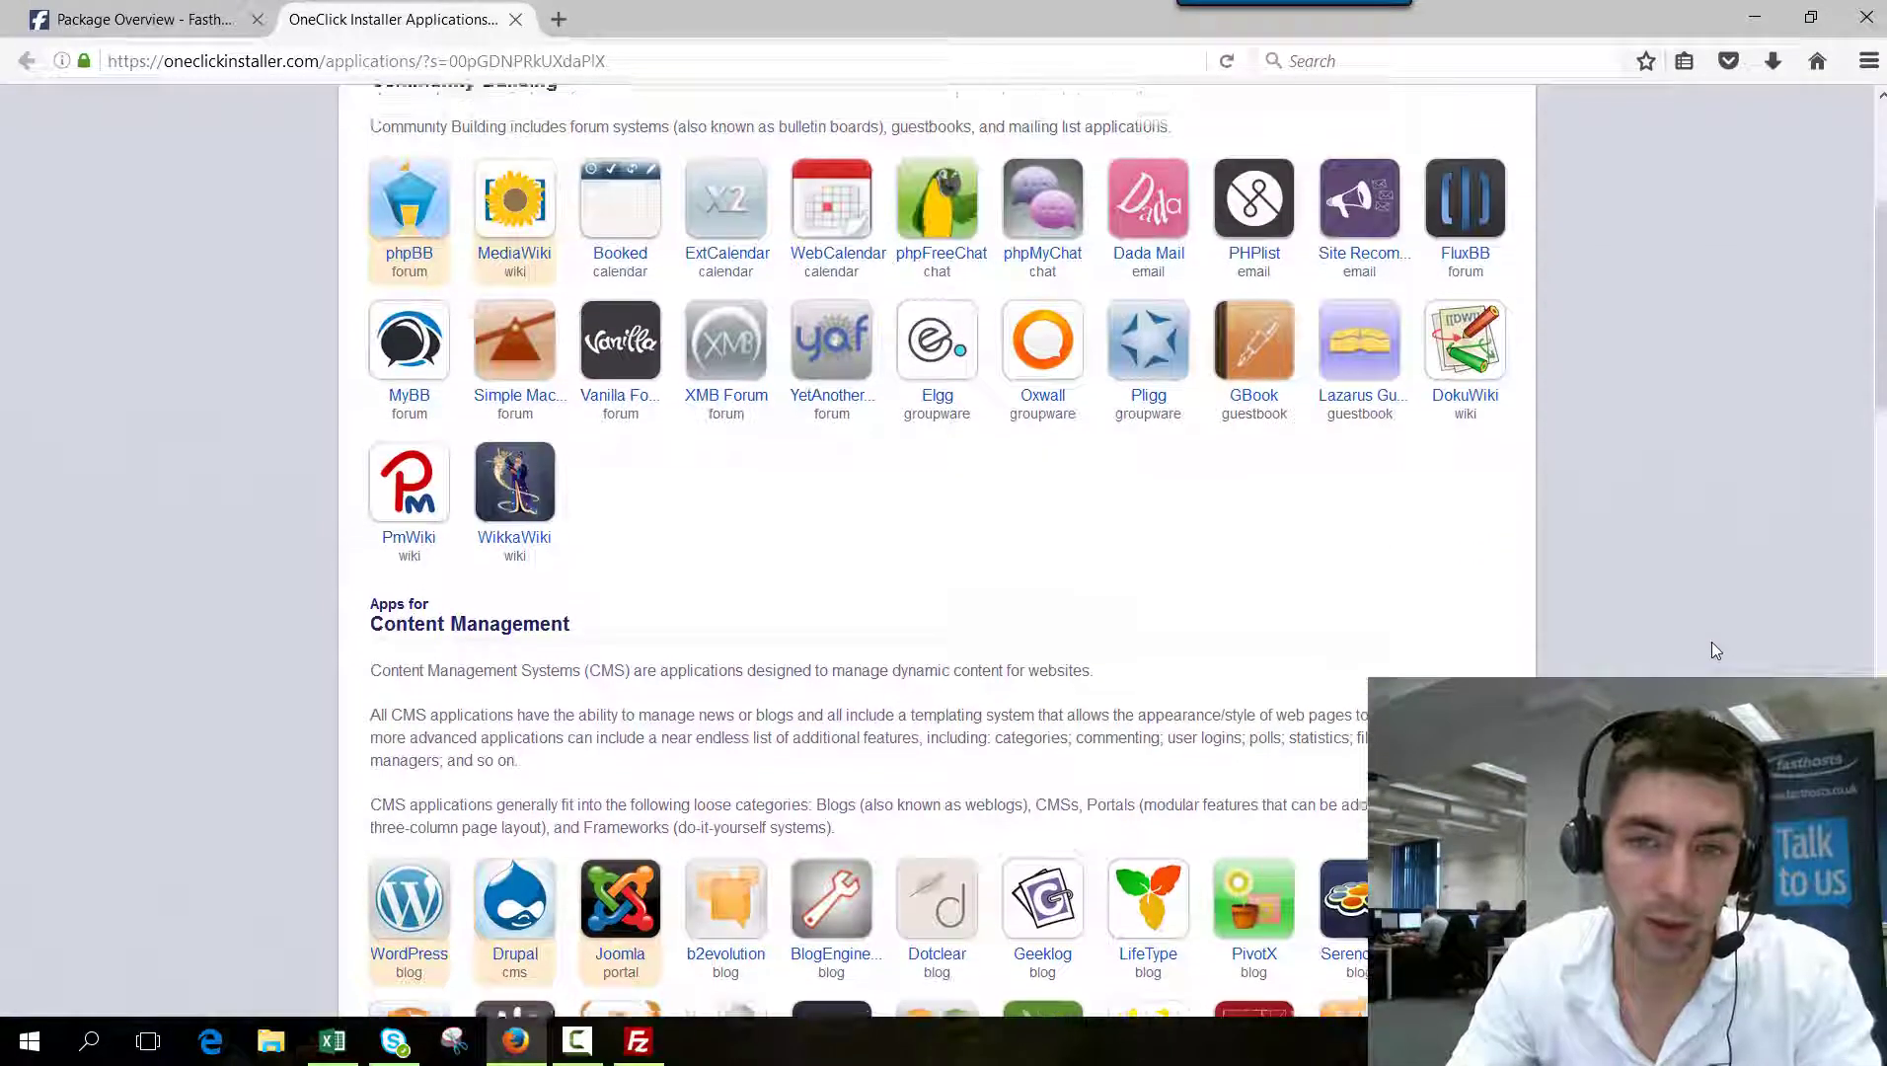
{"action": "scroll", "scroll_direction": "down", "scroll_amount": 3}
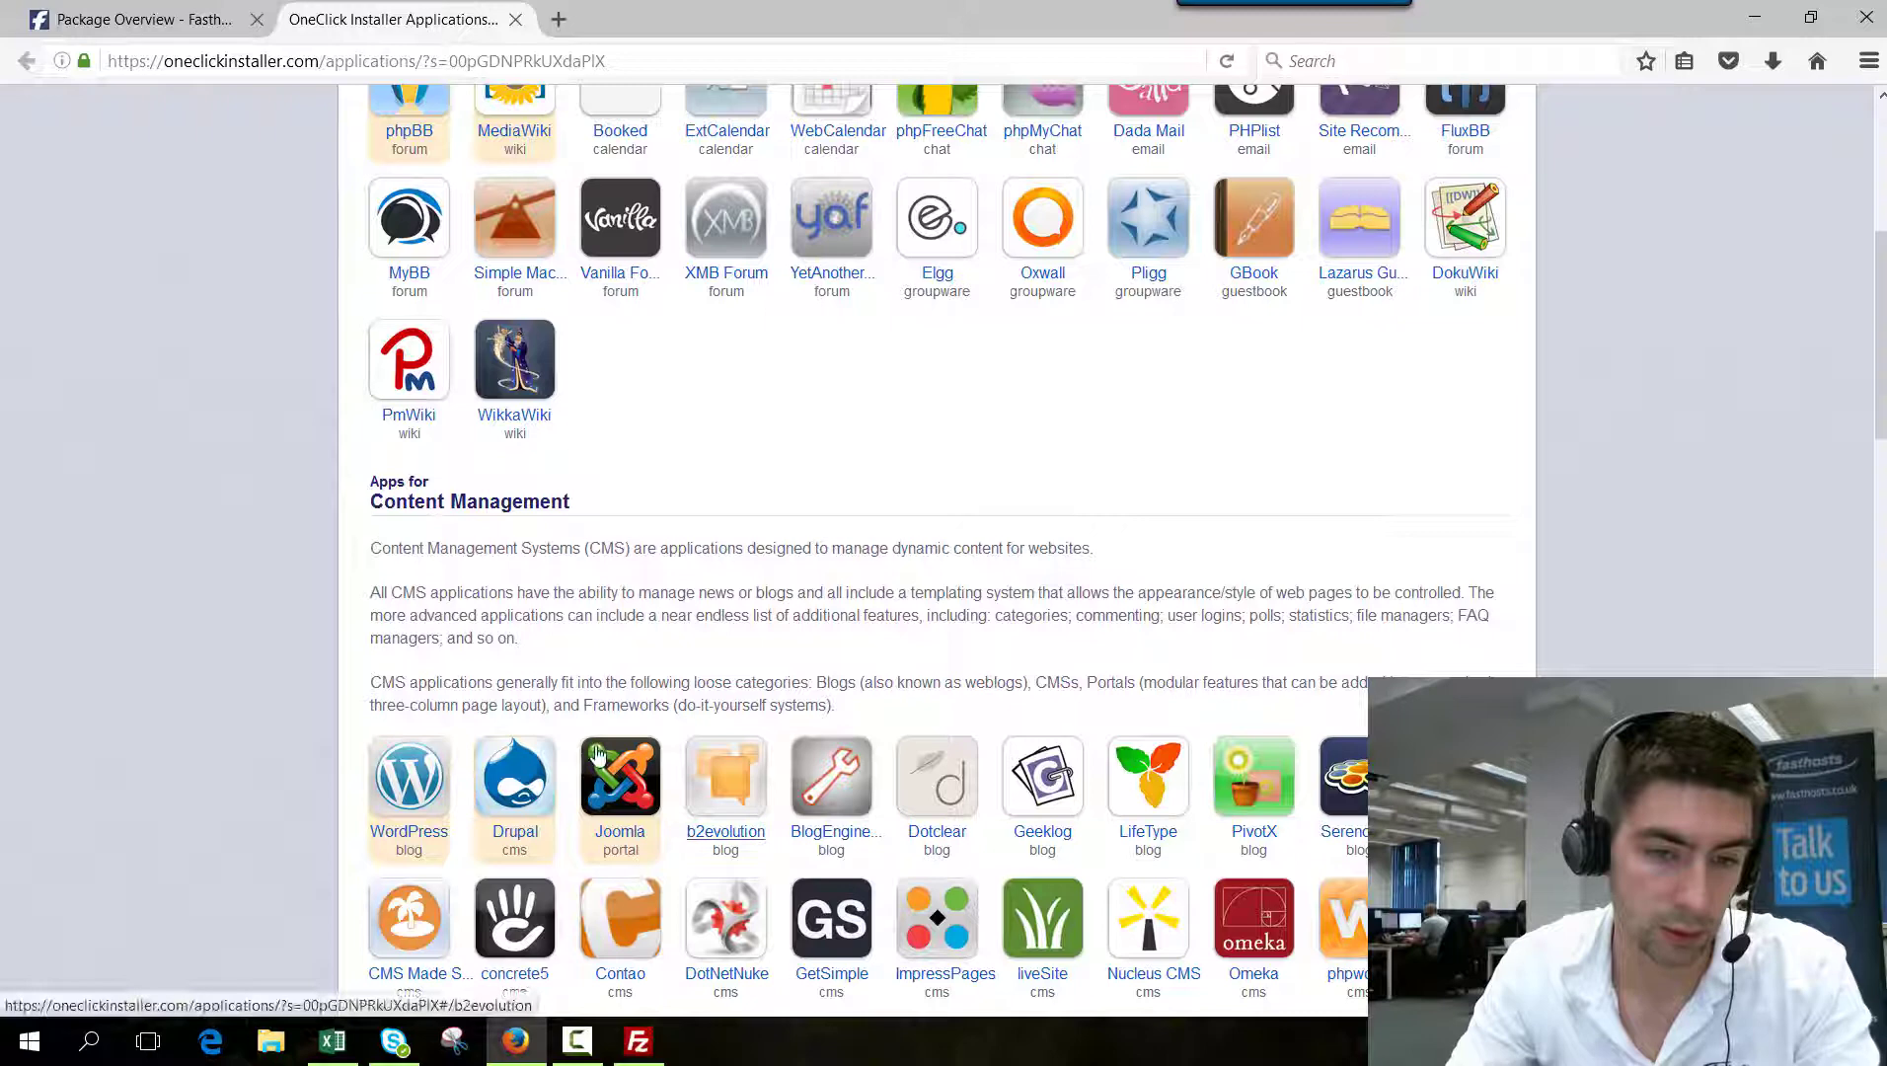
{"action": "mouse_move", "coordinate": [264, 667]}
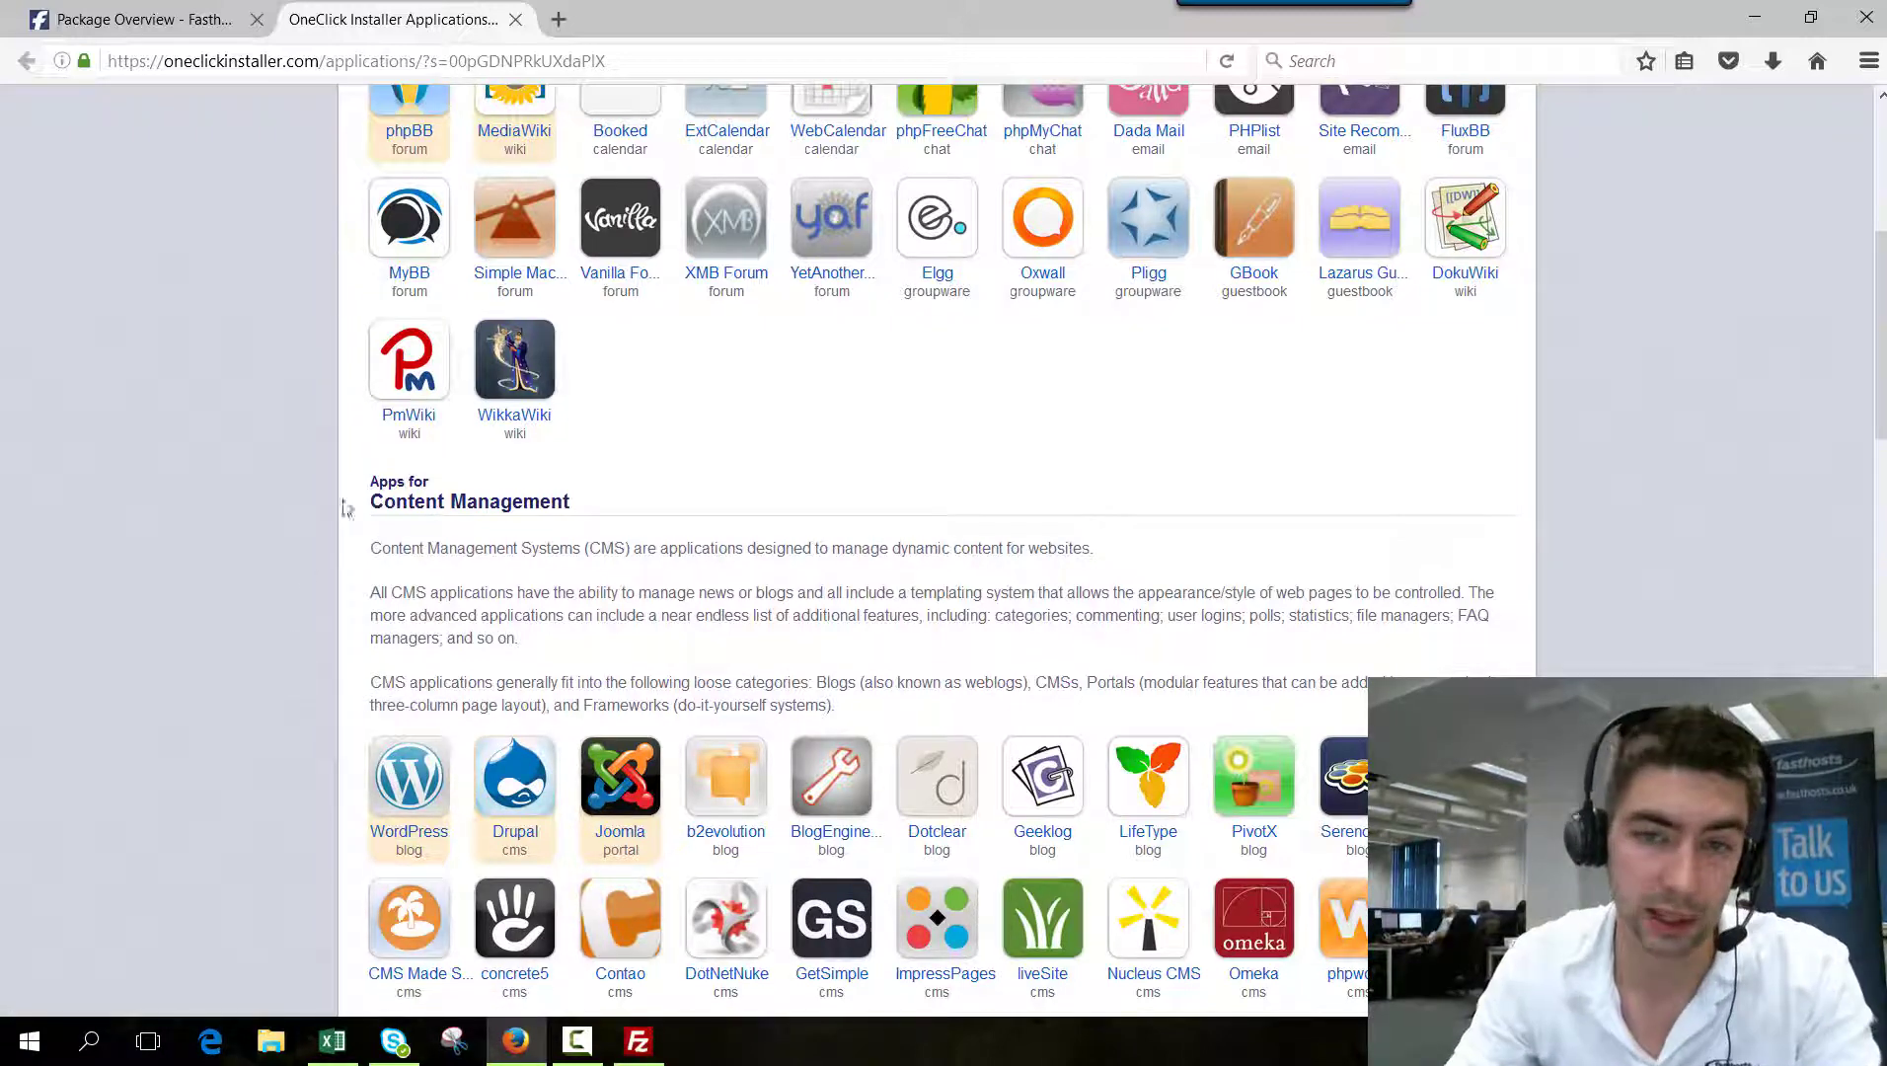
{"action": "left_click", "coordinate": [409, 775]}
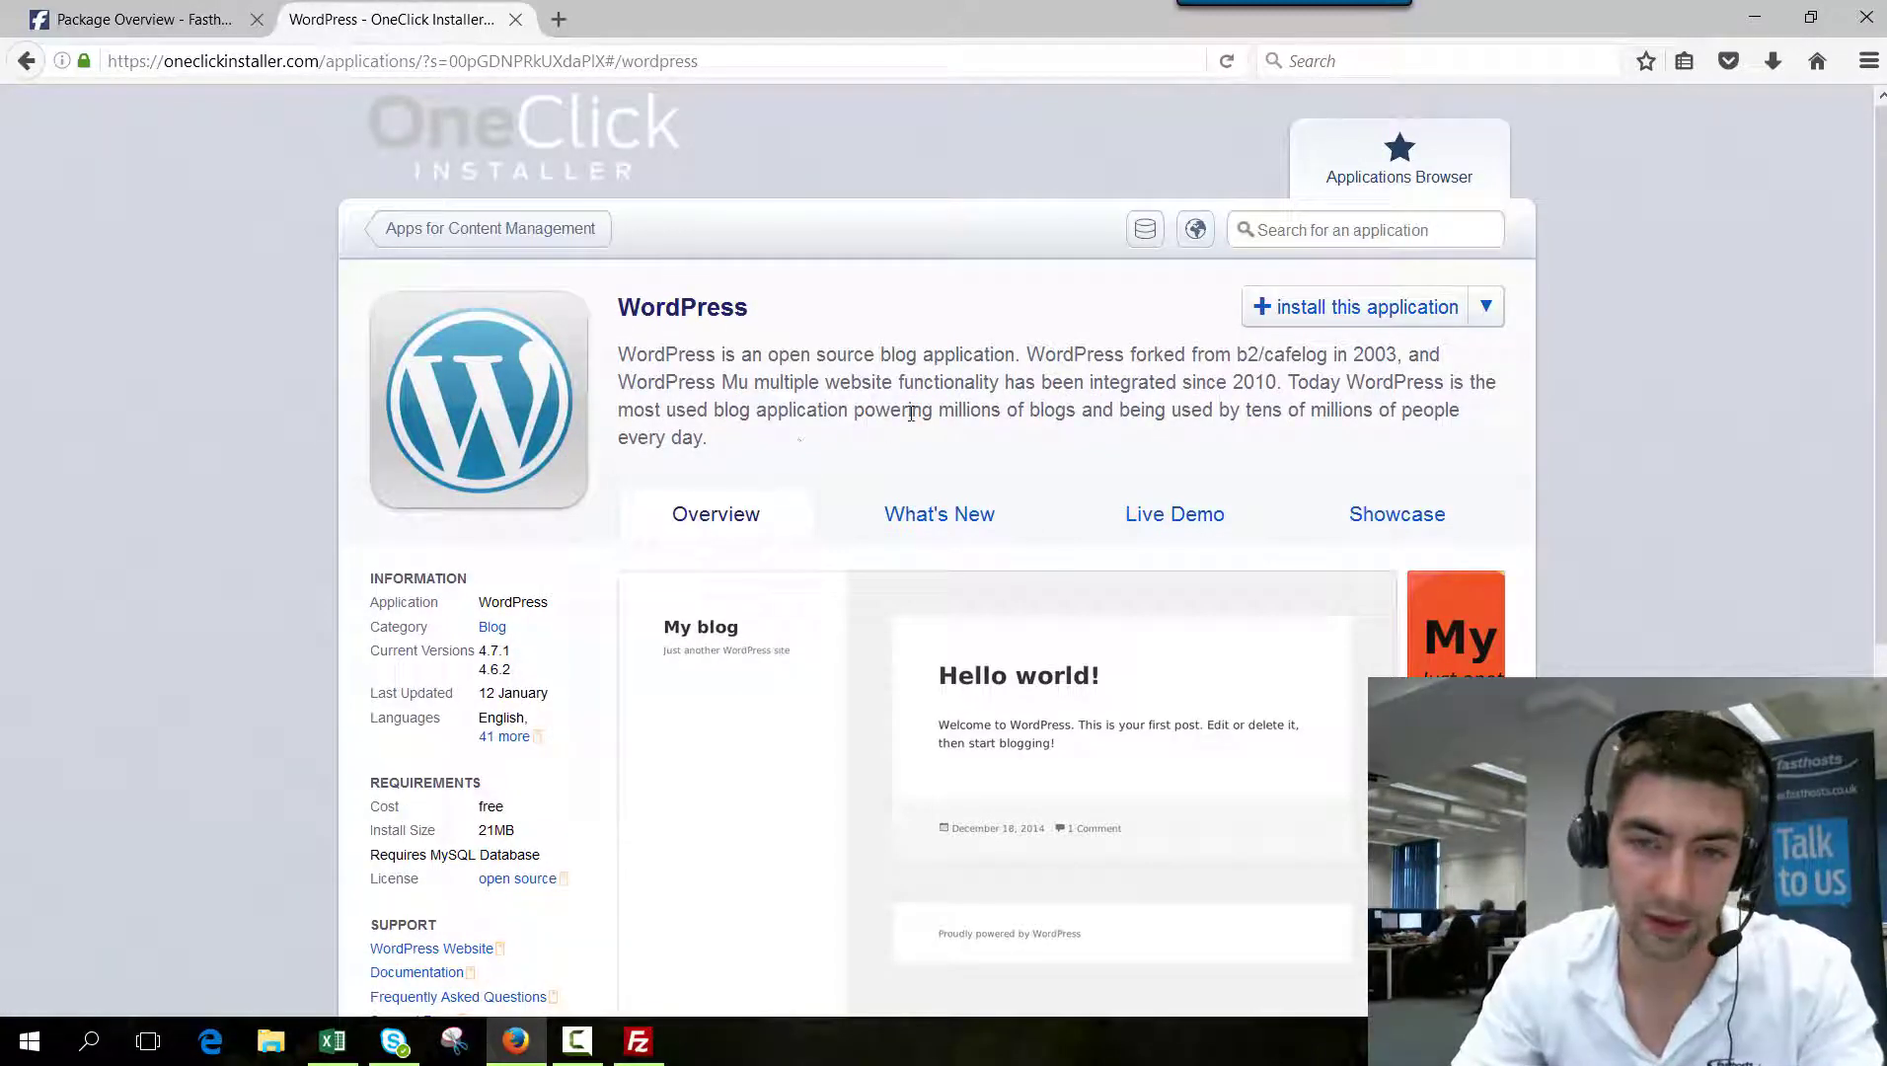
{"action": "mouse_move", "coordinate": [1403, 184]}
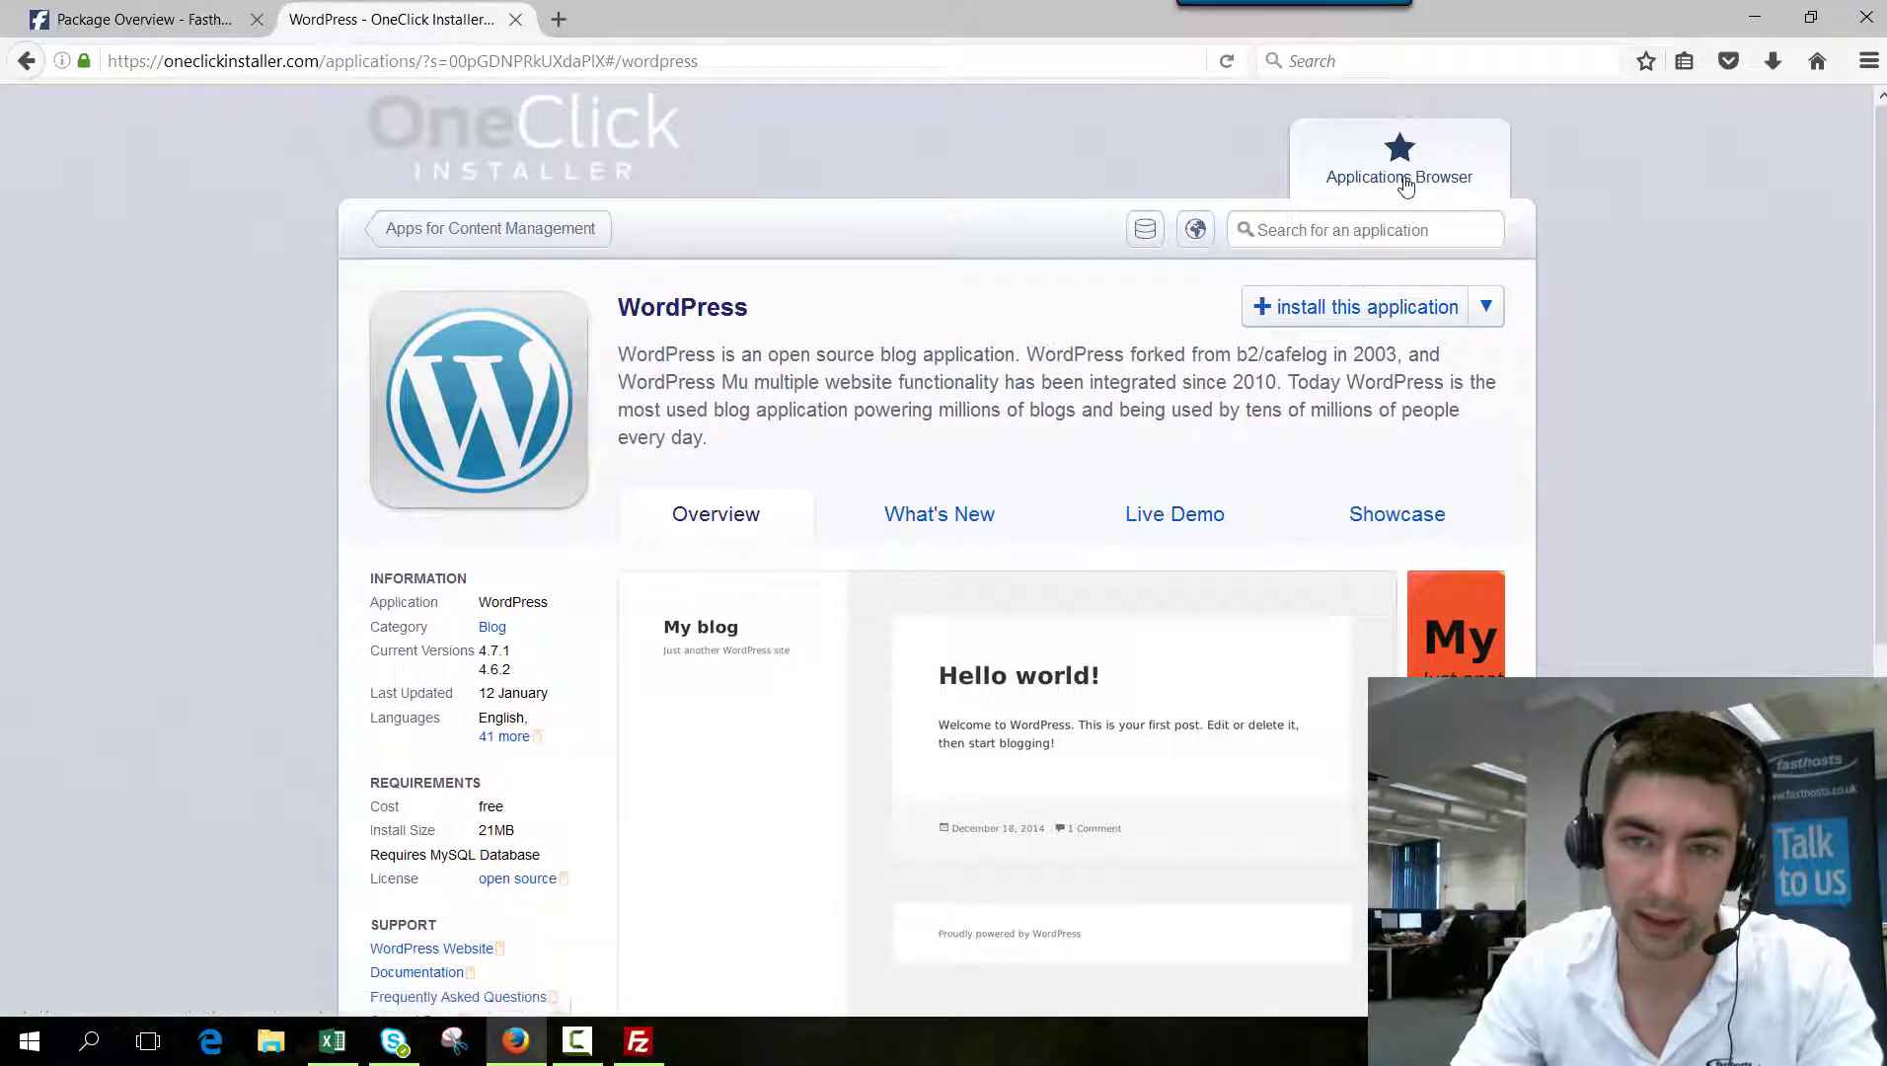
{"action": "left_click", "coordinate": [1397, 177]}
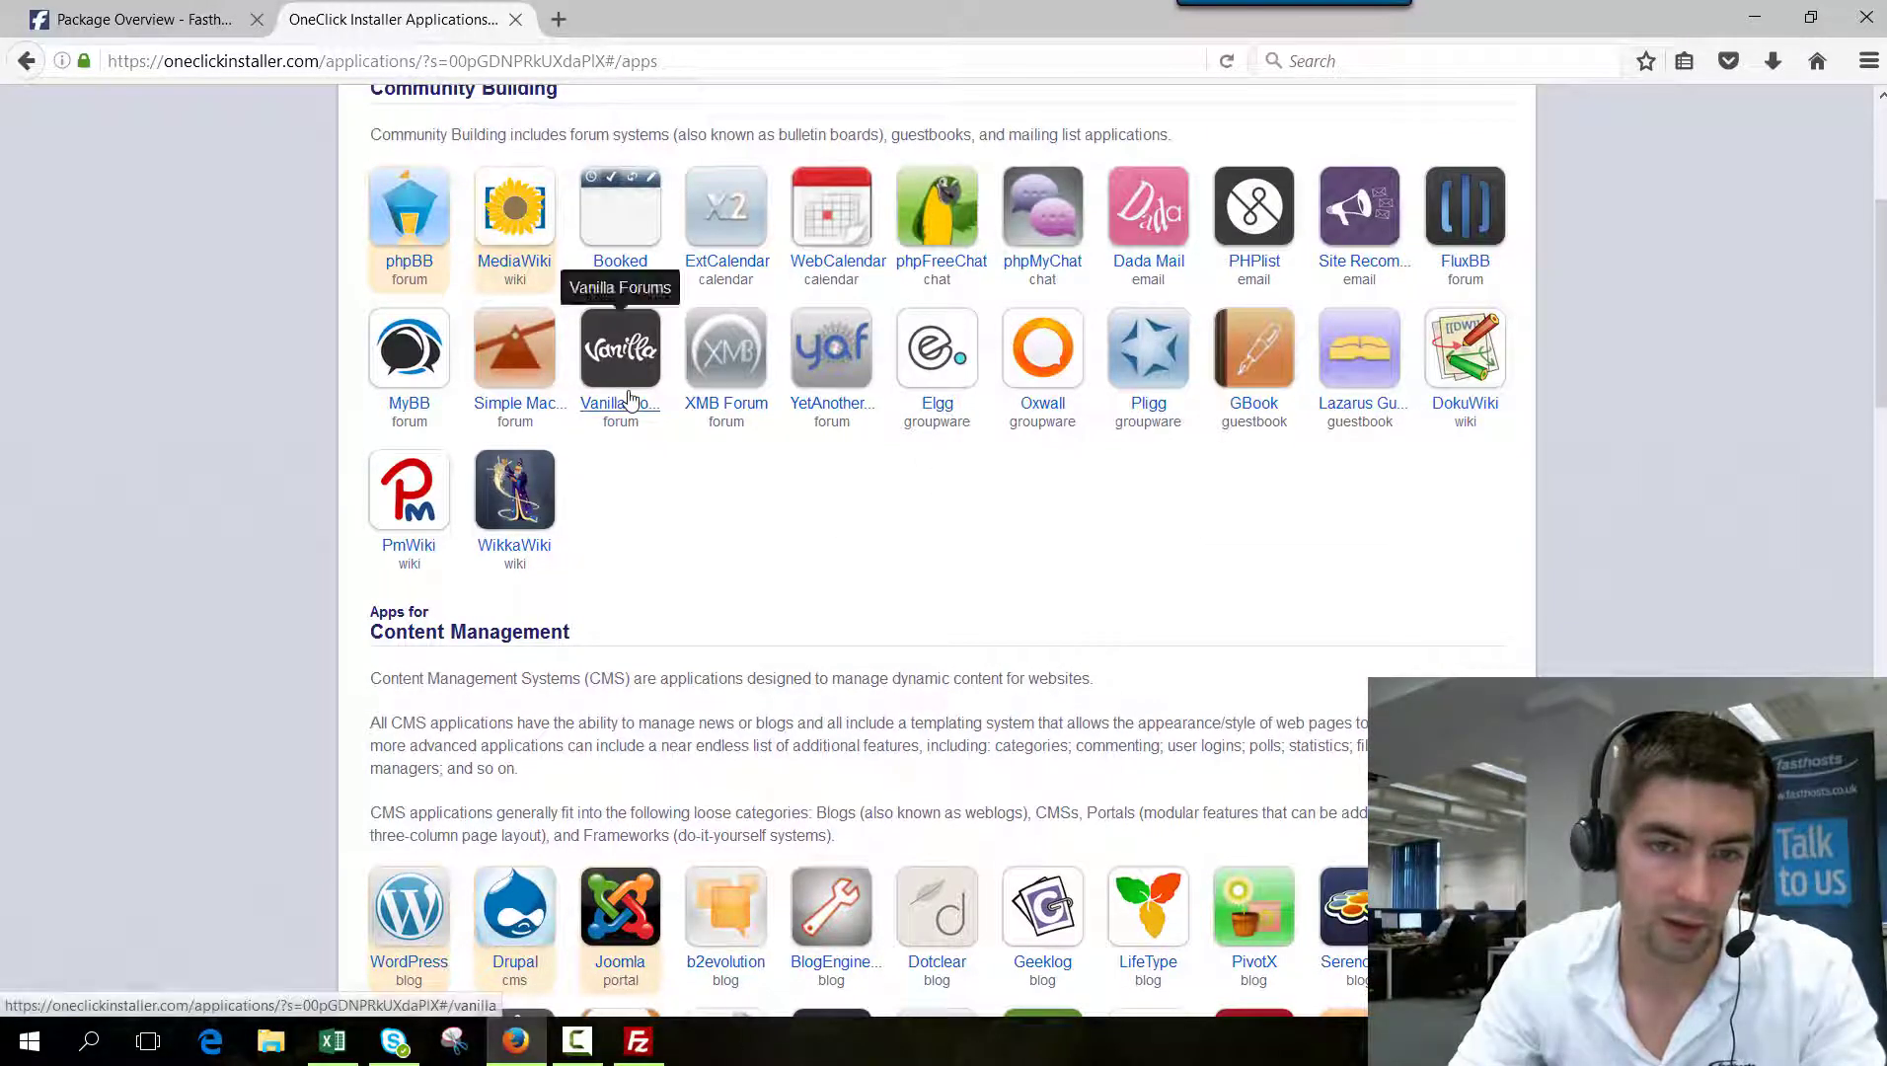
{"action": "left_click", "coordinate": [618, 349]}
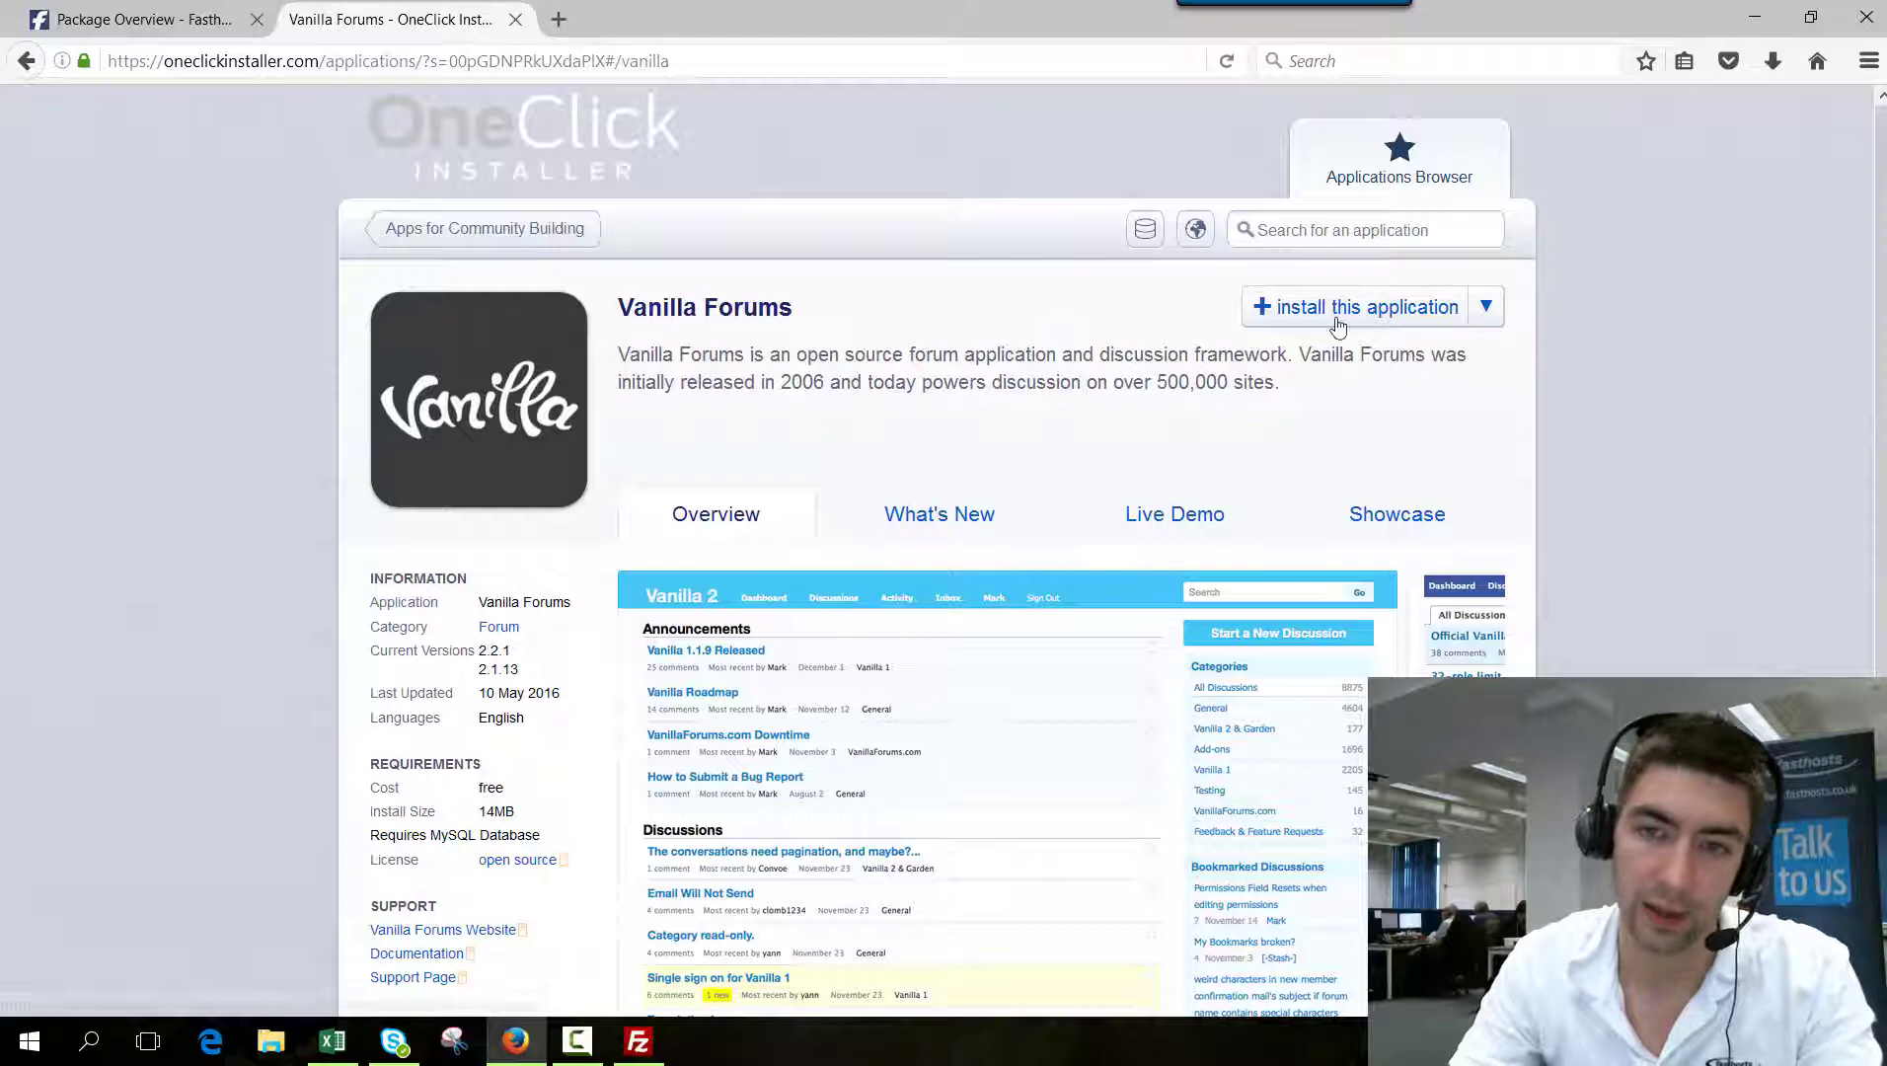
{"action": "mouse_move", "coordinate": [1354, 305]}
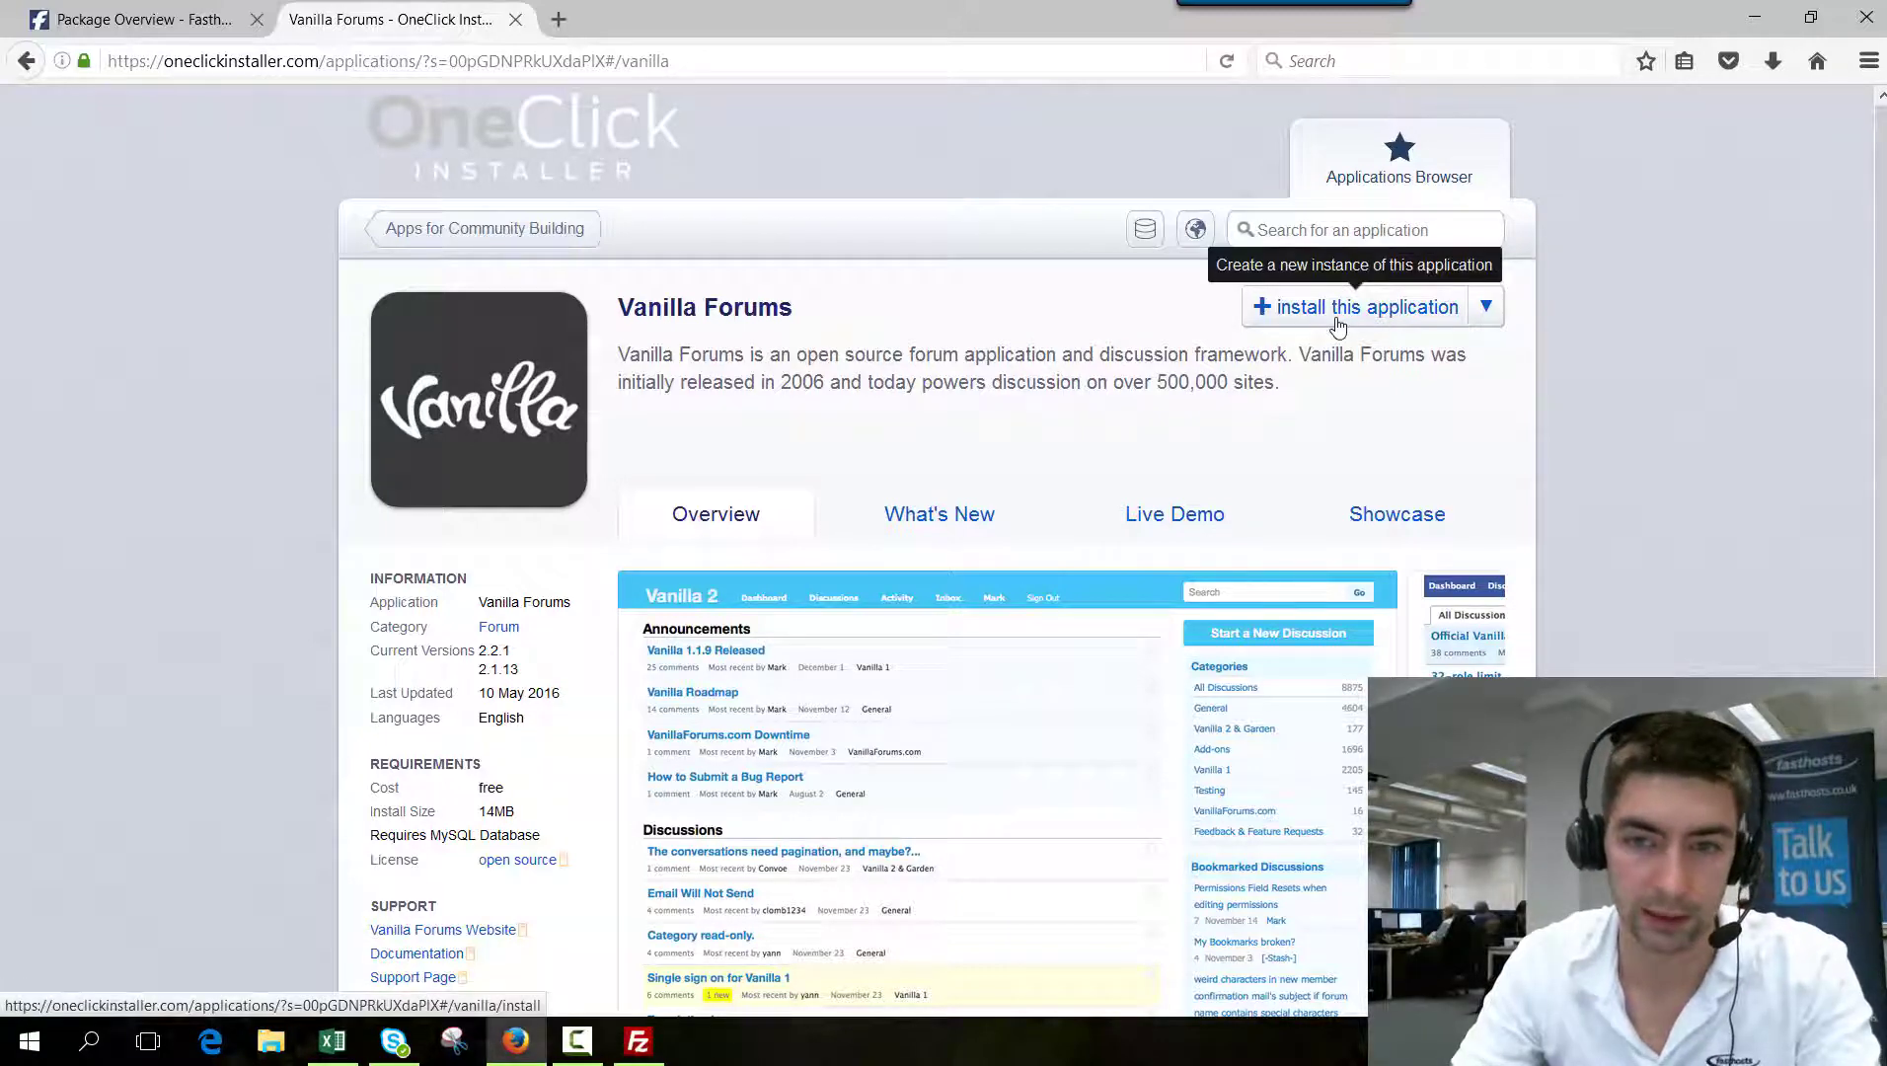
{"action": "left_click", "coordinate": [1354, 305]}
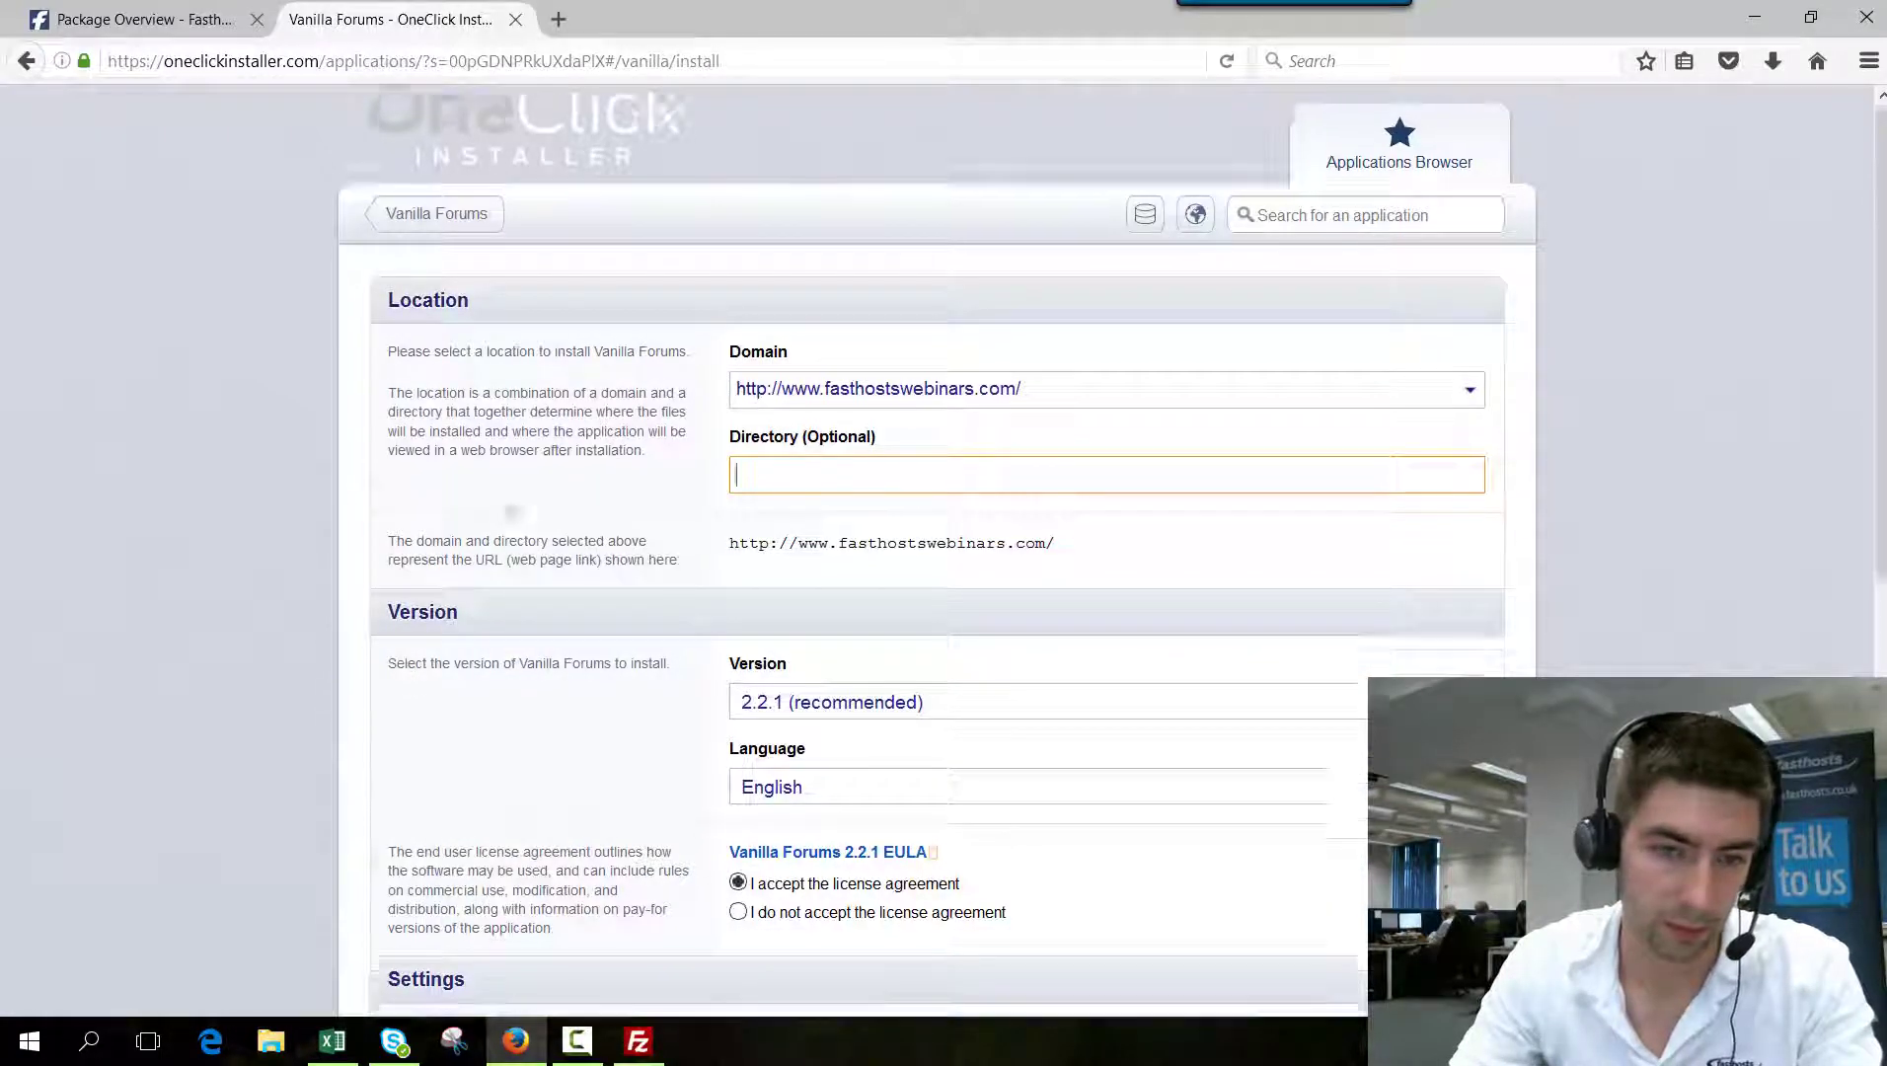
{"action": "scroll", "scroll_direction": "down", "scroll_amount": 3}
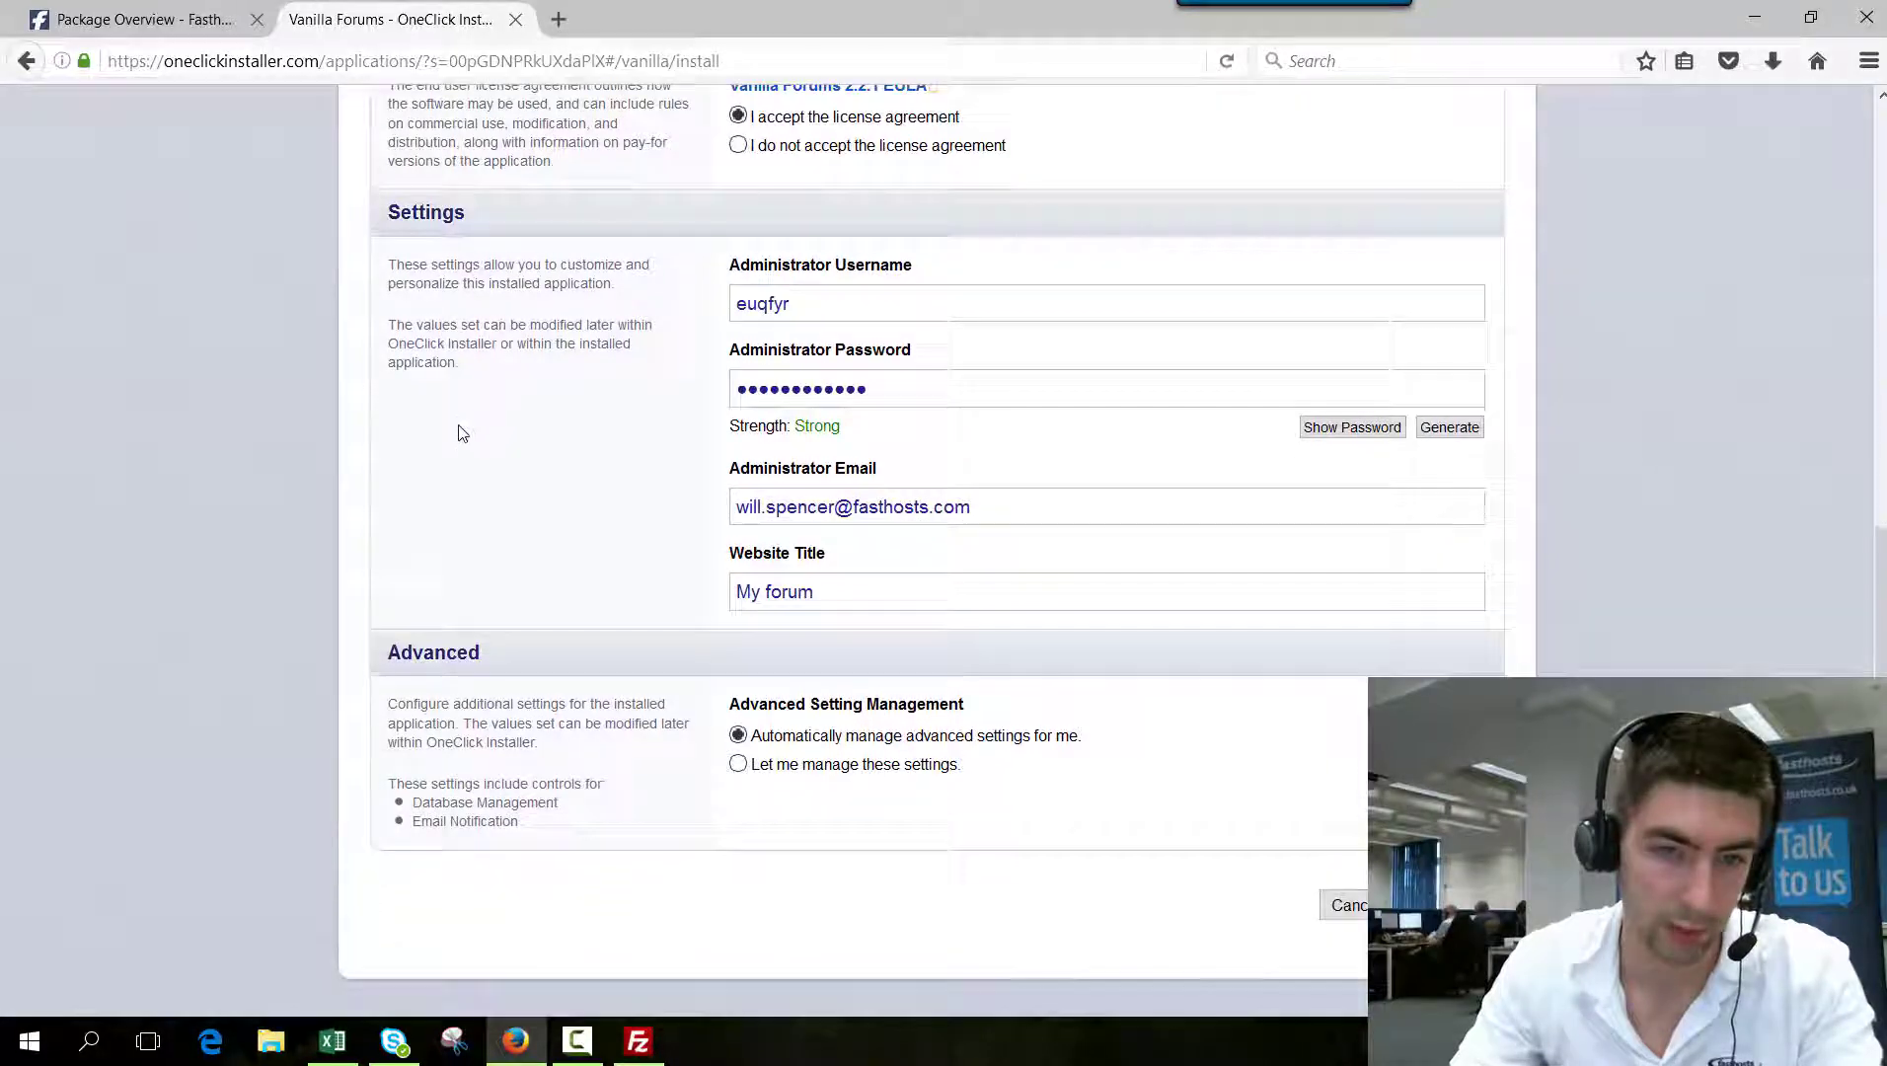
{"action": "scroll", "scroll_direction": "up", "scroll_amount": 3}
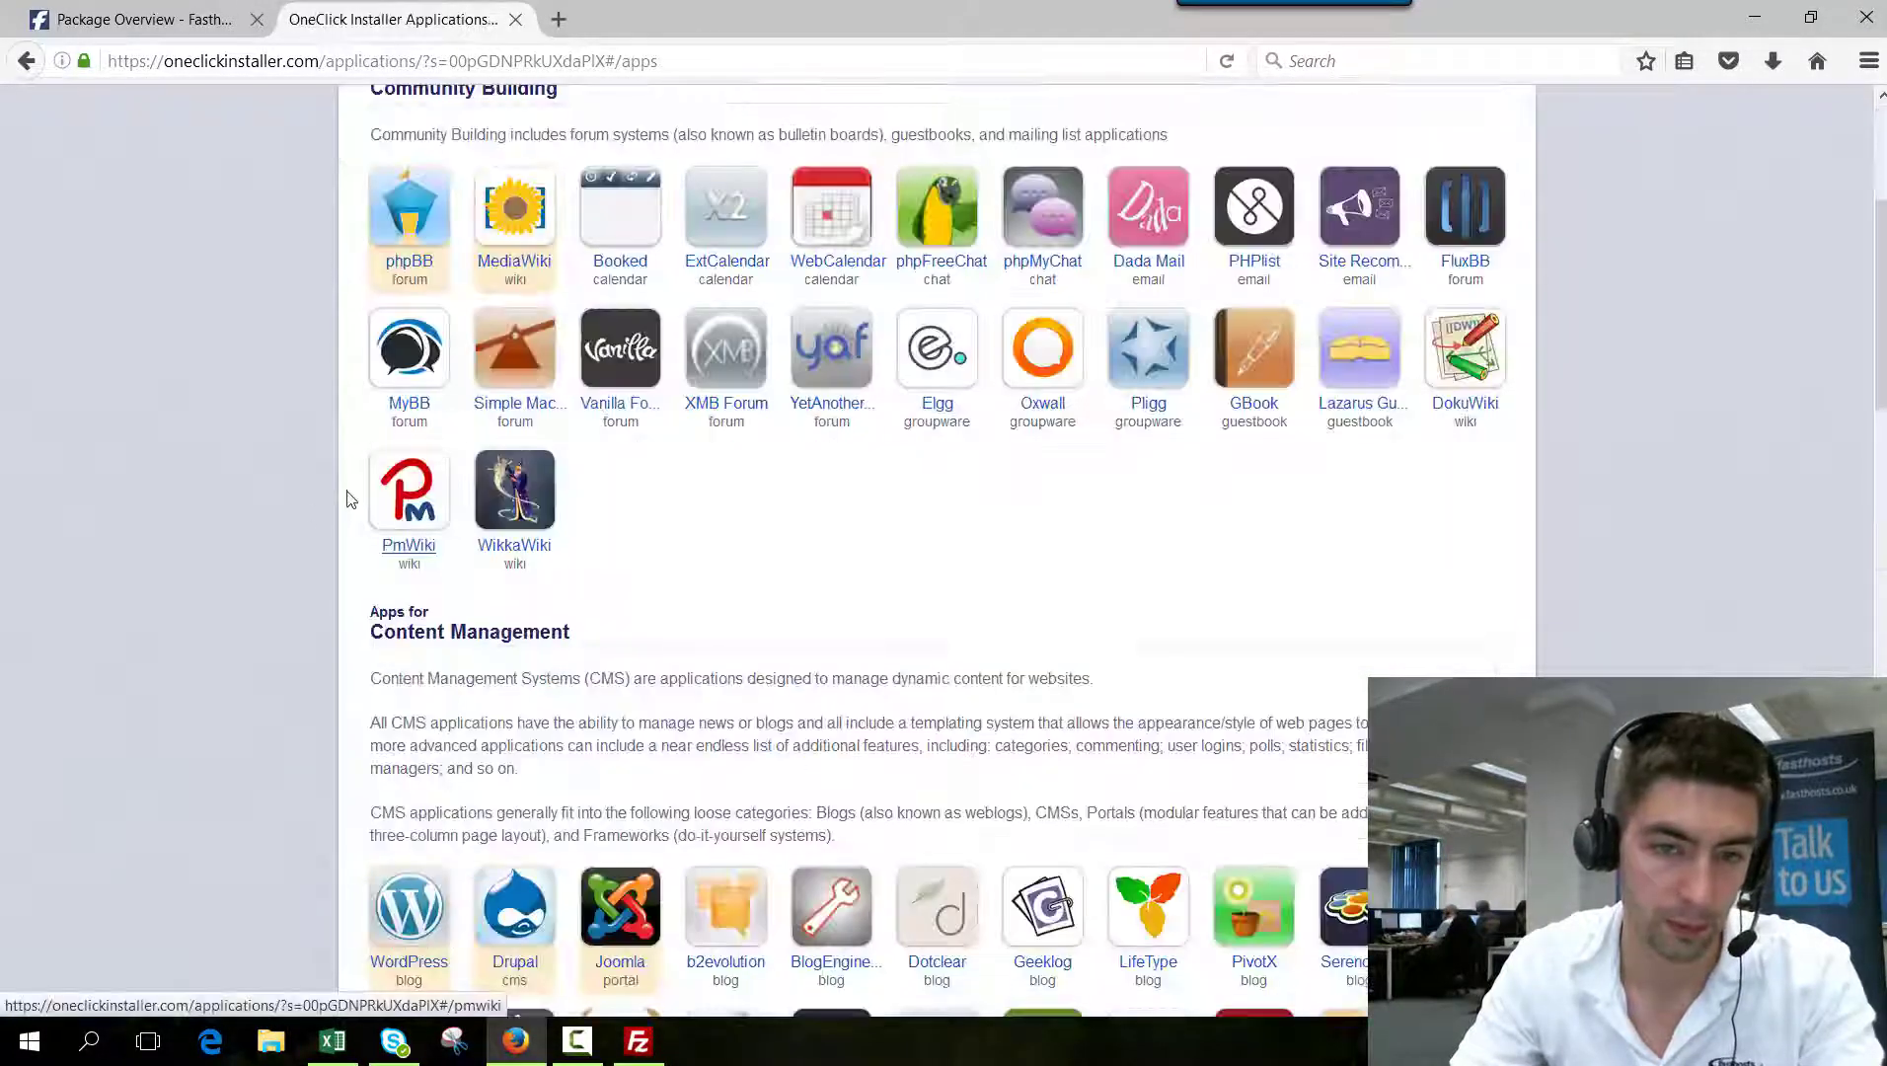
{"action": "left_click", "coordinate": [408, 914]}
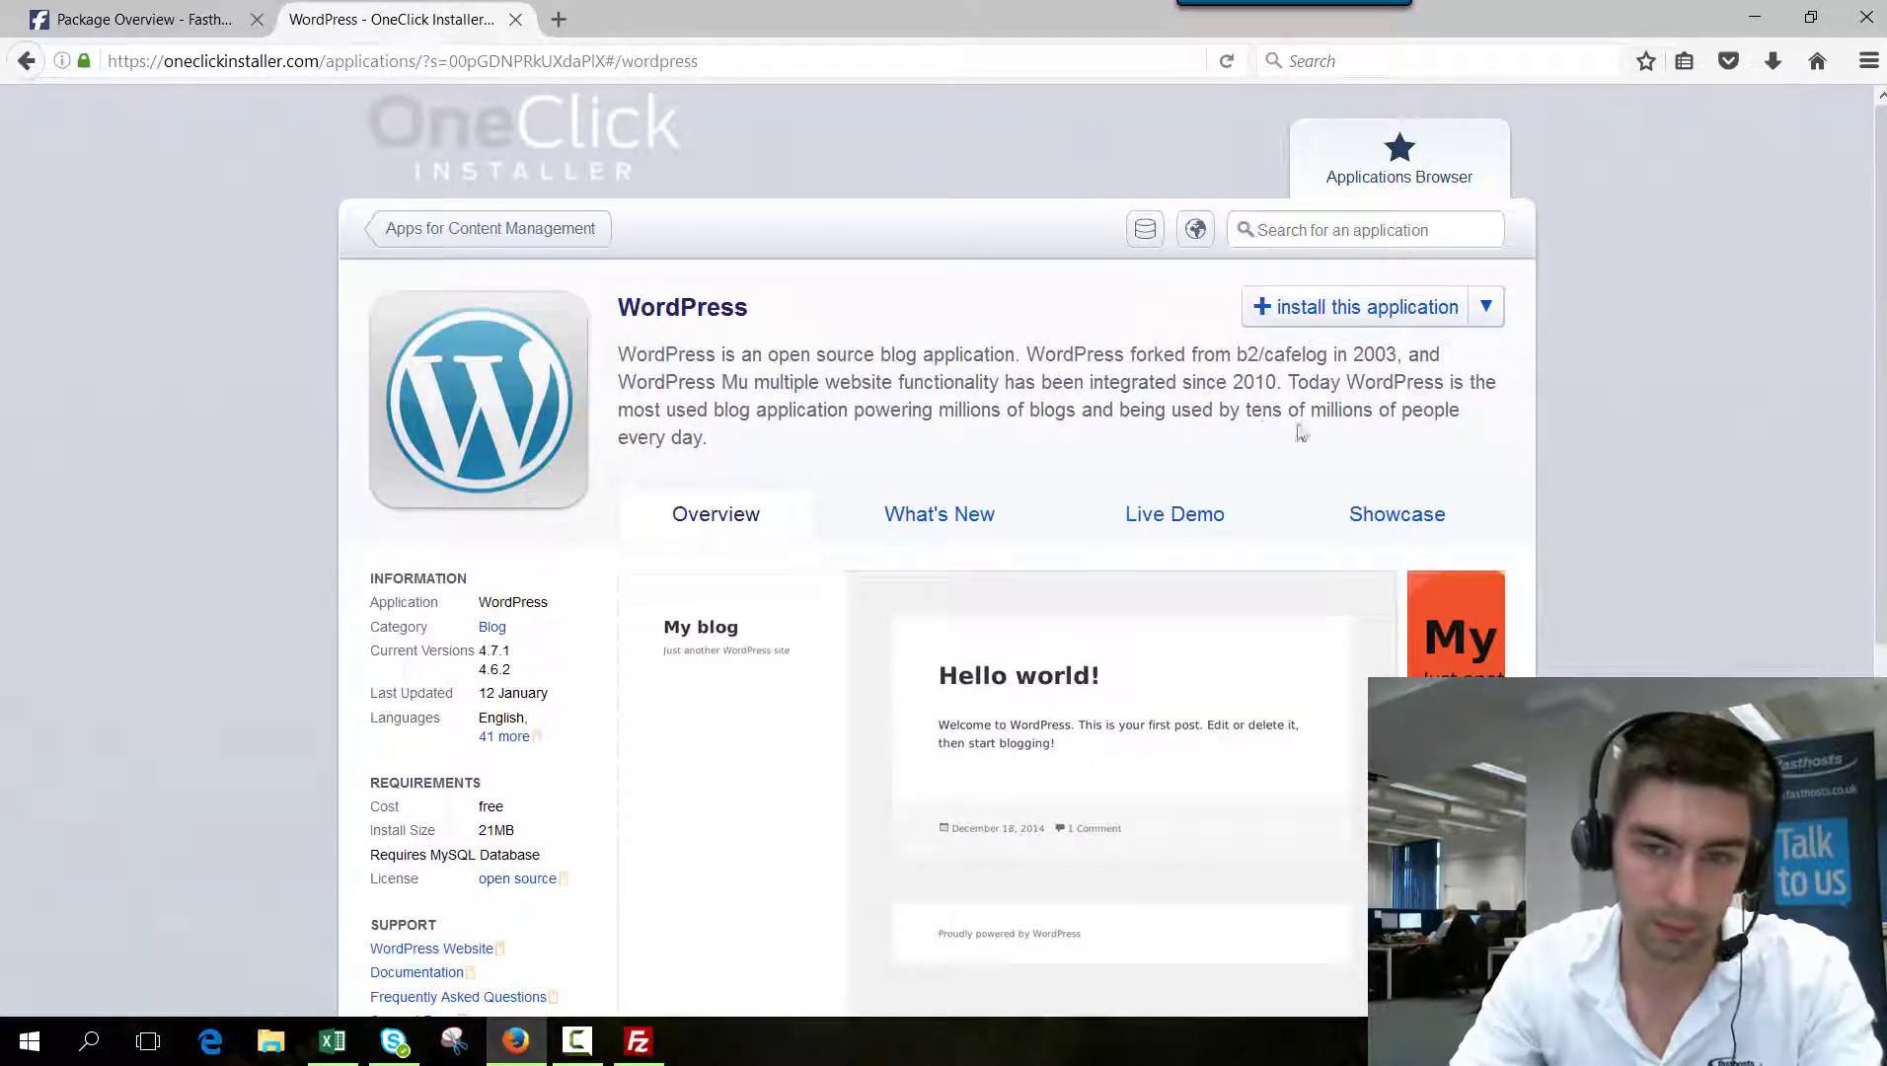
{"action": "left_click", "coordinate": [1353, 306]}
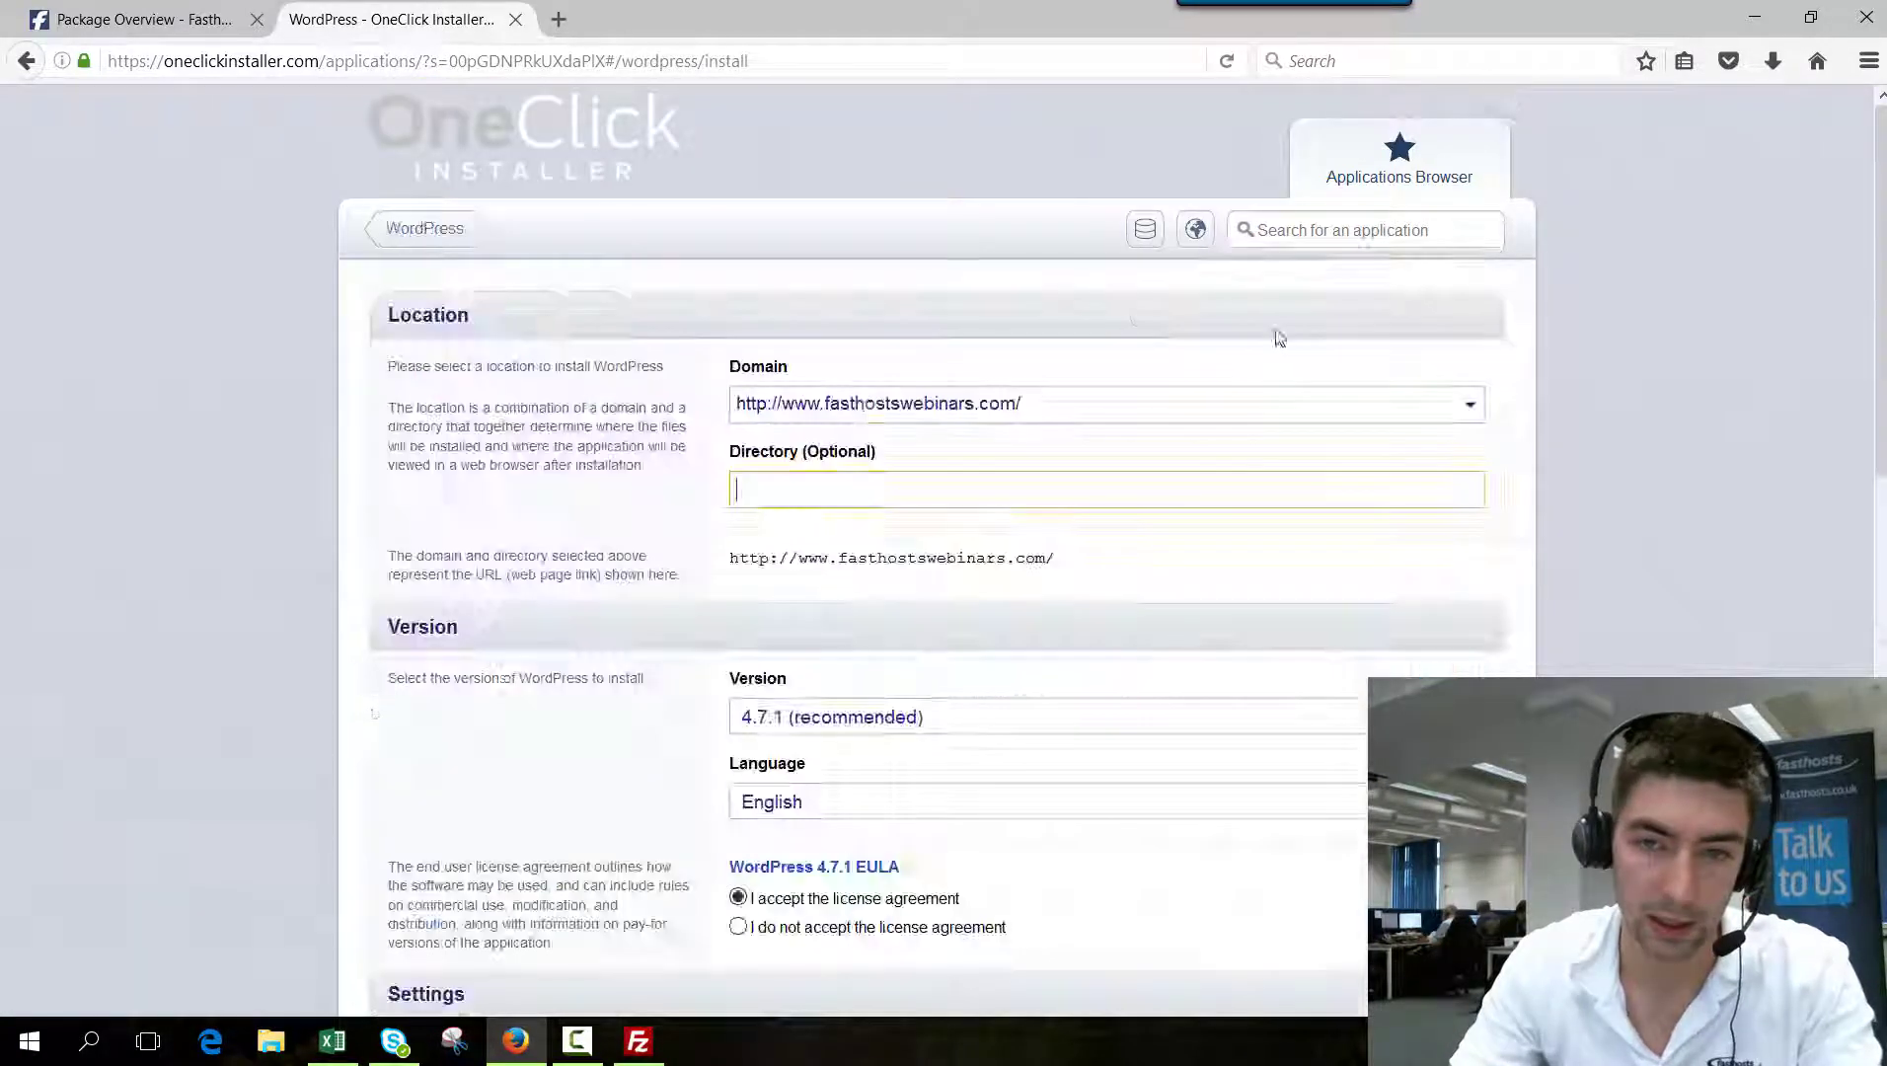
{"action": "scroll", "scroll_direction": "down", "scroll_amount": 3}
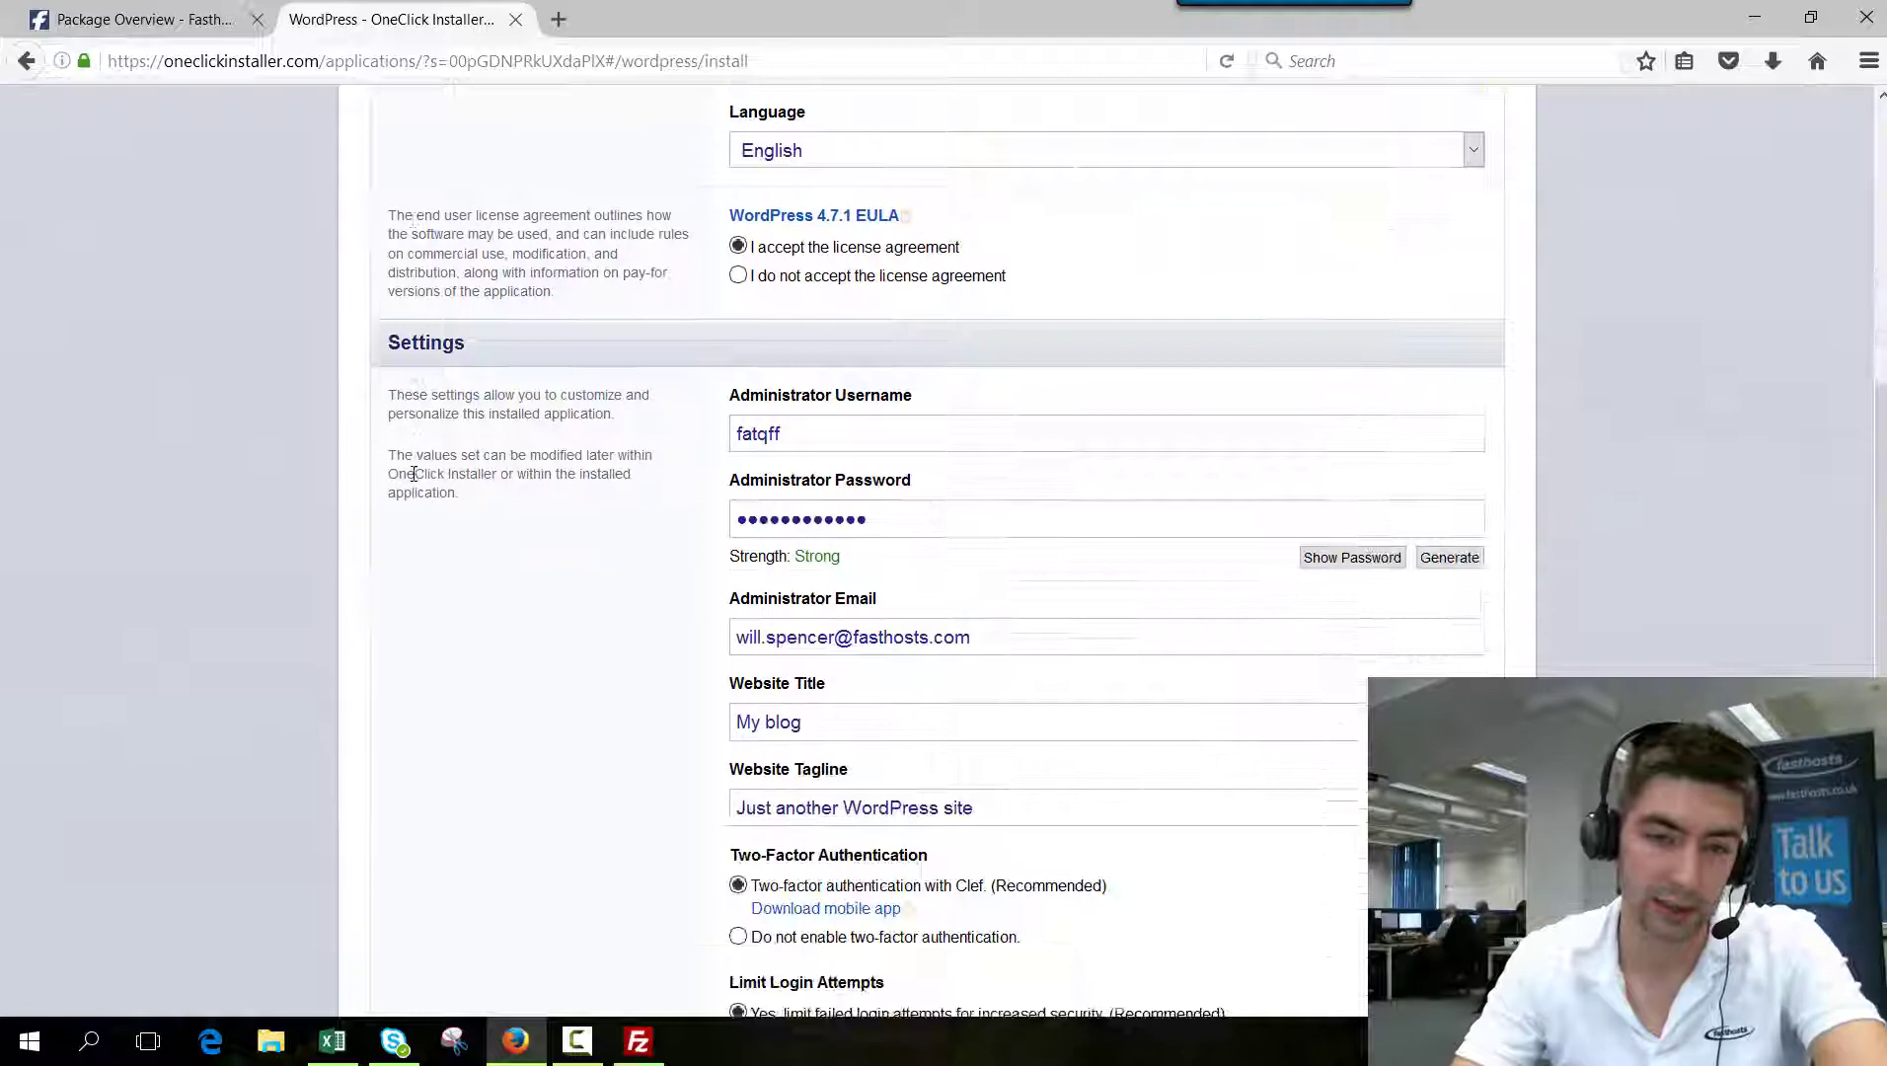
{"action": "scroll", "scroll_direction": "up", "scroll_amount": 3}
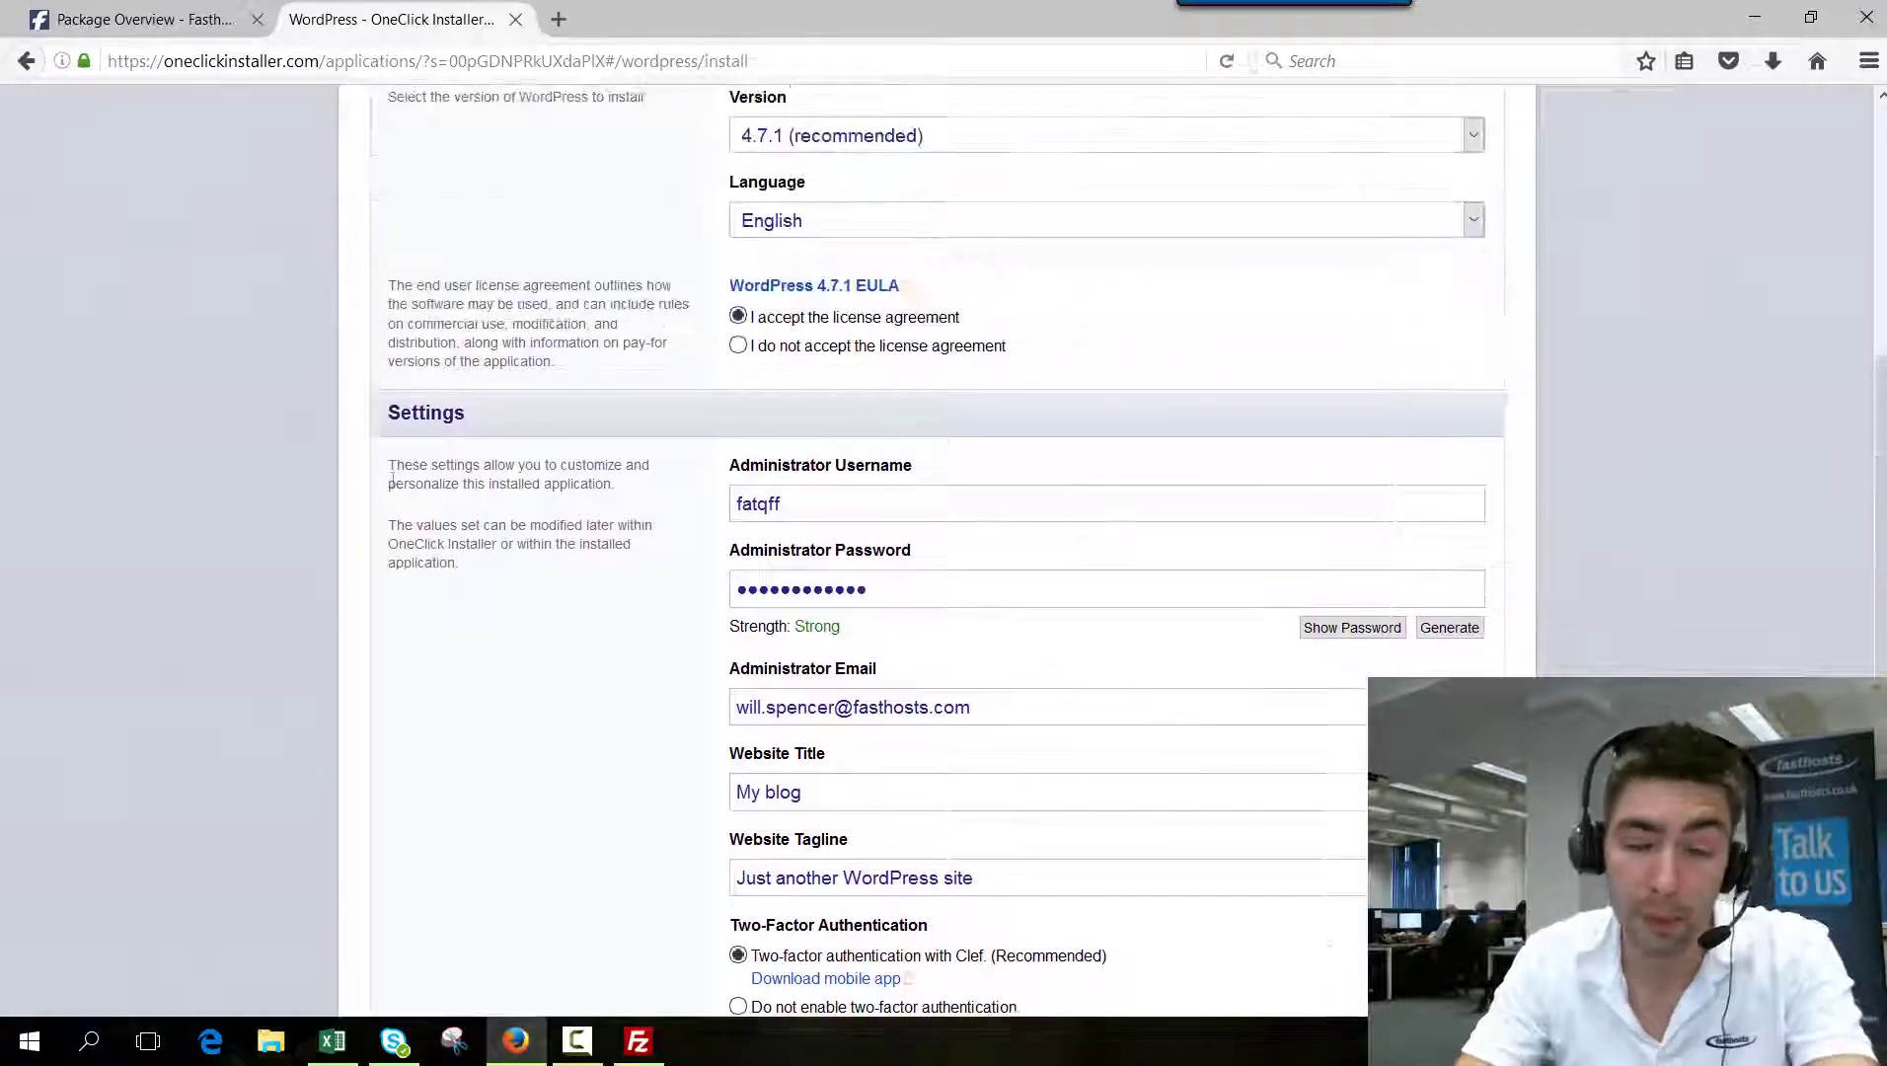
{"action": "scroll", "scroll_direction": "up", "scroll_amount": 3}
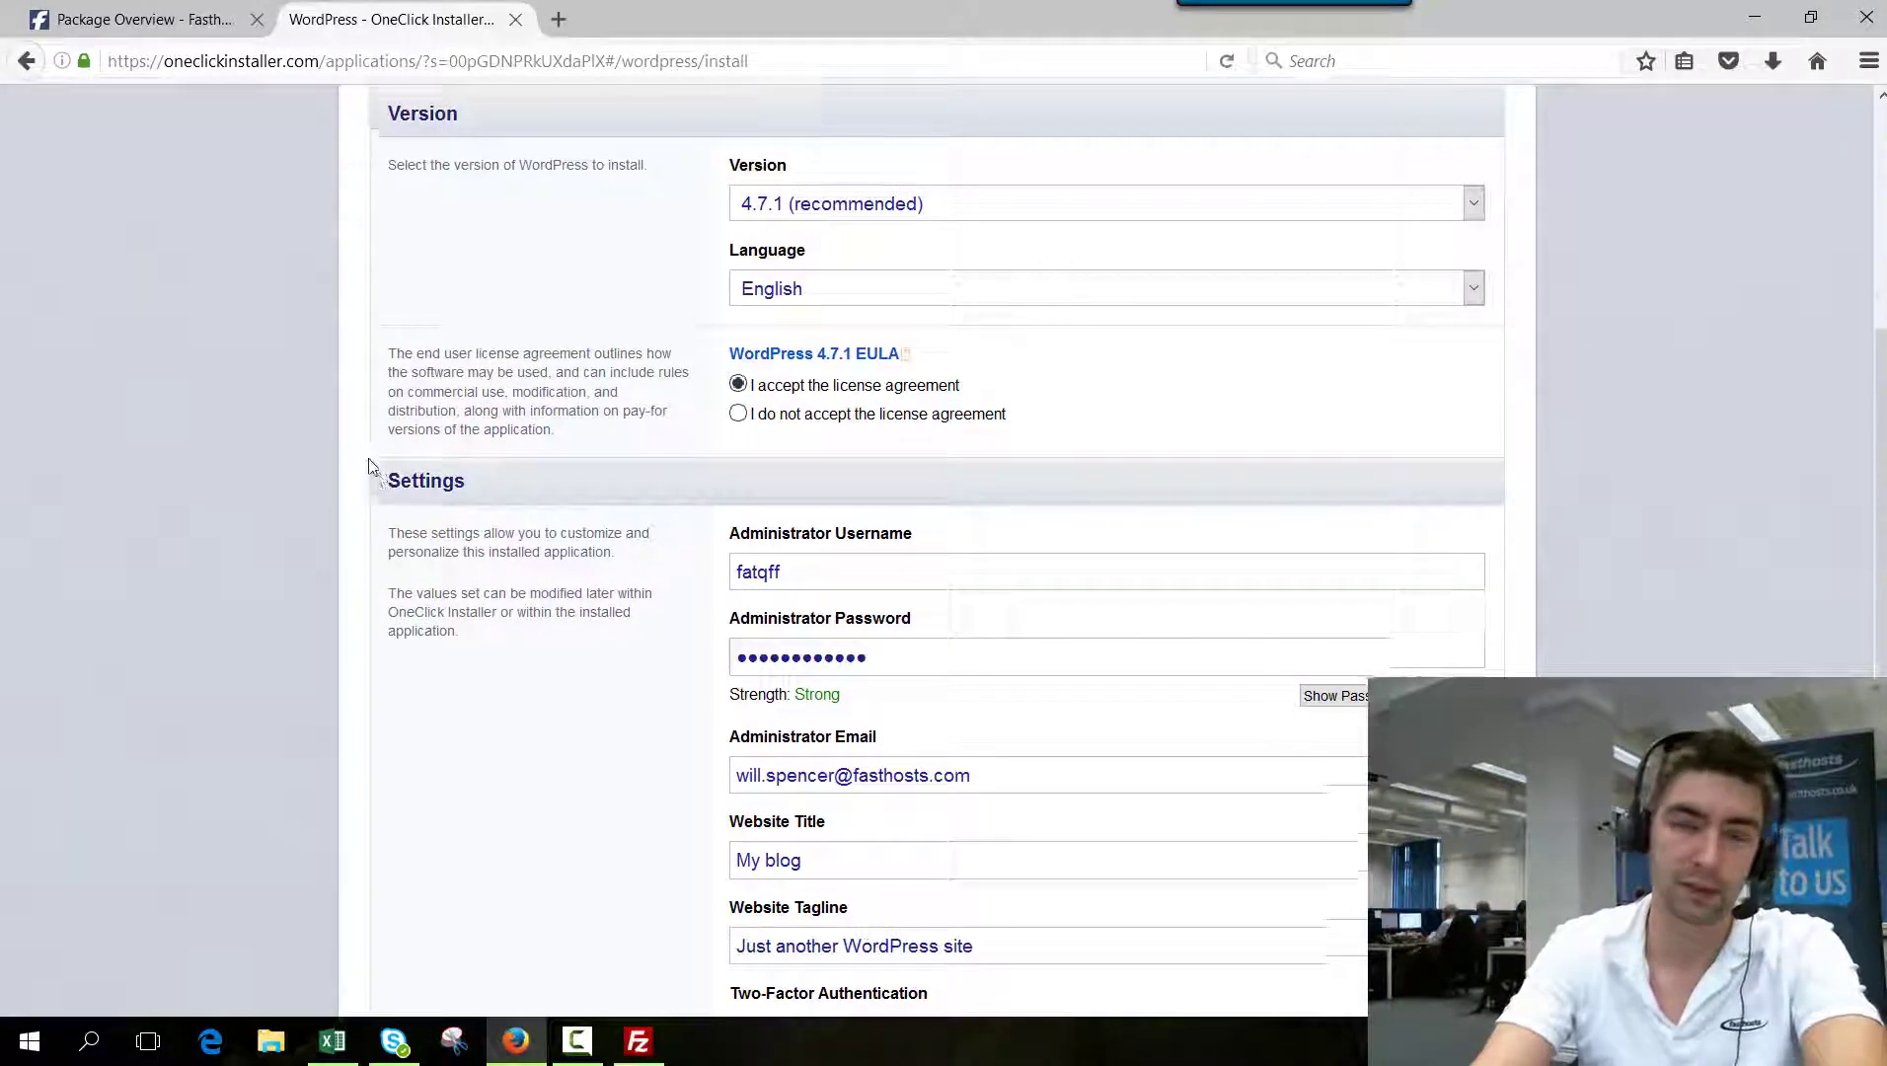
{"action": "scroll", "scroll_direction": "up", "scroll_amount": 3}
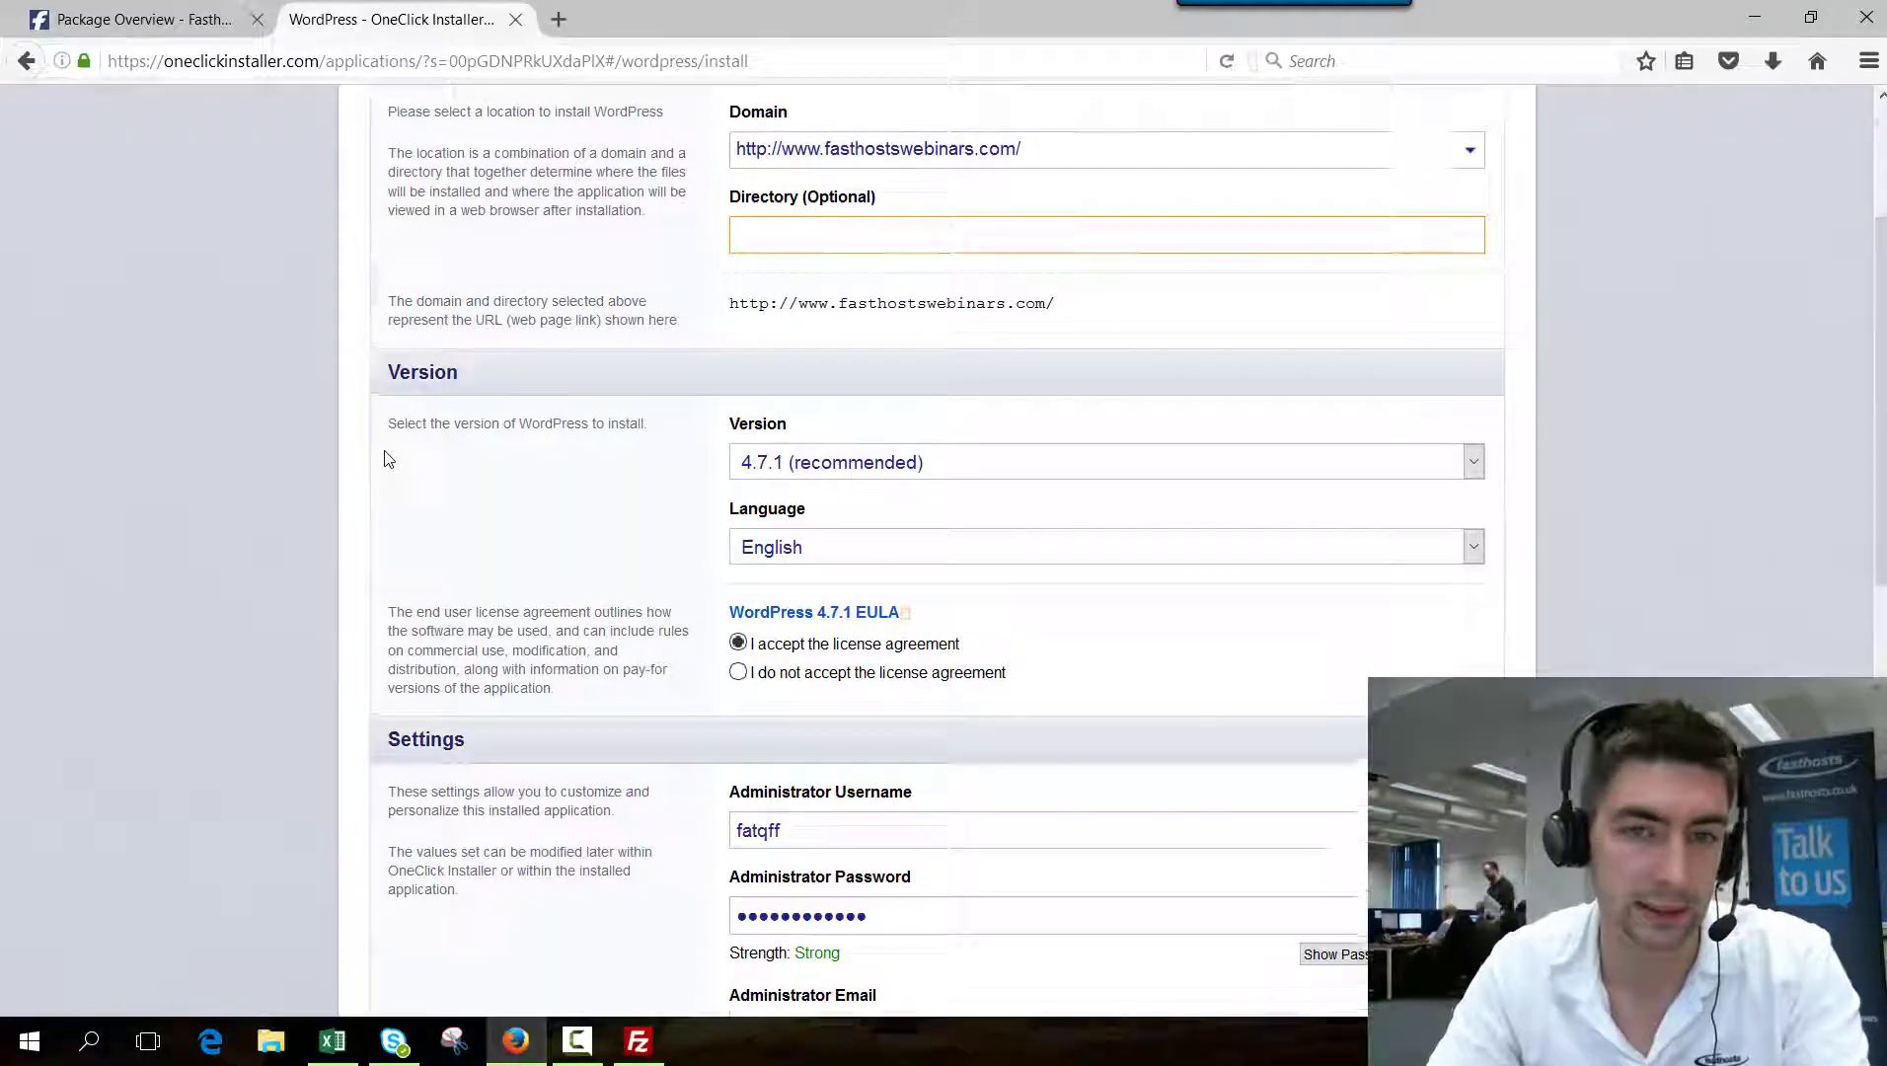
{"action": "scroll", "scroll_direction": "up", "scroll_amount": 3}
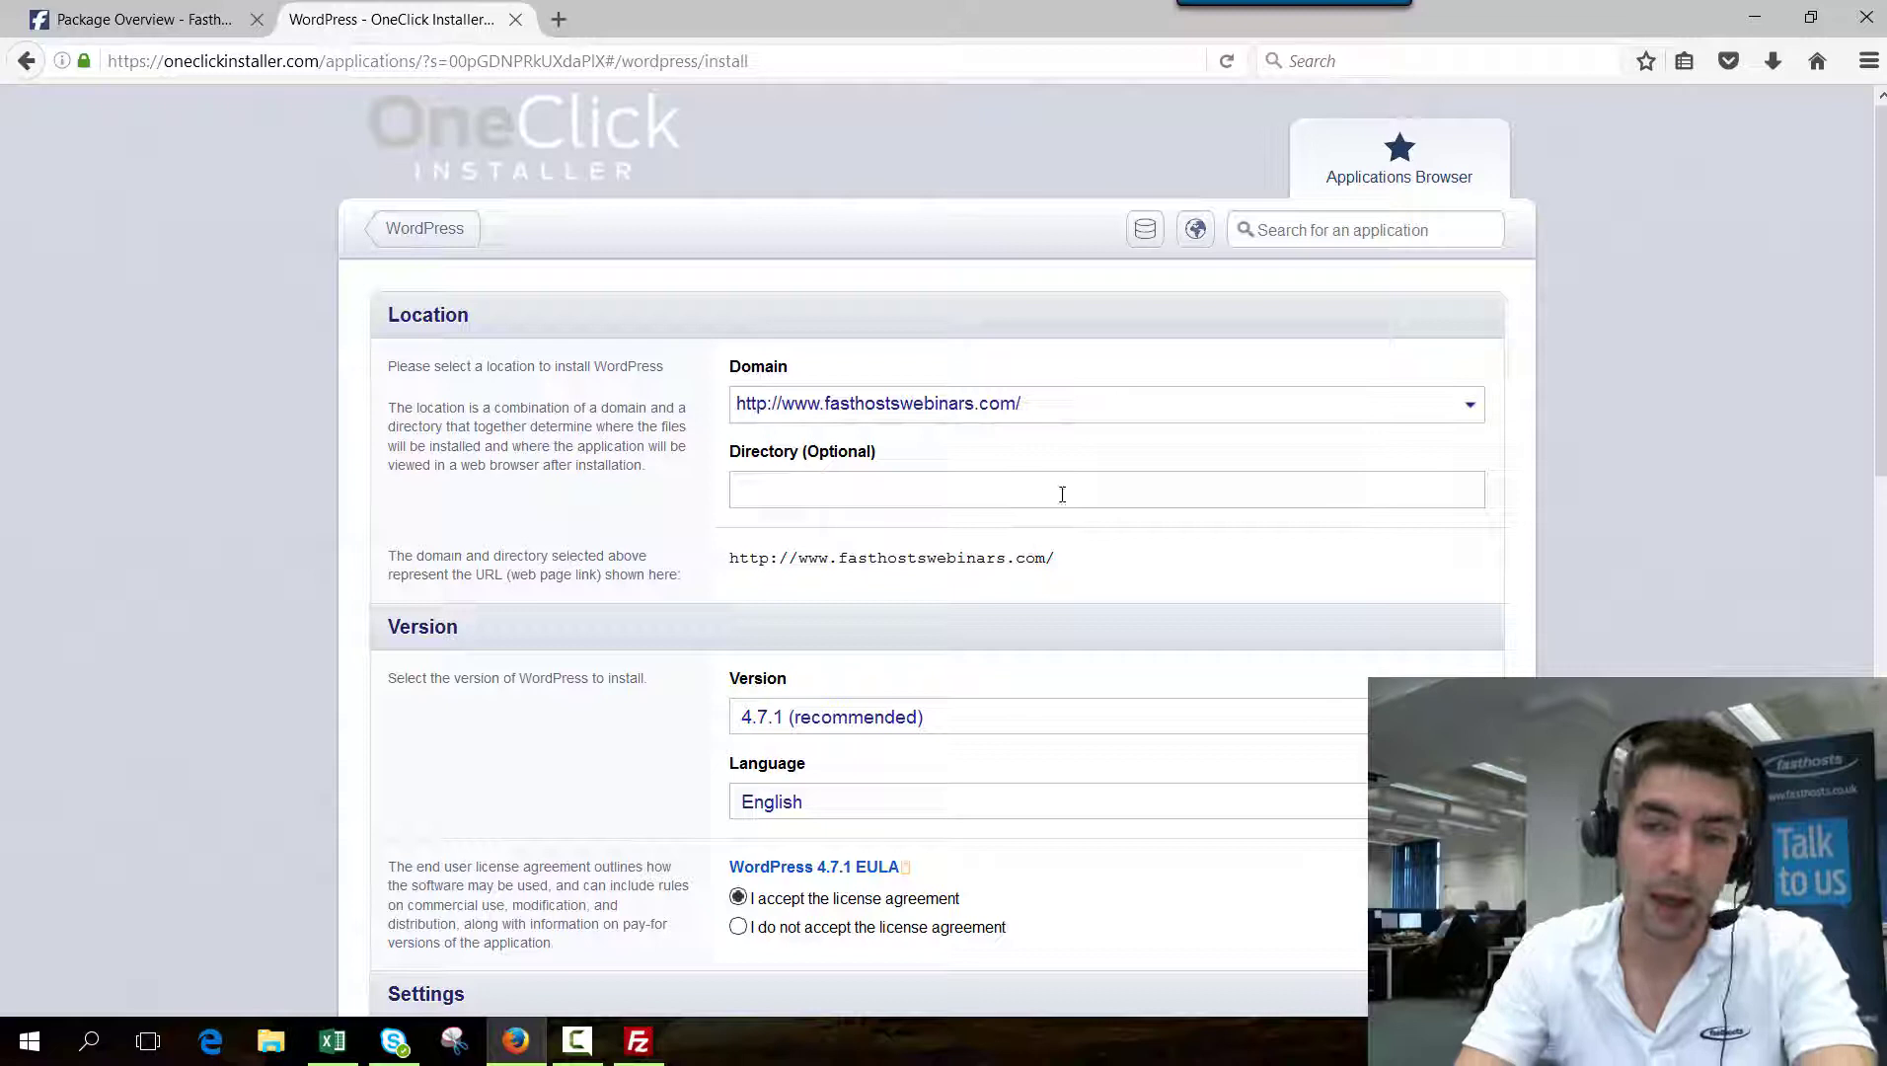
{"action": "left_click", "coordinate": [1060, 489]}
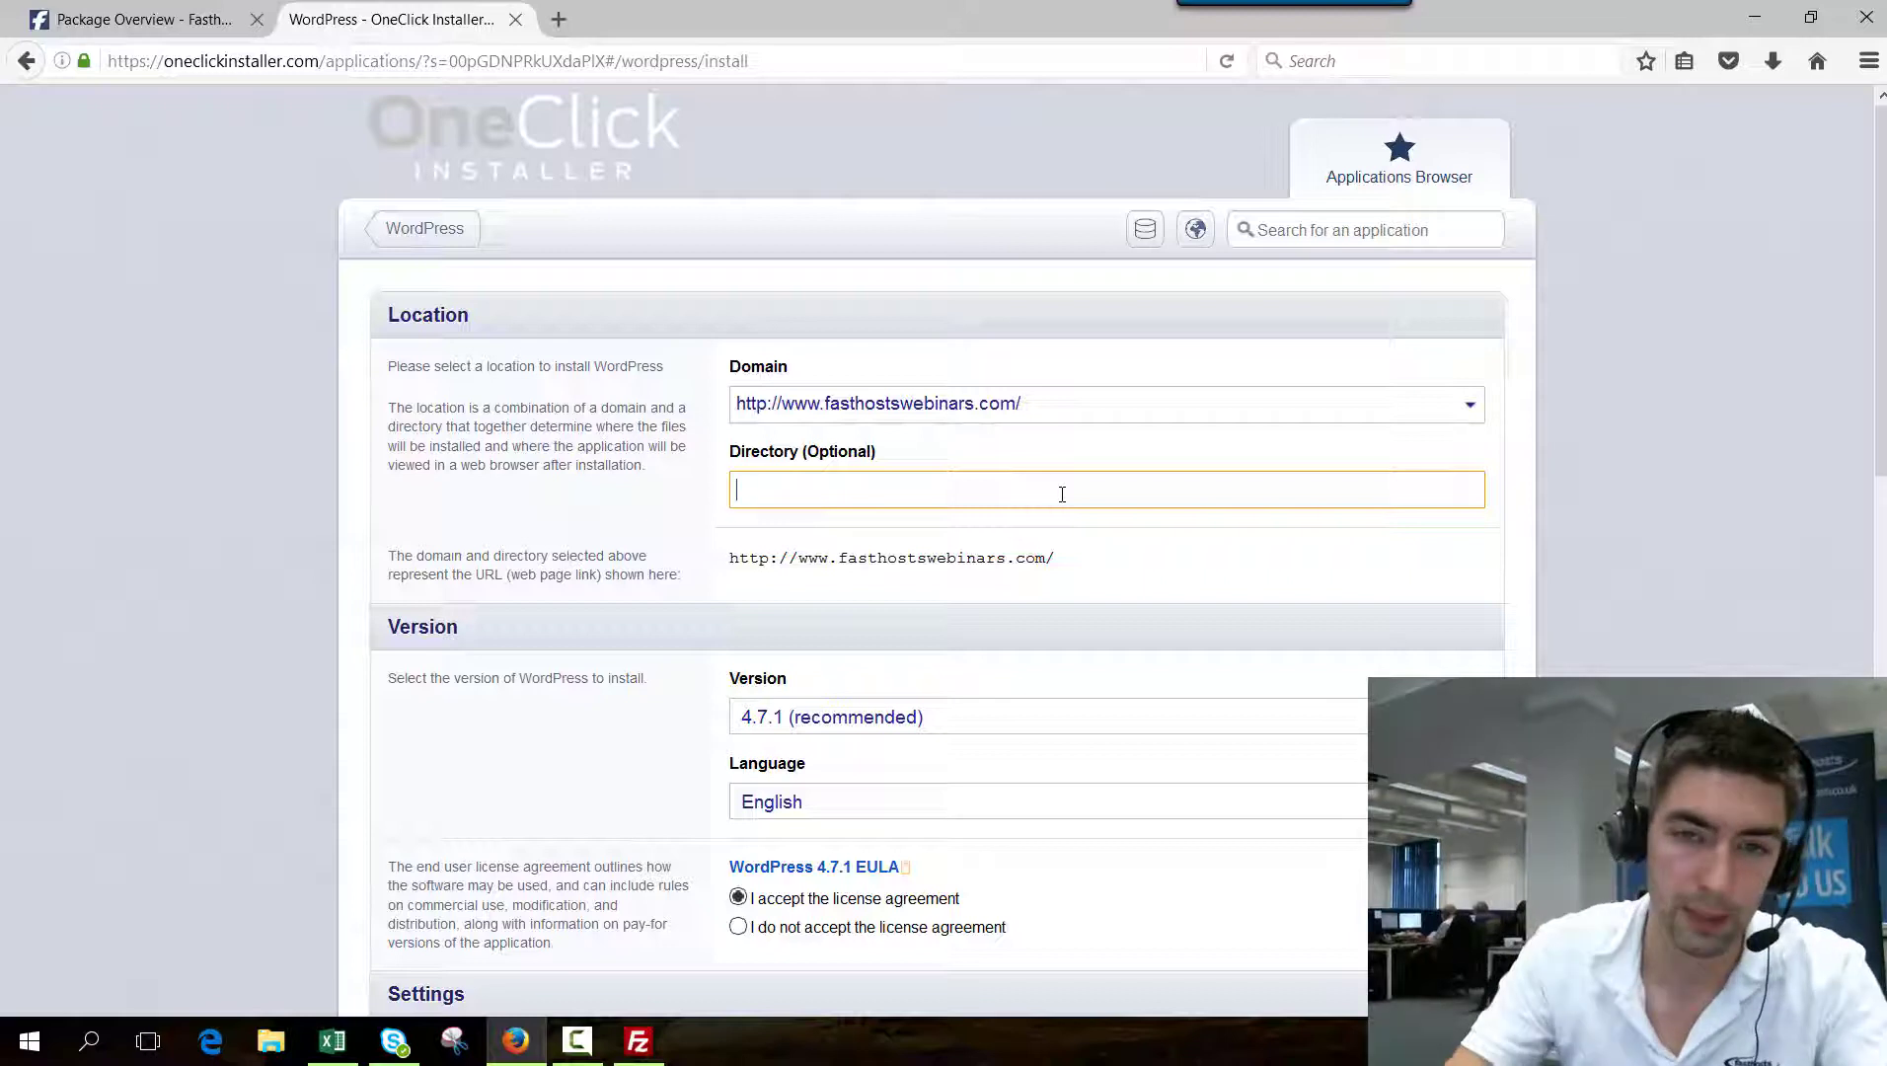
{"action": "type", "text": "b"}
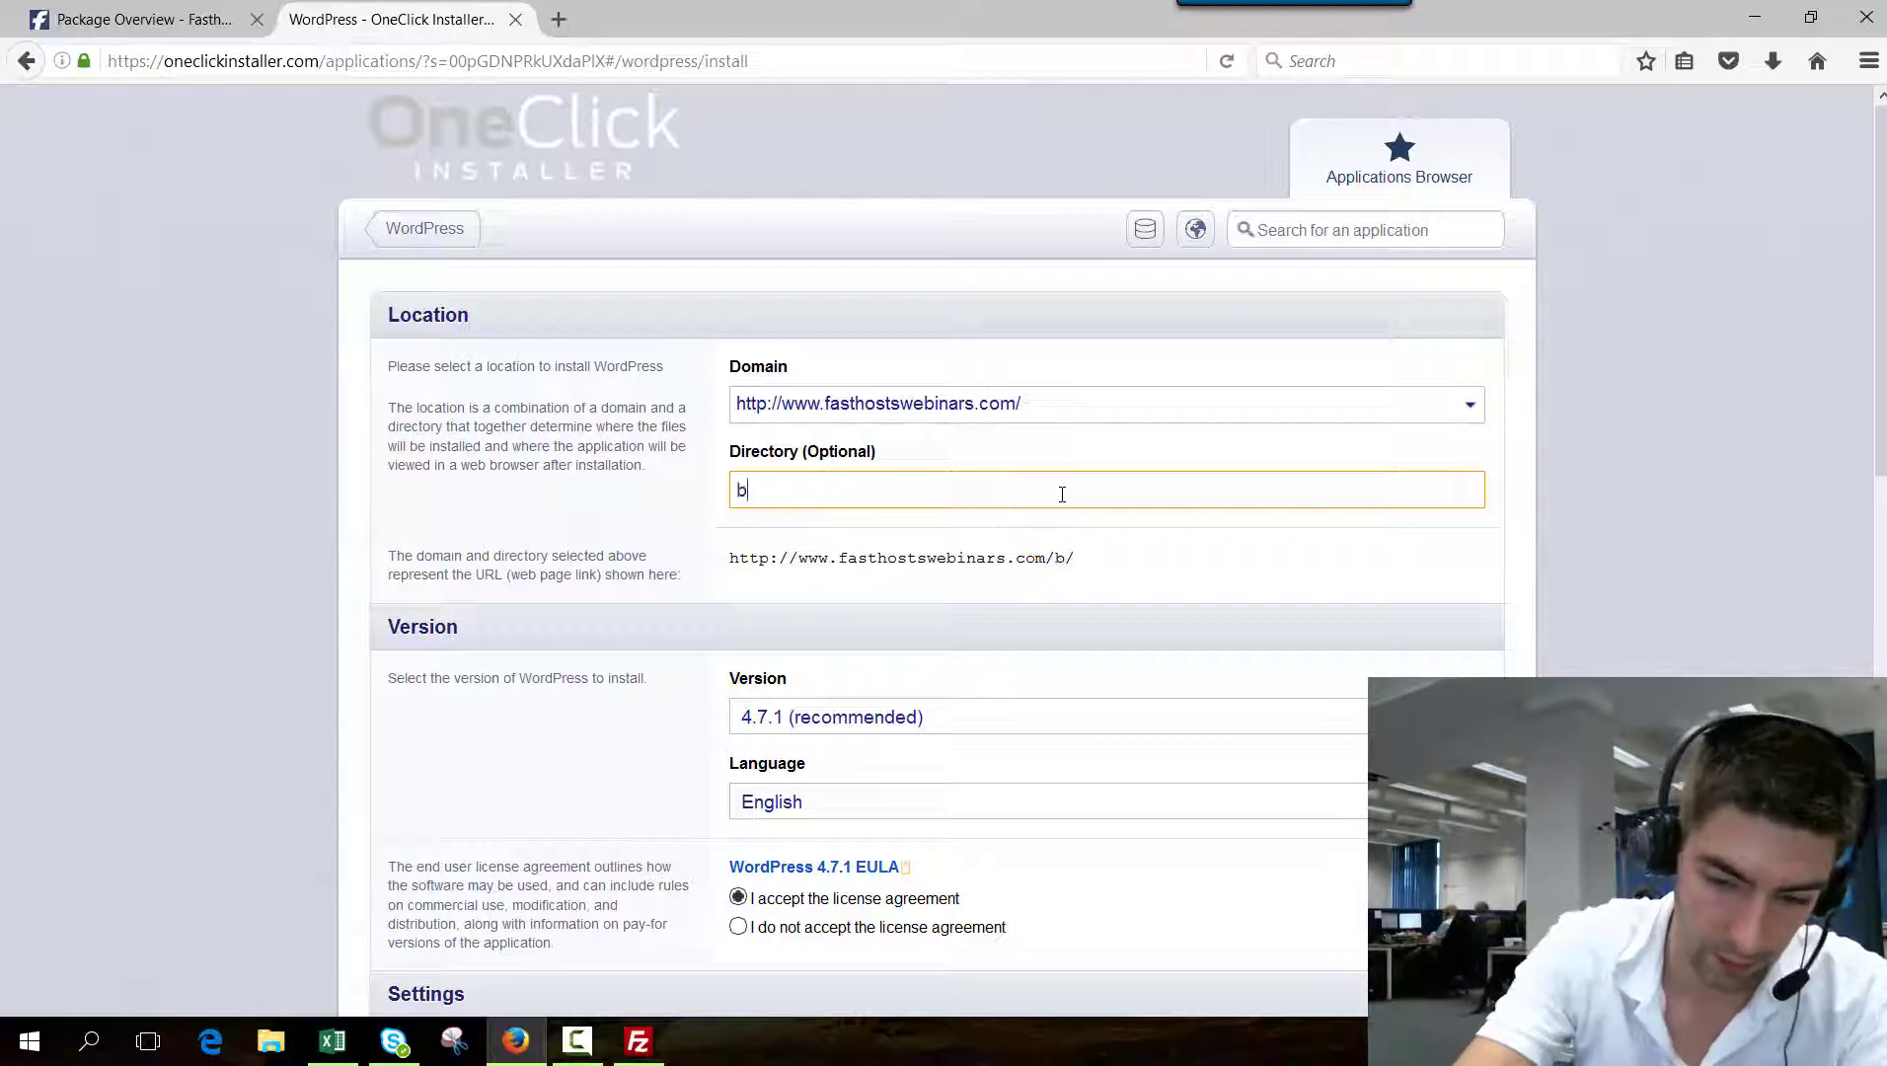
{"action": "type", "text": "olg"}
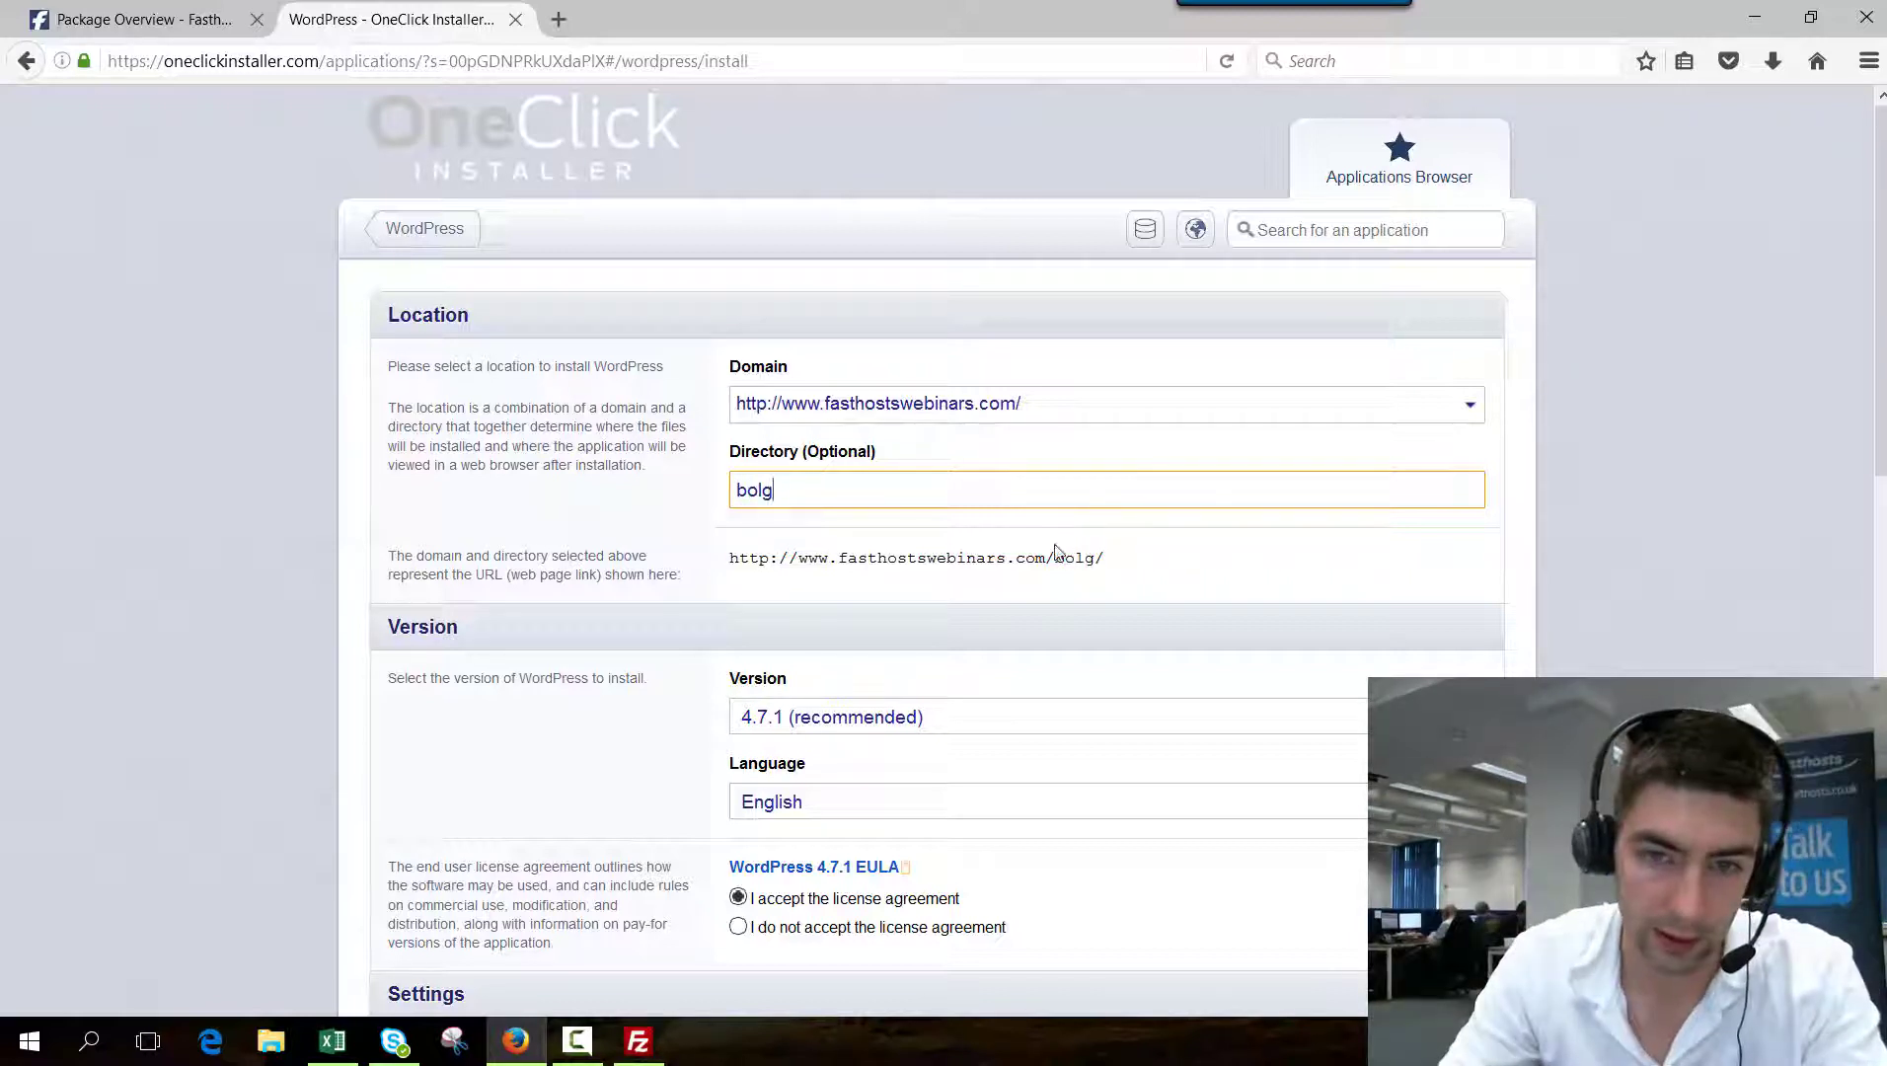
{"action": "key", "text": "Backspace"}
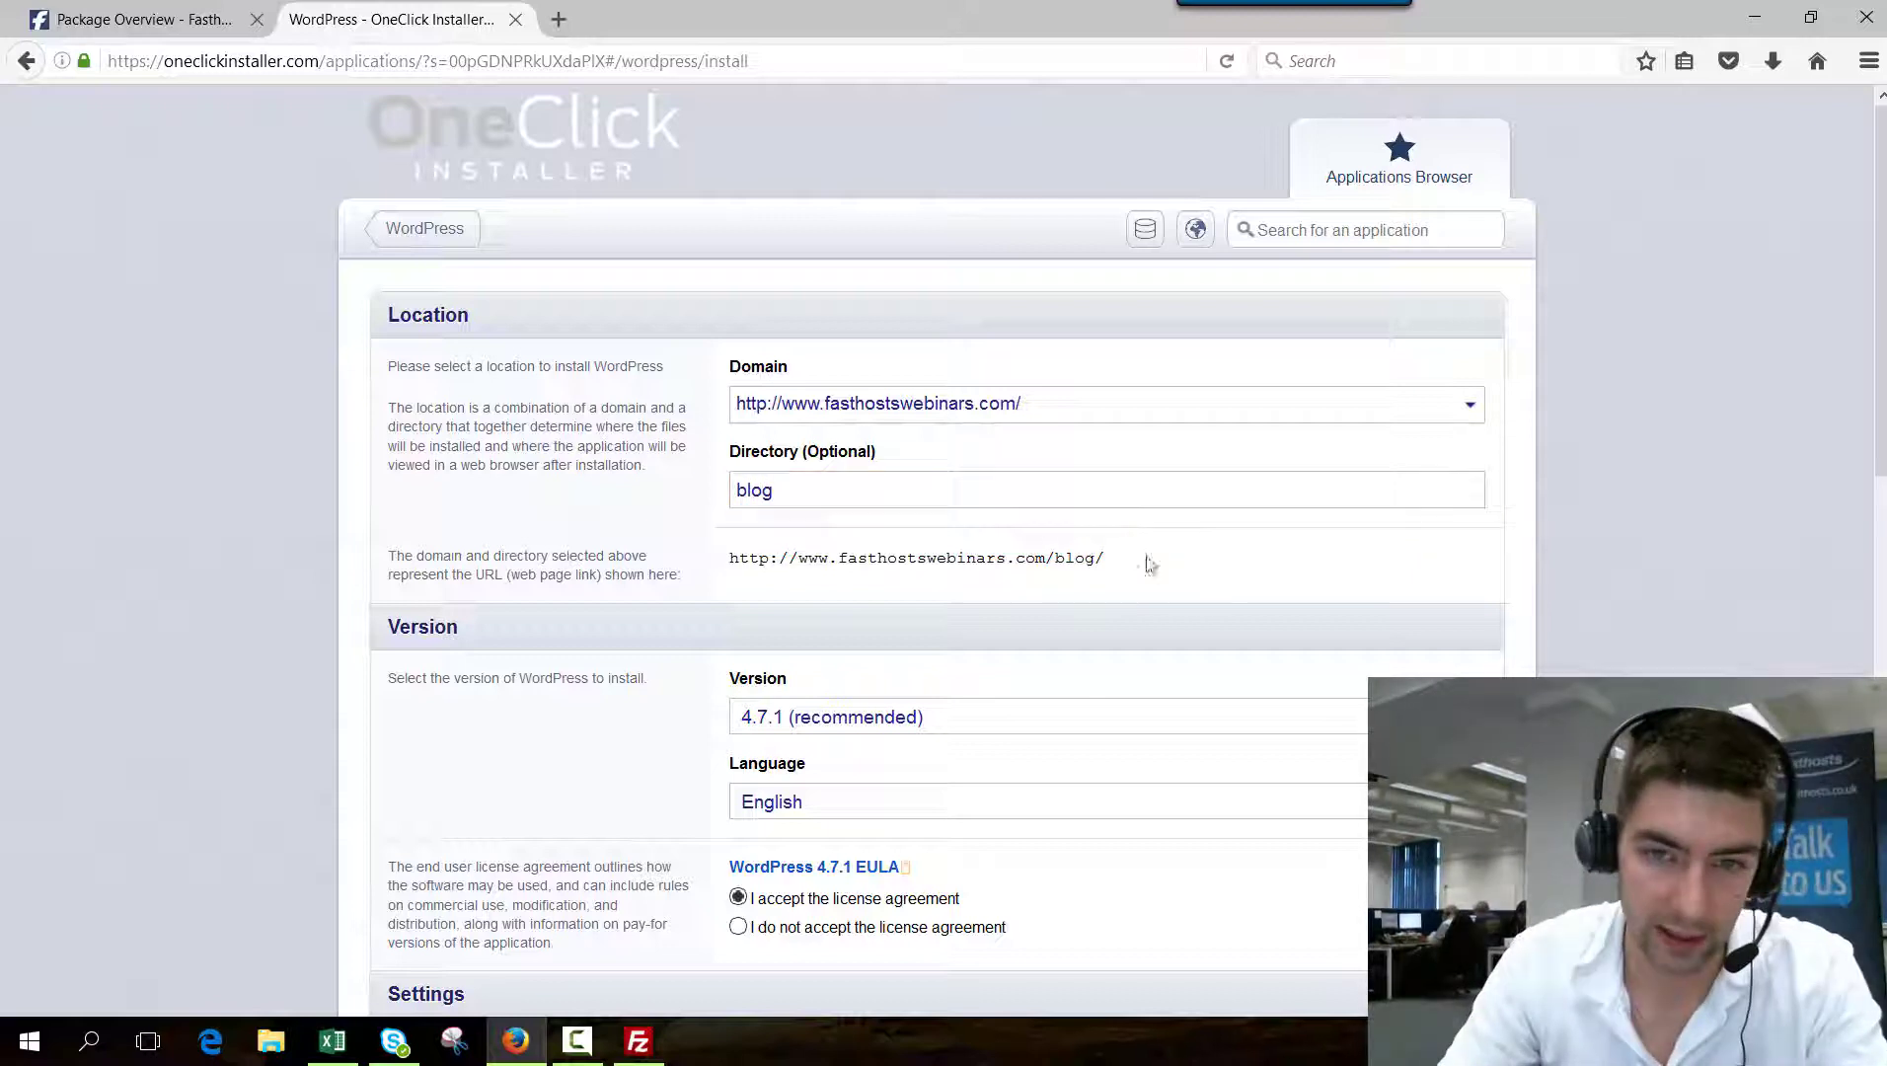
{"action": "mouse_move", "coordinate": [1049, 564]}
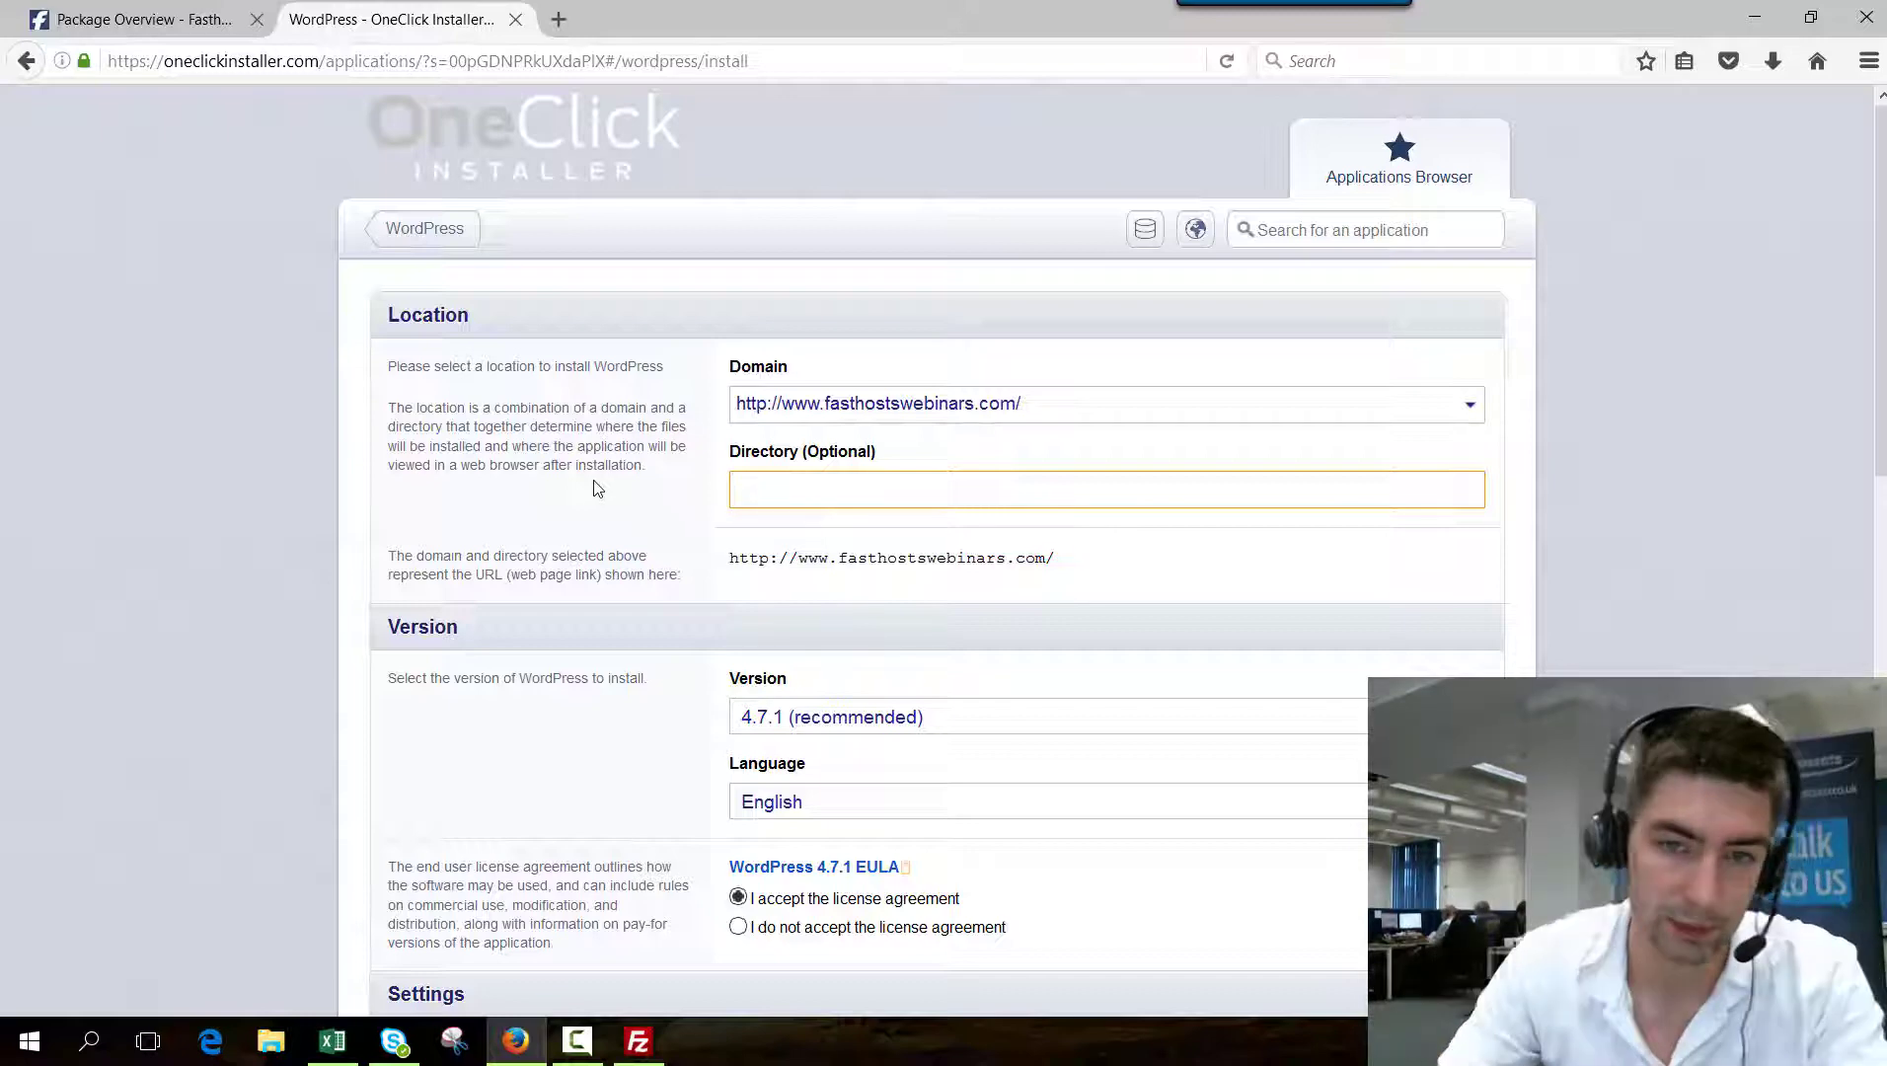
{"action": "scroll", "scroll_direction": "down", "scroll_amount": 3}
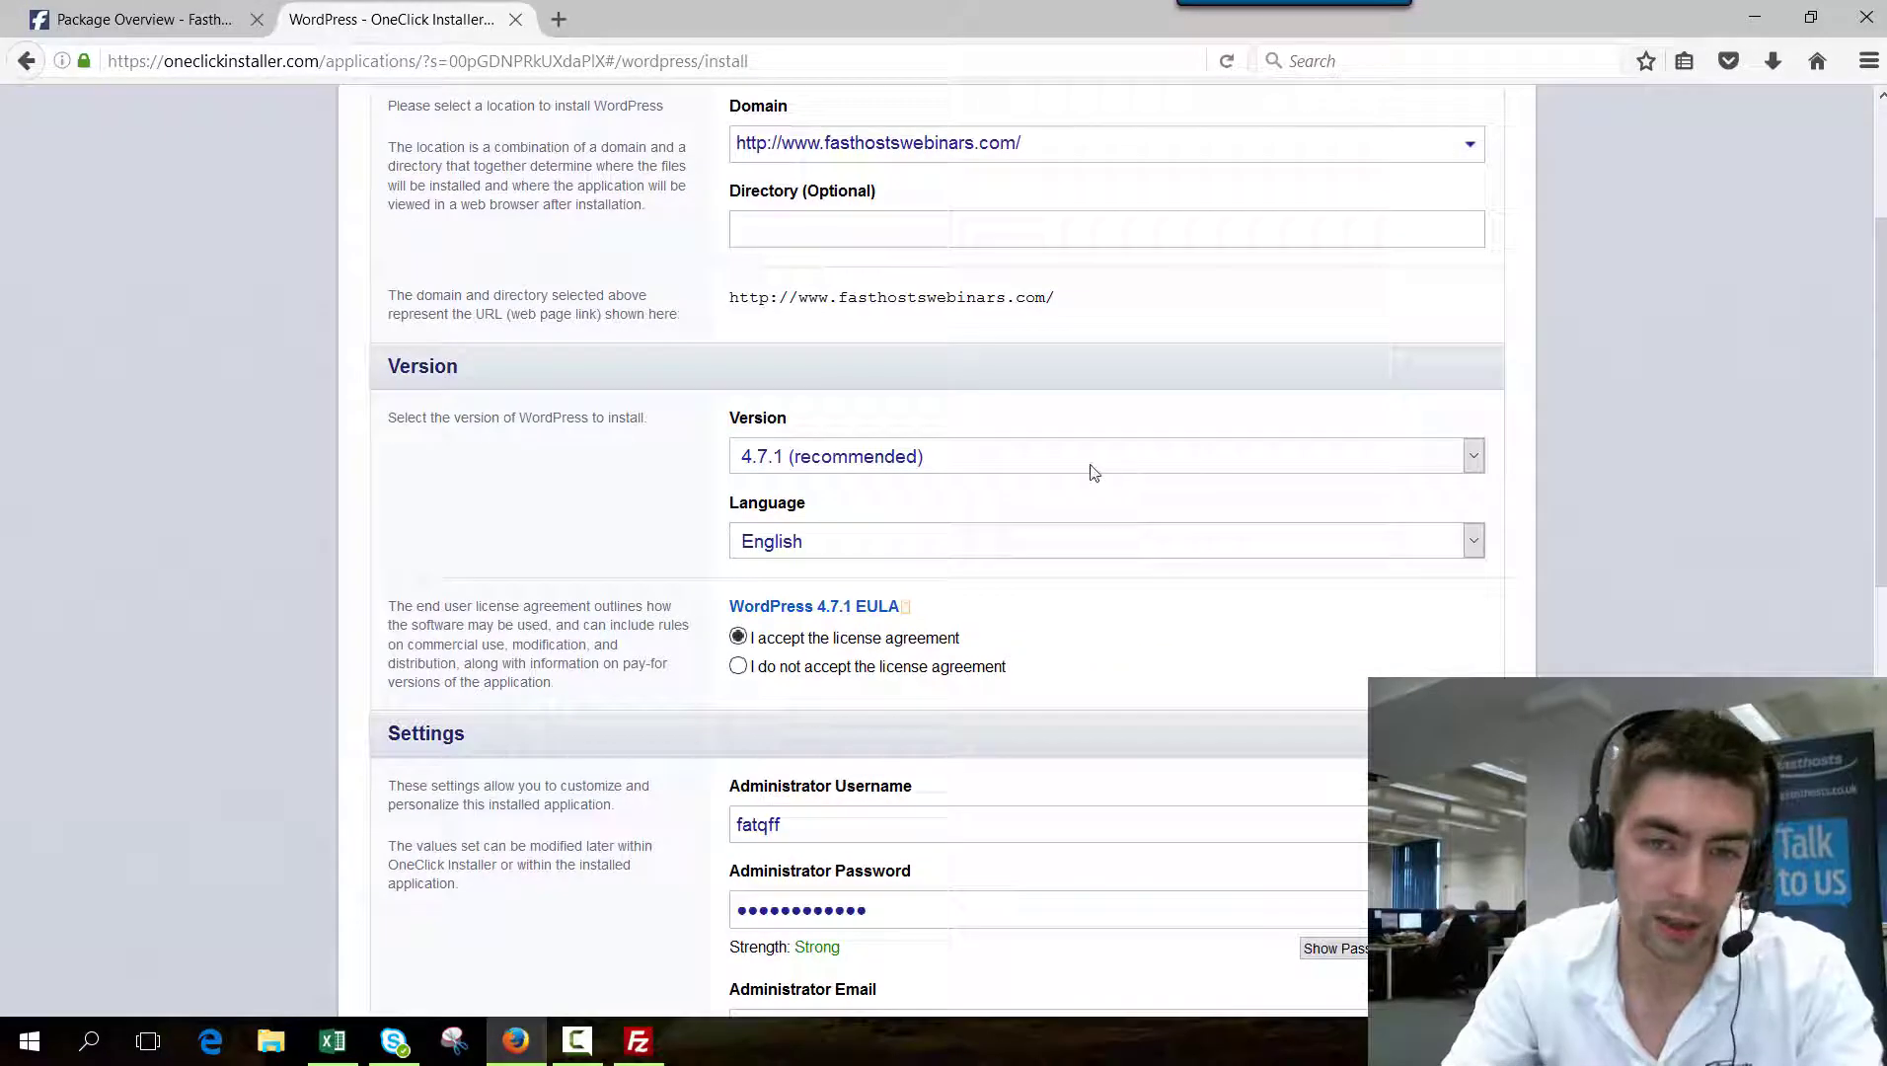
{"action": "left_click", "coordinate": [1101, 456]}
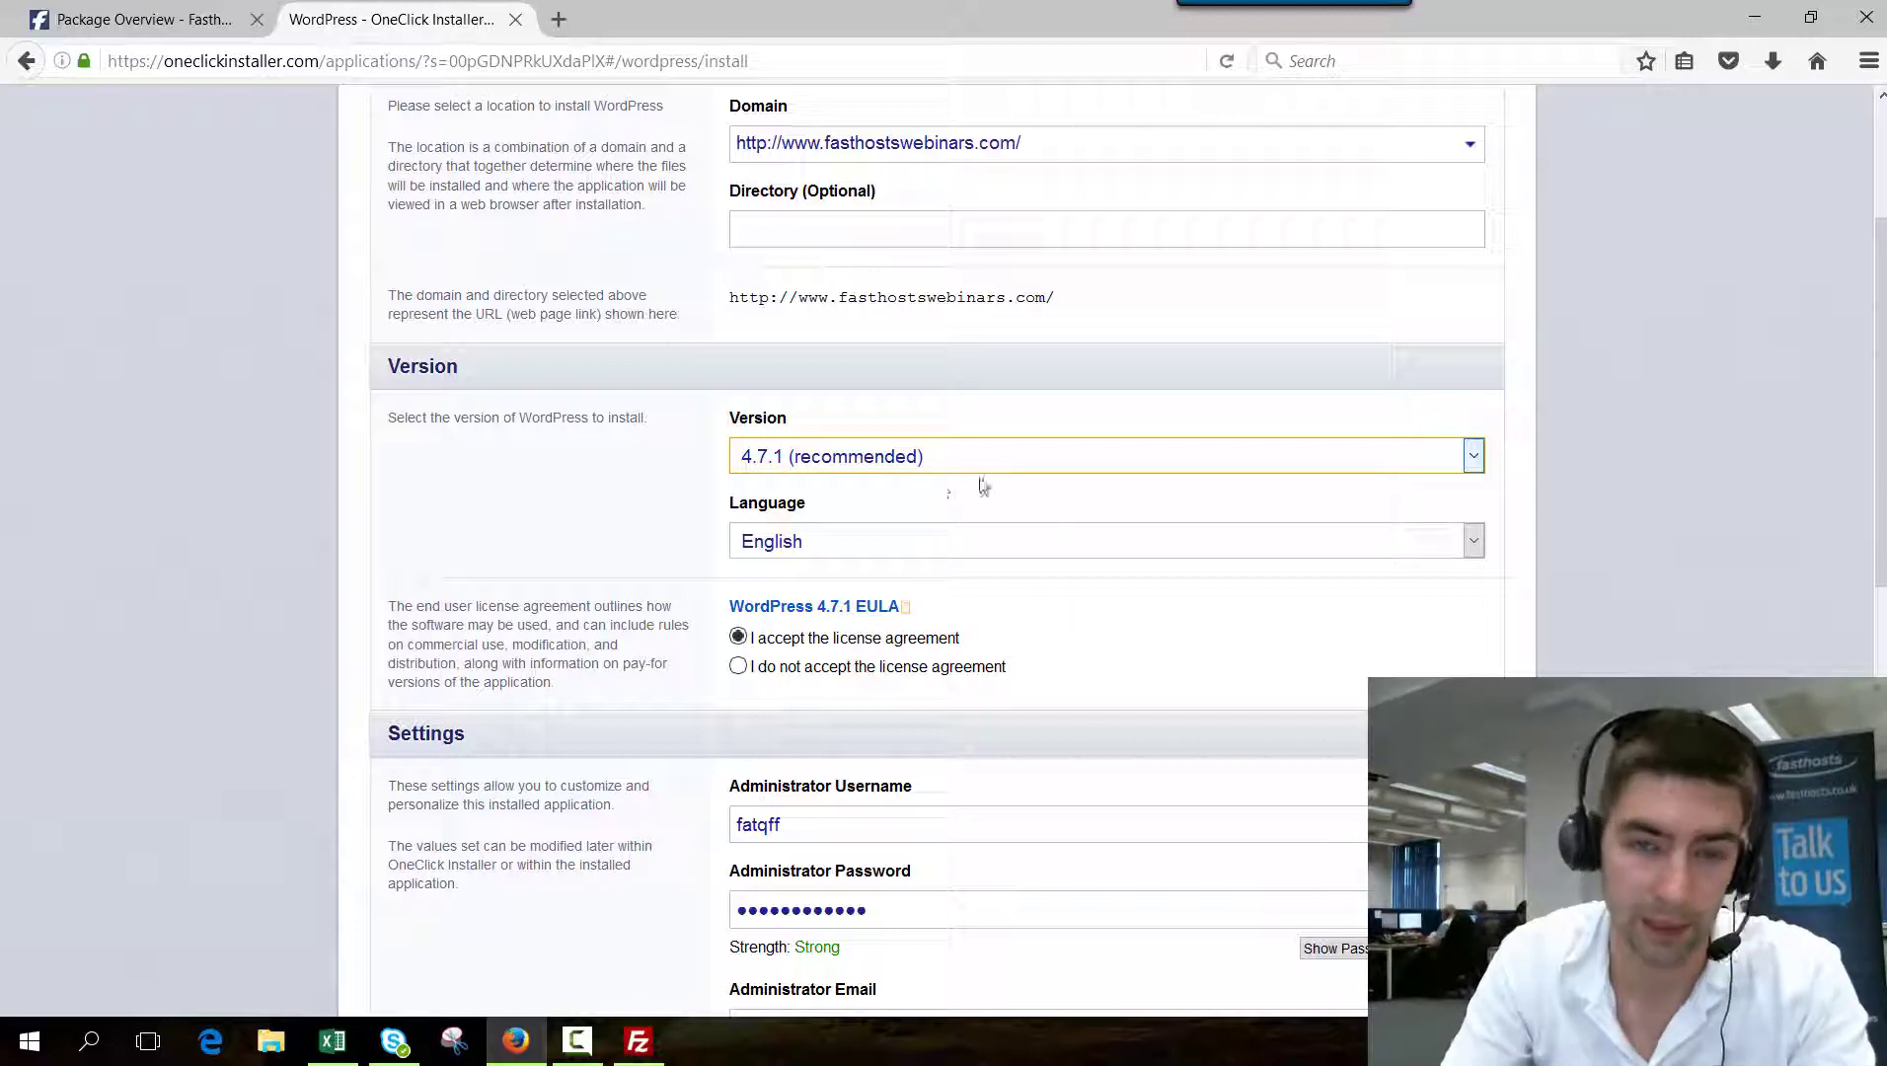
{"action": "scroll", "scroll_direction": "down", "scroll_amount": 3}
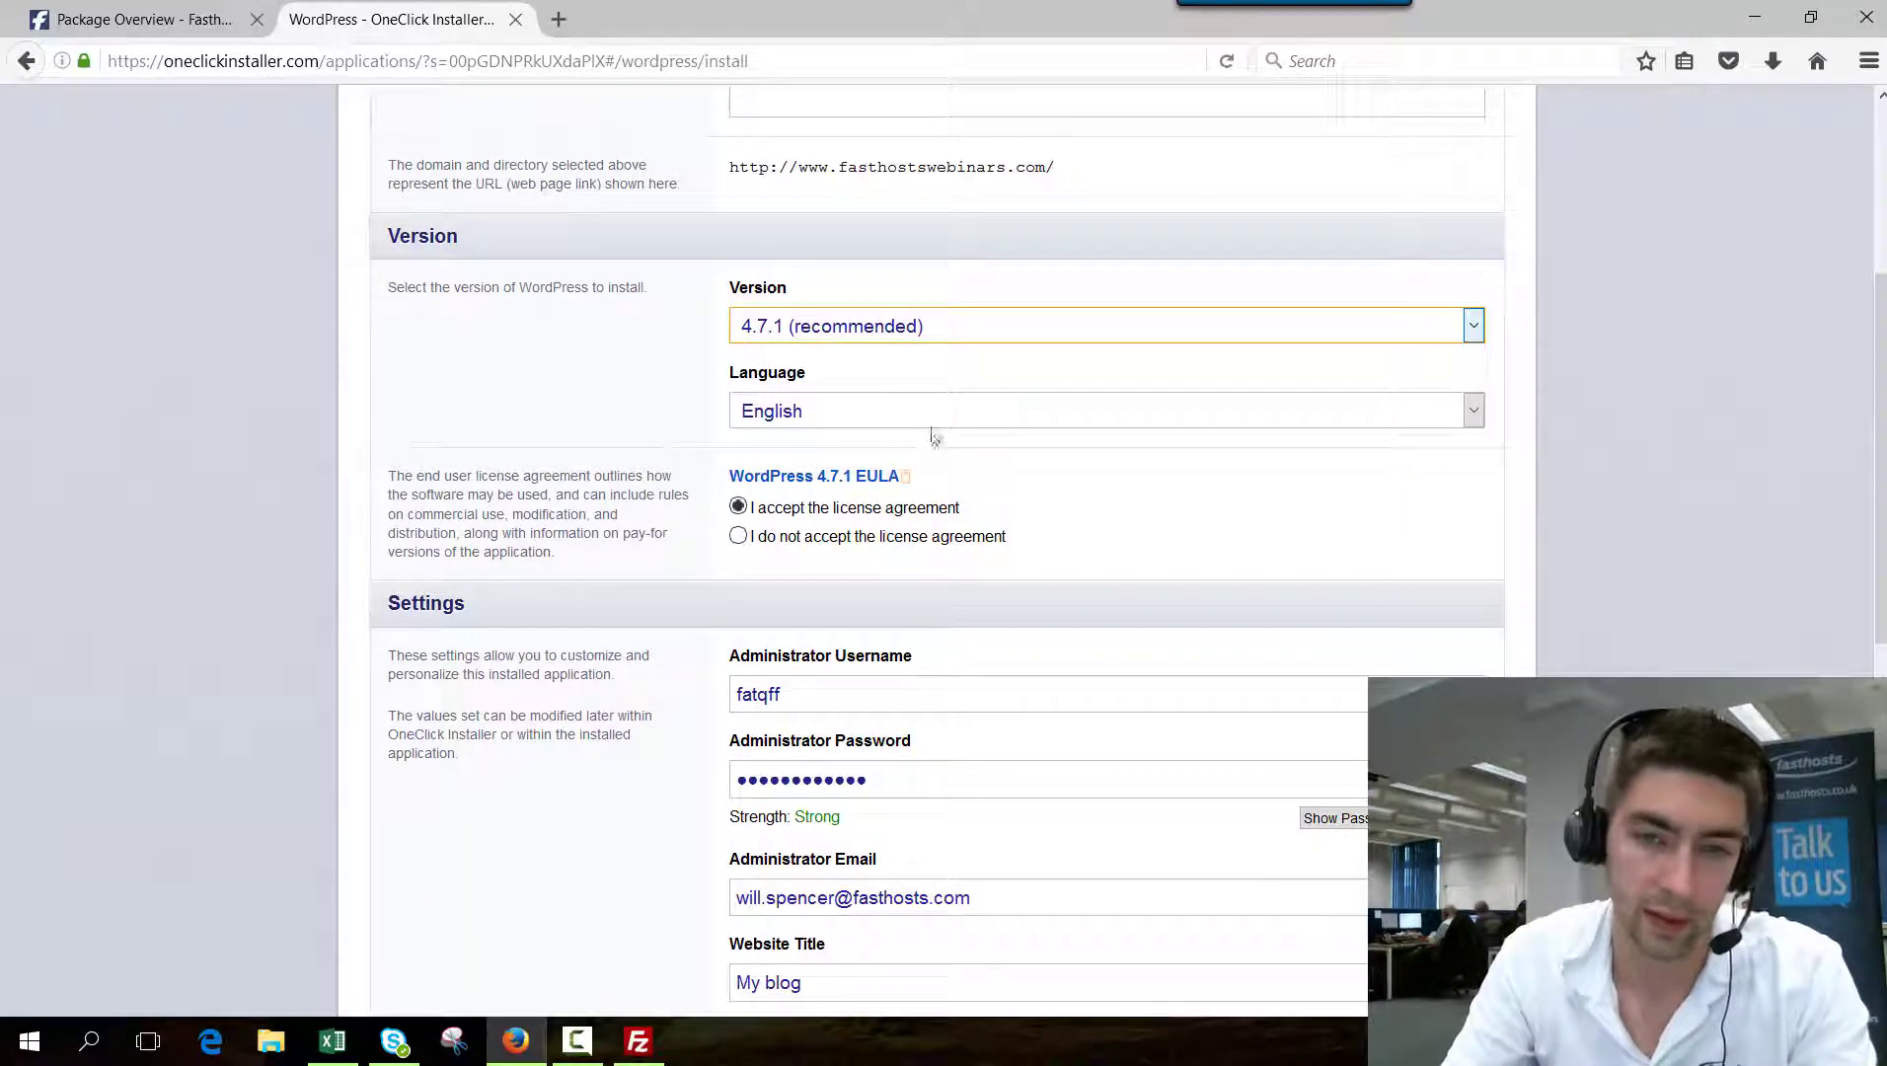
{"action": "mouse_move", "coordinate": [448, 406]}
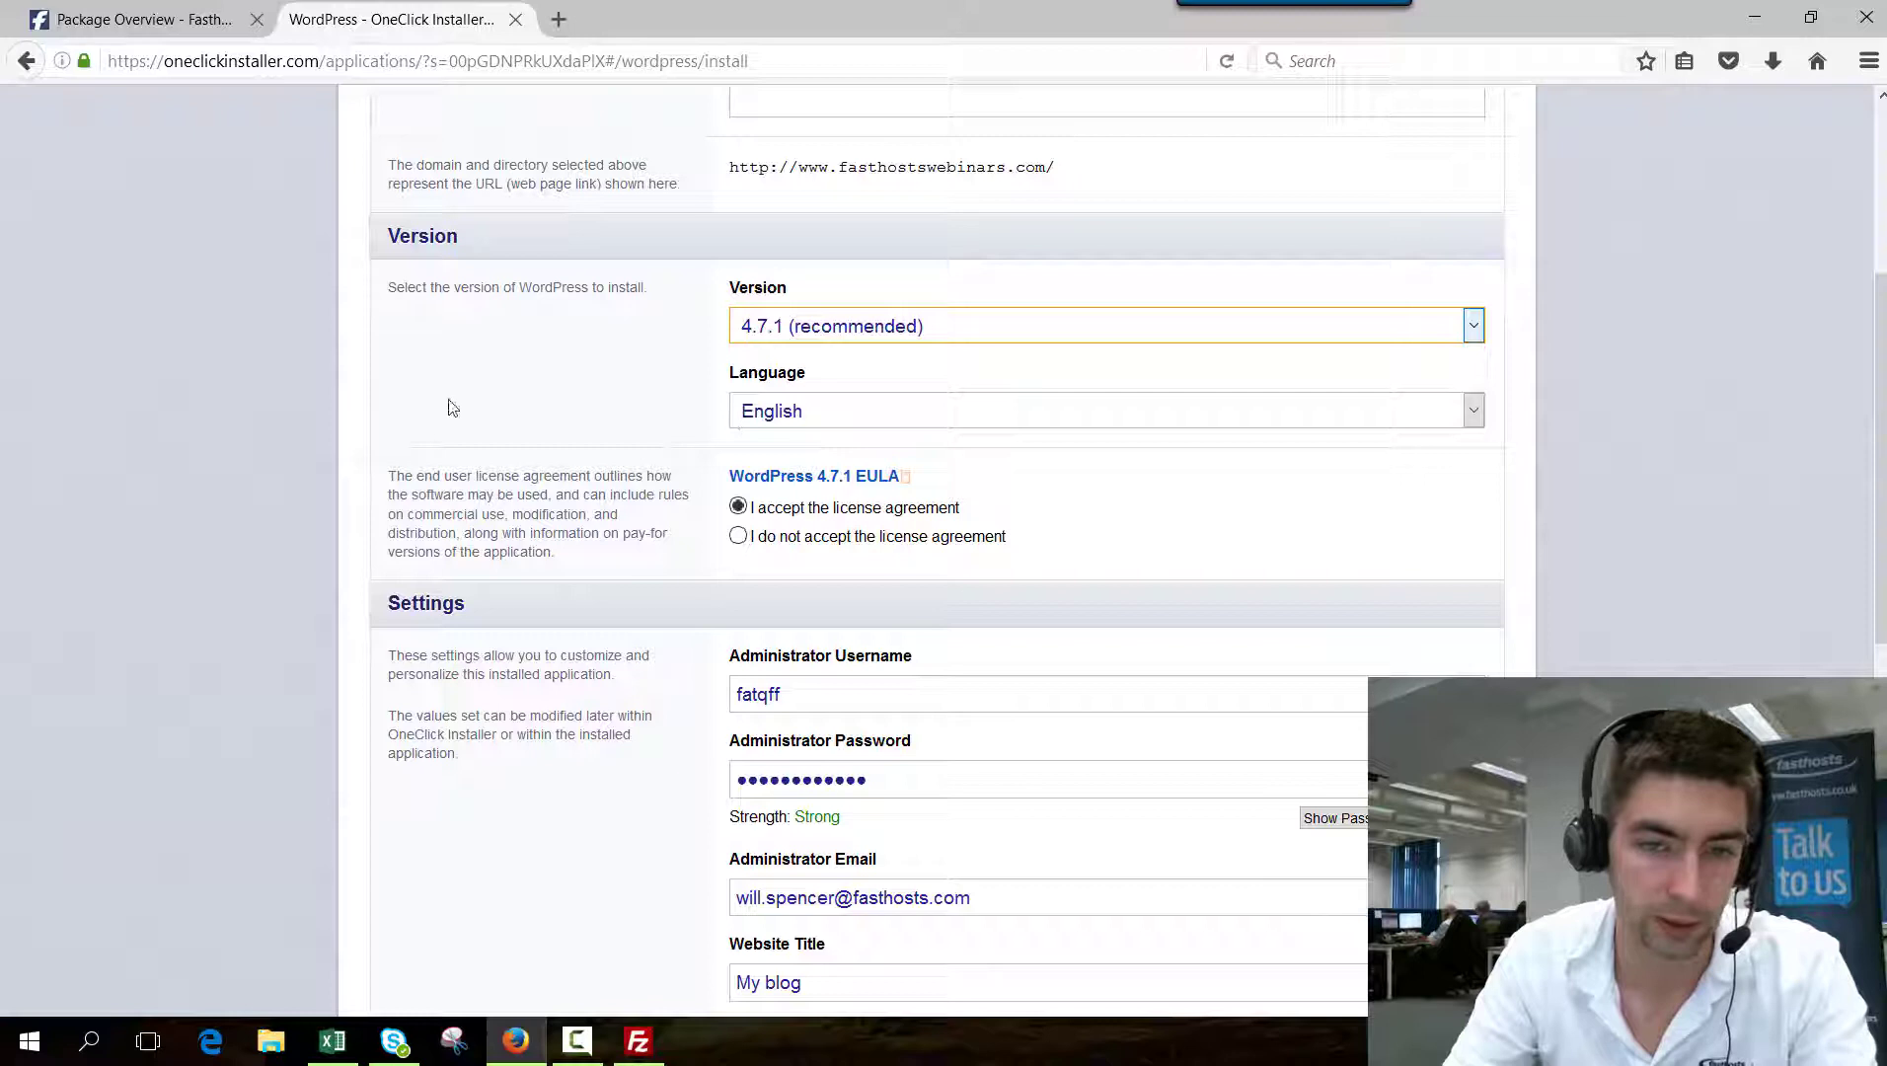
{"action": "mouse_move", "coordinate": [556, 533]}
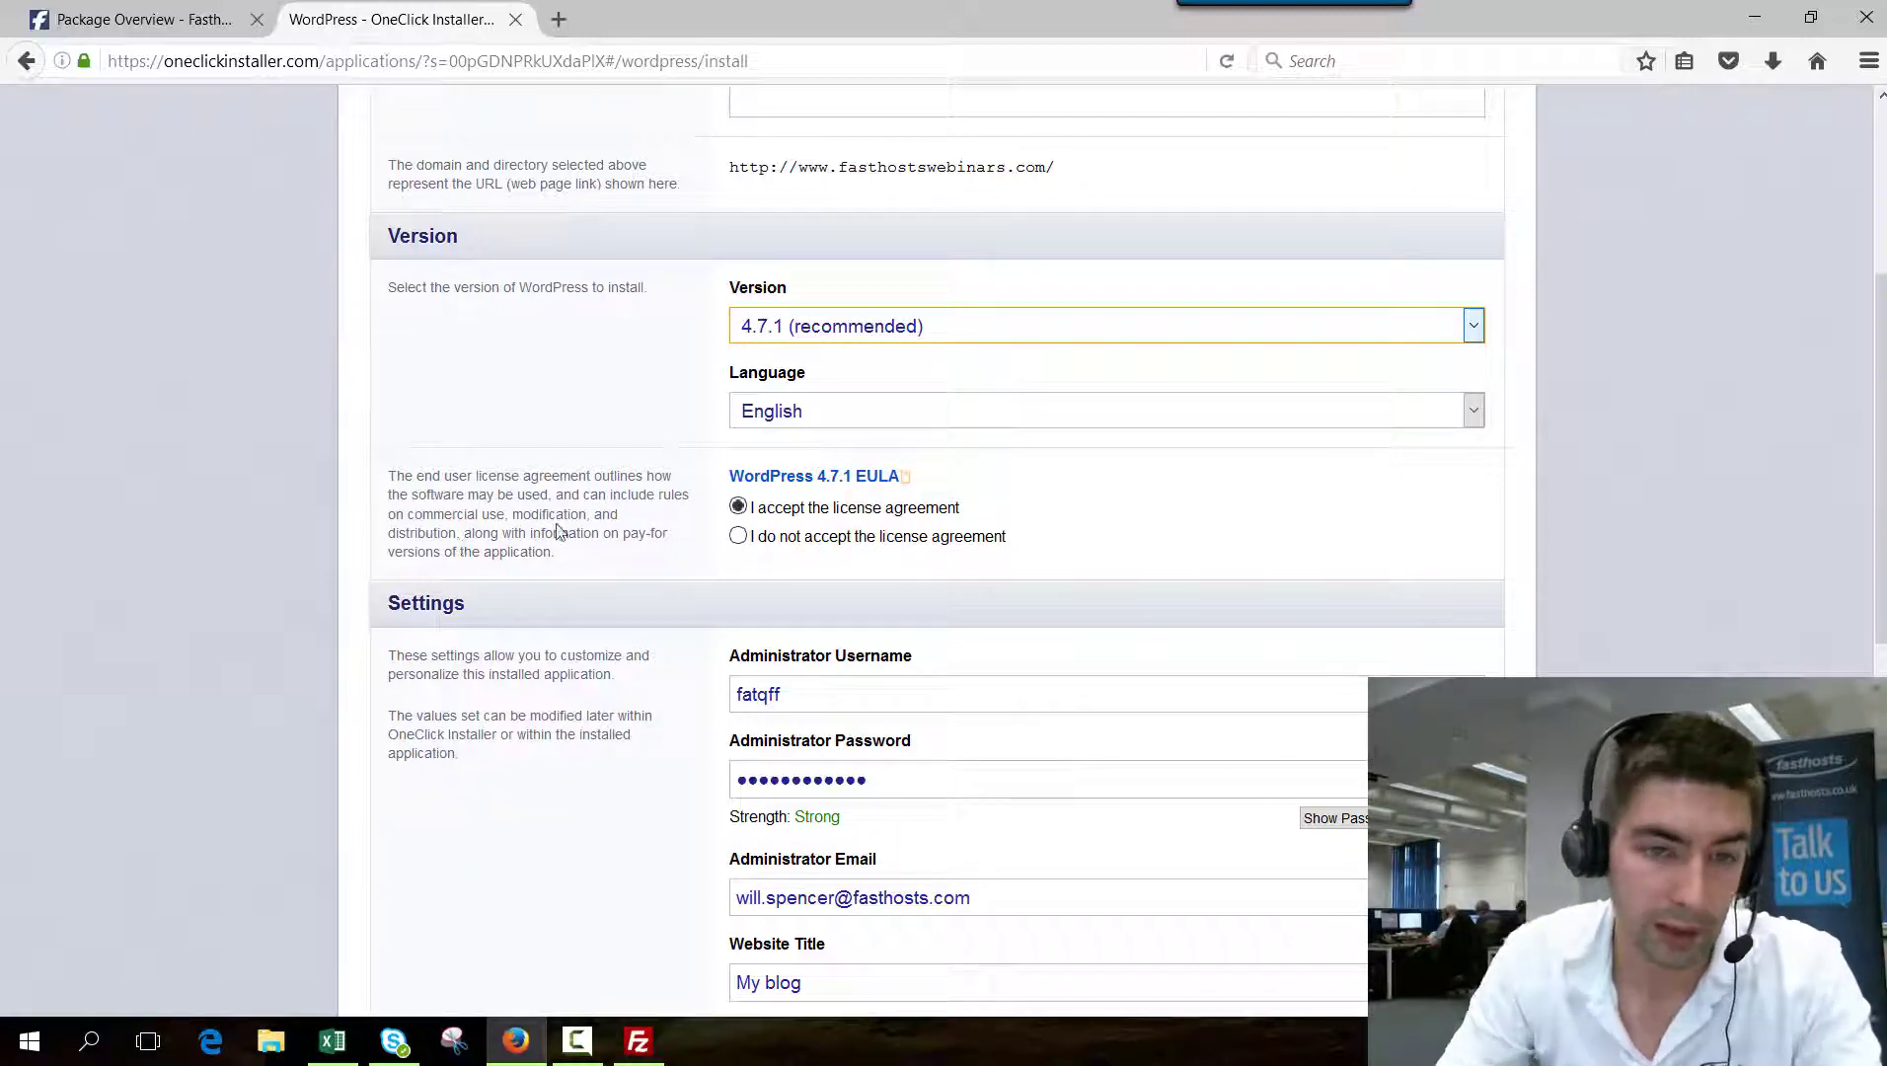
{"action": "mouse_move", "coordinate": [1095, 523]}
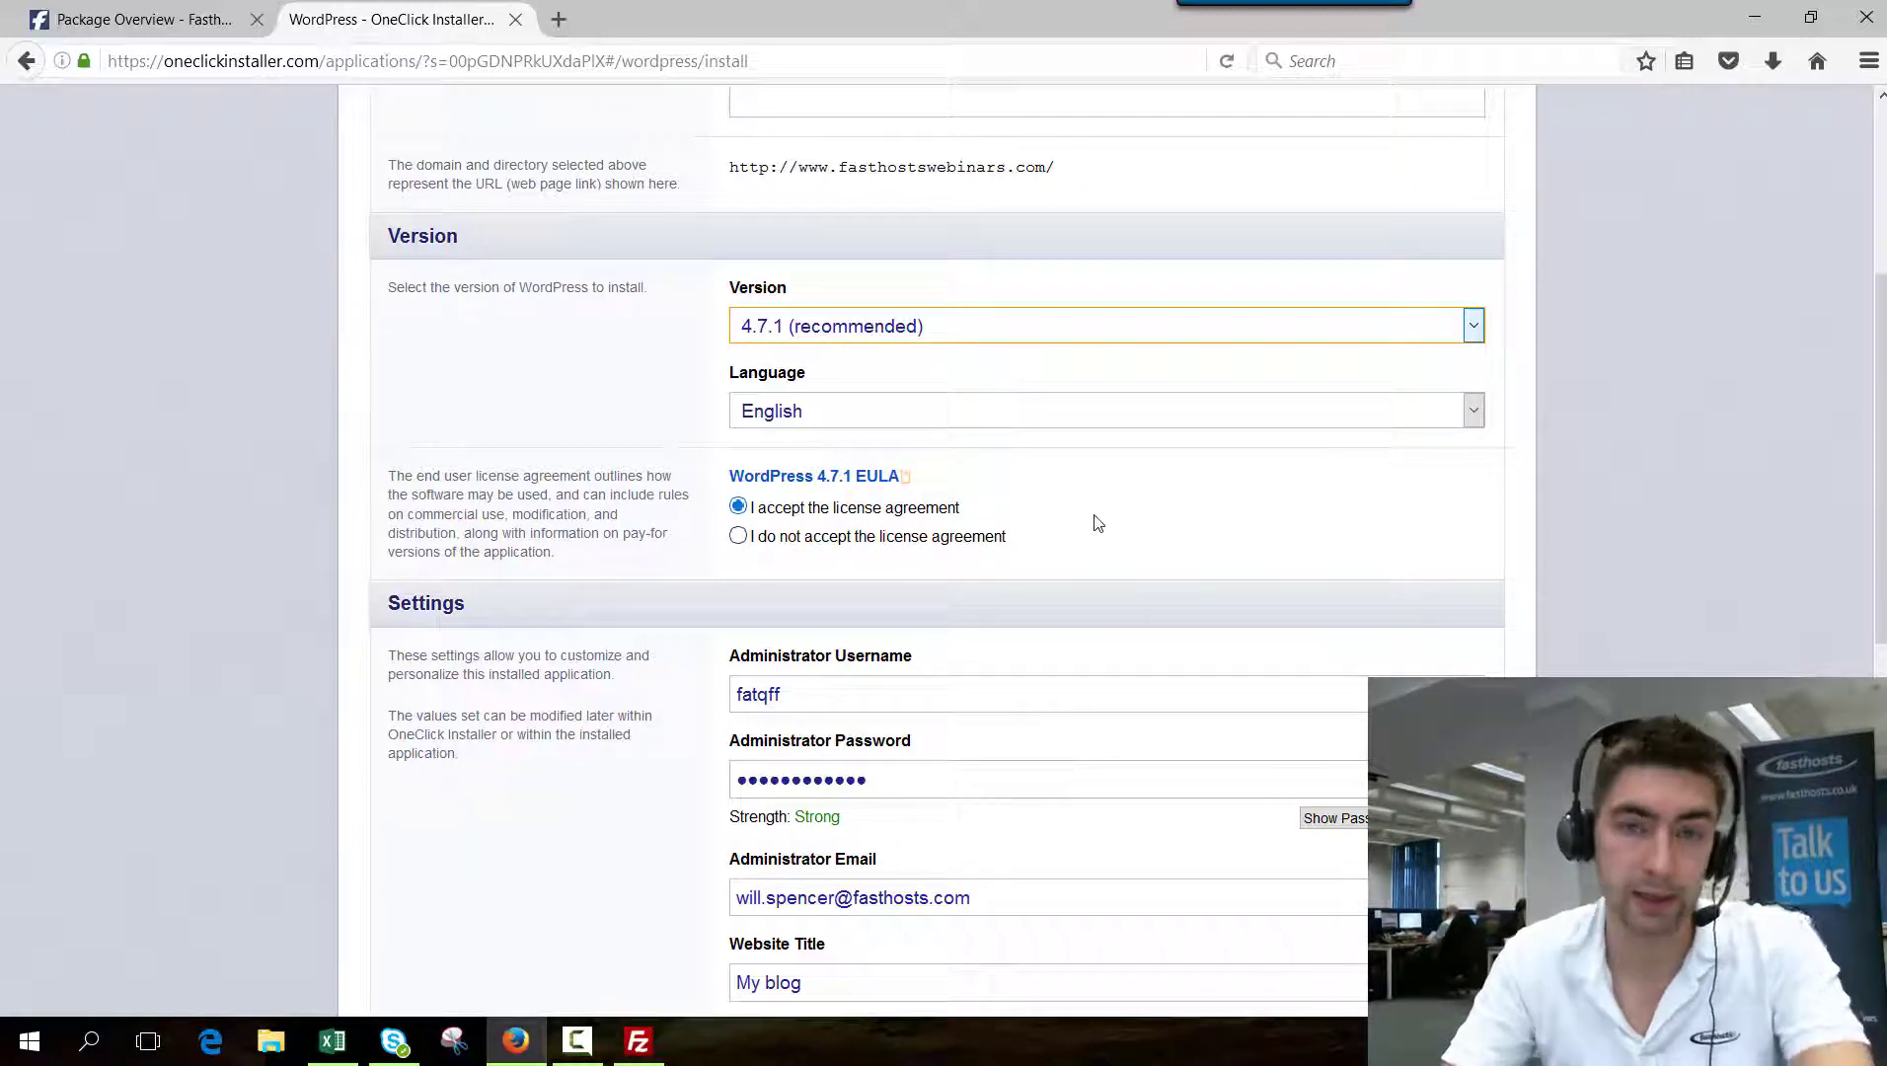
{"action": "mouse_move", "coordinate": [813, 476]}
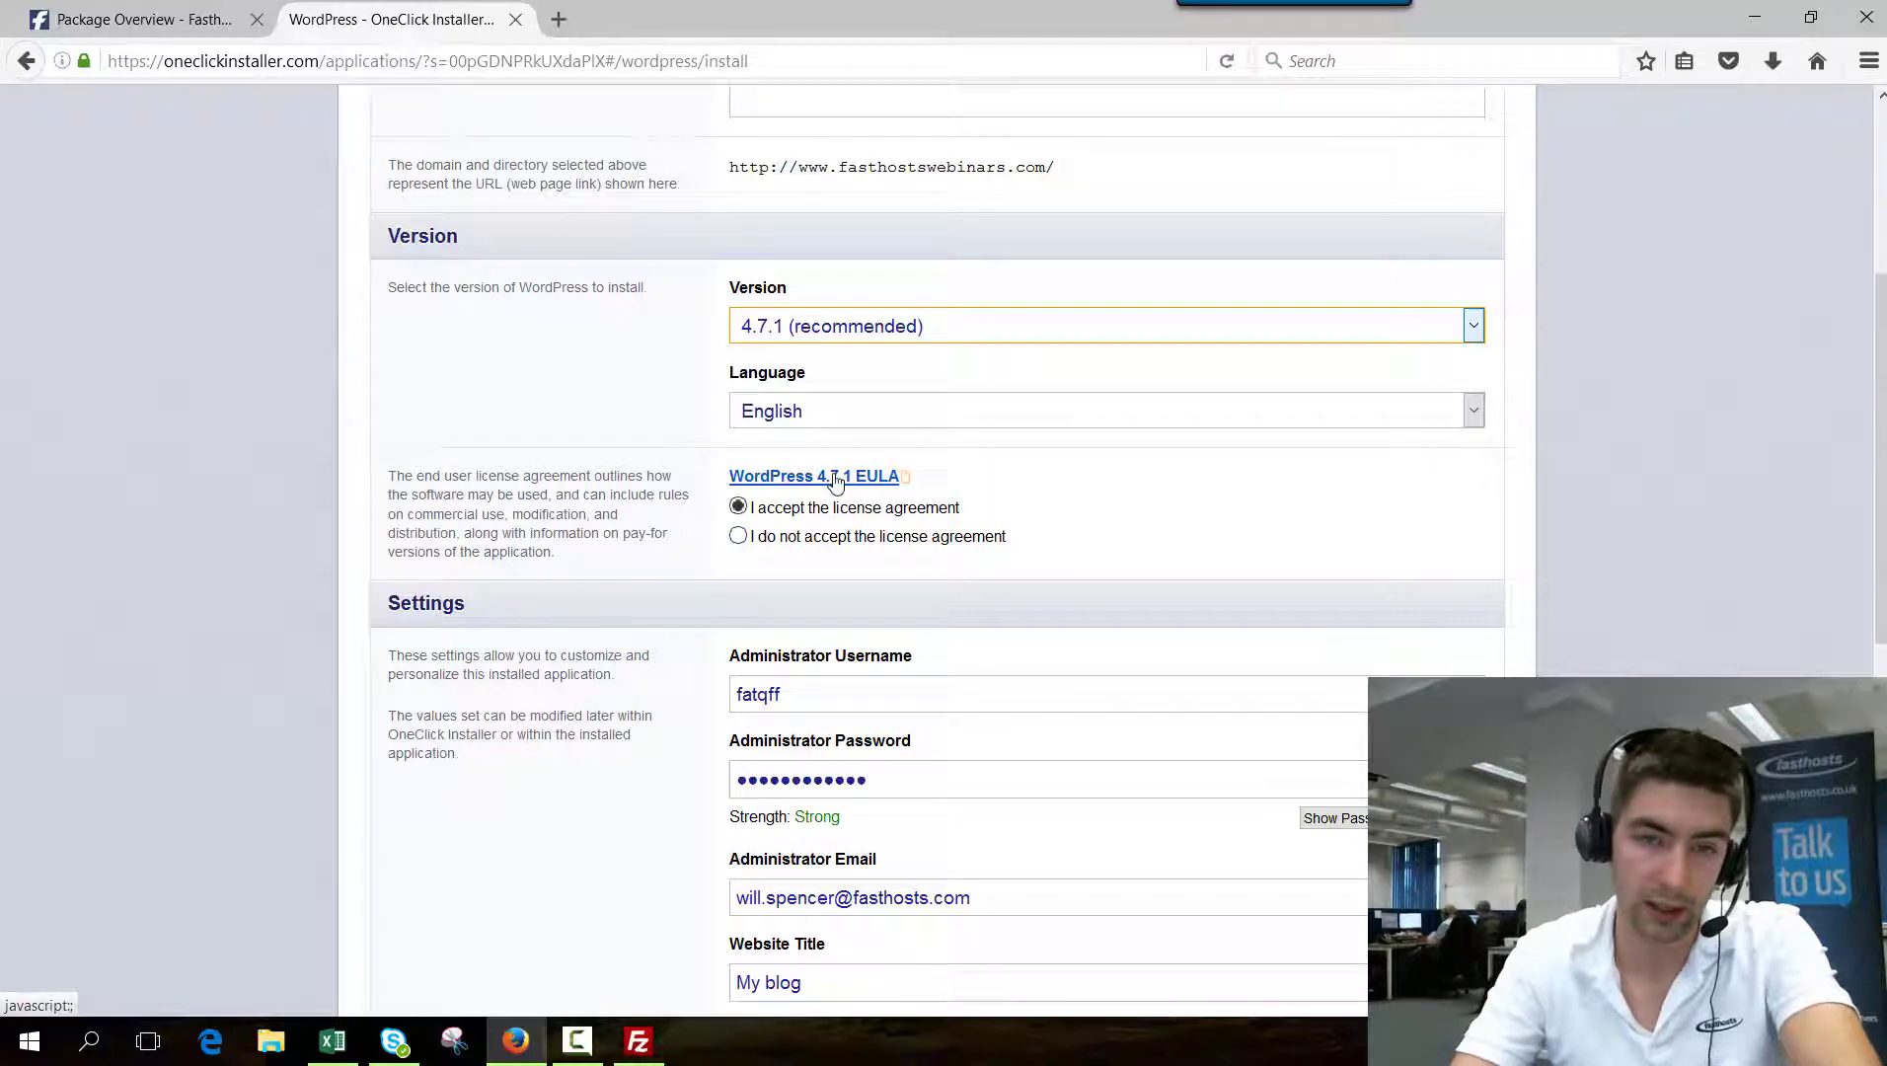
{"action": "left_click", "coordinate": [813, 476]}
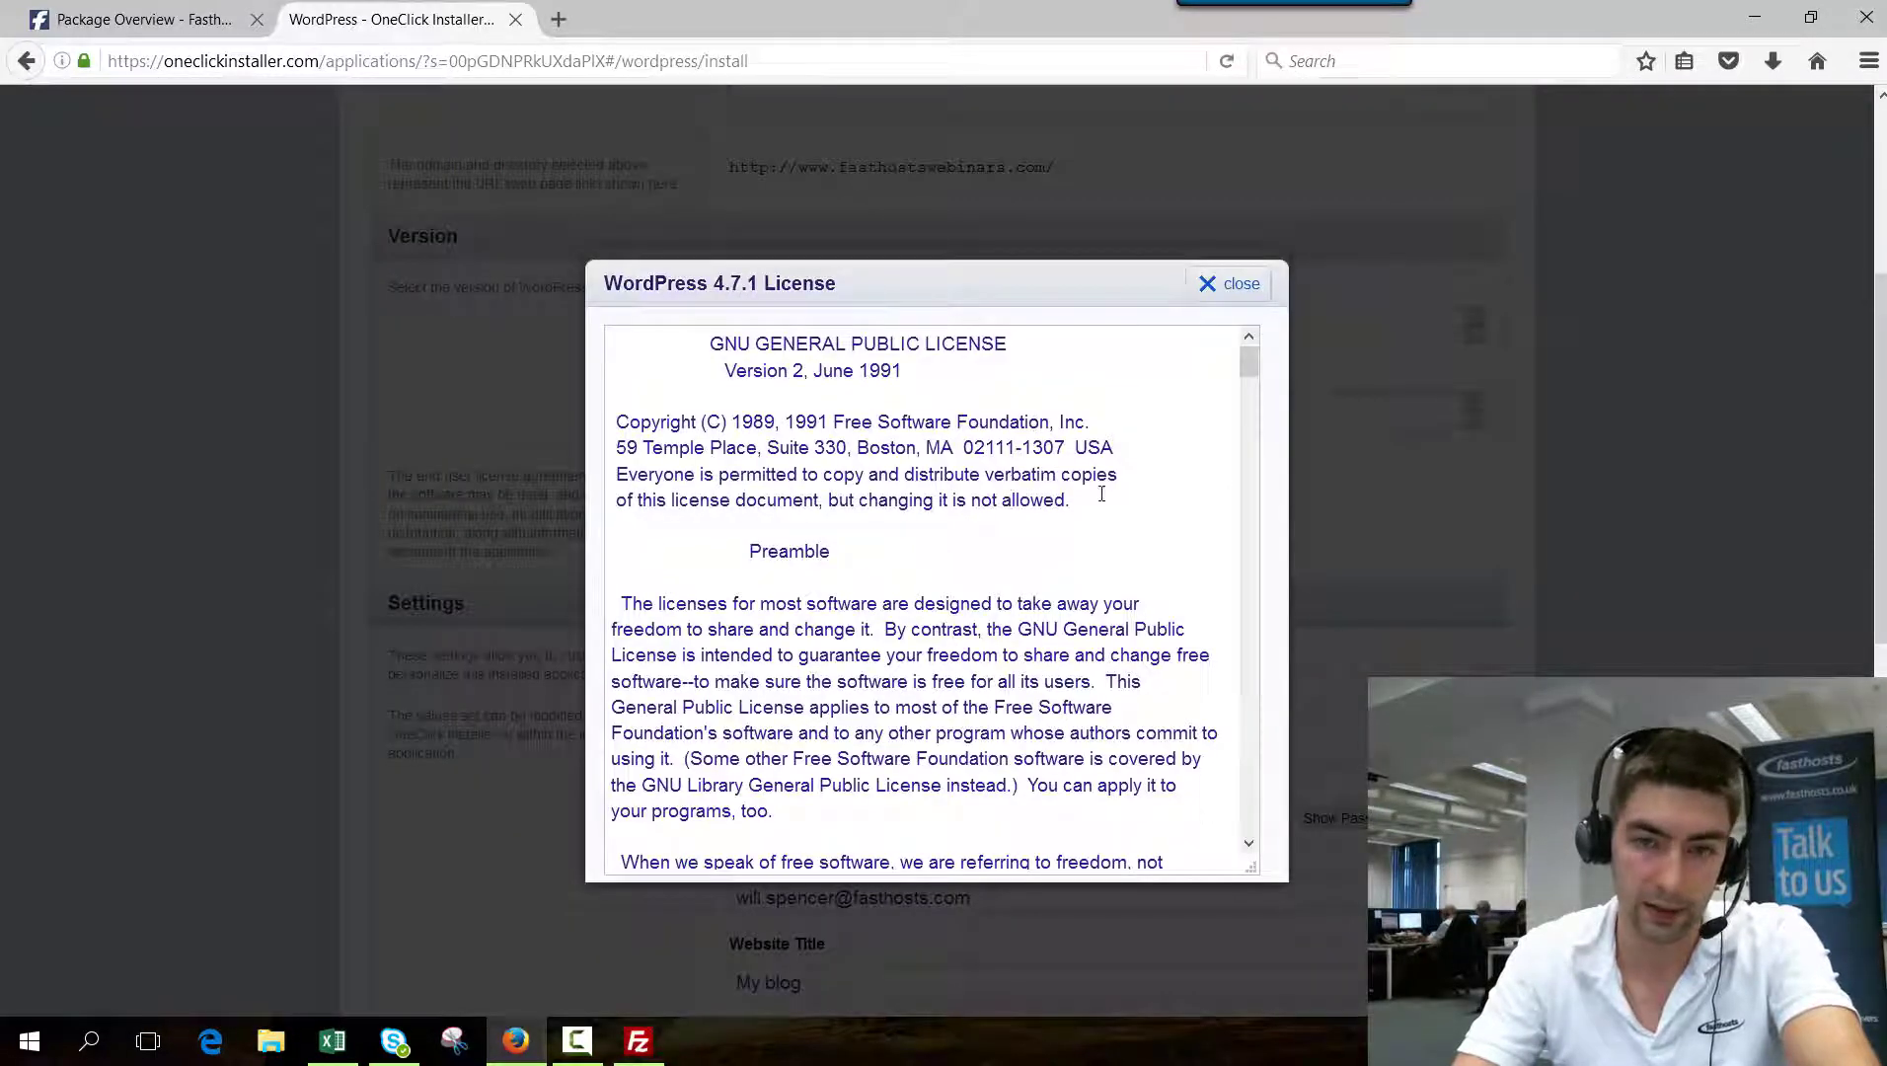
{"action": "left_click", "coordinate": [1225, 282]}
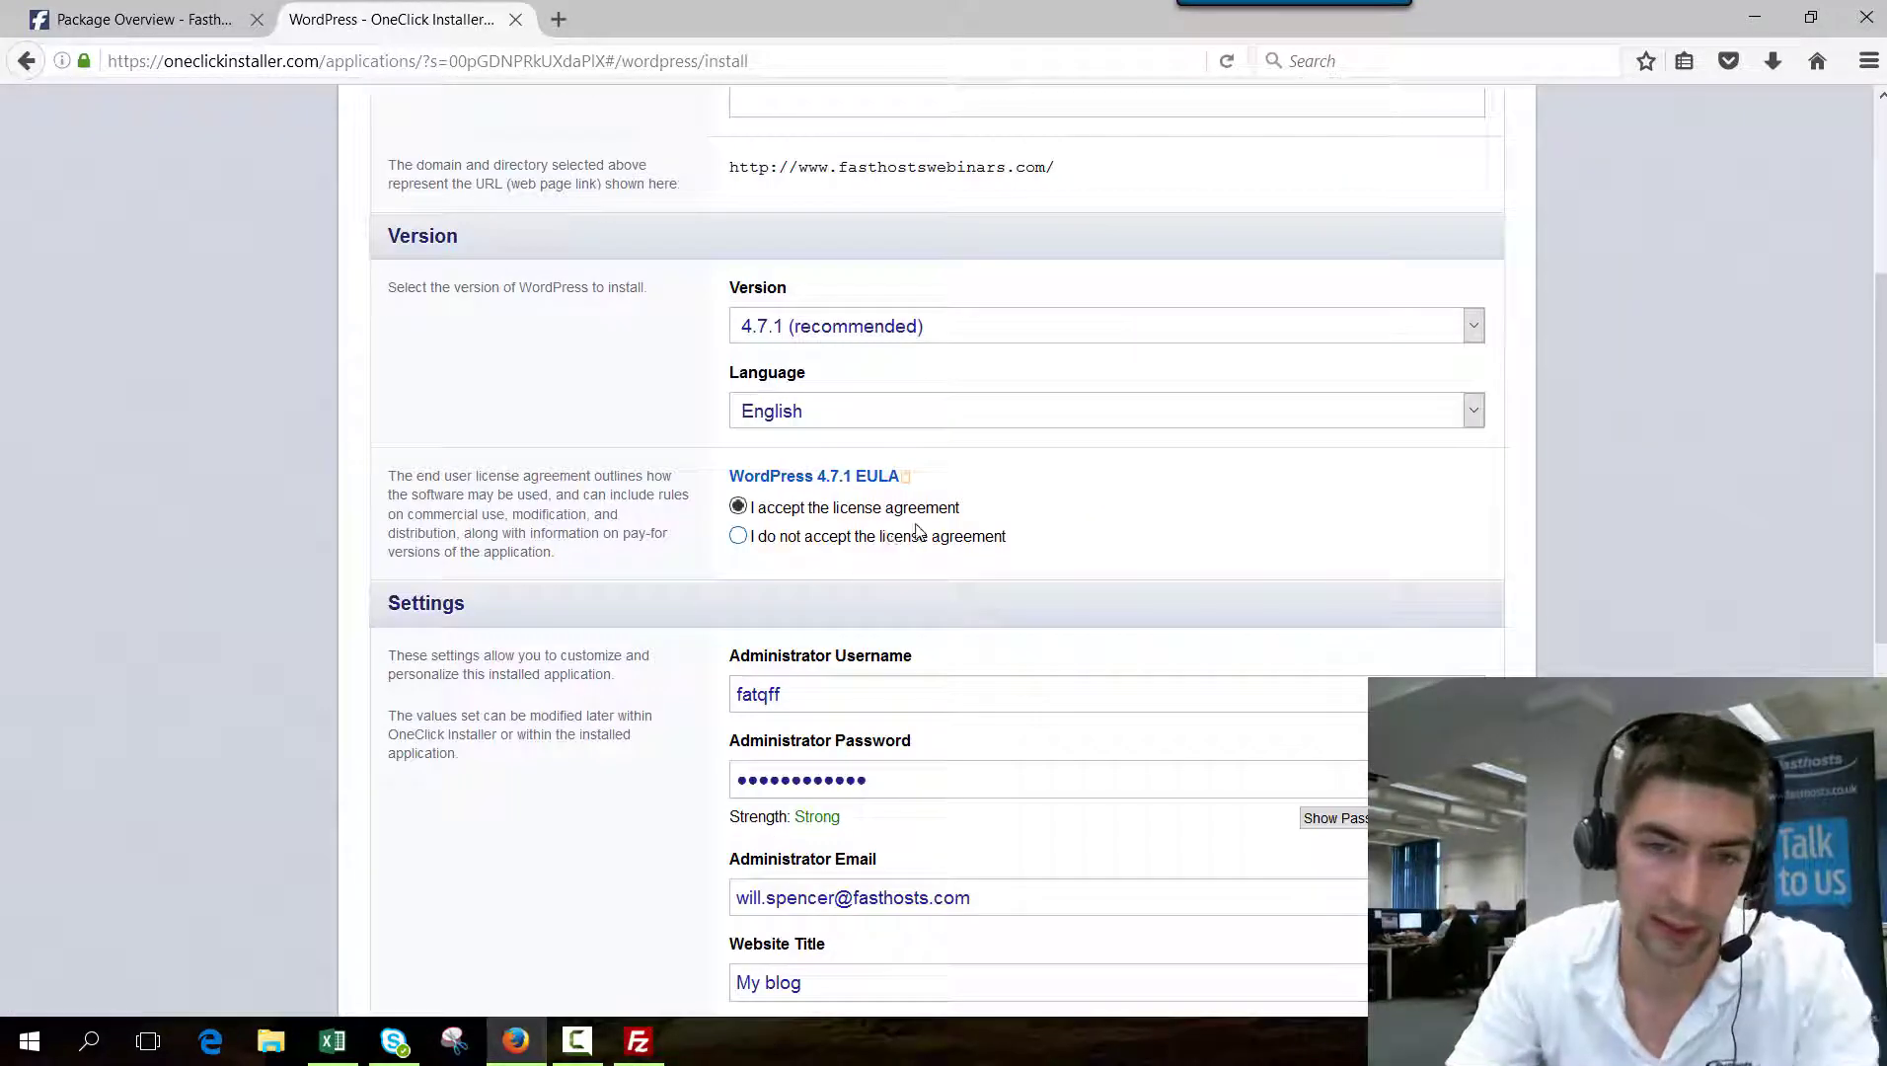
{"action": "mouse_move", "coordinate": [1533, 527]}
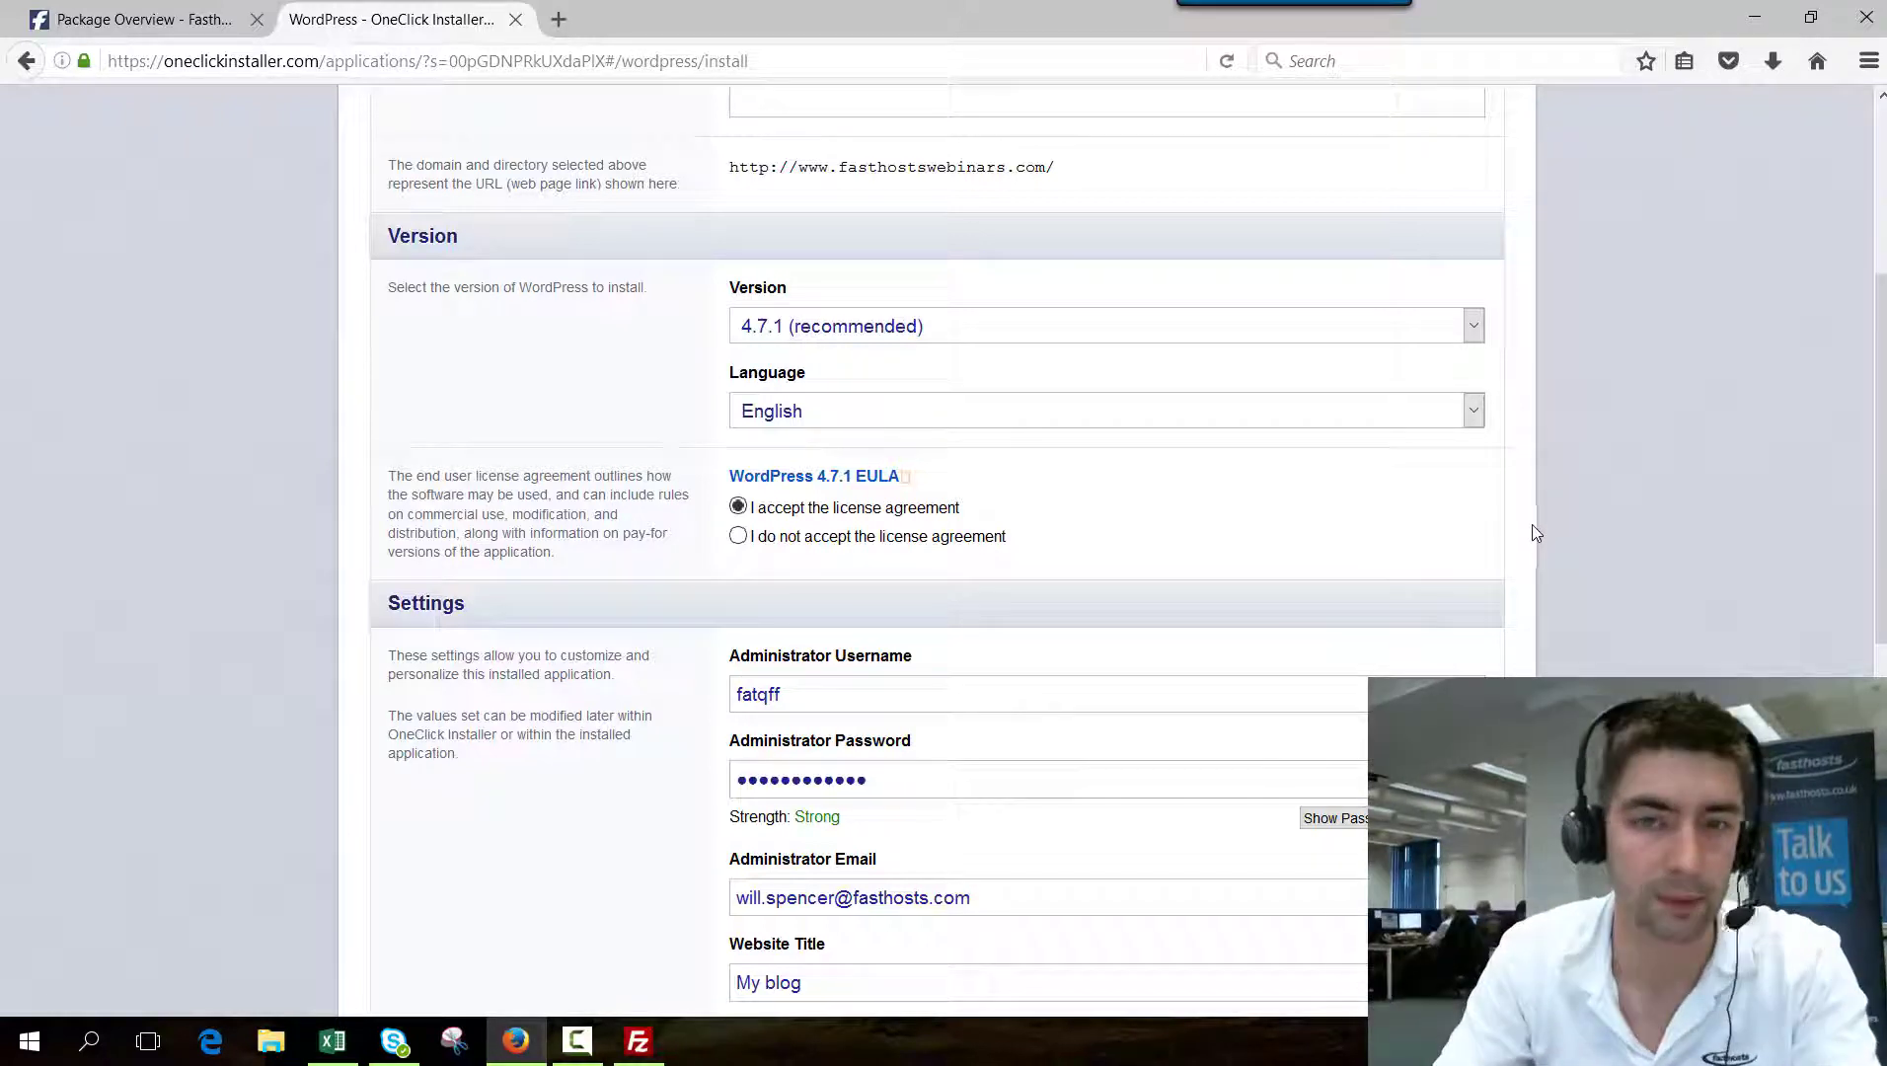
{"action": "scroll", "scroll_direction": "down", "scroll_amount": 3}
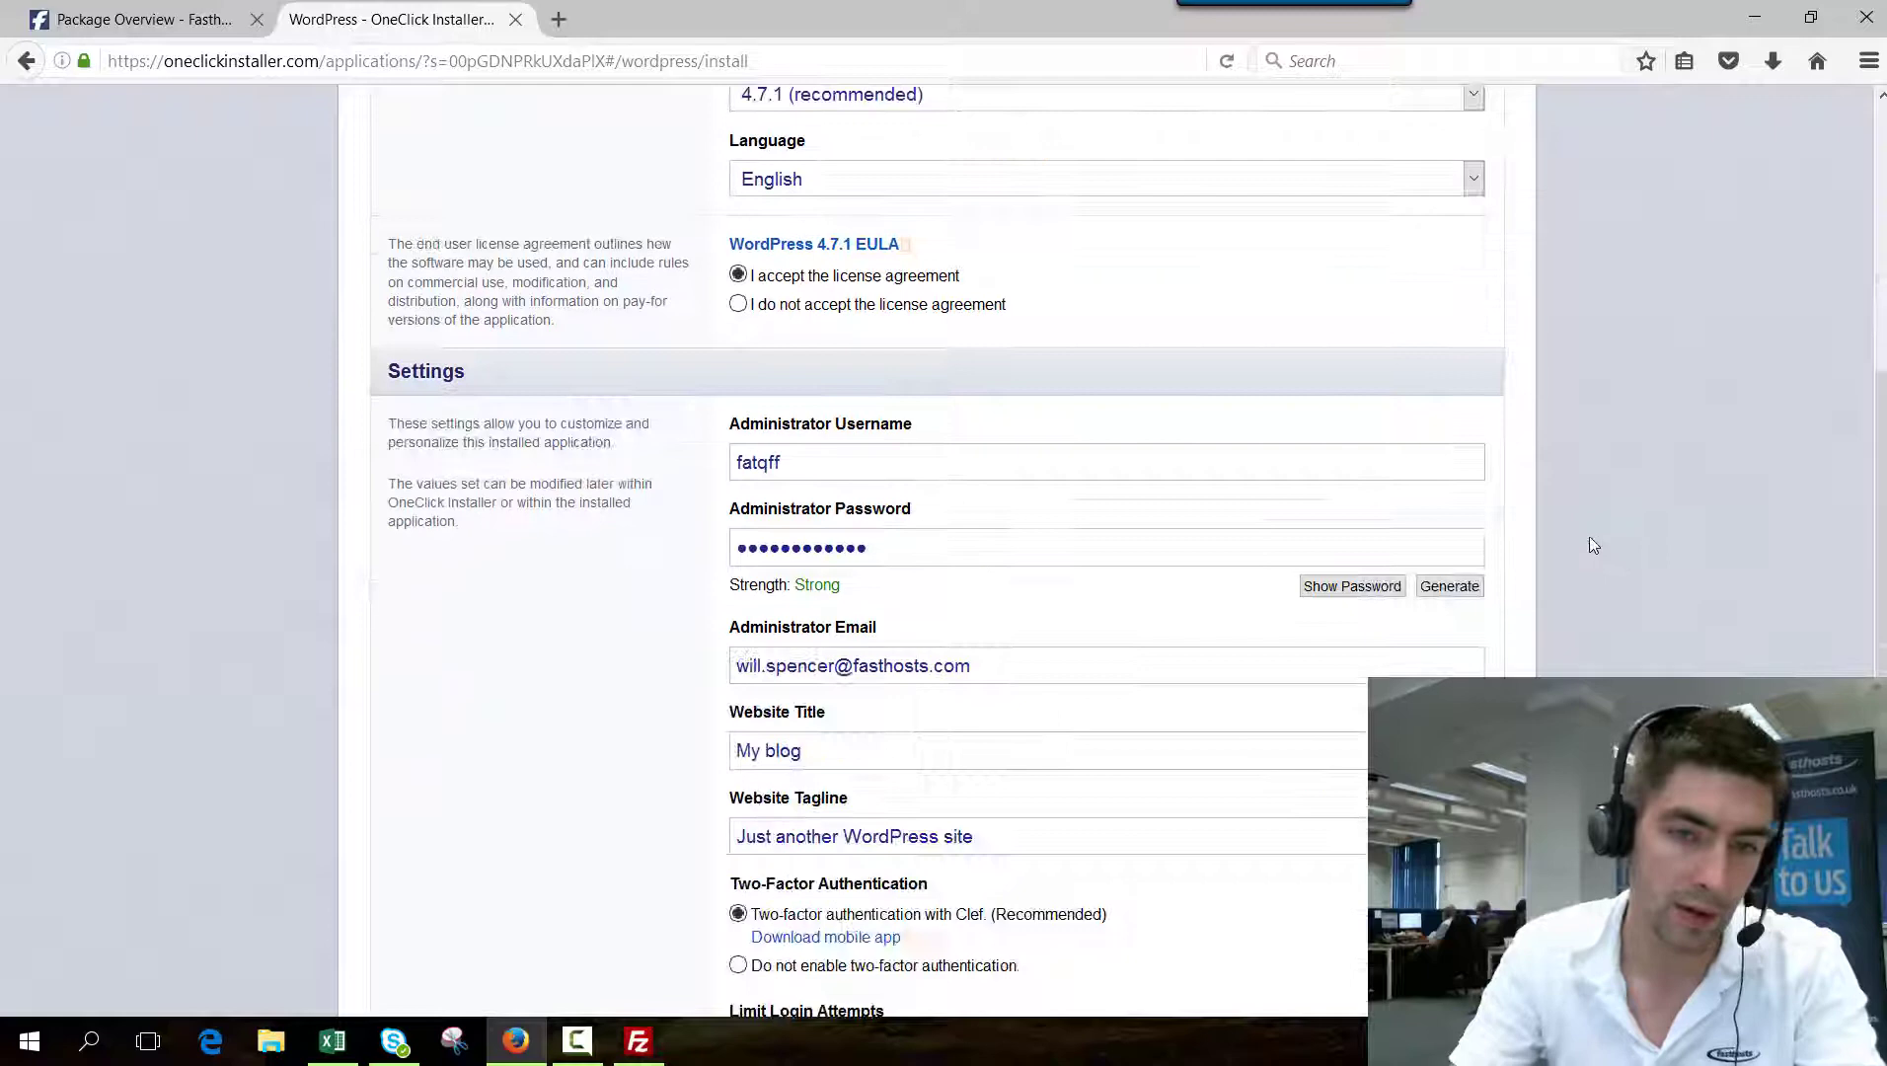
{"action": "scroll", "scroll_direction": "down", "scroll_amount": 3}
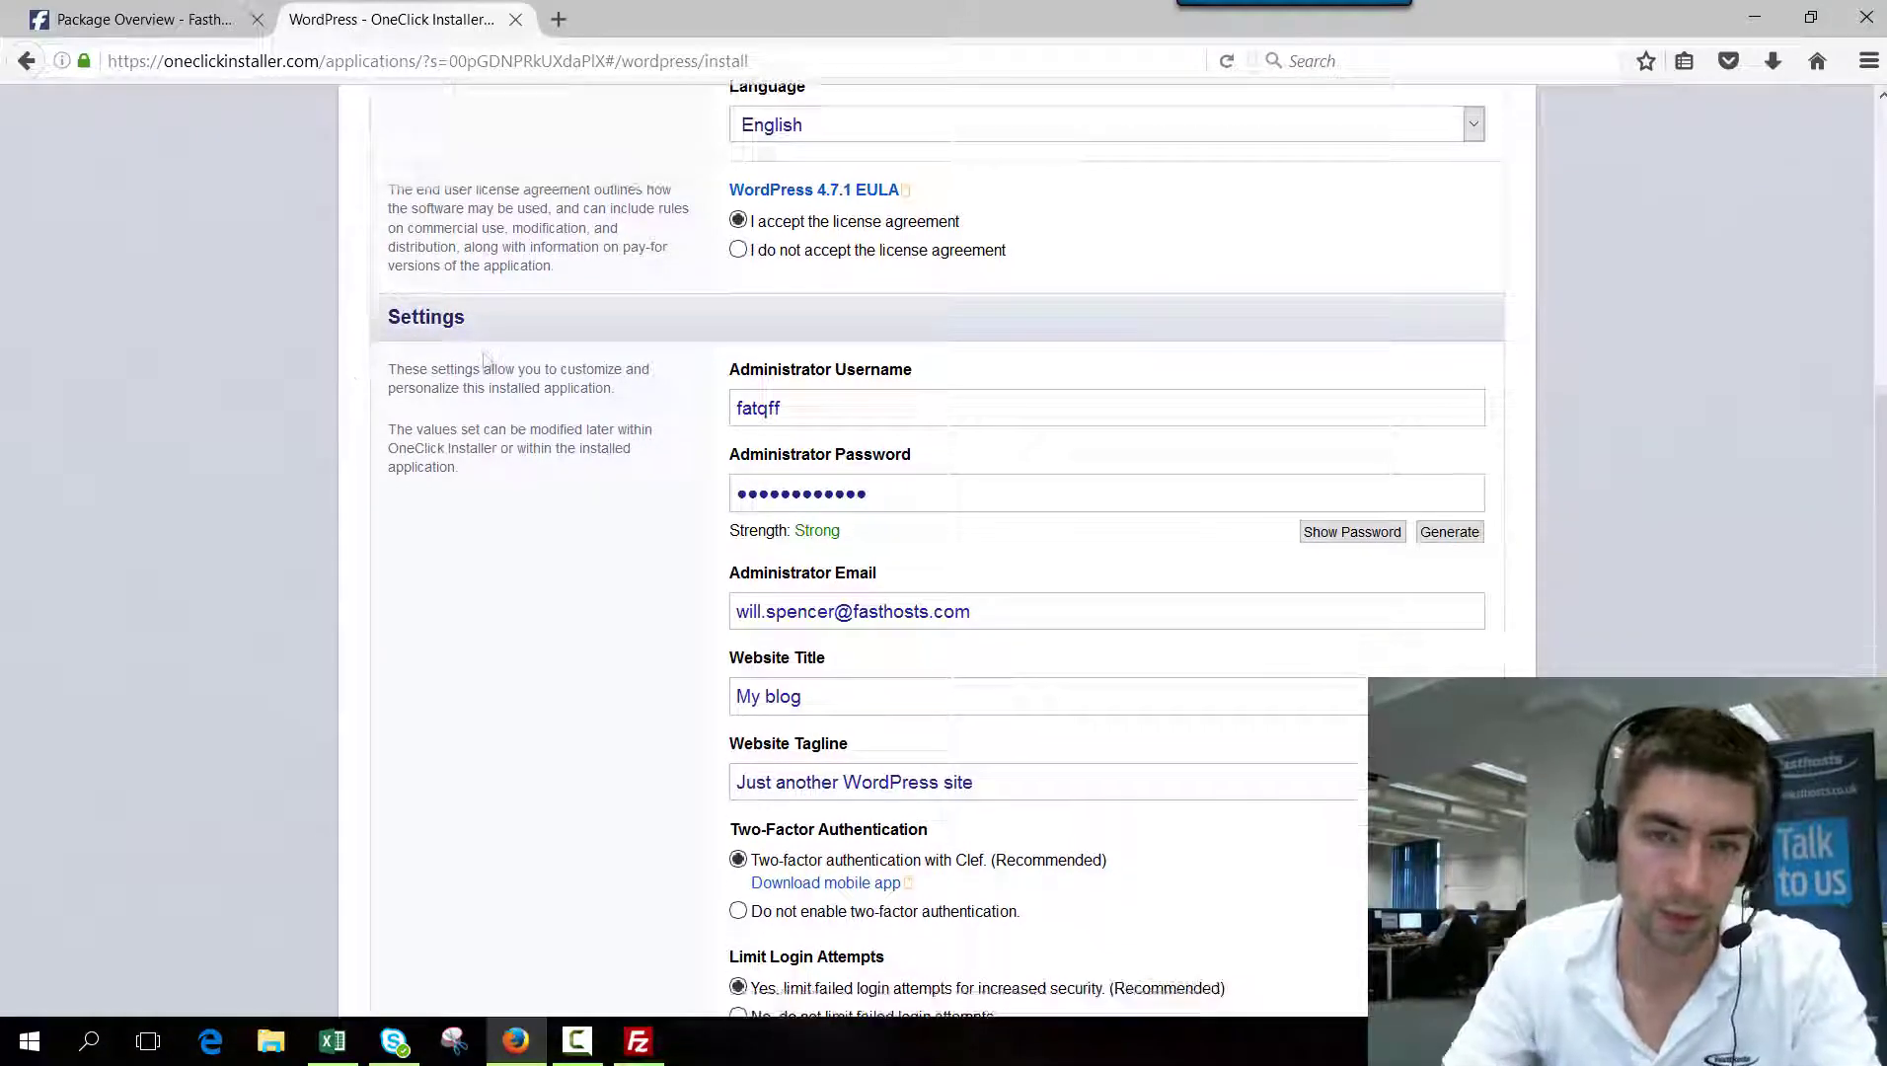
{"action": "scroll", "scroll_direction": "down", "scroll_amount": 3}
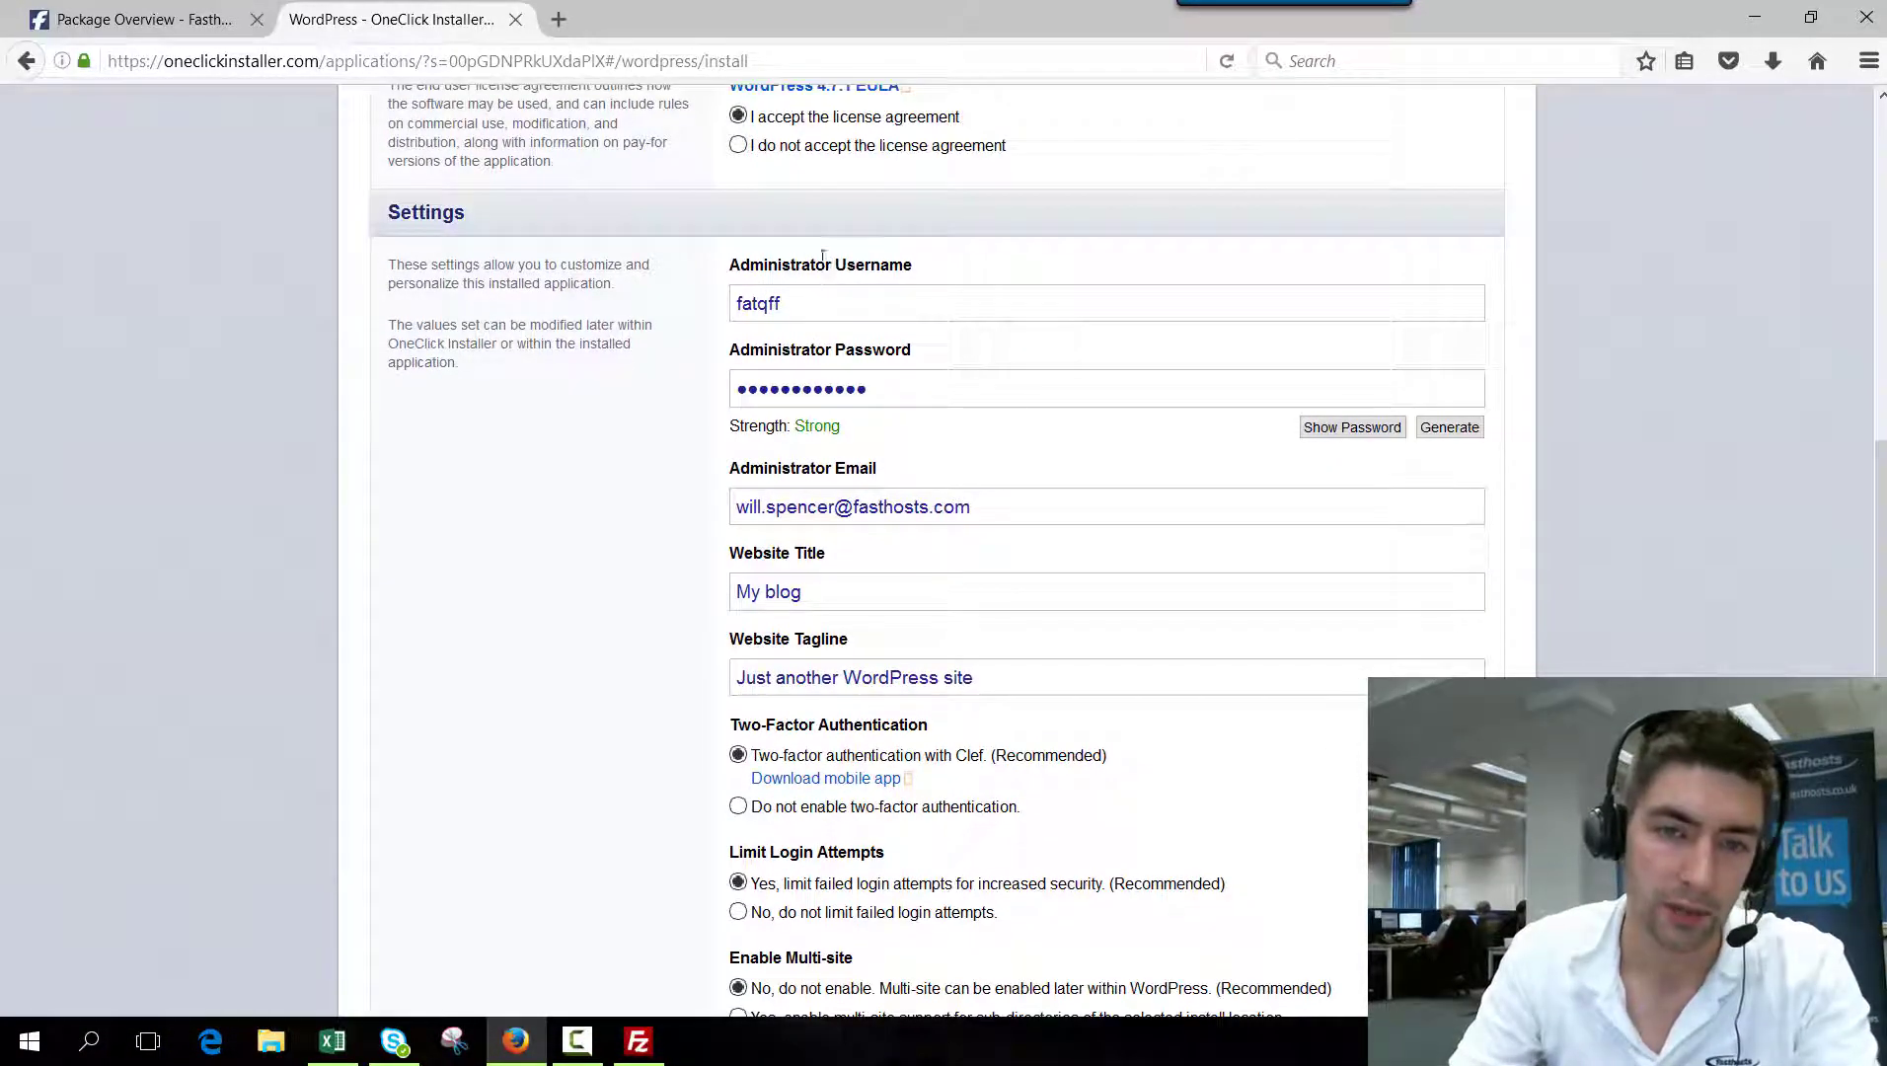
{"action": "mouse_move", "coordinate": [702, 365]}
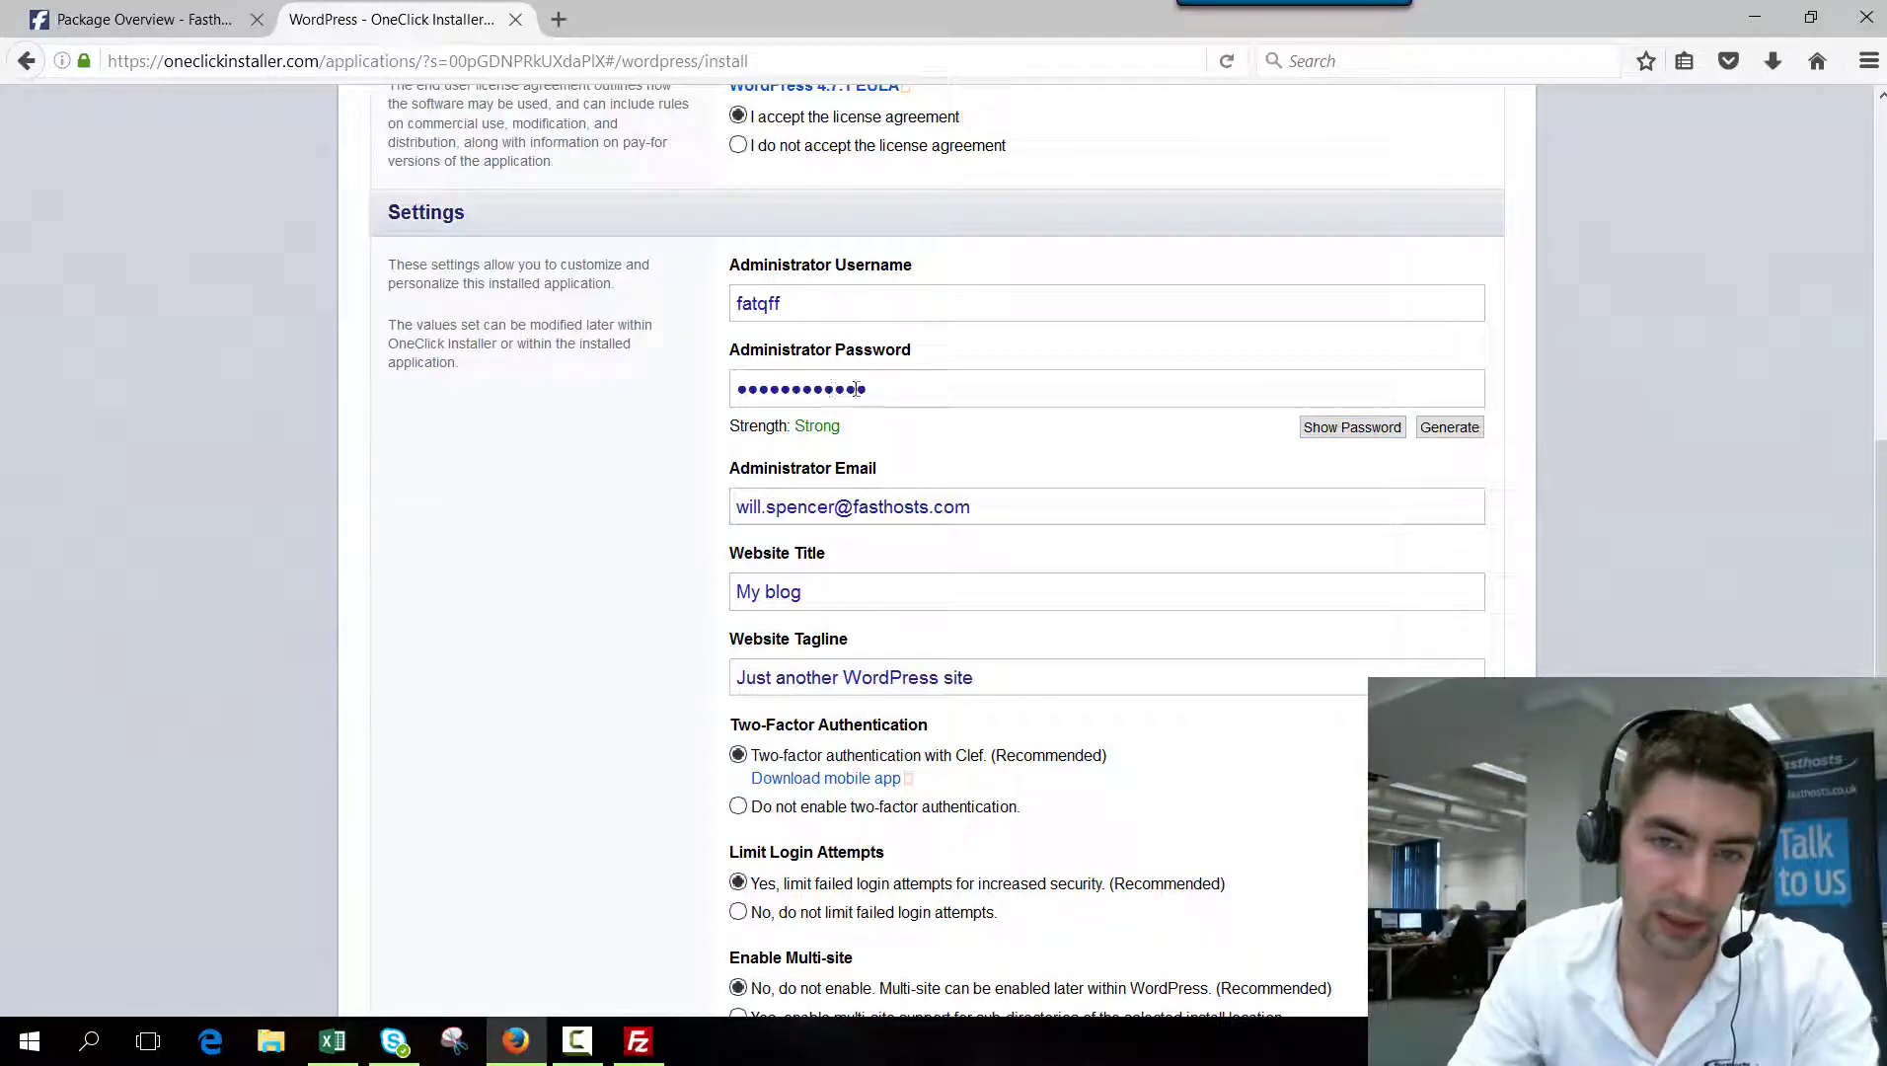
{"action": "left_click", "coordinate": [1352, 426]}
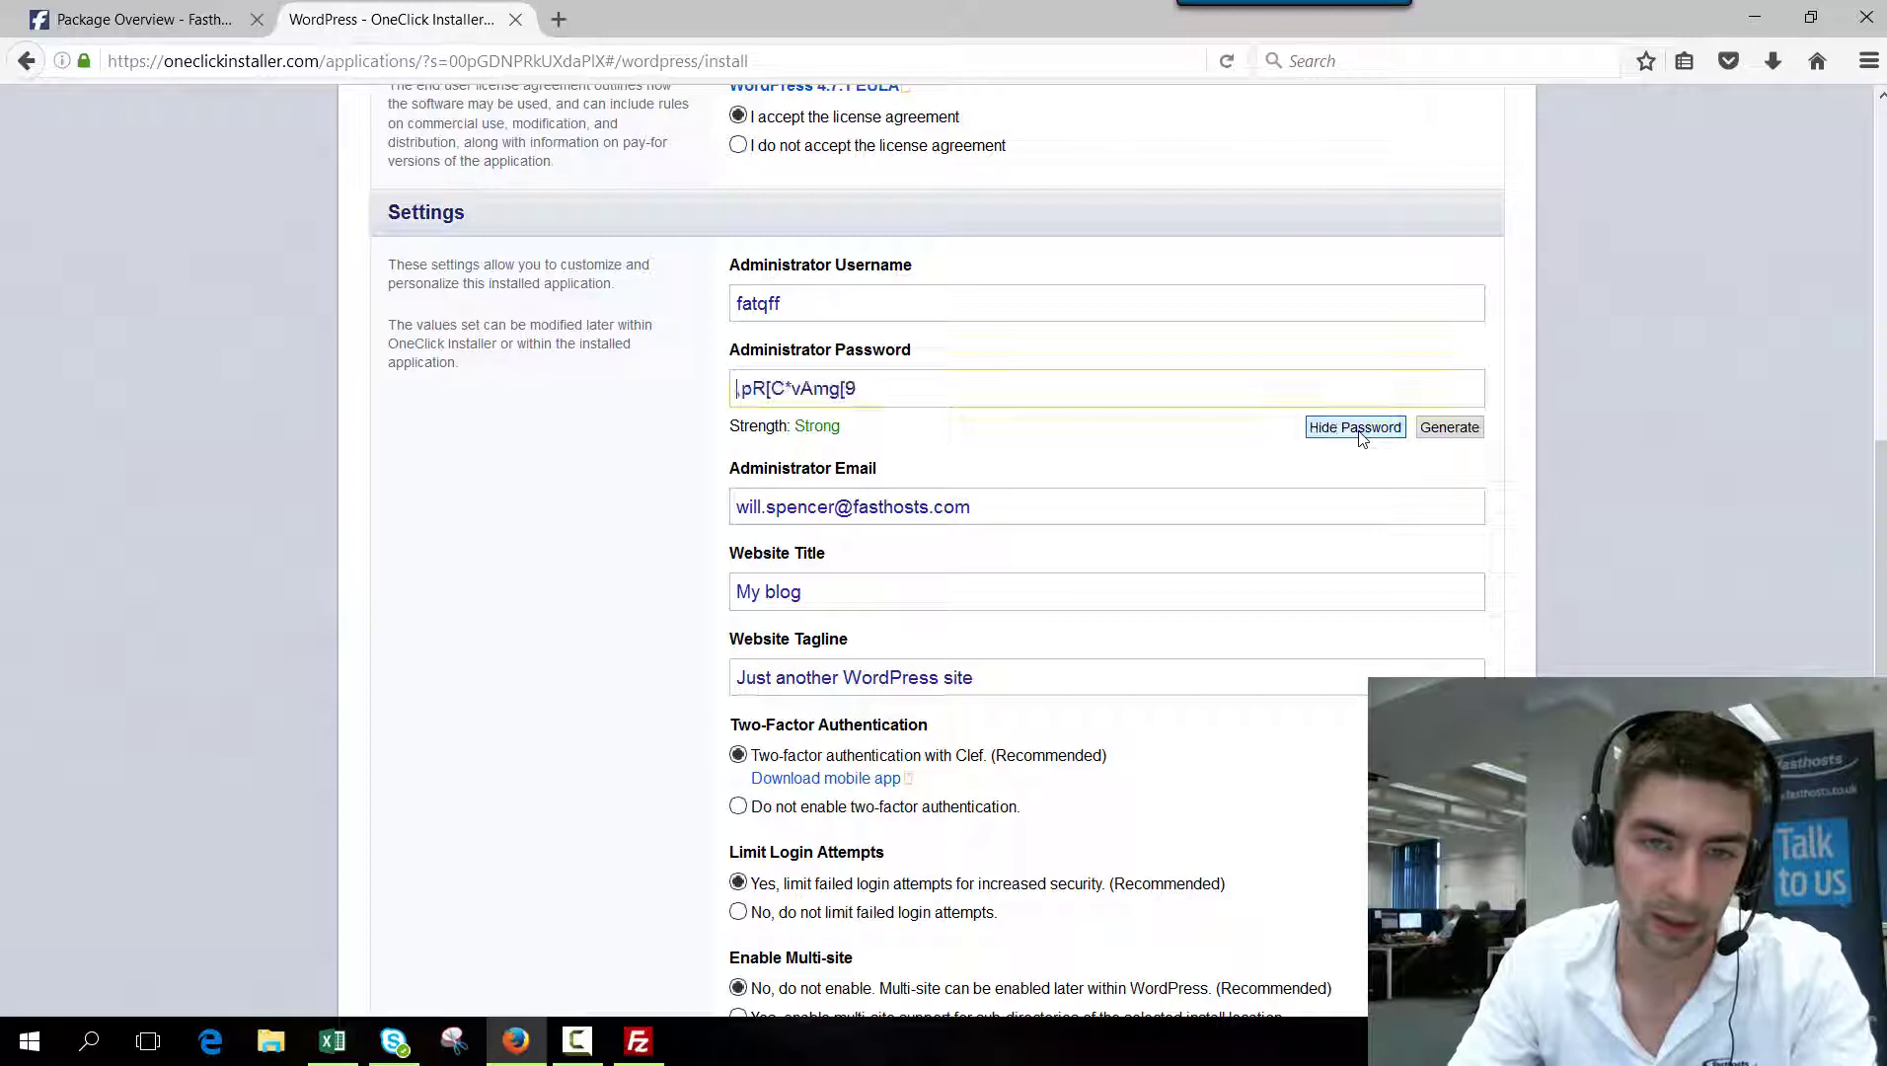
{"action": "left_click", "coordinate": [985, 387]}
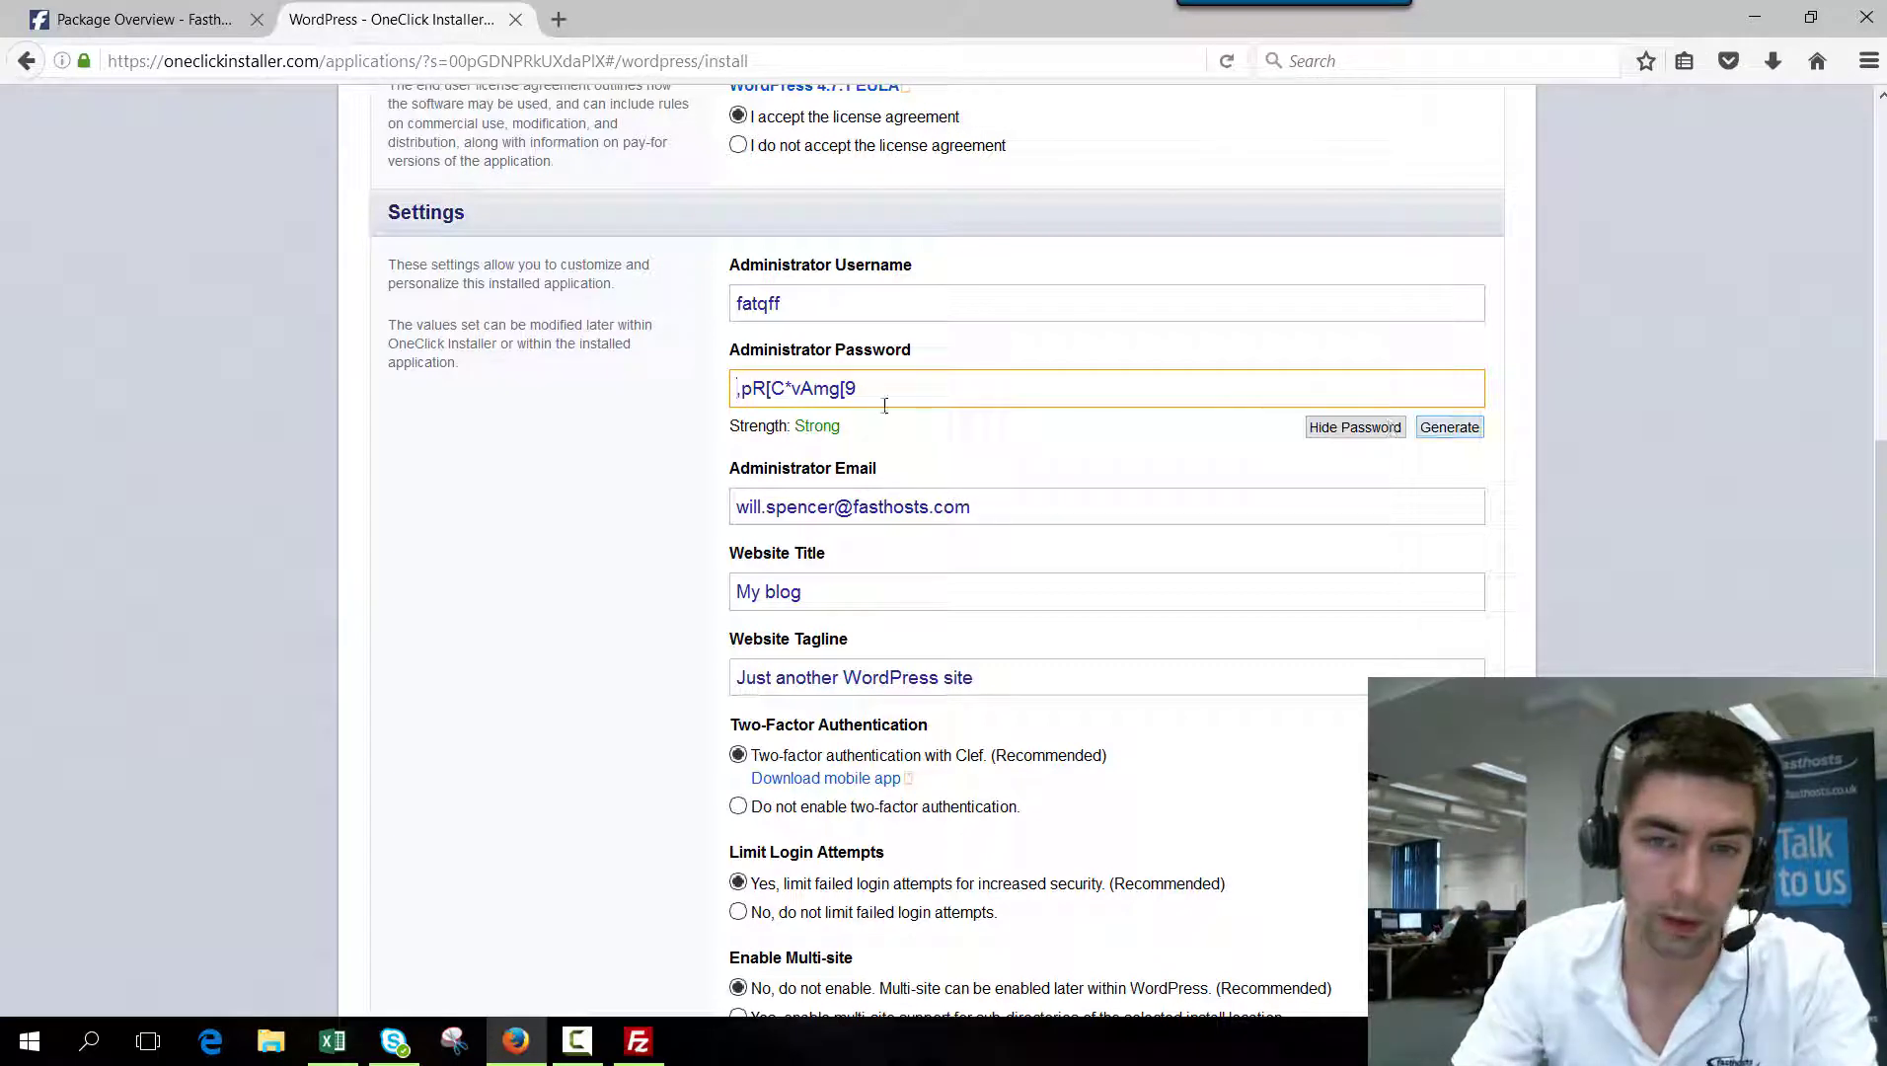
{"action": "mouse_move", "coordinate": [941, 389]}
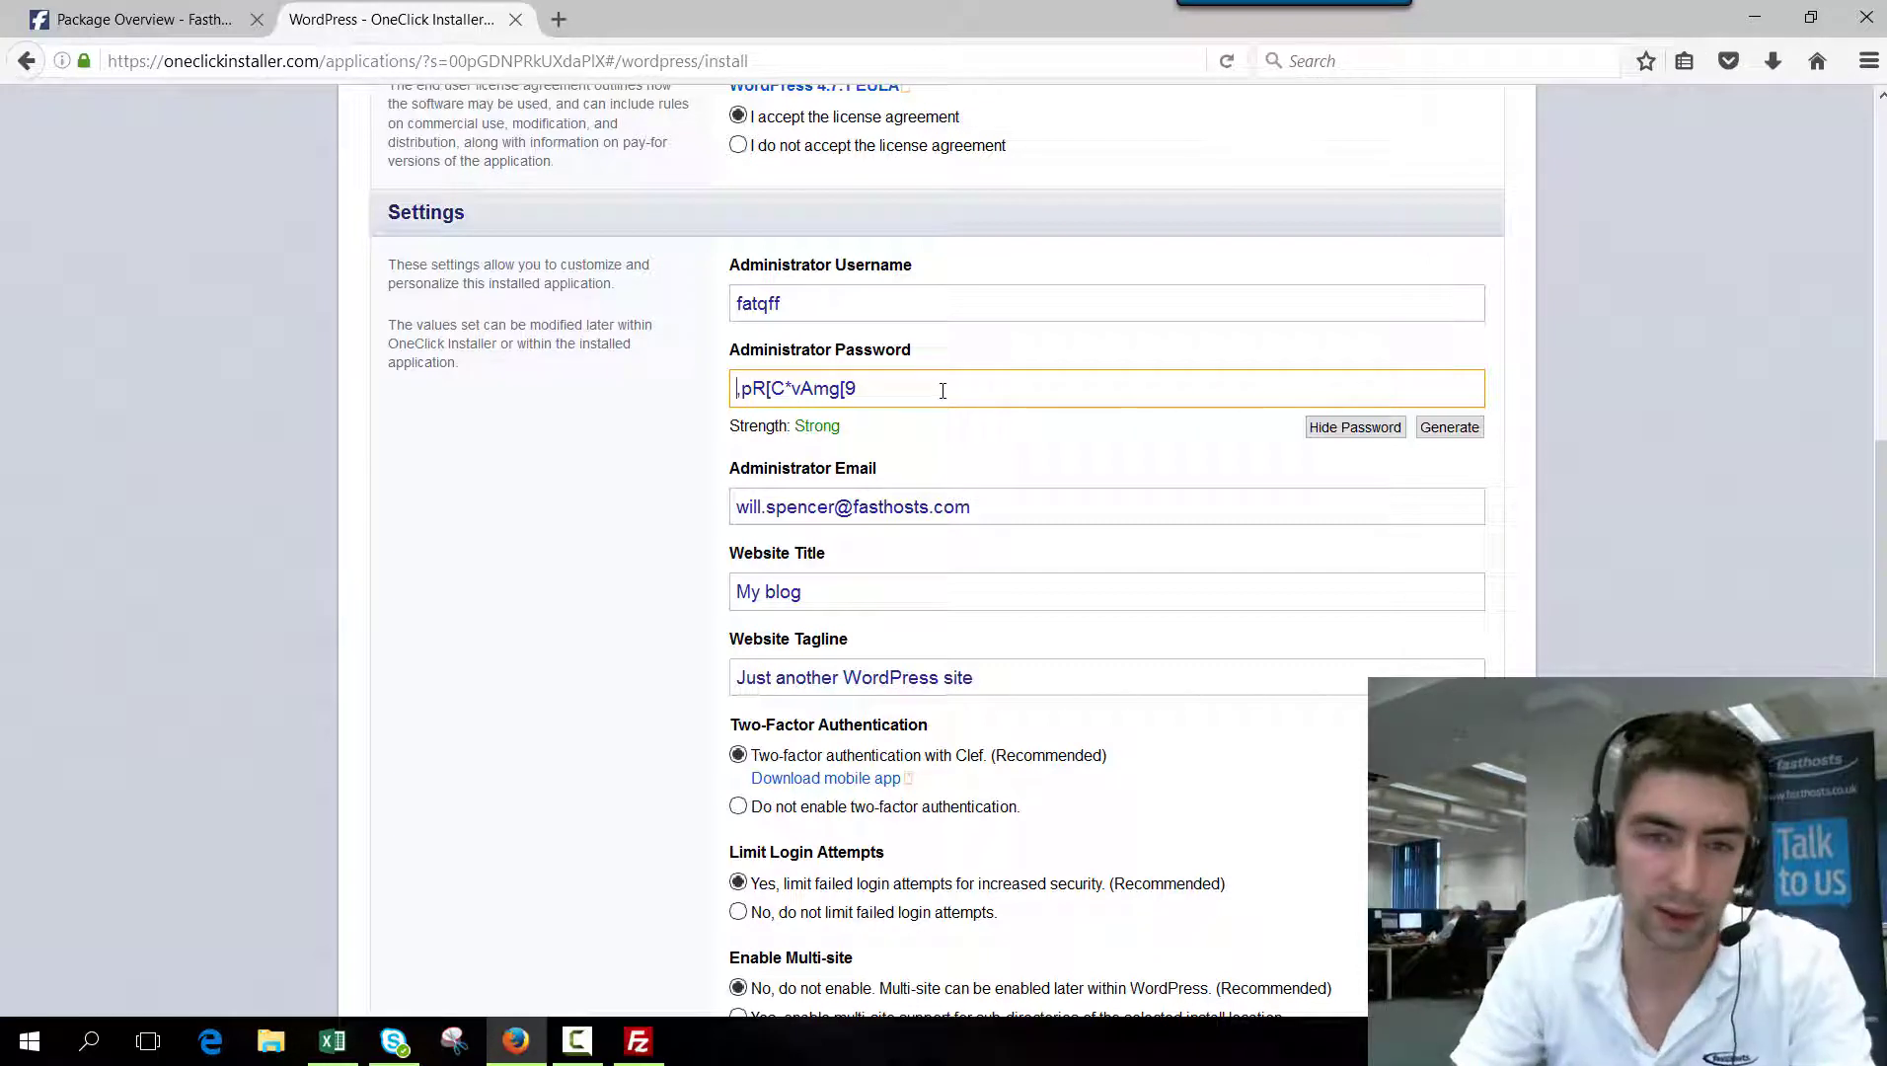
{"action": "mouse_move", "coordinate": [987, 406]}
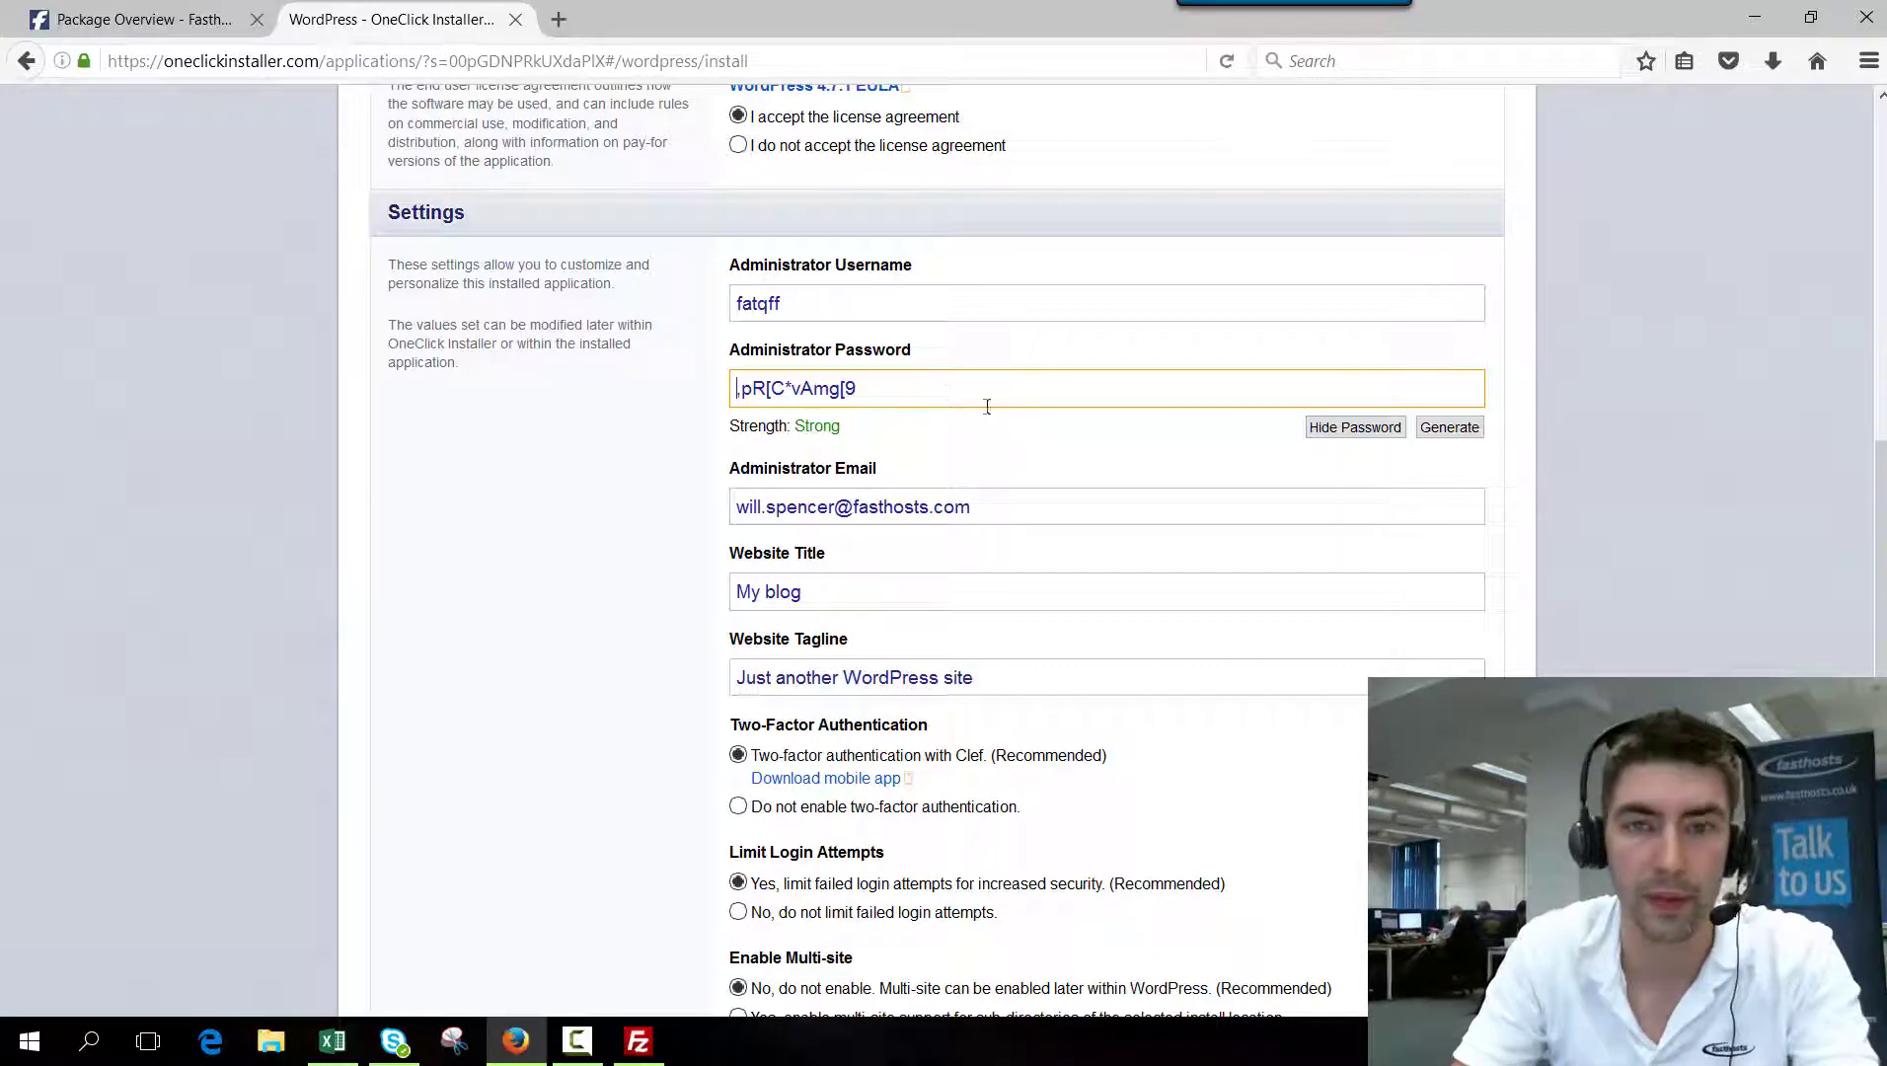
{"action": "left_click", "coordinate": [1352, 426]}
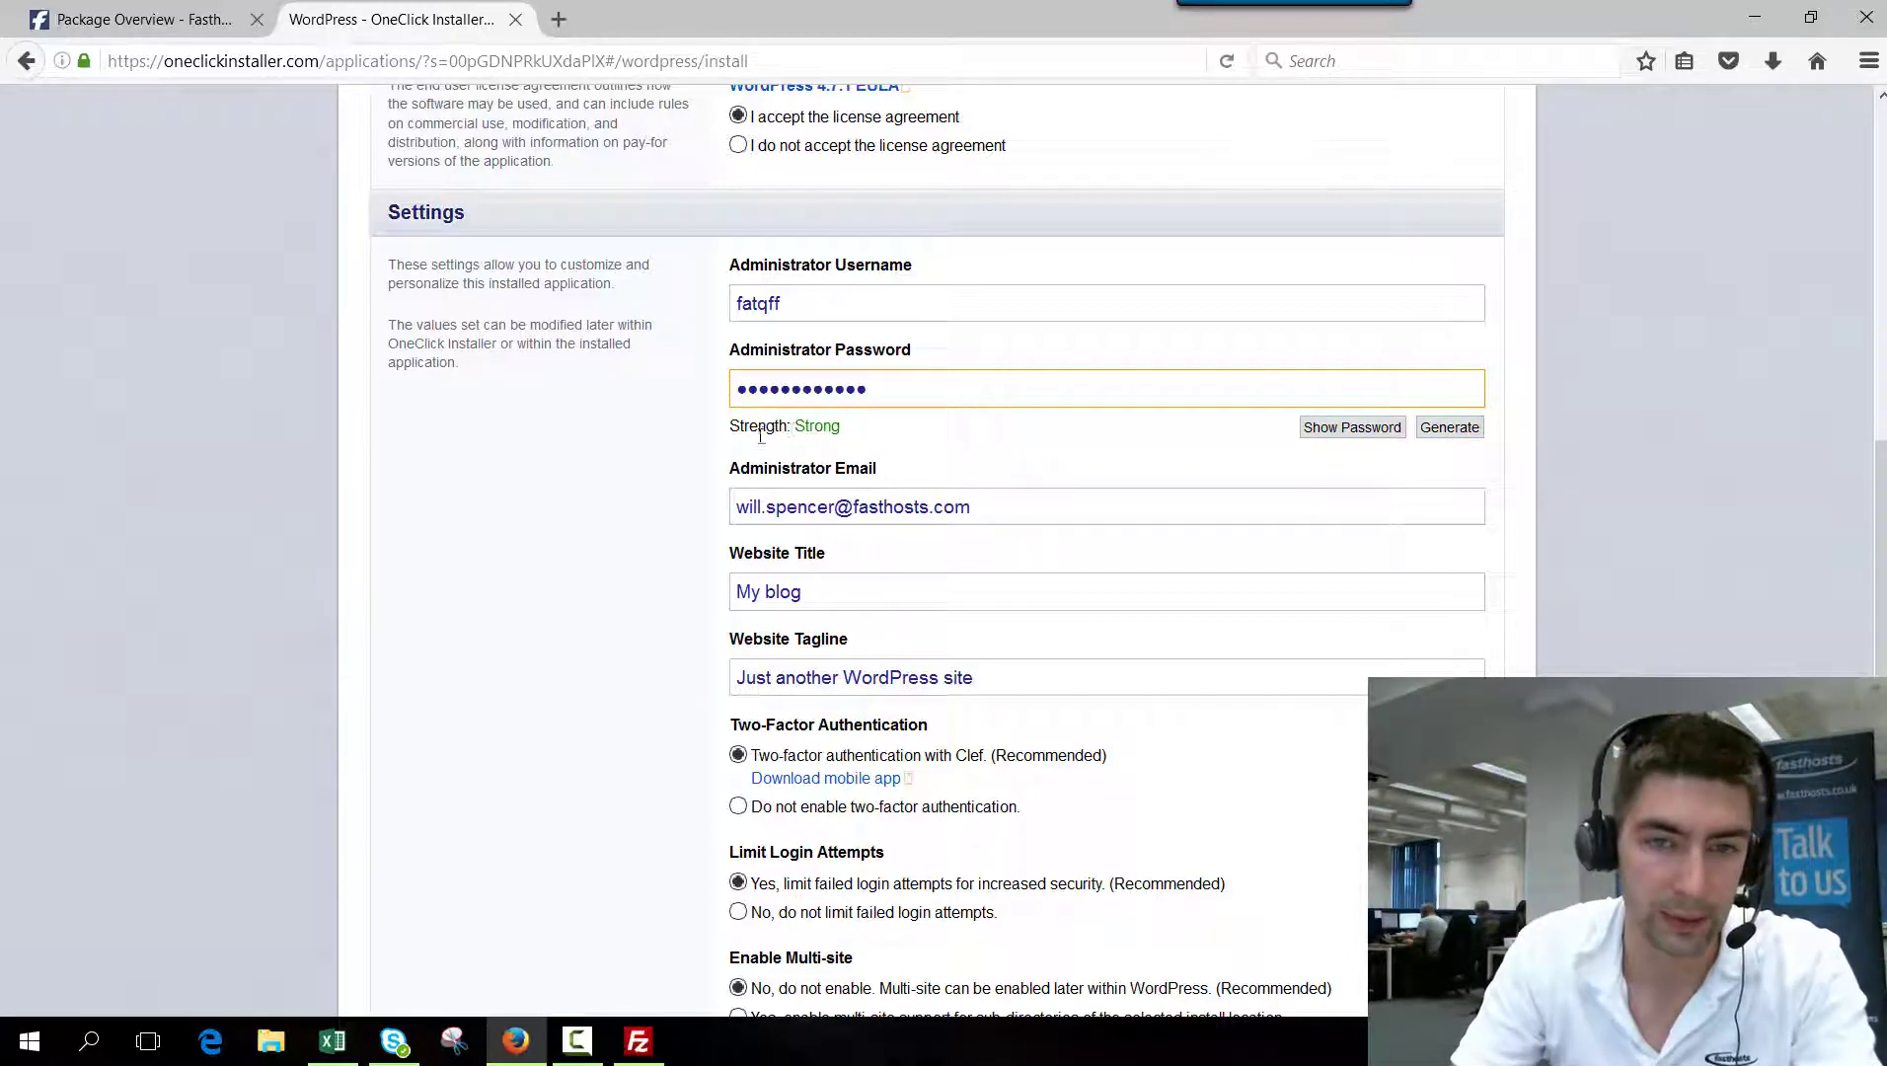
{"action": "scroll", "scroll_direction": "down", "scroll_amount": 3}
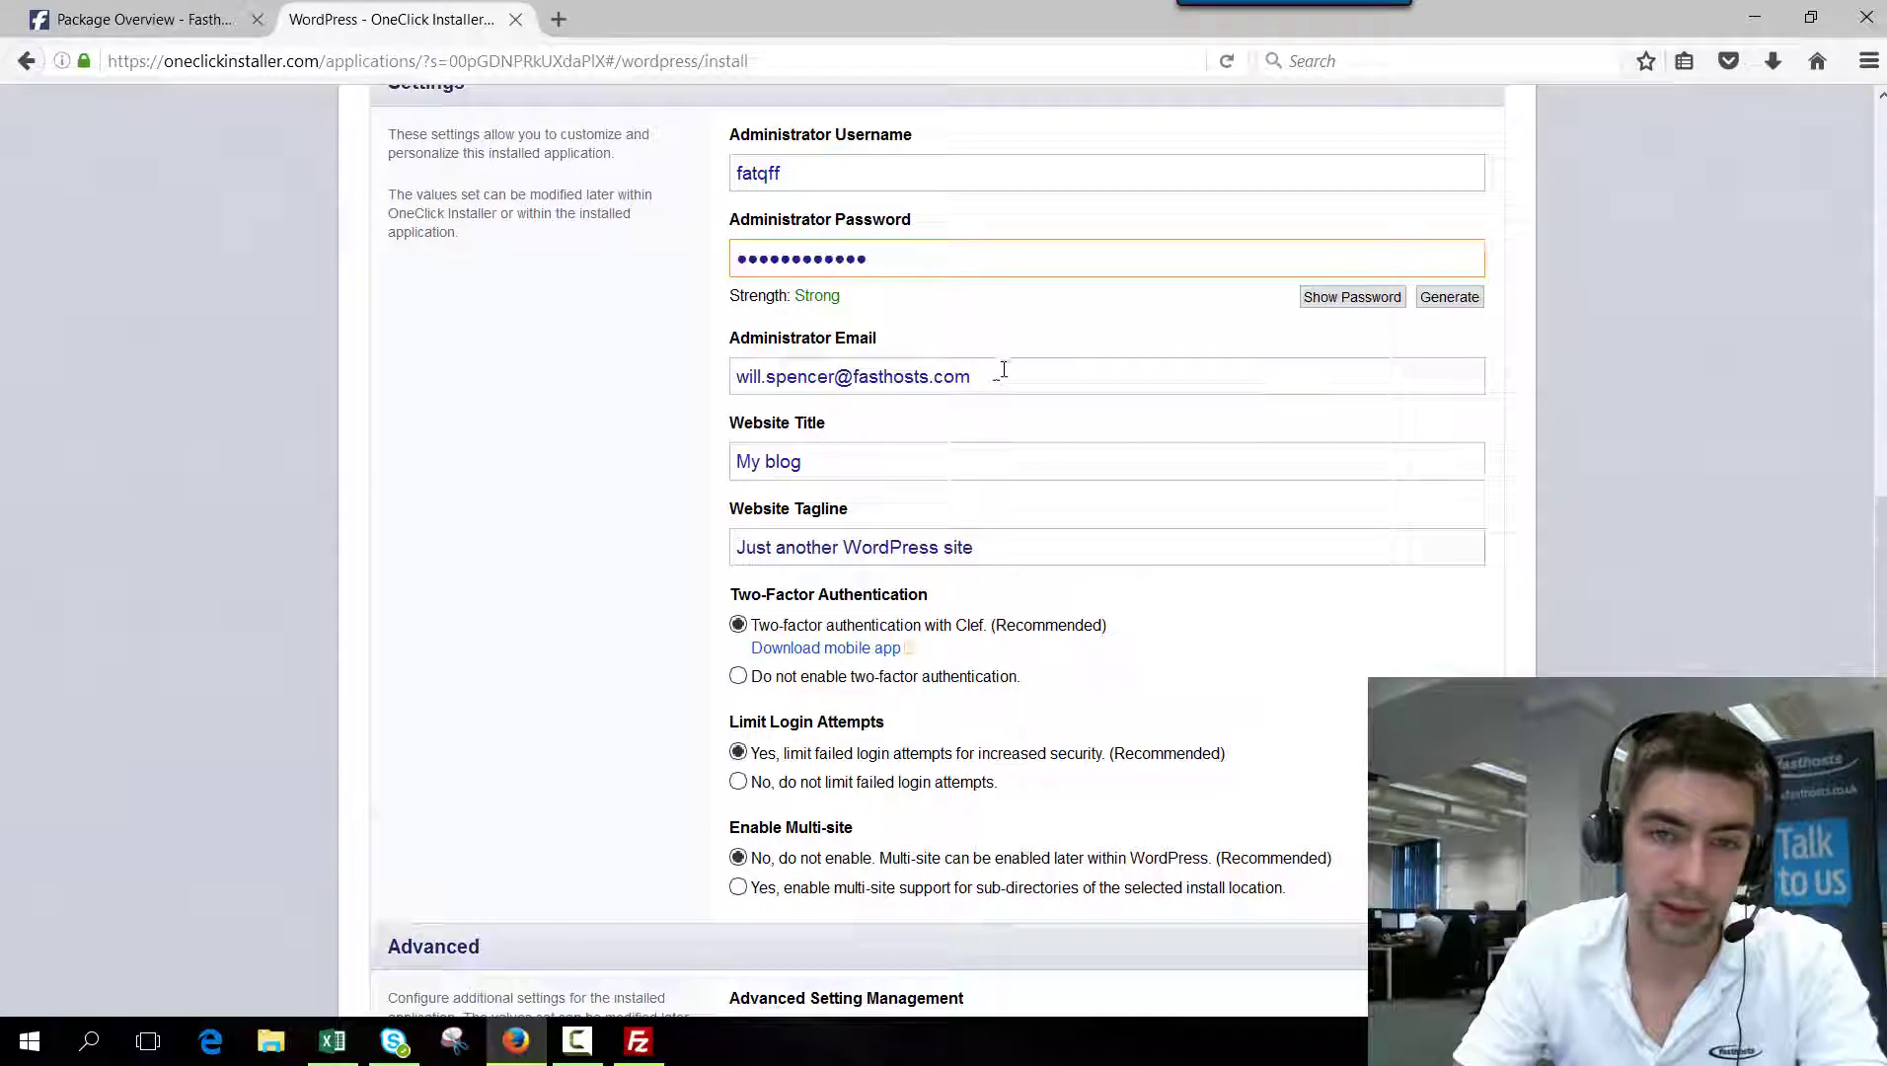
{"action": "scroll", "scroll_direction": "down", "scroll_amount": 3}
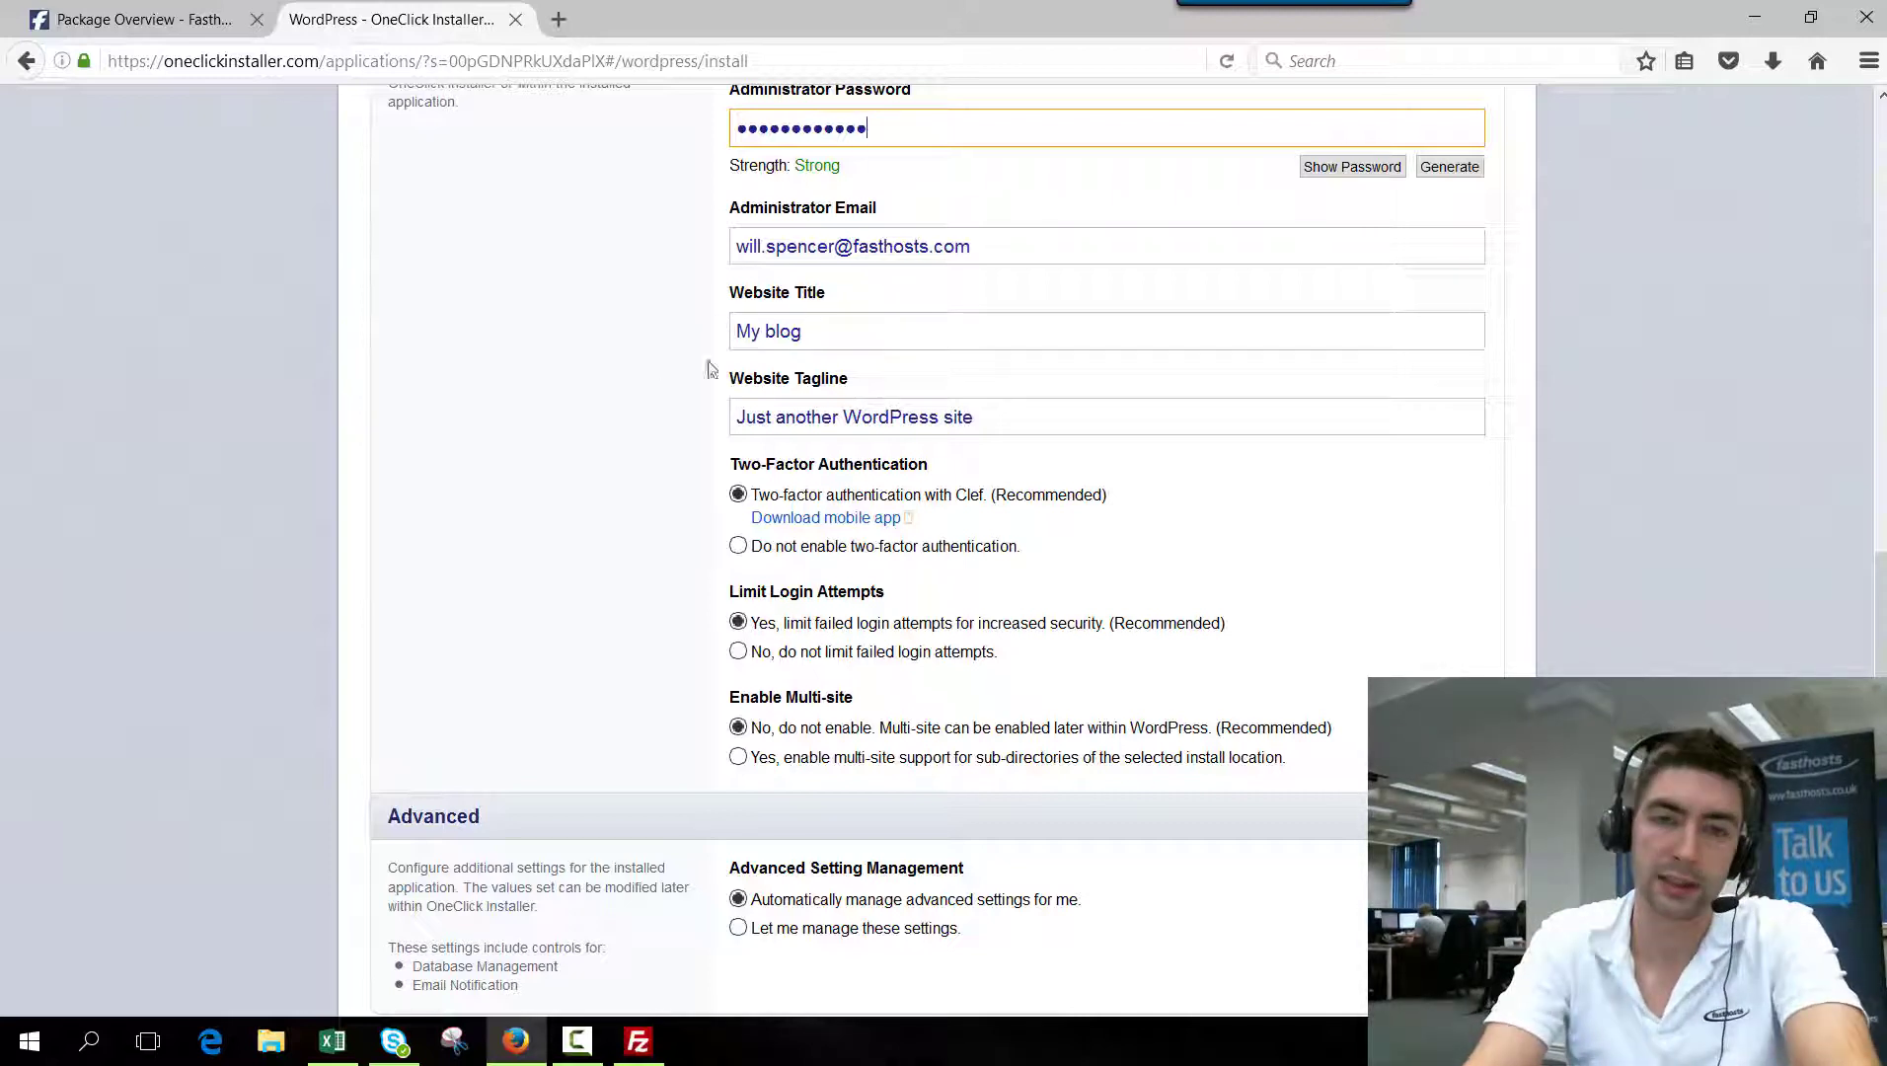
{"action": "scroll", "scroll_direction": "down", "scroll_amount": 3}
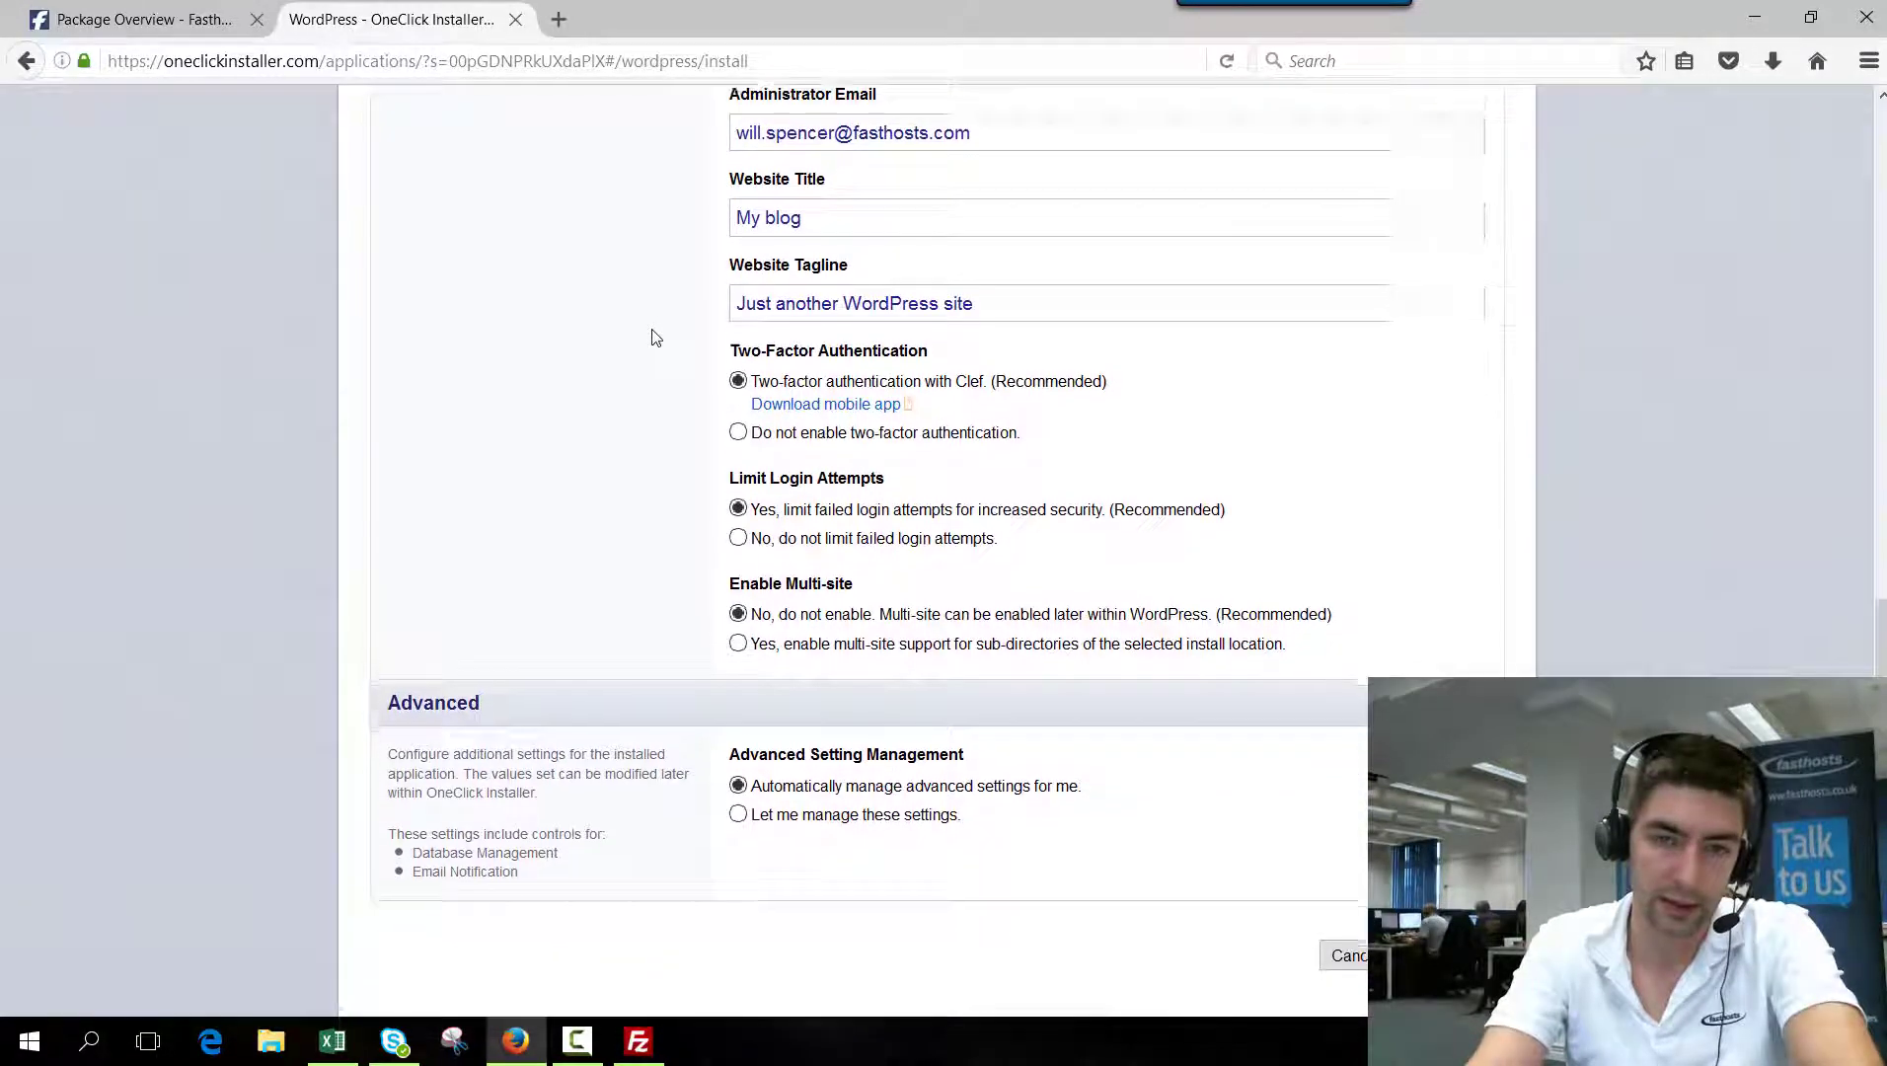
{"action": "scroll", "scroll_direction": "down", "scroll_amount": 3}
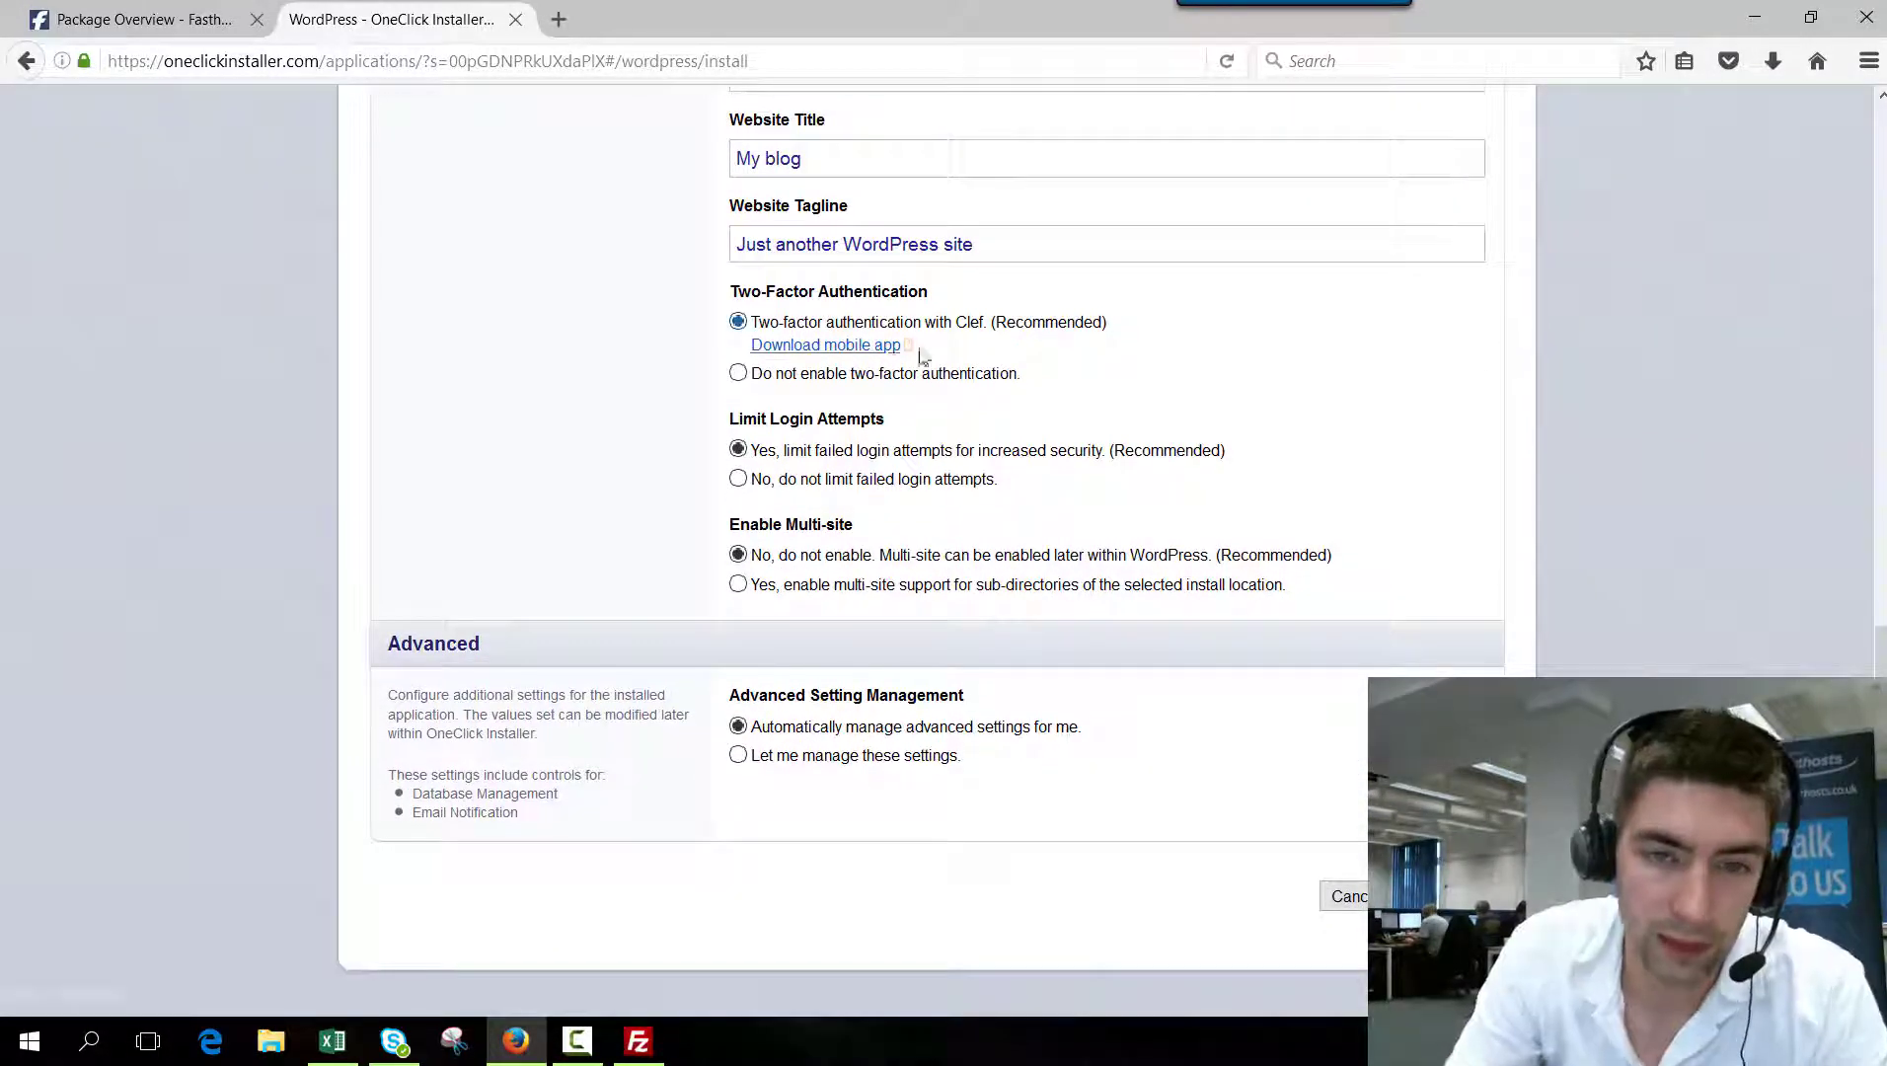
{"action": "mouse_move", "coordinate": [590, 430]}
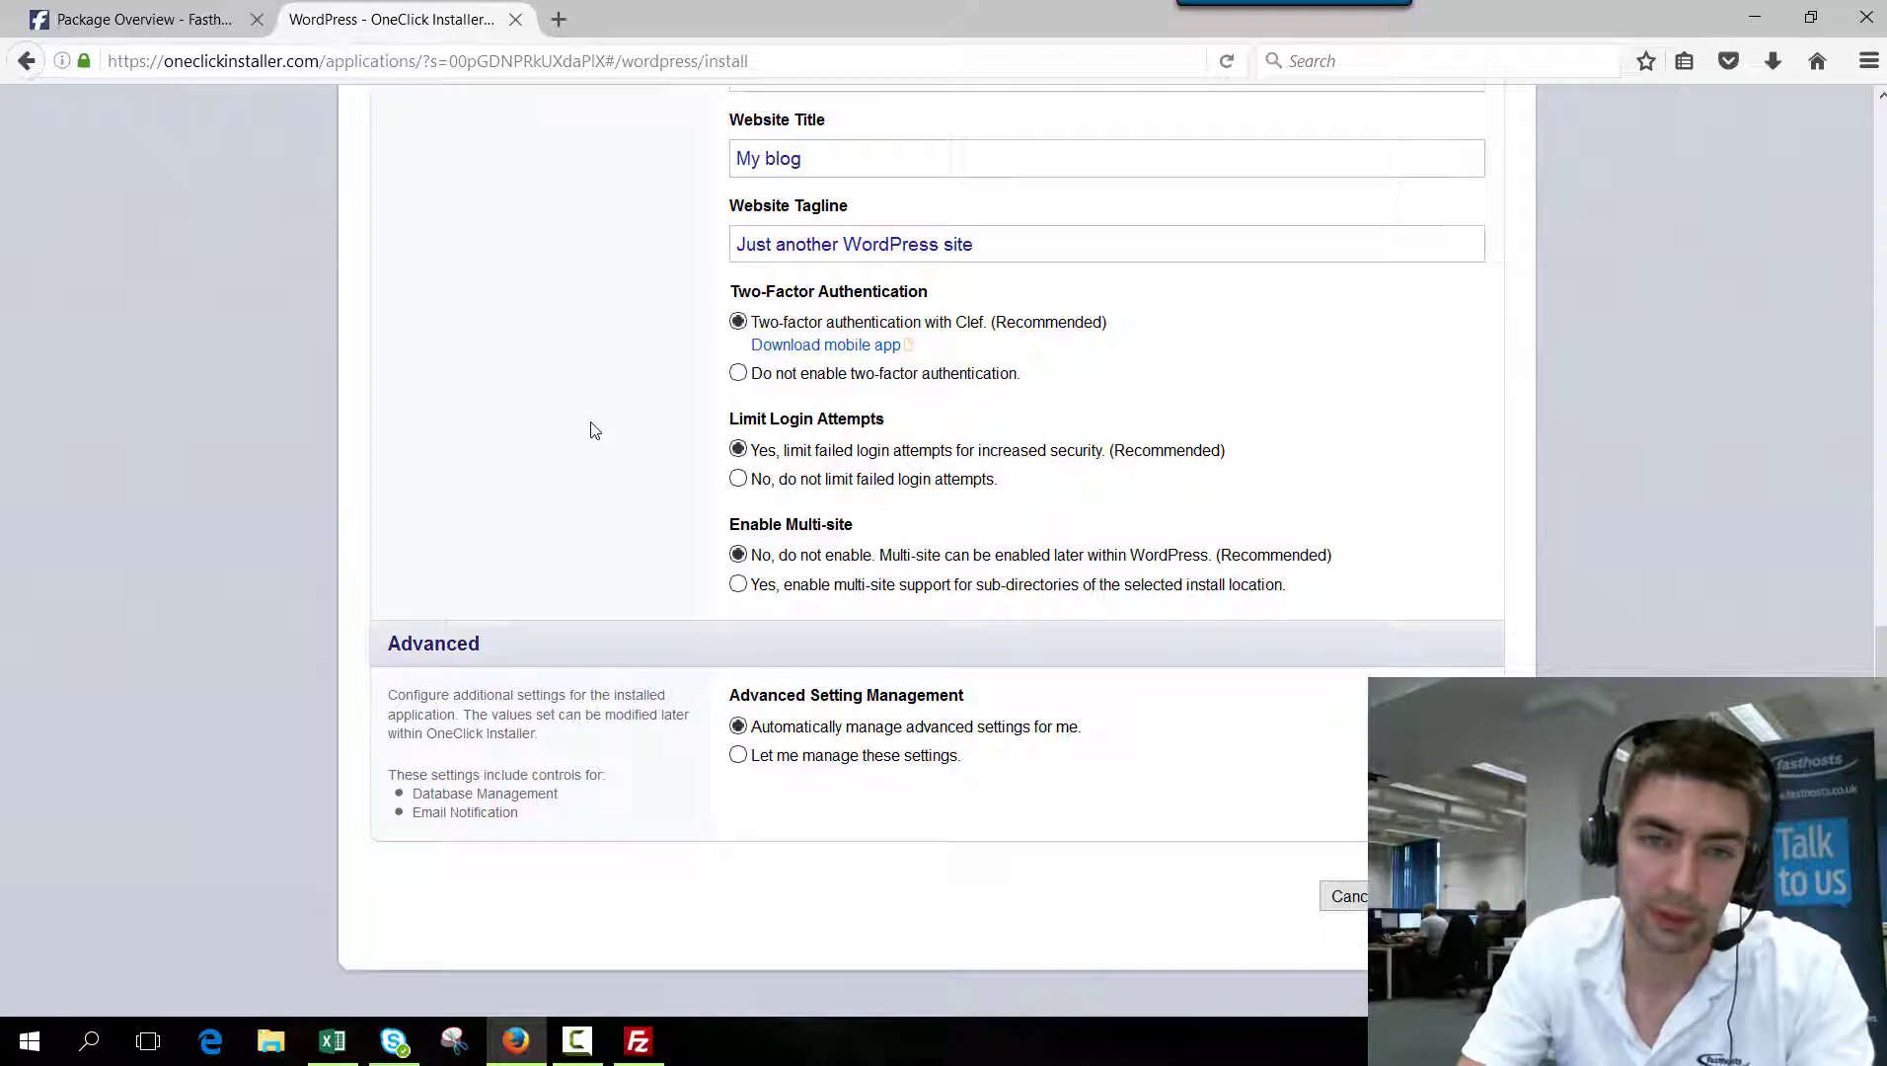
{"action": "mouse_move", "coordinate": [858, 436]}
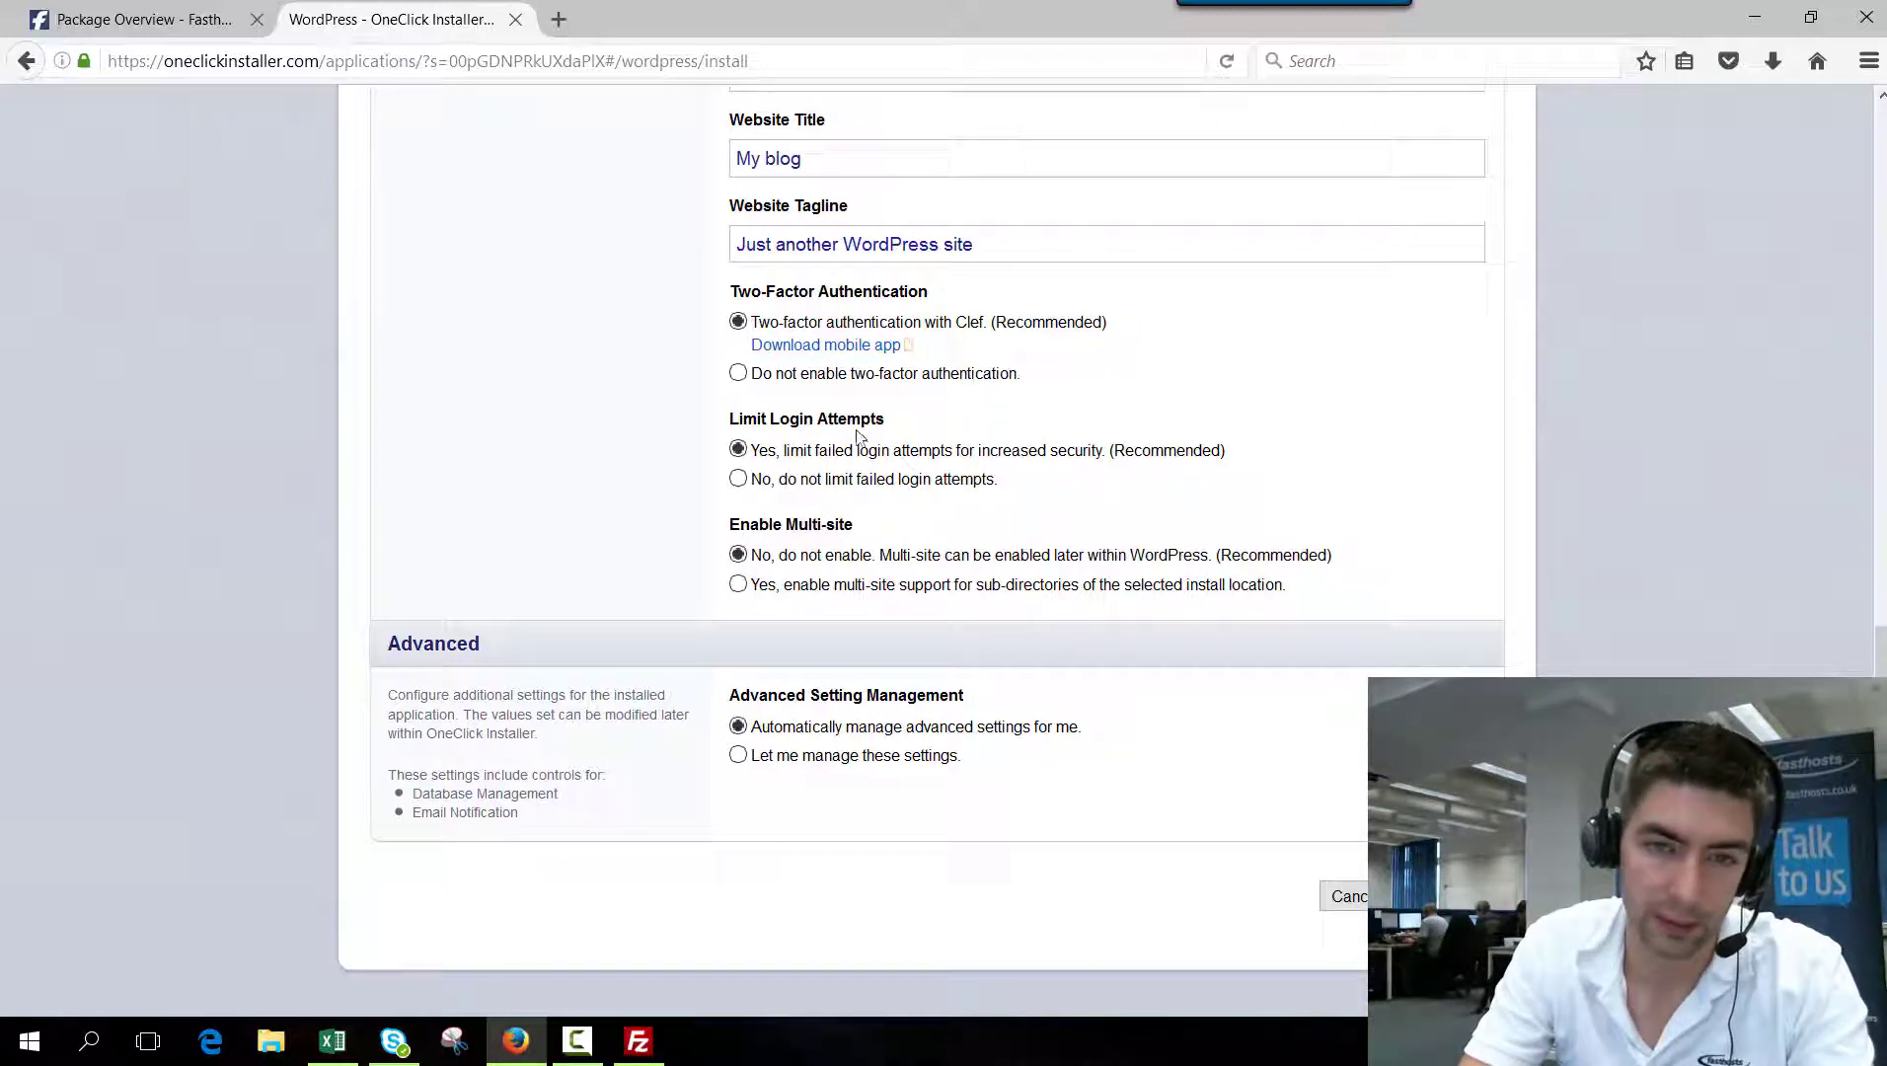
{"action": "mouse_move", "coordinate": [578, 502]}
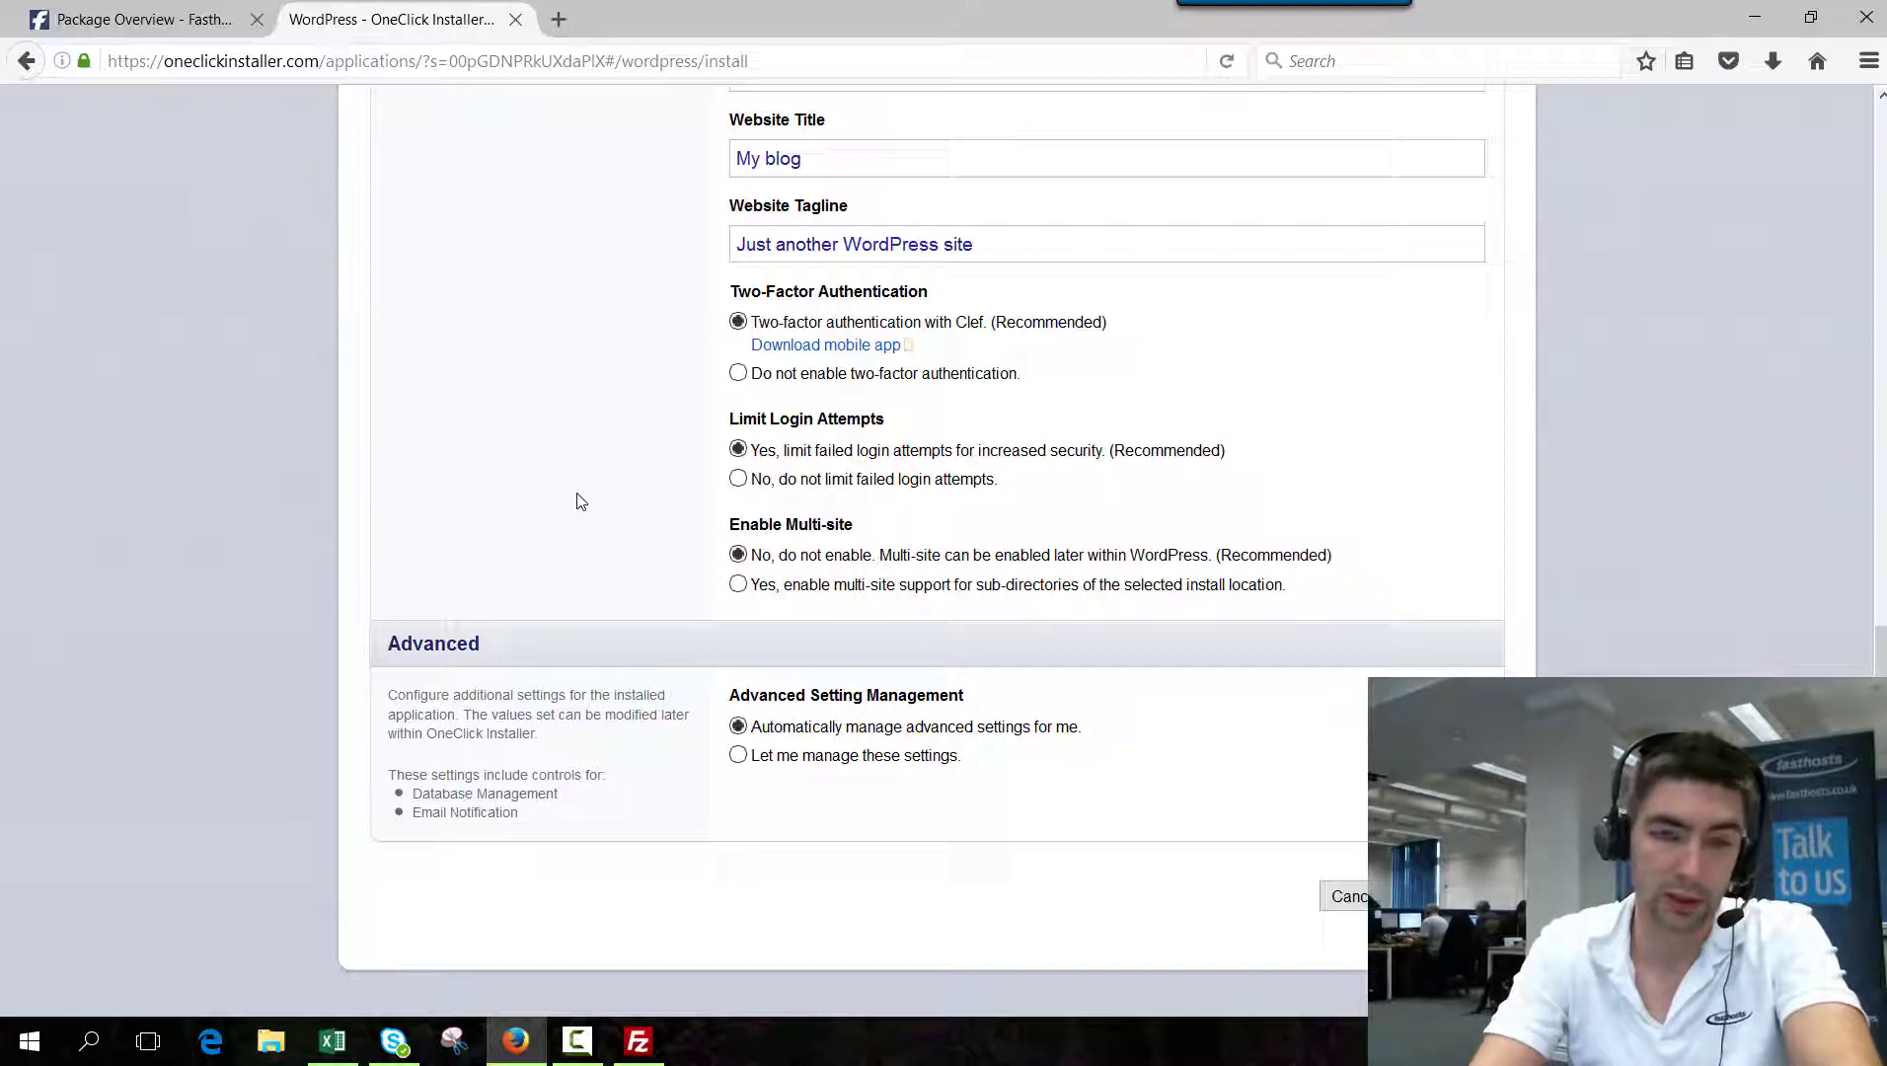
{"action": "mouse_move", "coordinate": [638, 346]}
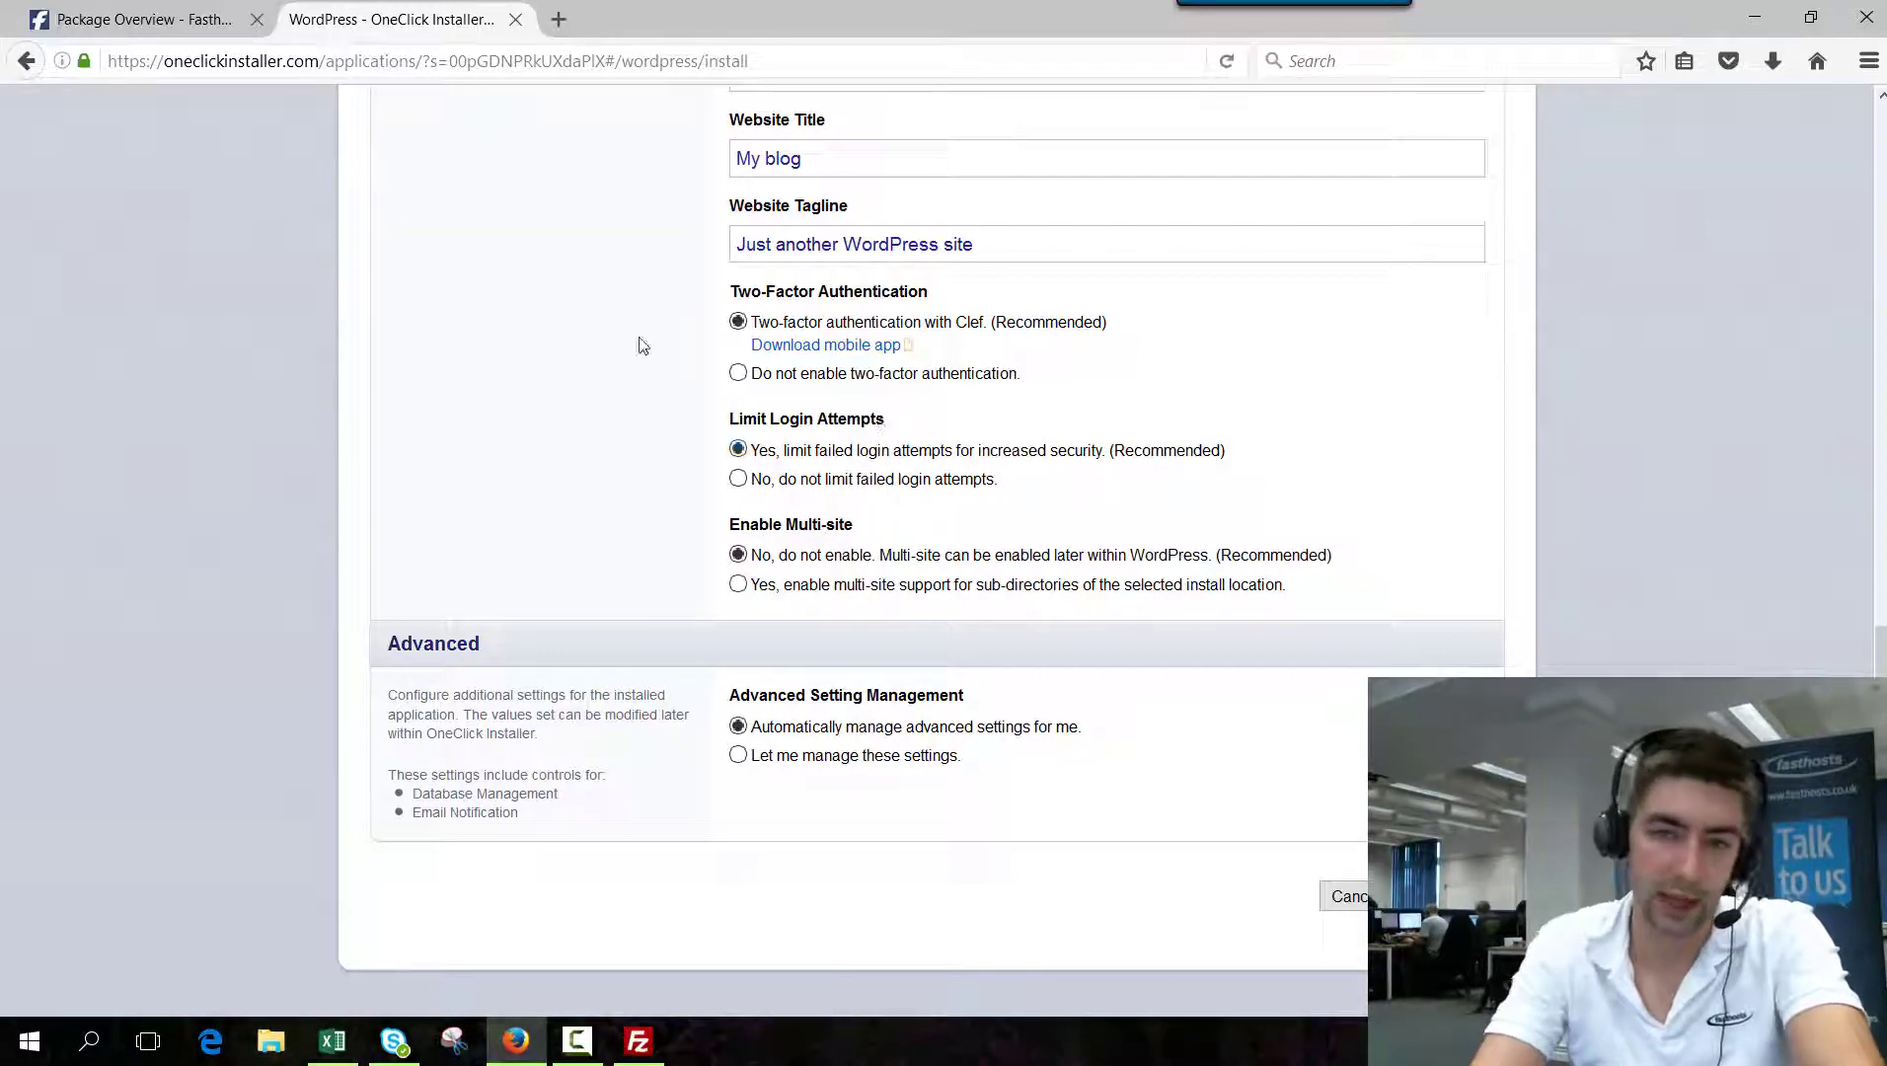
{"action": "mouse_move", "coordinate": [415, 432]}
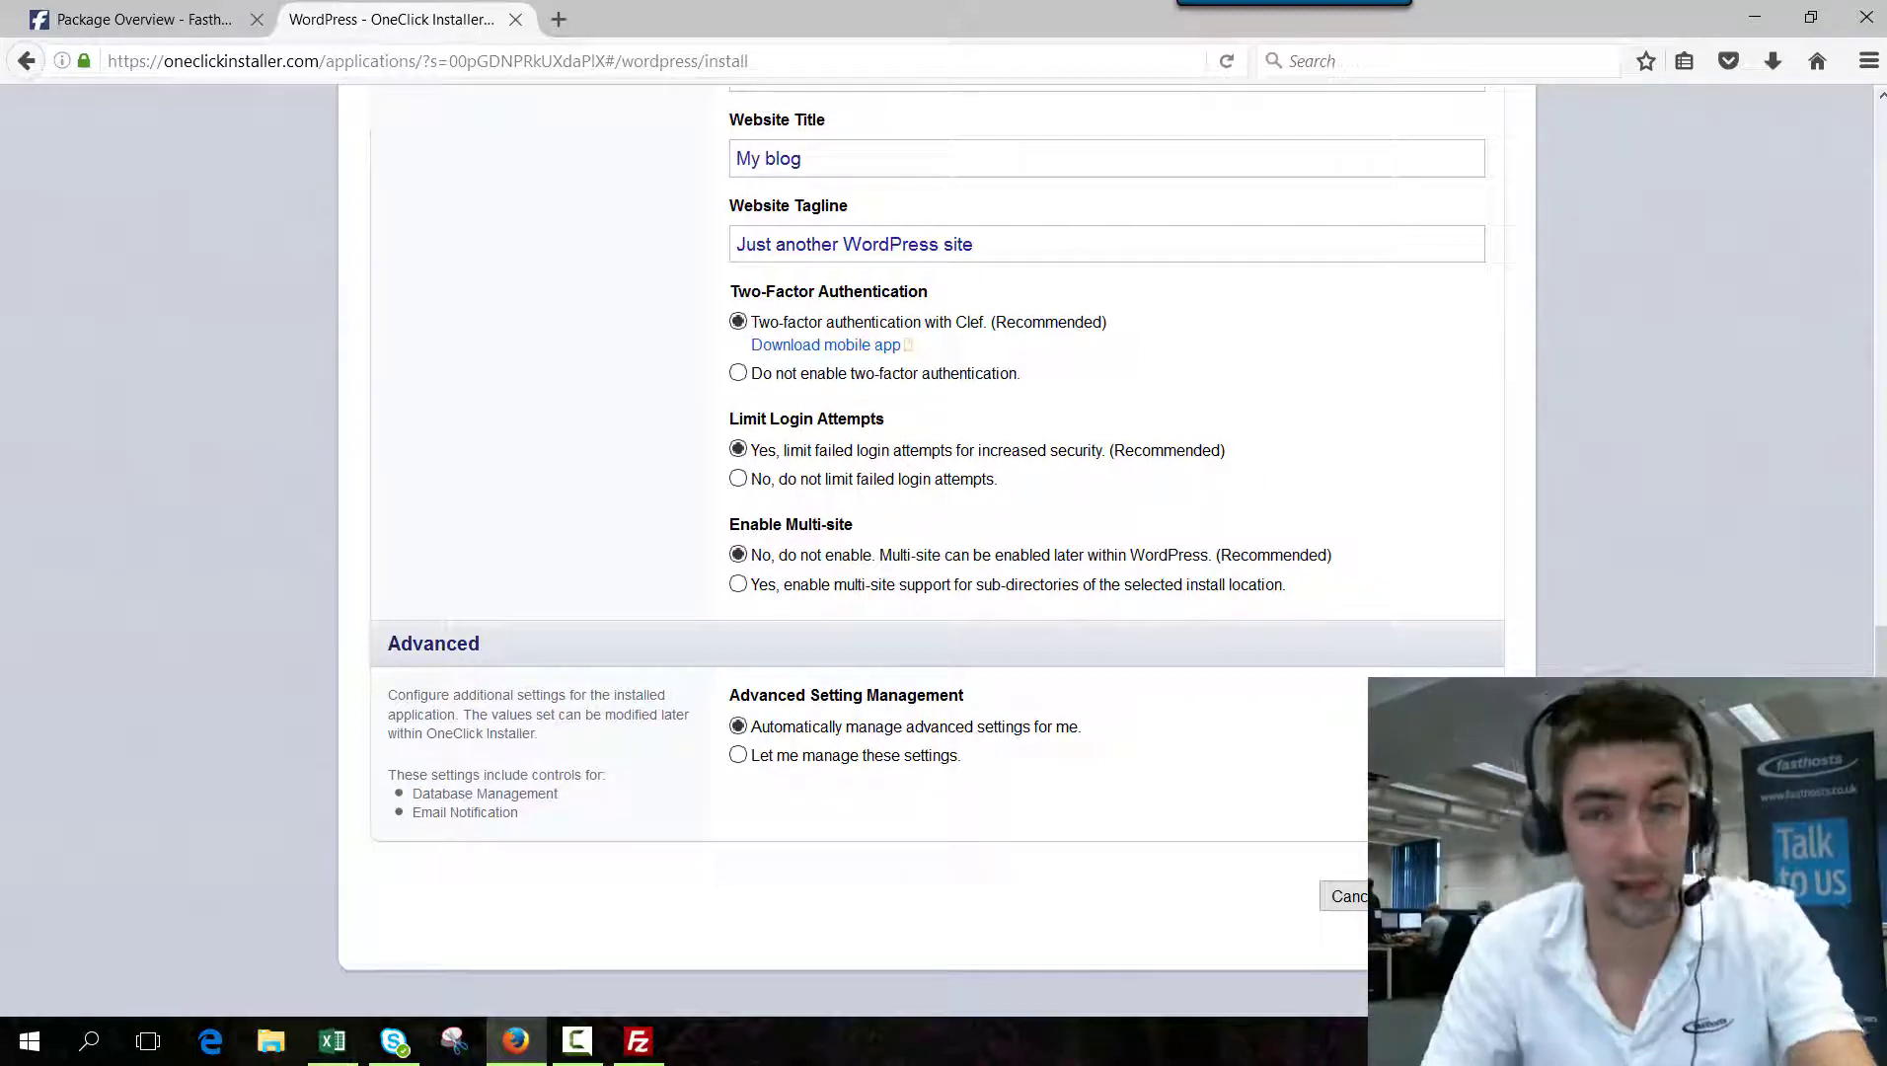
{"action": "mouse_move", "coordinate": [738, 756]}
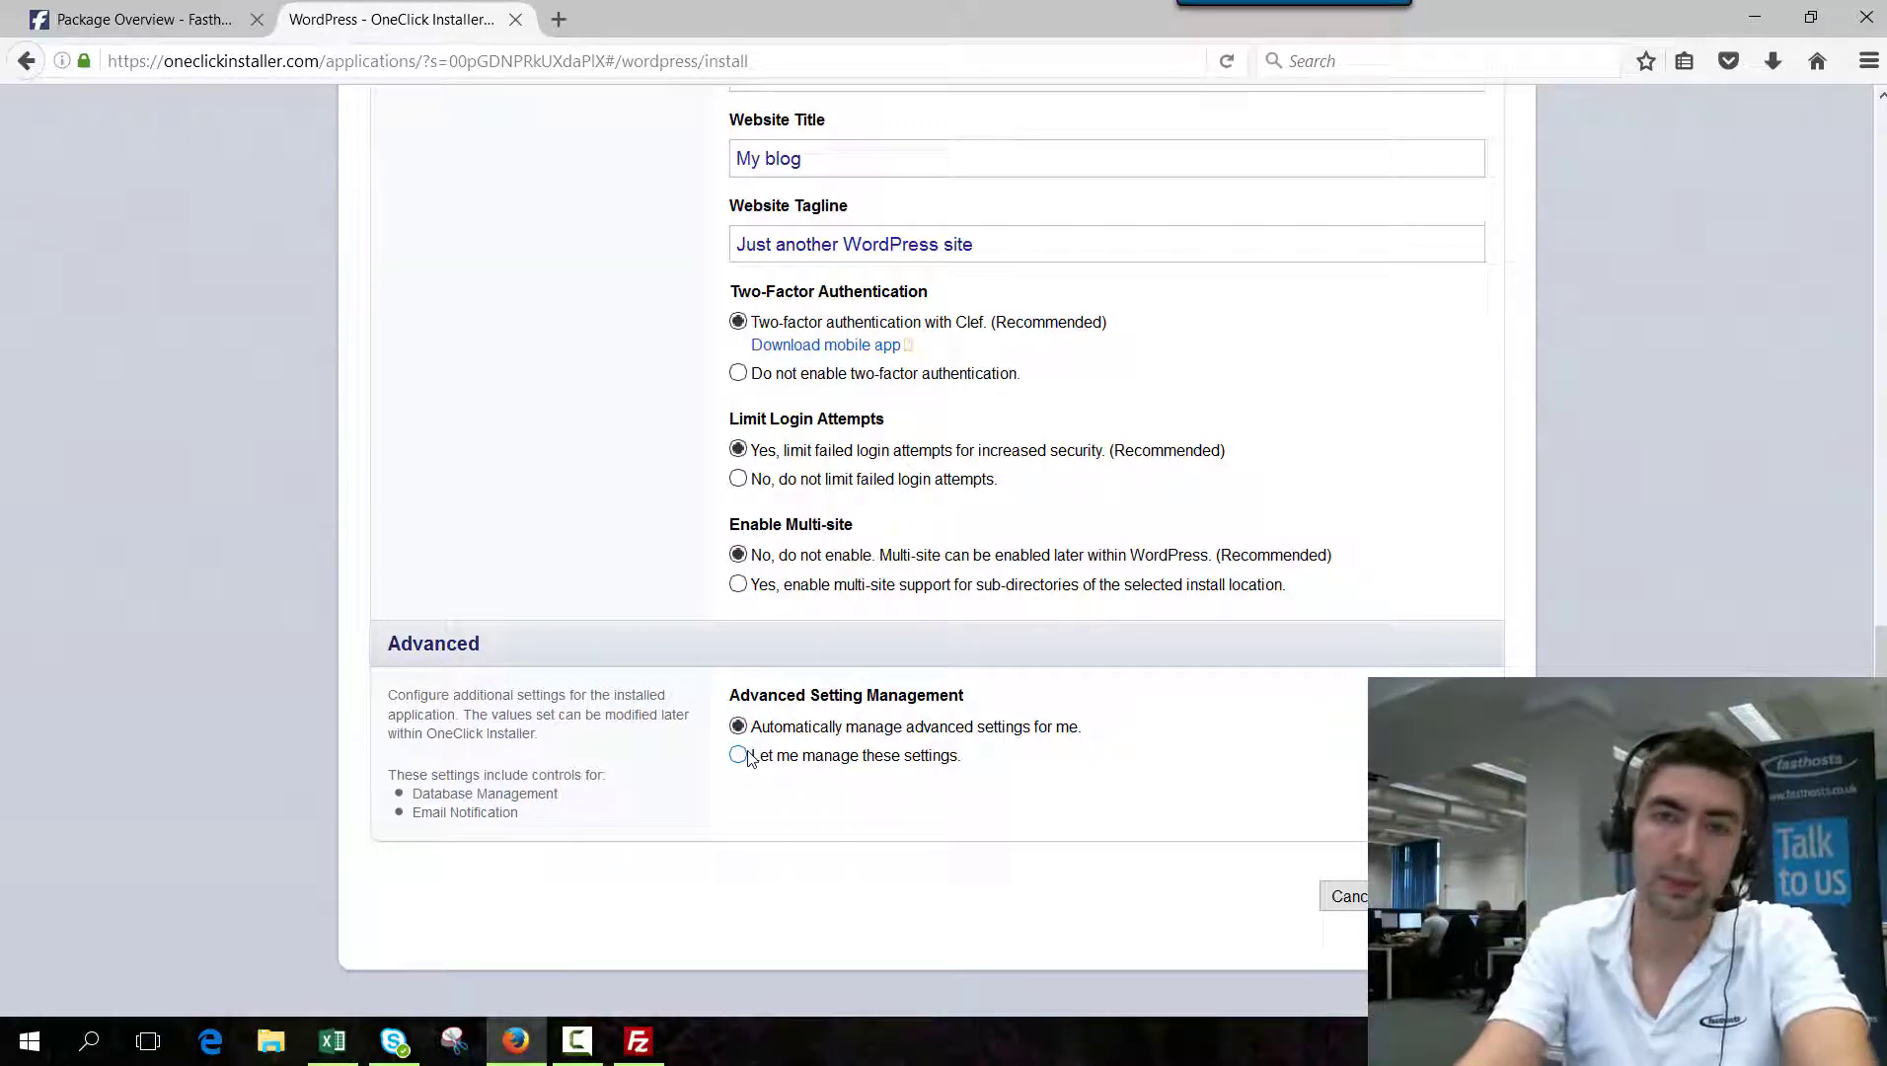
Step: Choose 'Let me manage these settings', keeping automatic new database and all email notifications
{"action": "left_click", "coordinate": [738, 756]}
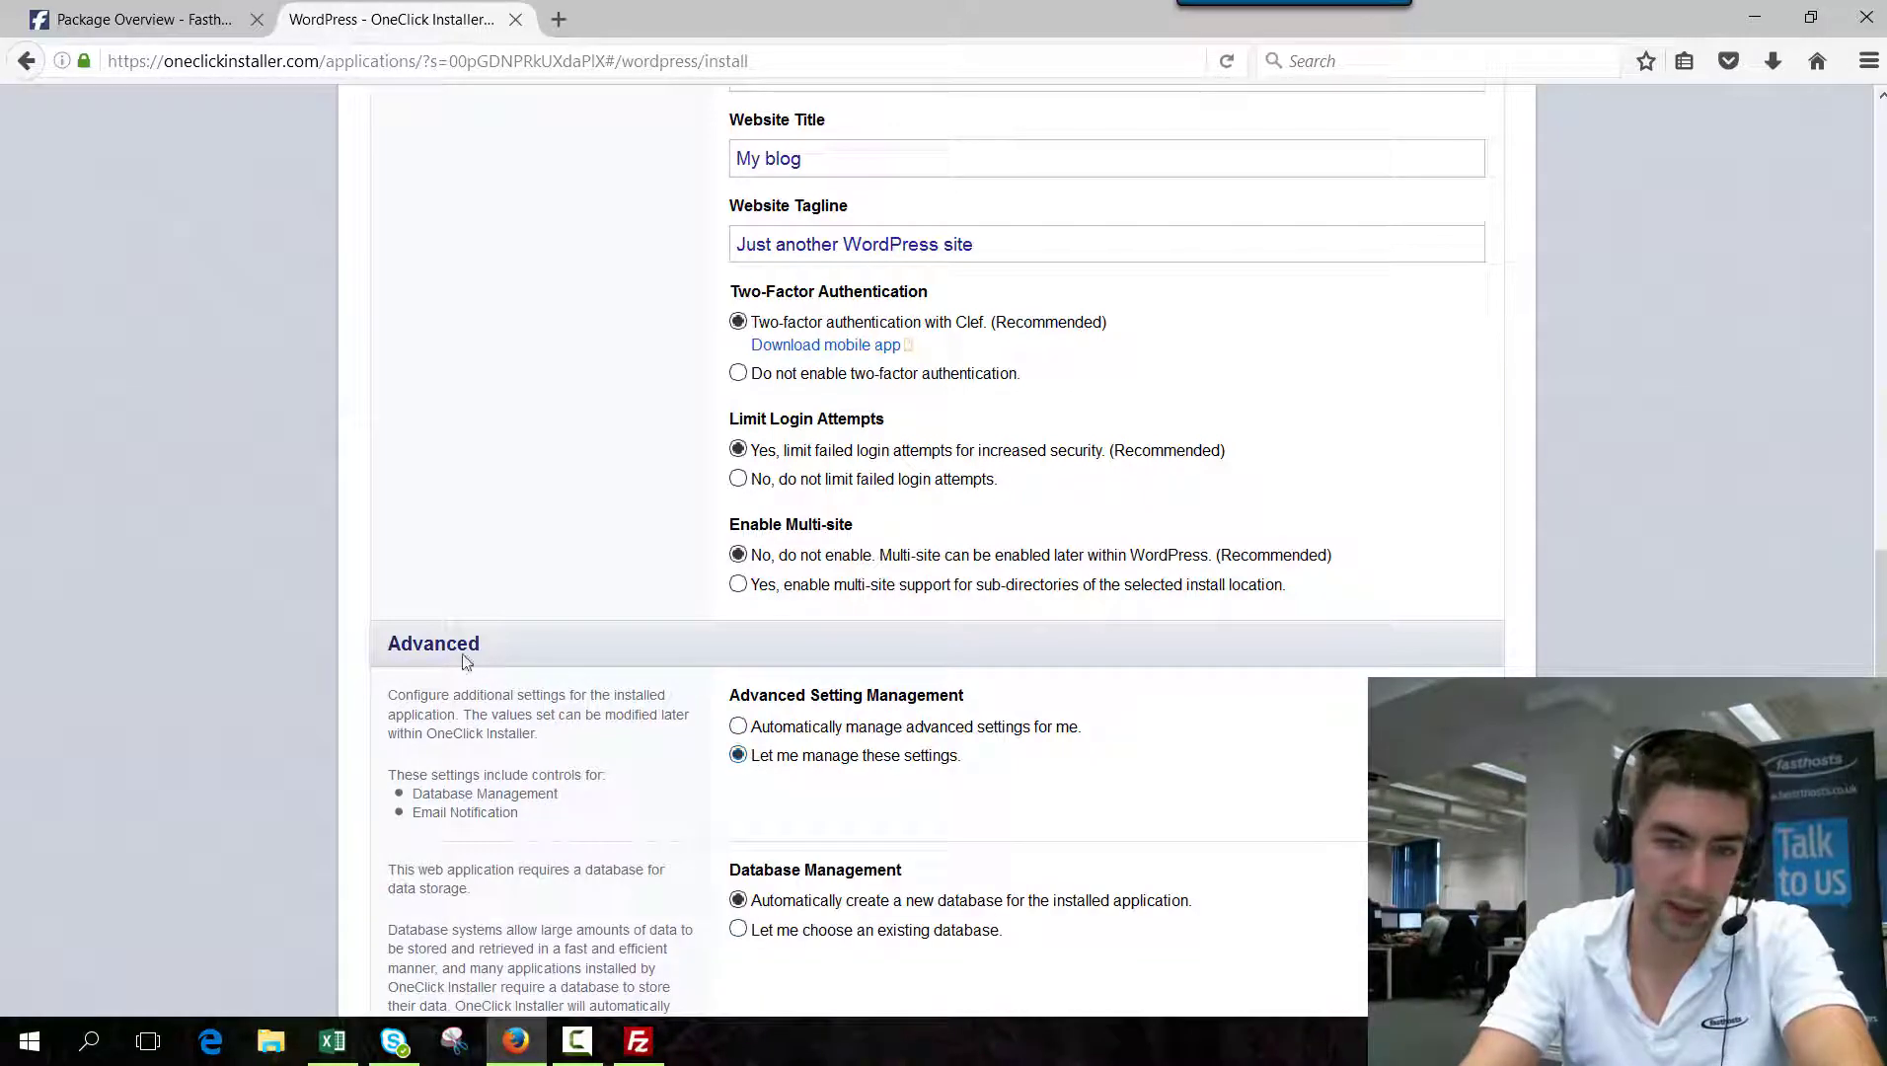
{"action": "scroll", "scroll_direction": "down", "scroll_amount": 3}
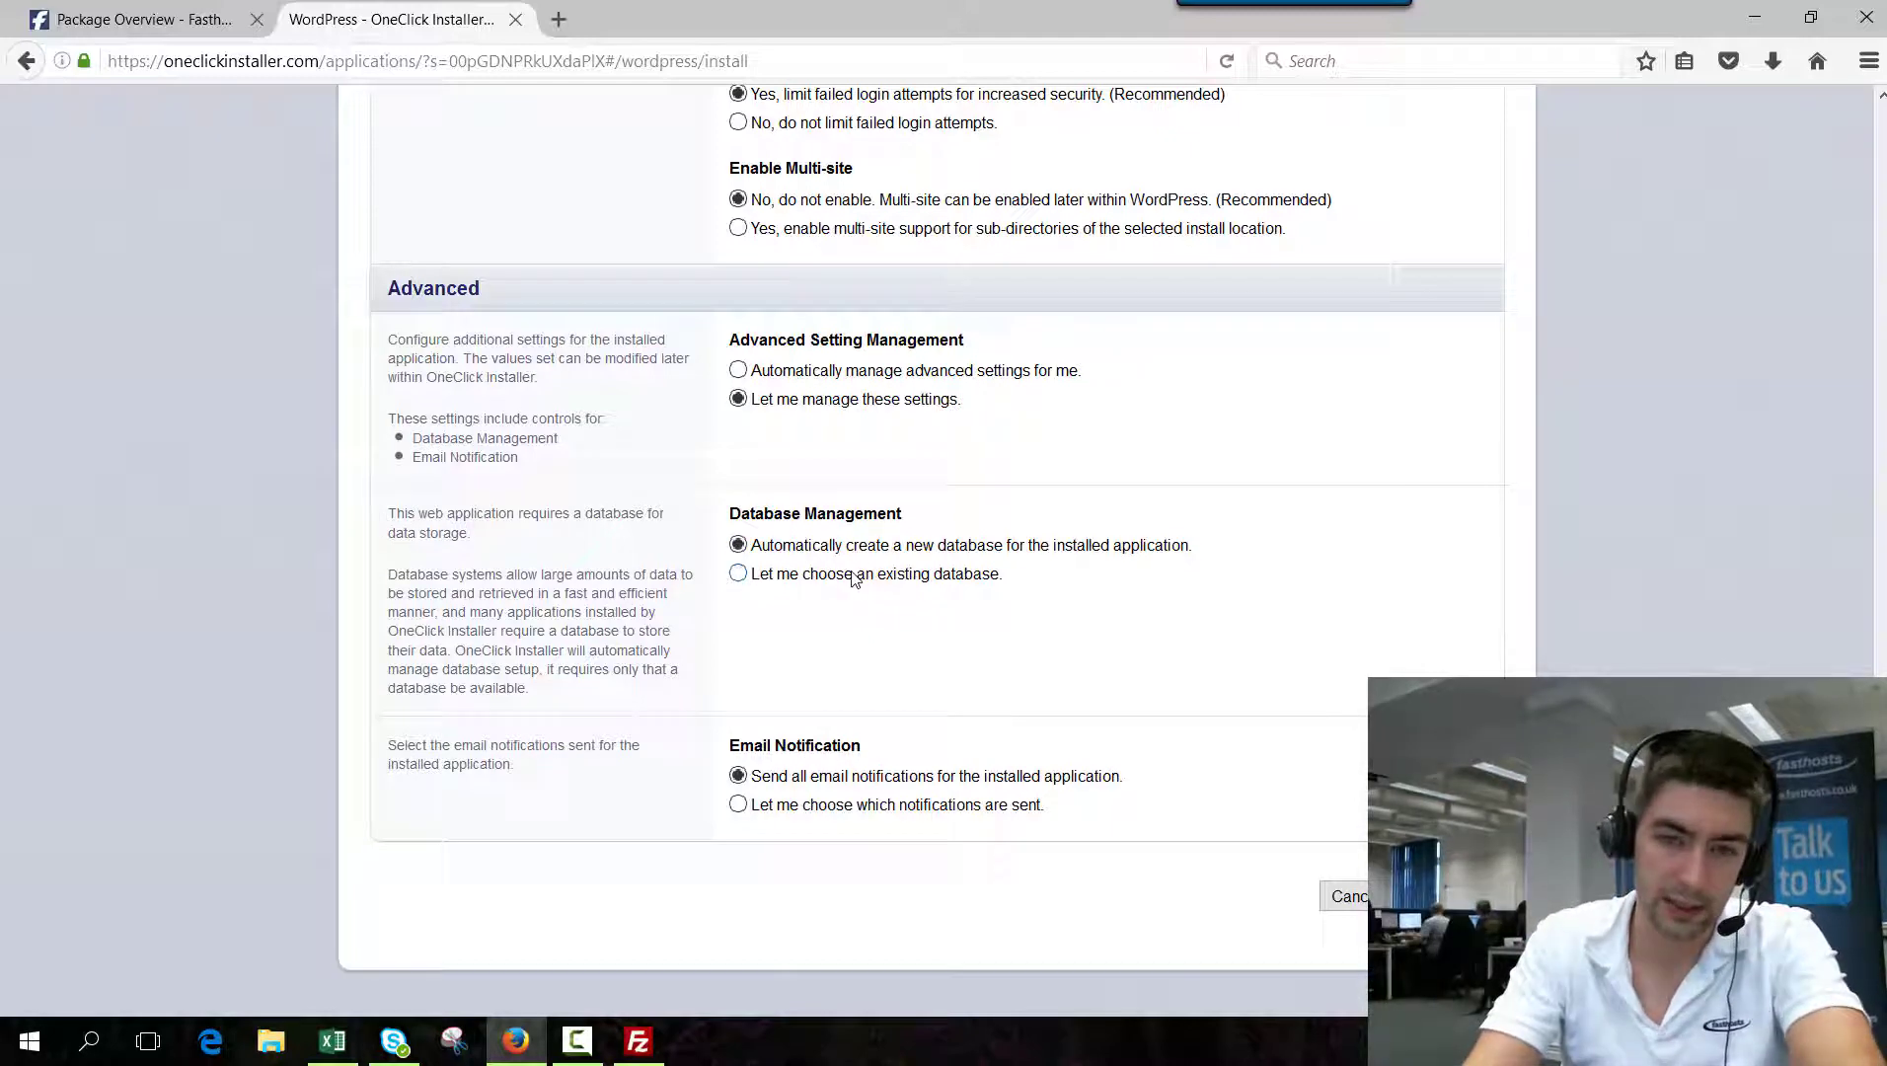
{"action": "left_click", "coordinate": [738, 574]}
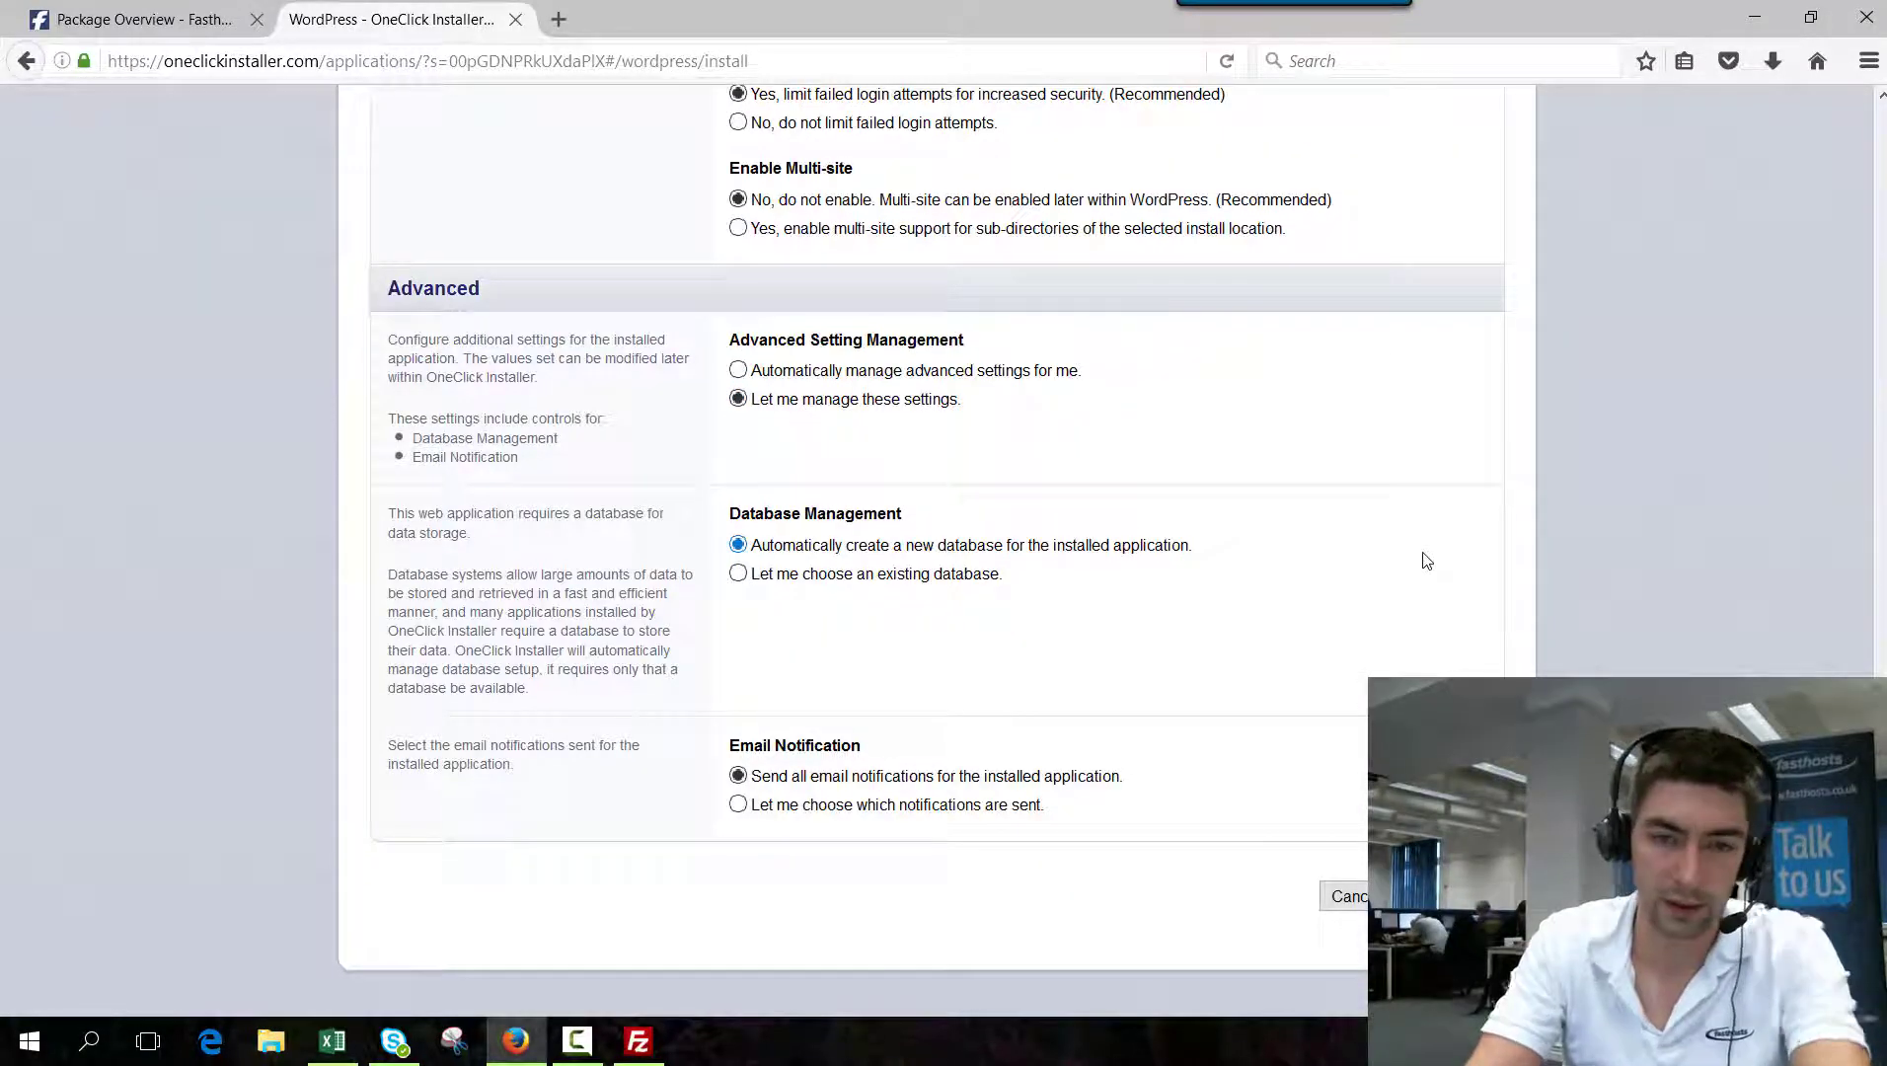
{"action": "mouse_move", "coordinate": [1738, 612]}
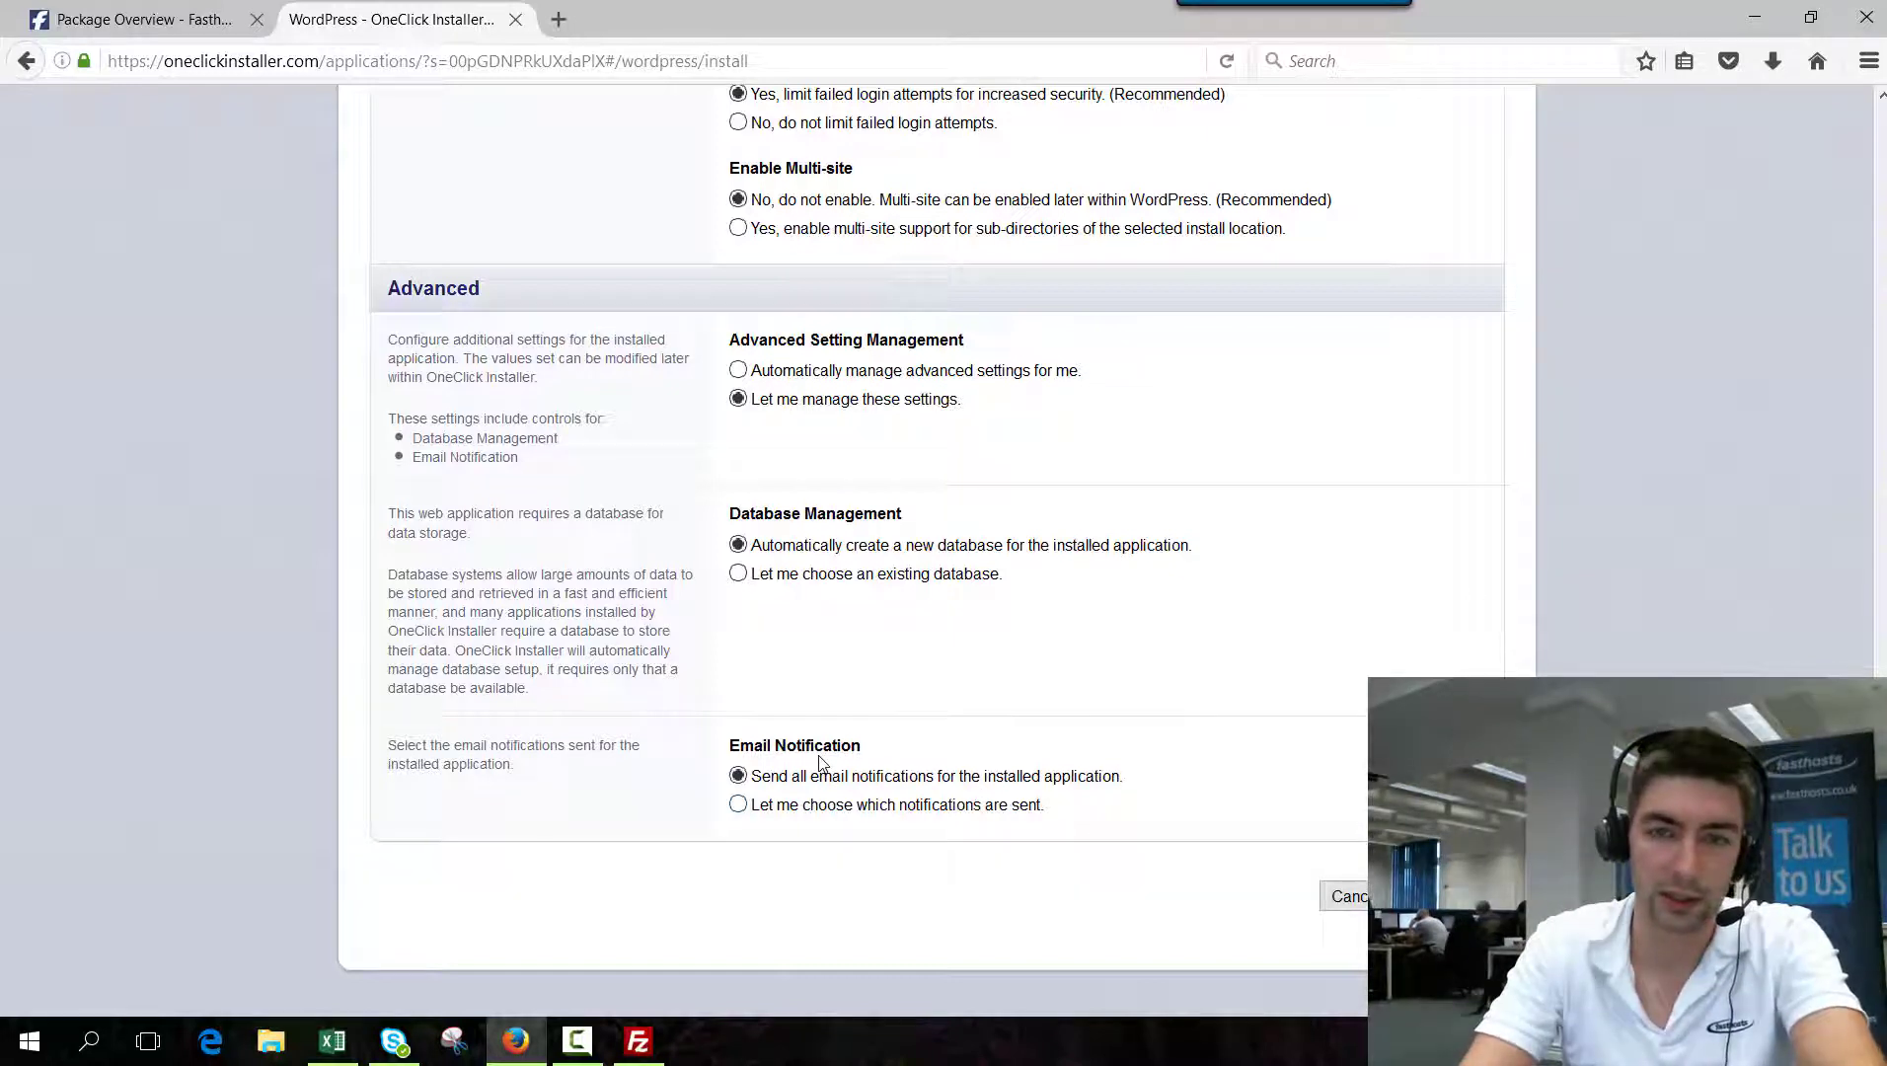
{"action": "mouse_move", "coordinate": [896, 732]}
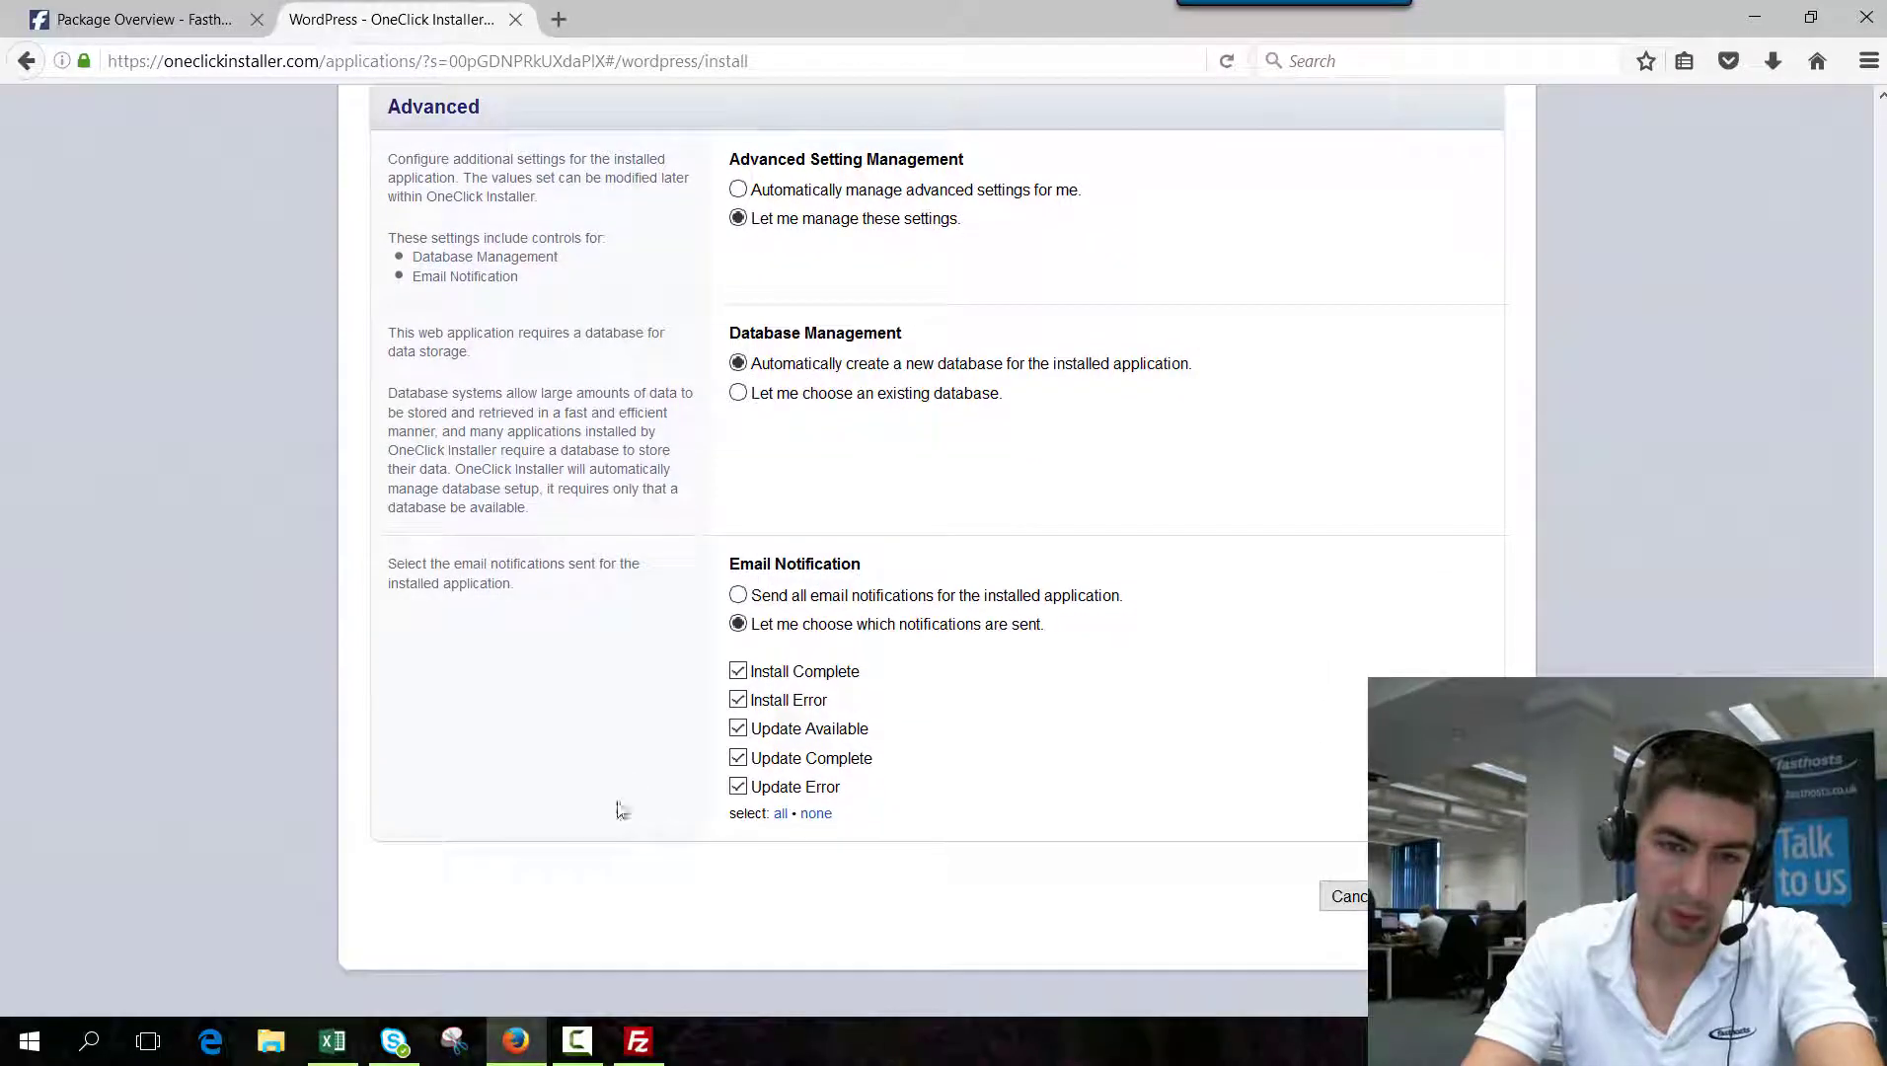
{"action": "mouse_move", "coordinate": [825, 604]}
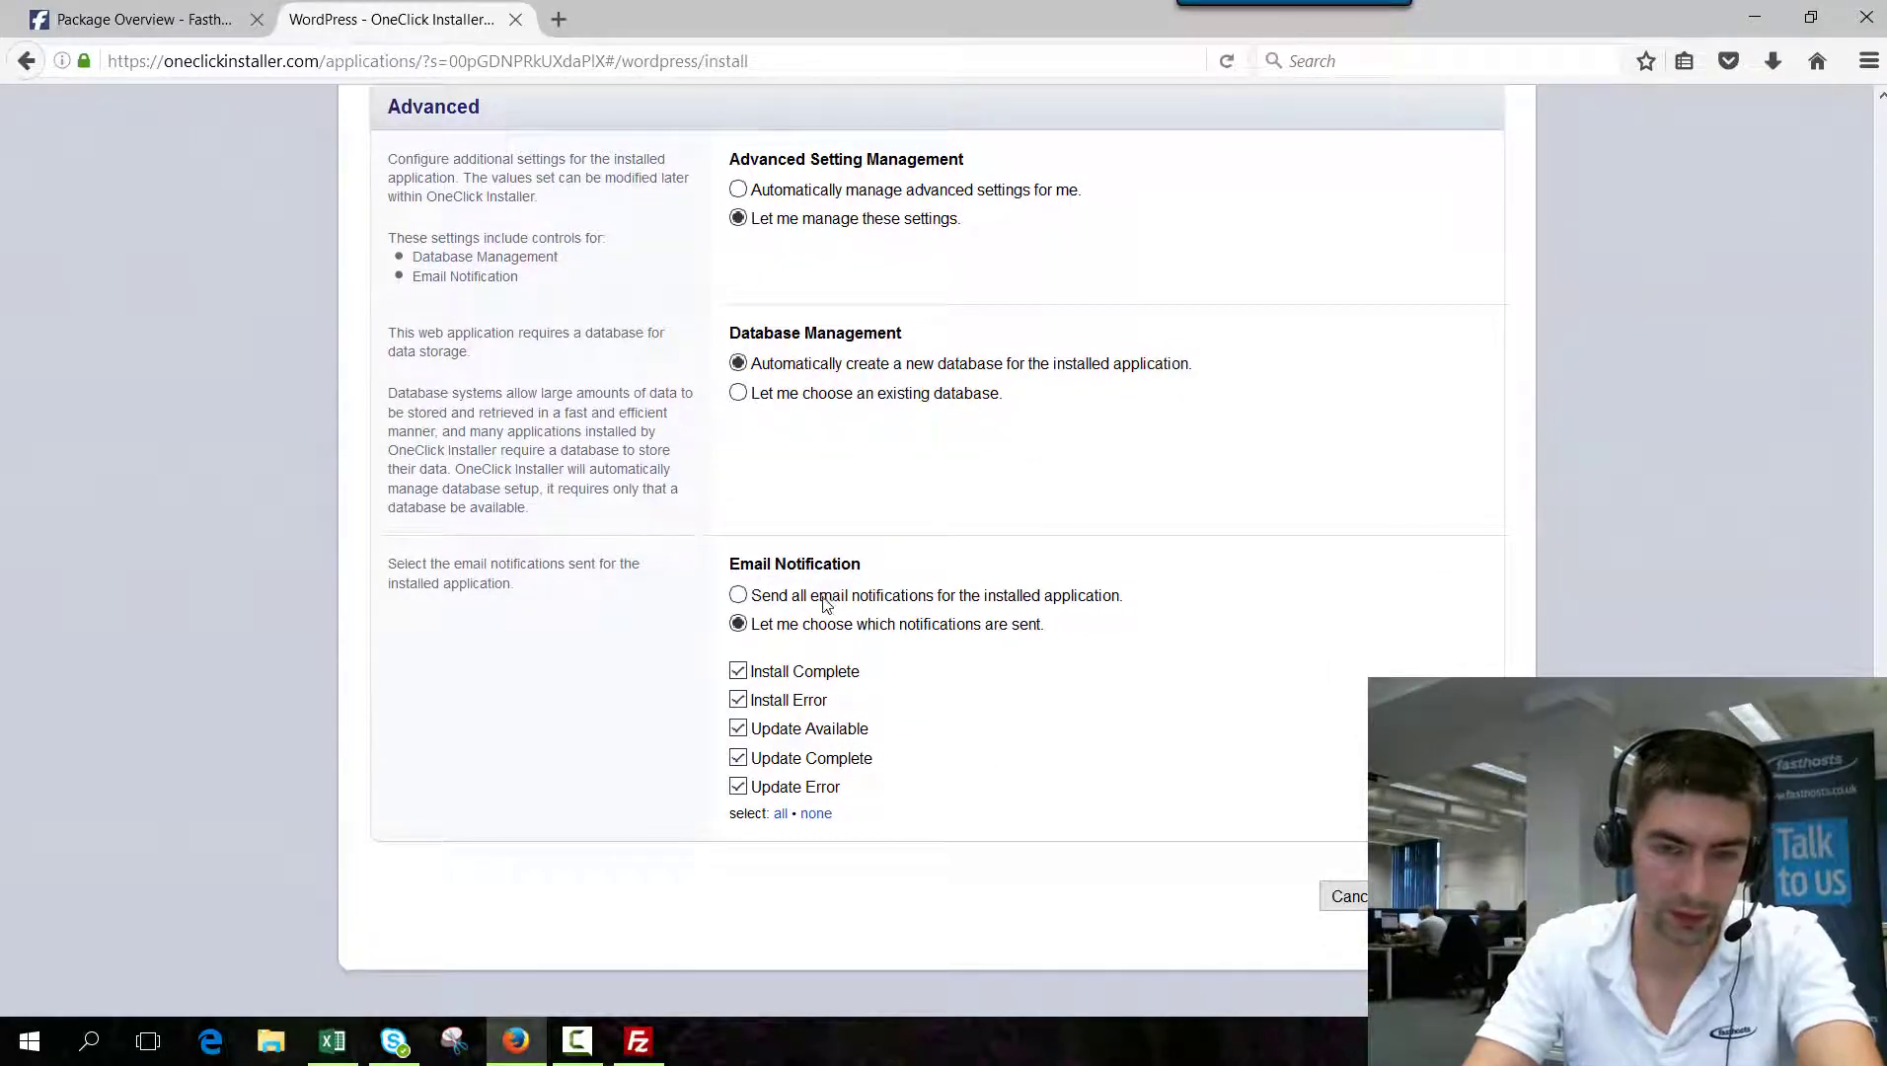
{"action": "scroll", "scroll_direction": "up", "scroll_amount": 3}
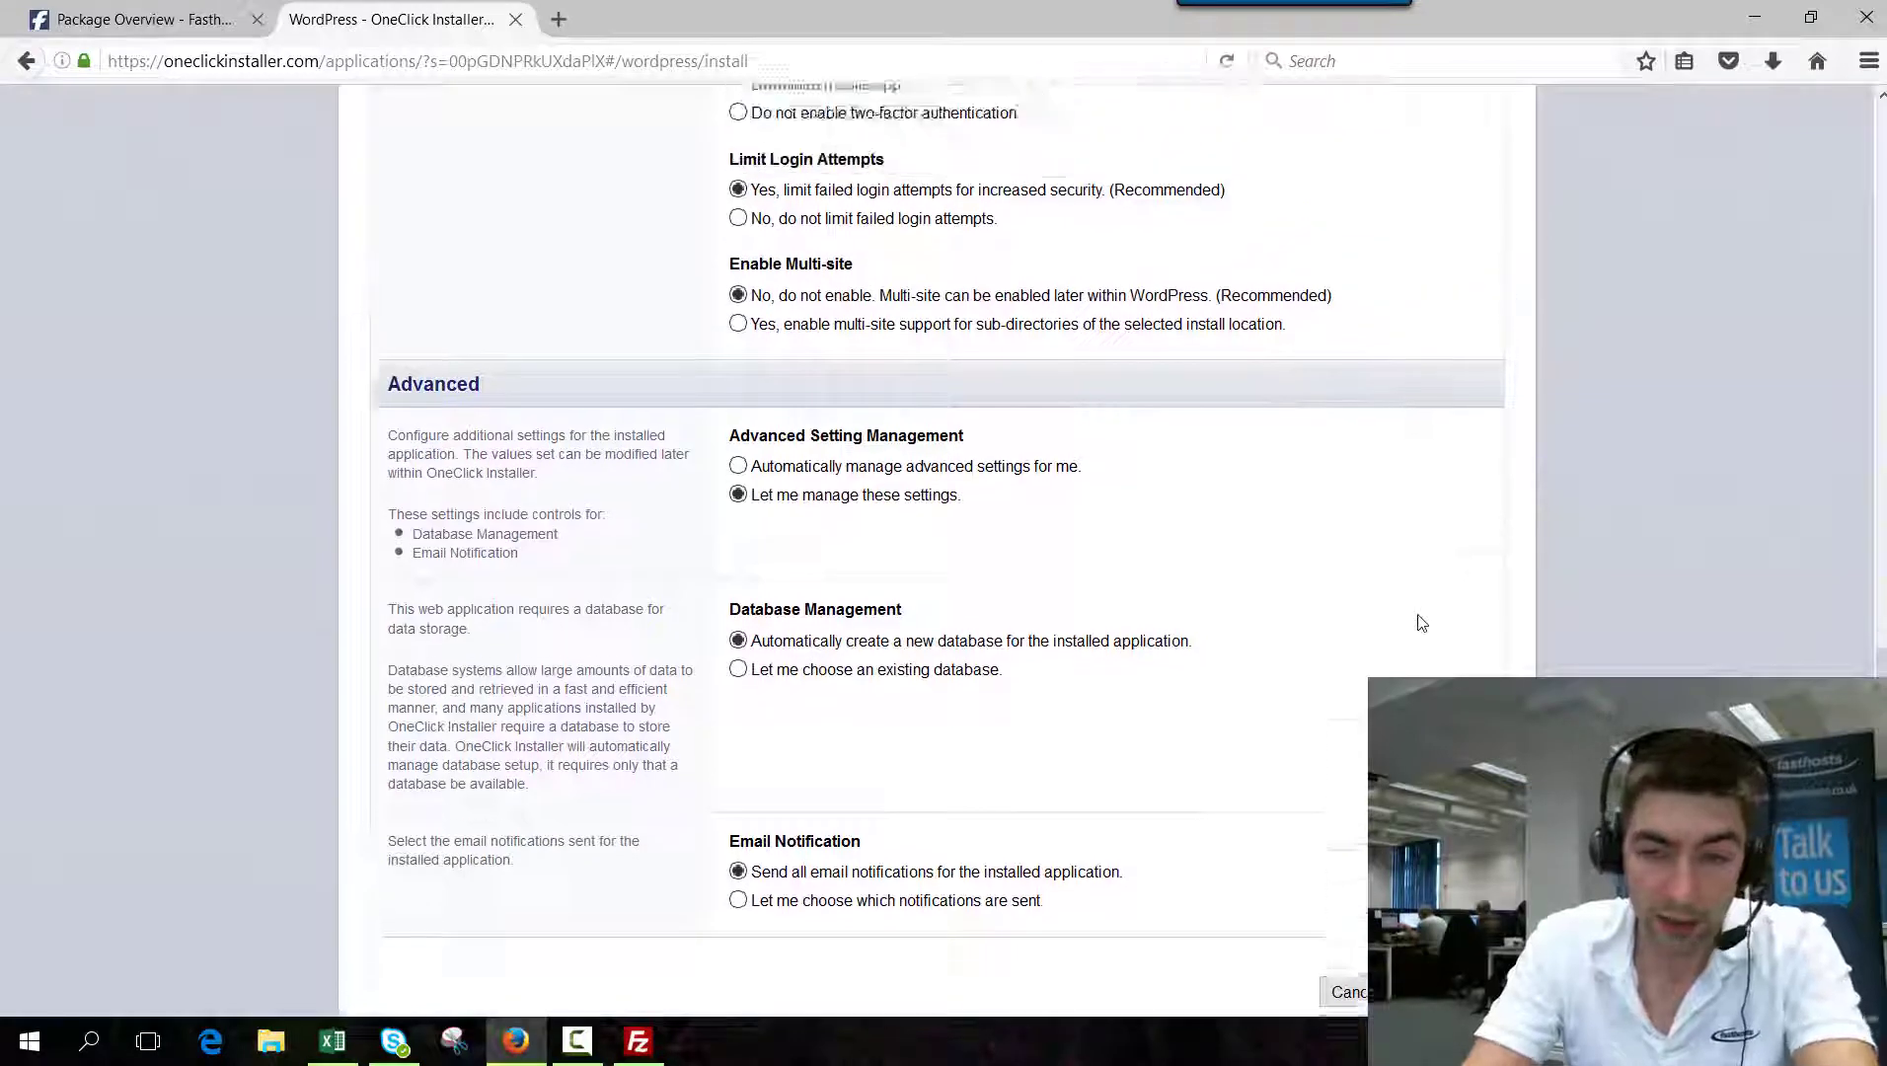
{"action": "scroll", "scroll_direction": "down", "scroll_amount": 3}
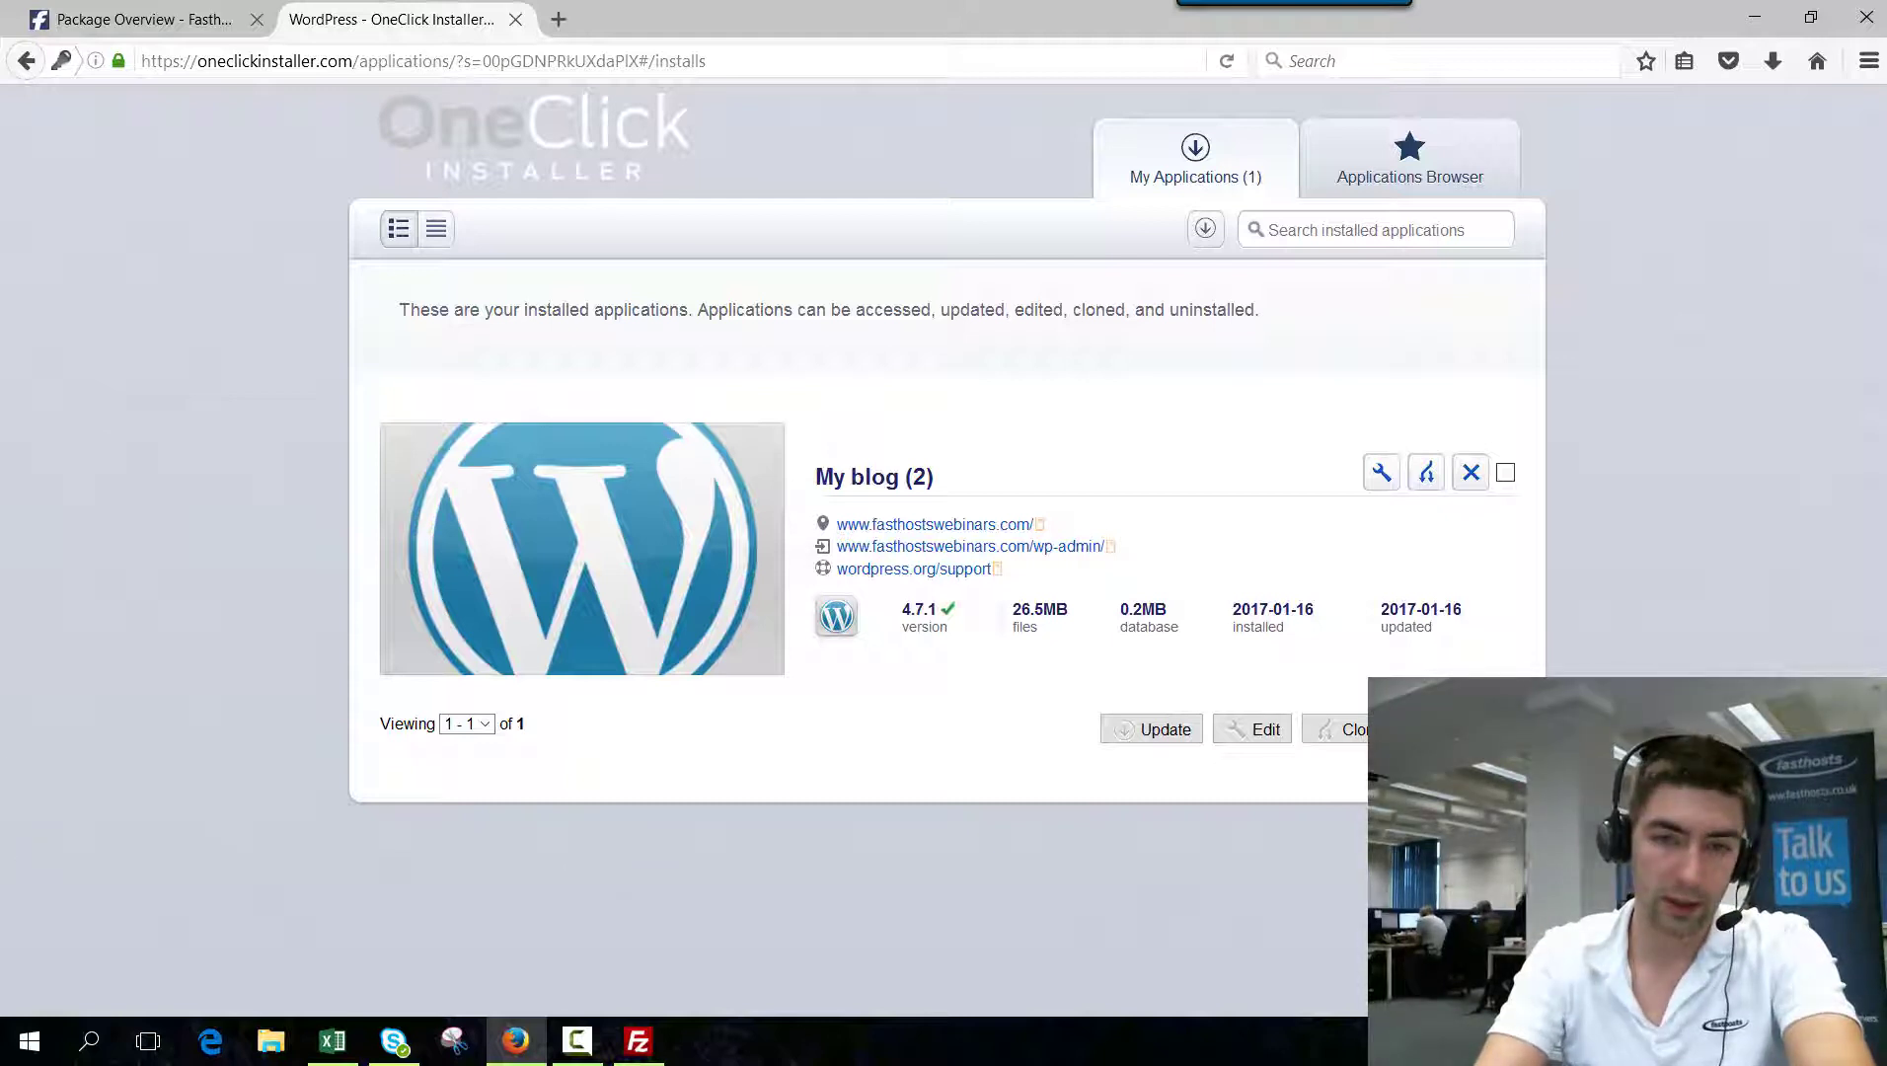
{"action": "mouse_move", "coordinate": [989, 697]}
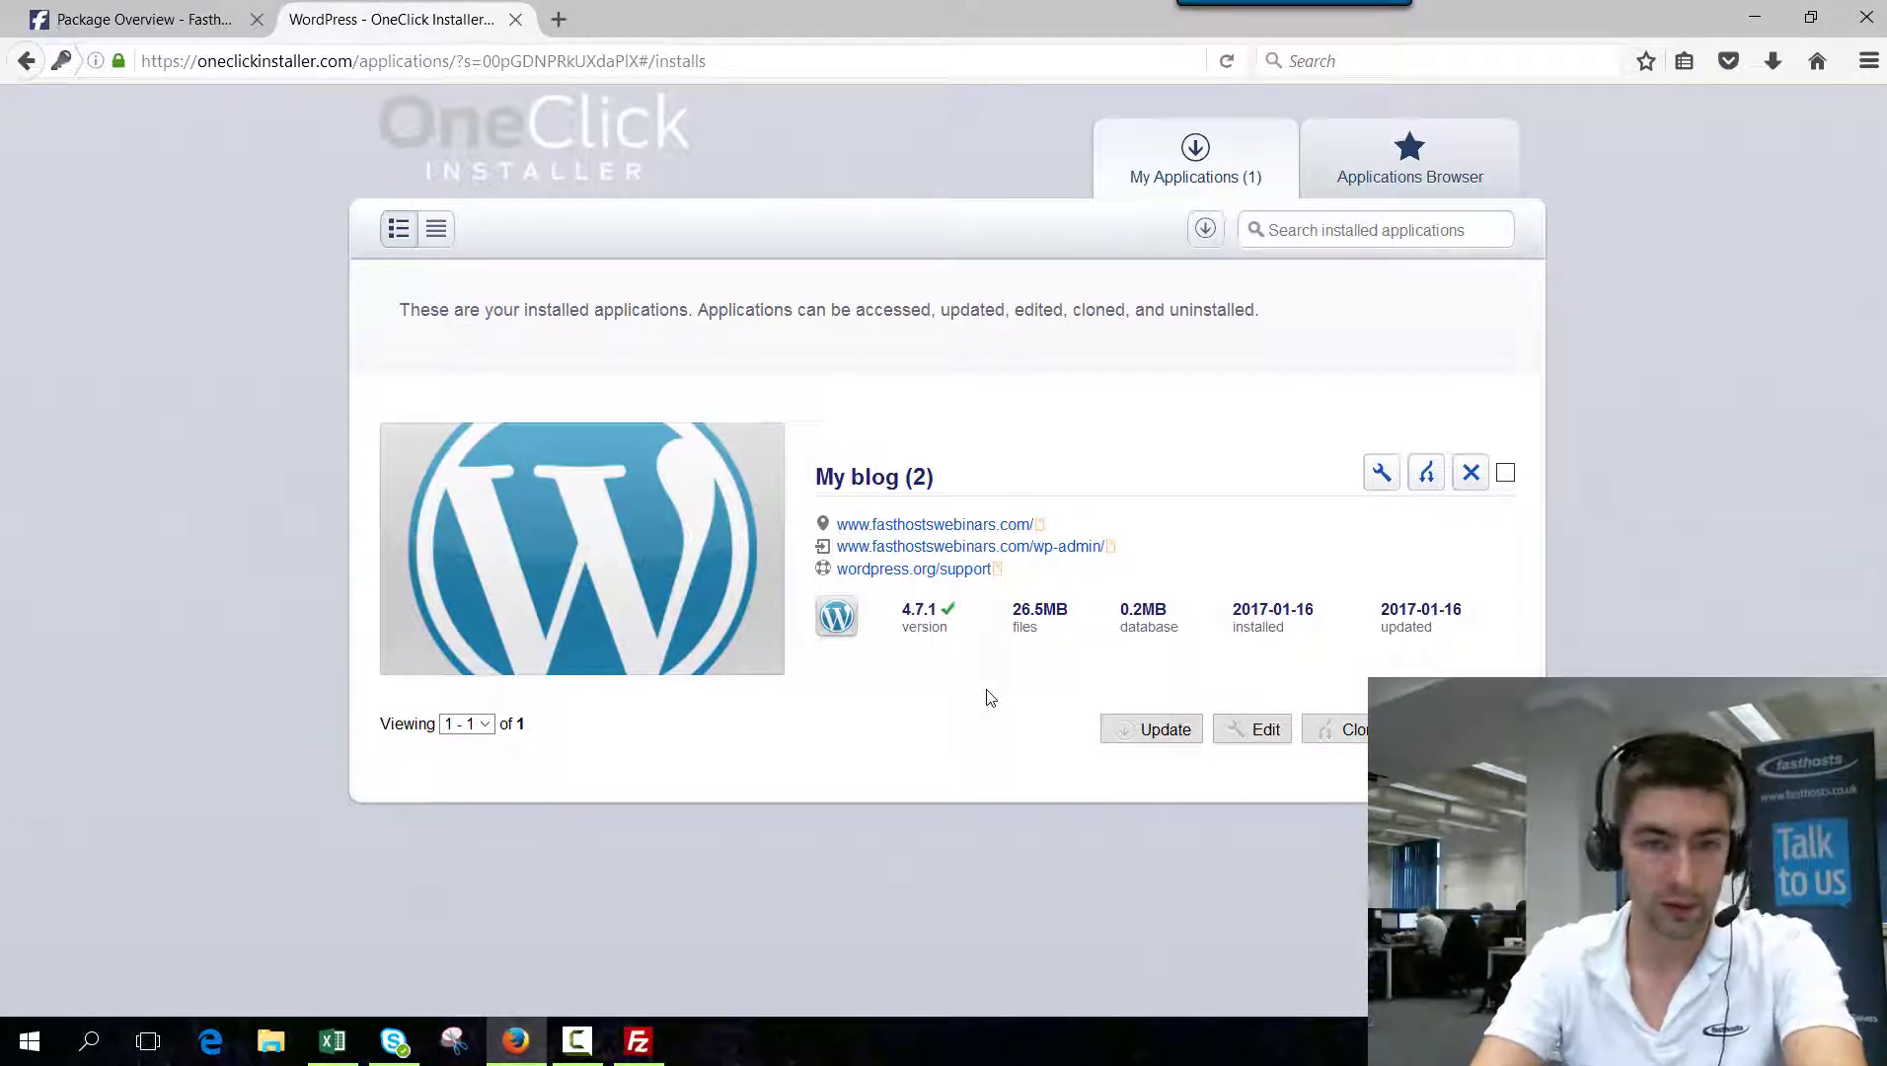
{"action": "mouse_move", "coordinate": [936, 525]}
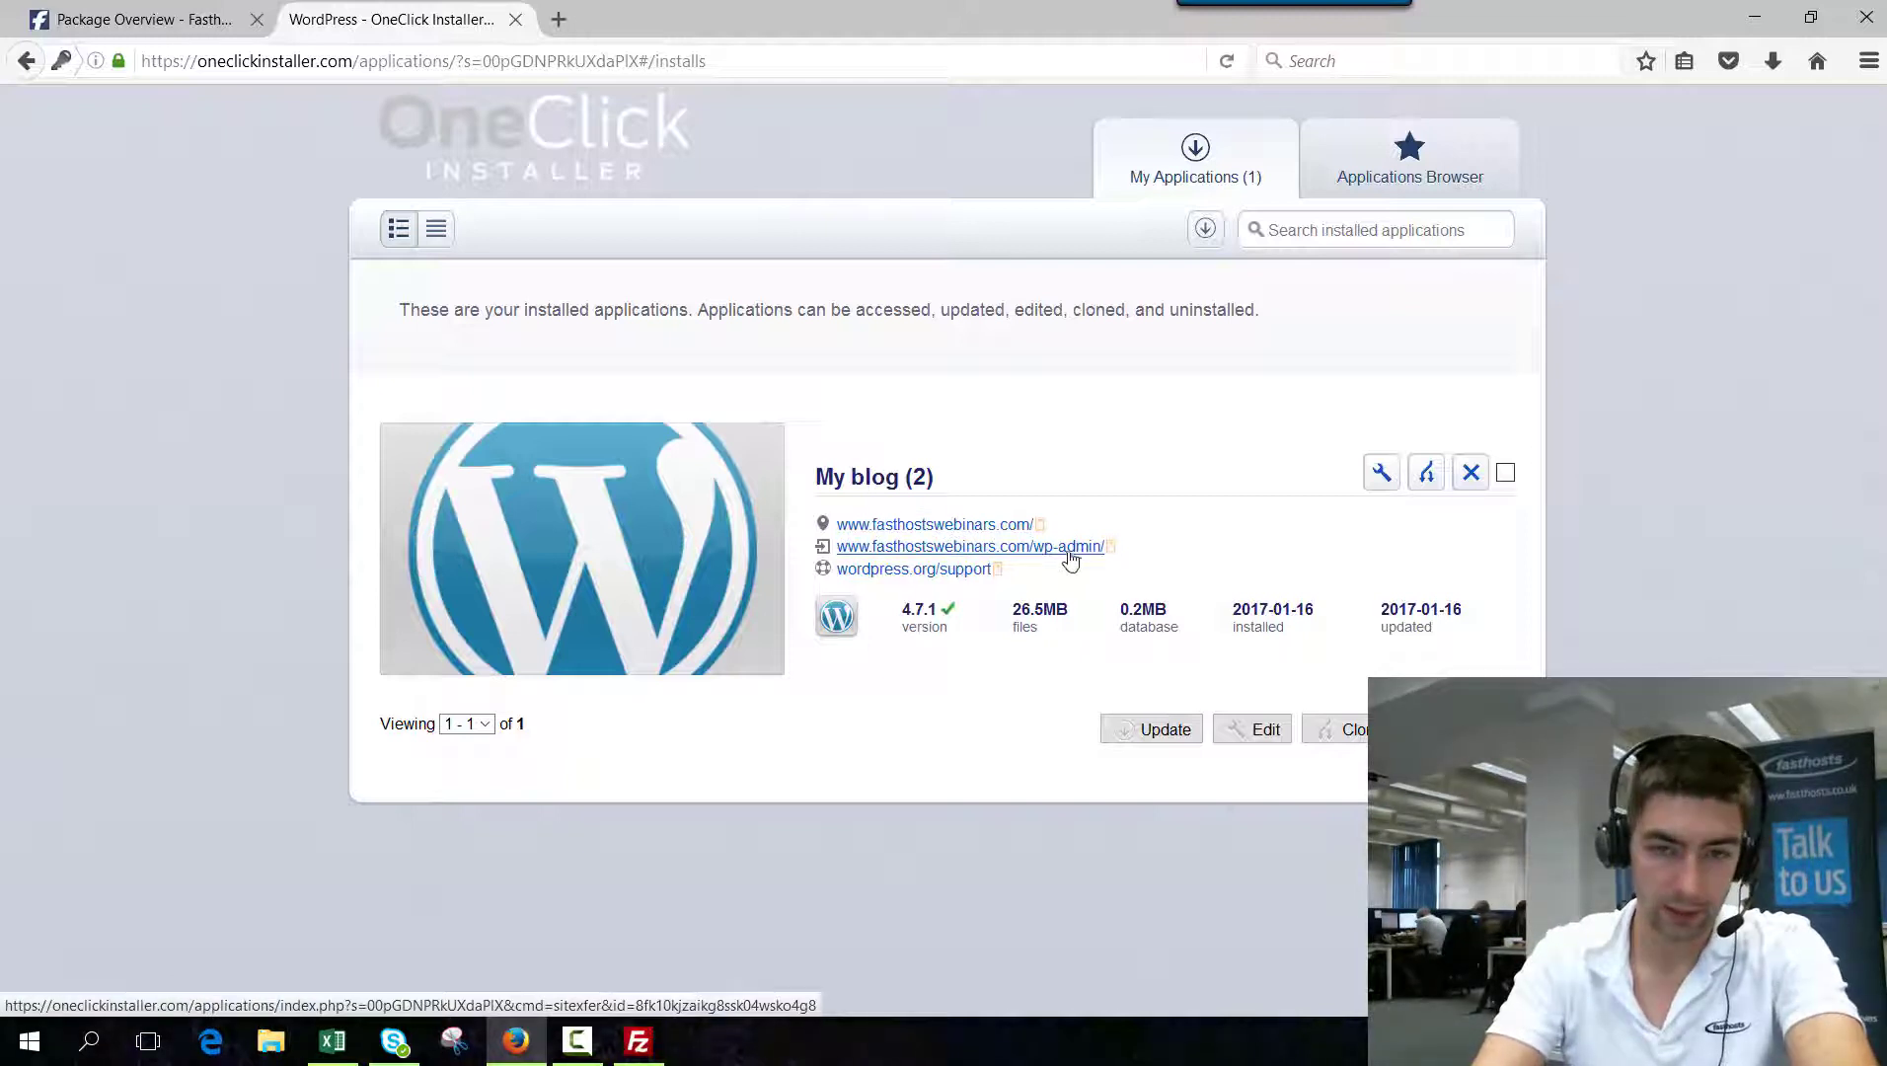
{"action": "mouse_move", "coordinate": [921, 584]}
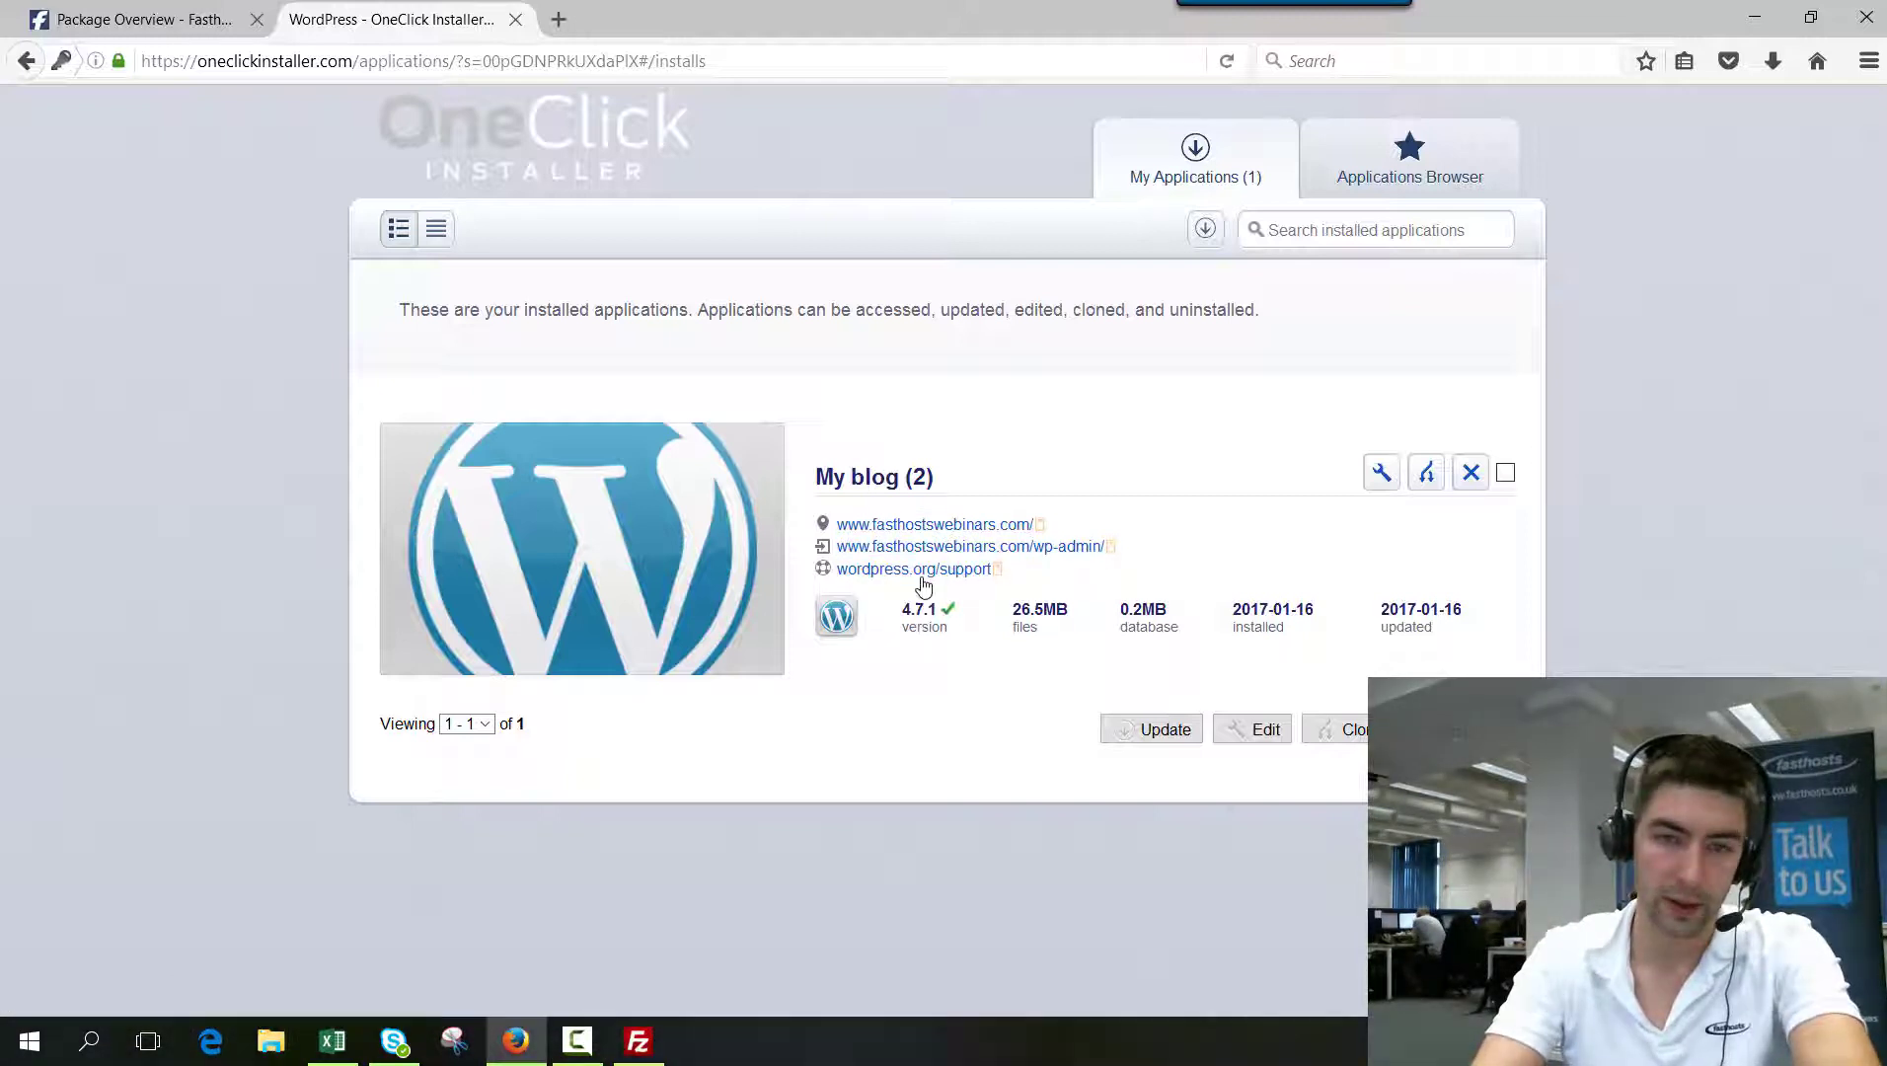
{"action": "mouse_move", "coordinate": [1381, 473]}
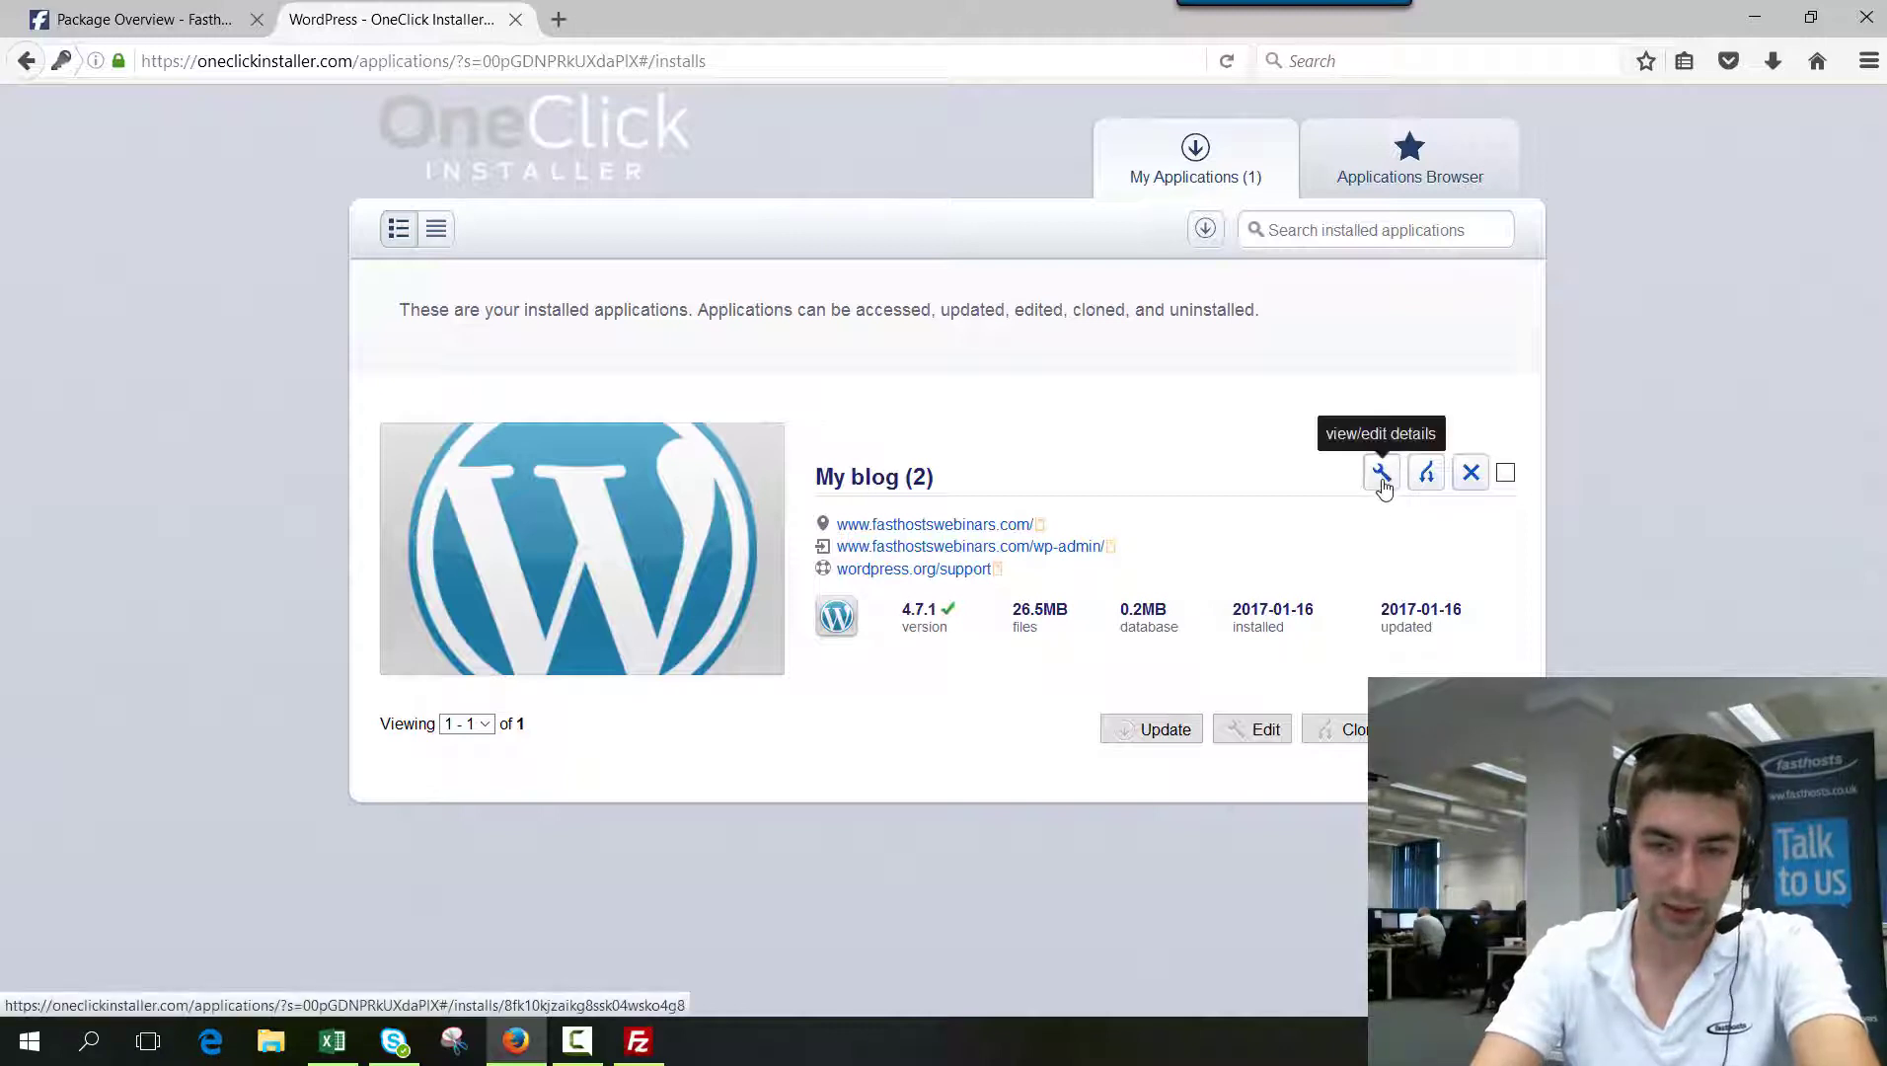
Step: Open the view/edit details of the installed My blog WordPress application
{"action": "left_click", "coordinate": [1380, 471]}
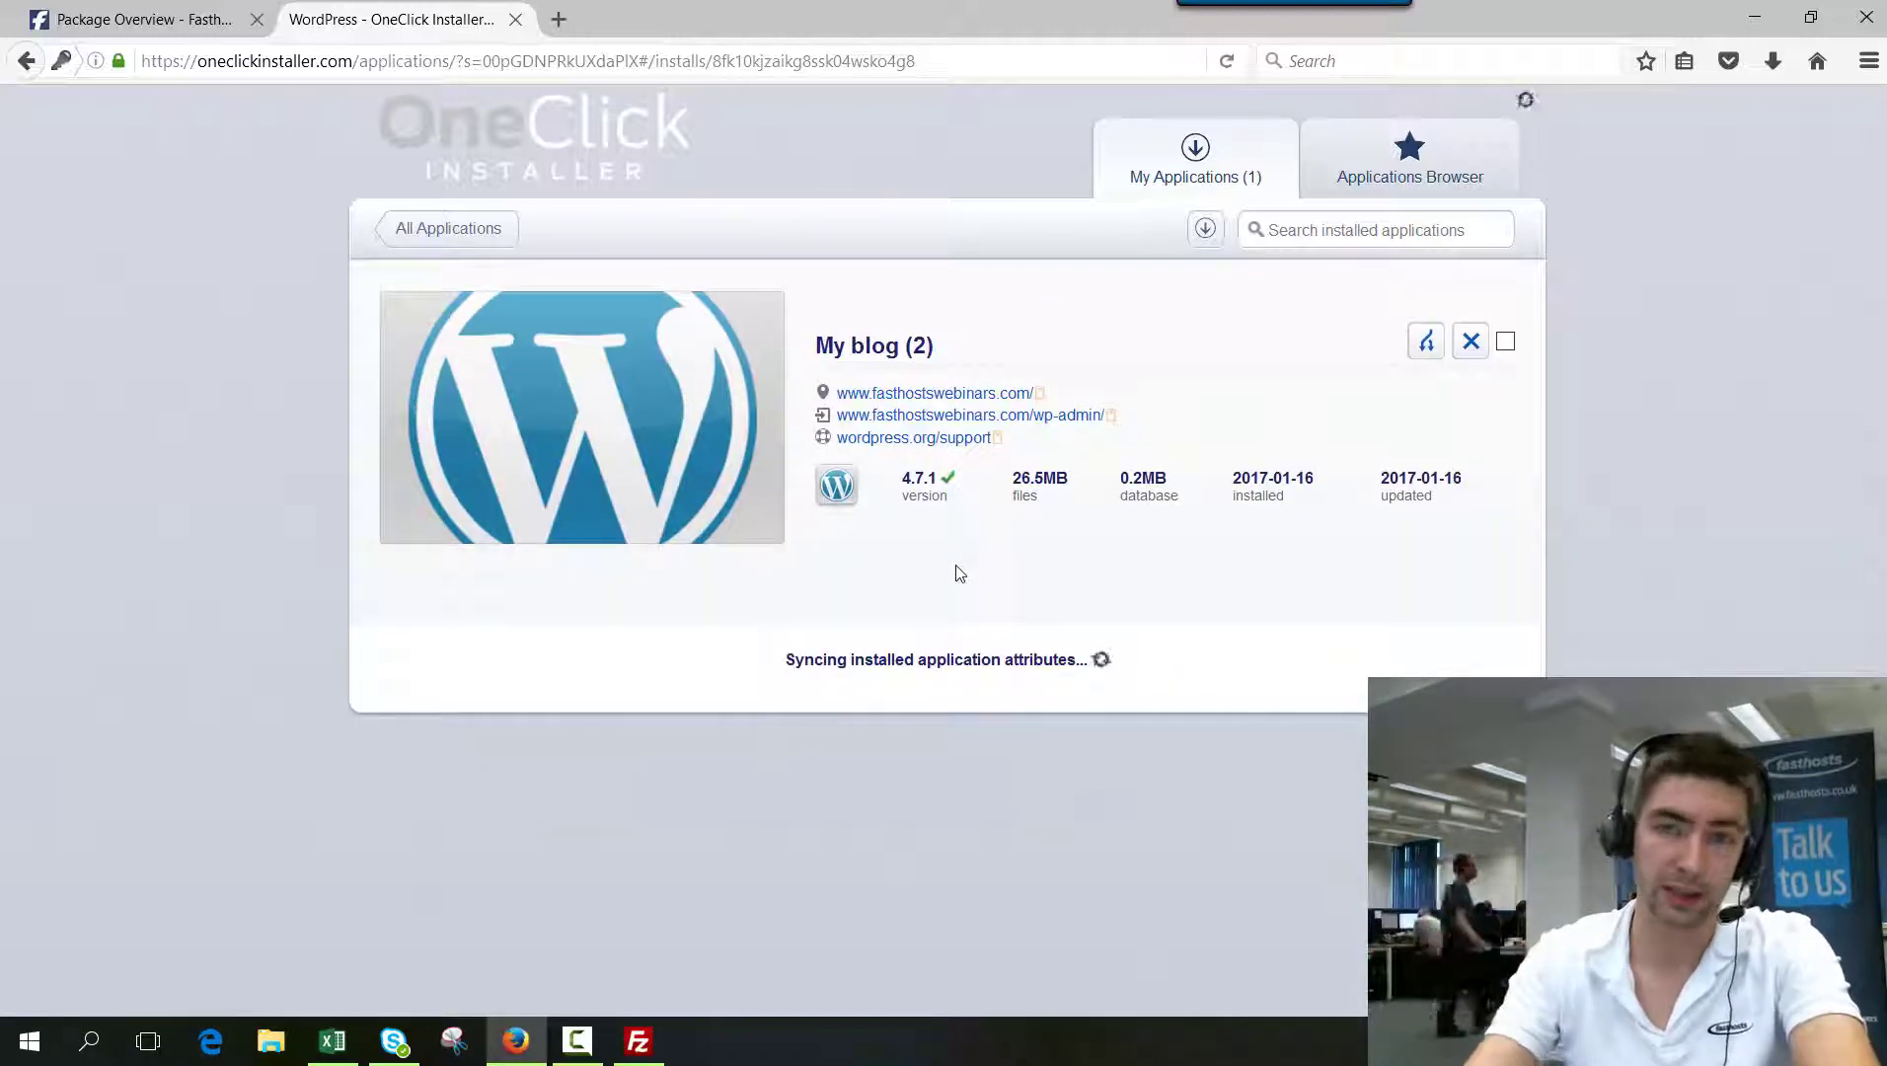
{"action": "mouse_move", "coordinate": [1290, 553]}
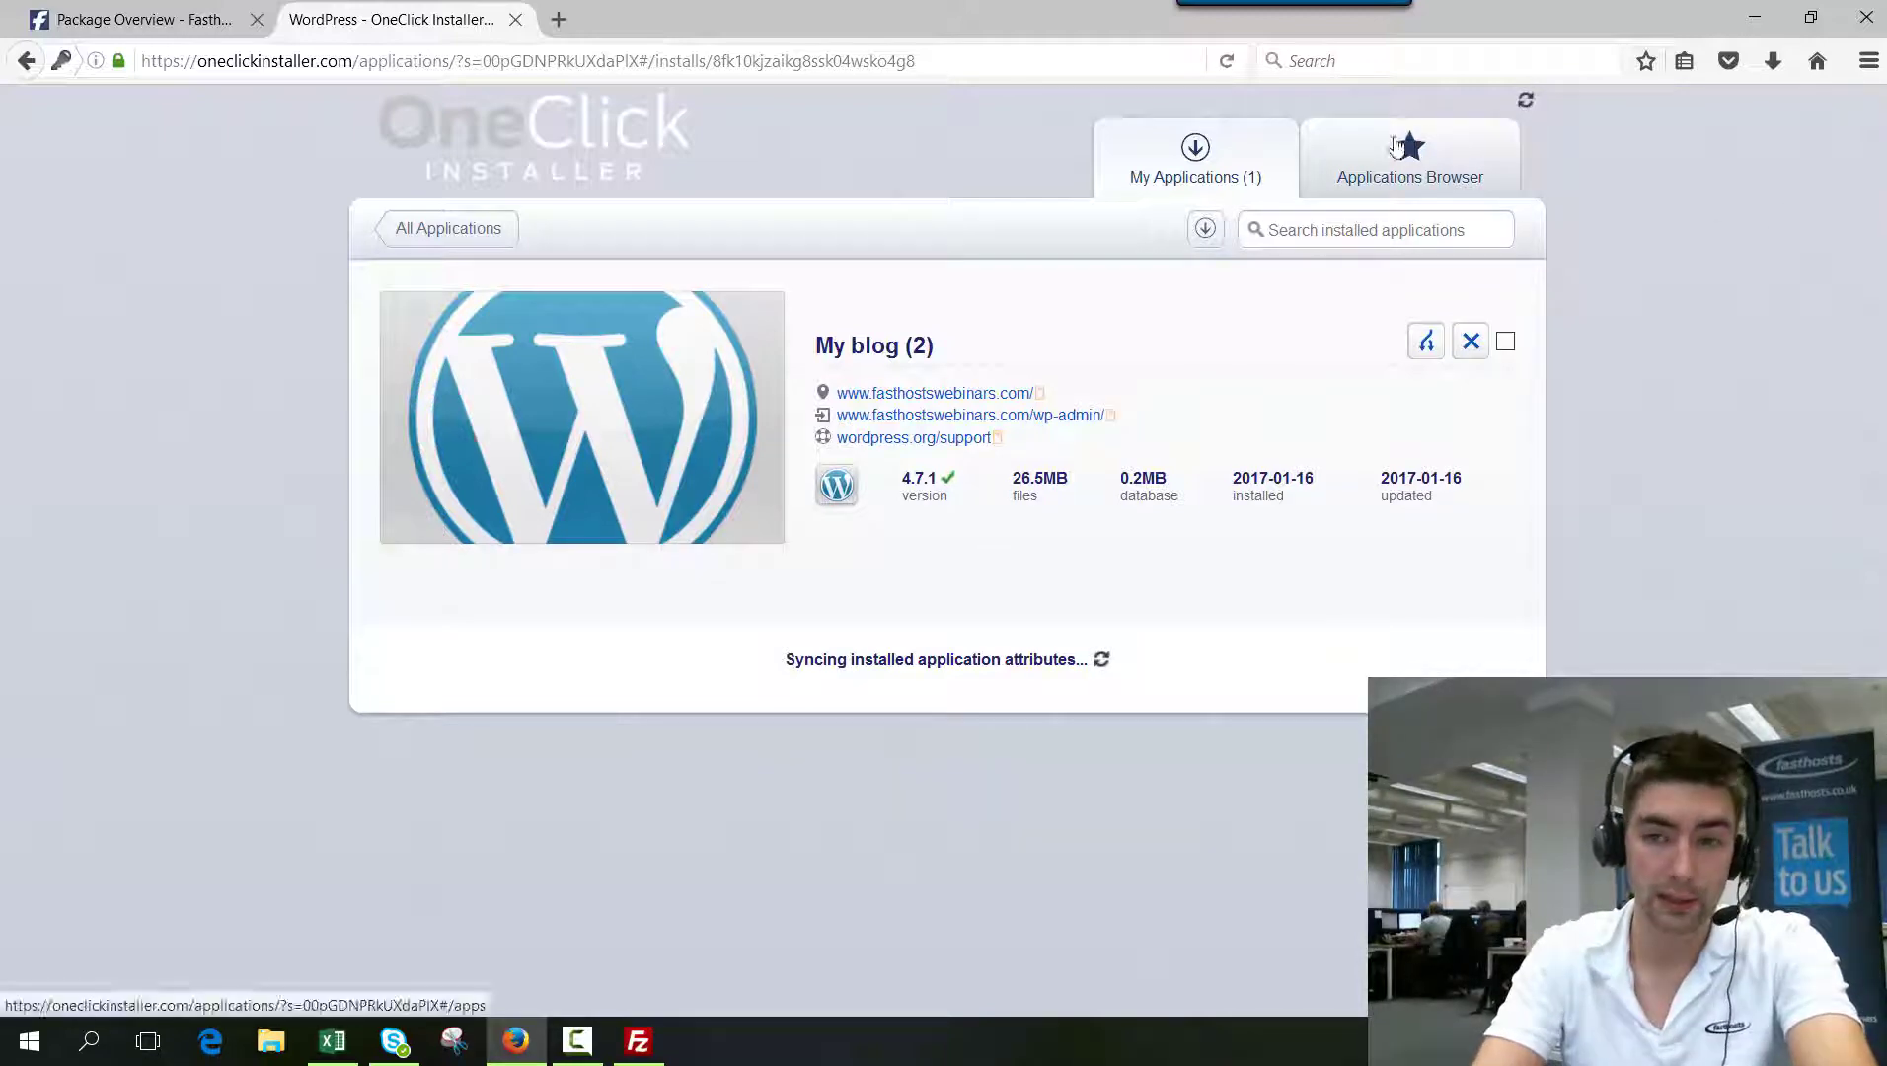
Step: Look through the Applications Browser catalogue, then return to My Applications listing My blog
{"action": "left_click", "coordinate": [1407, 158]}
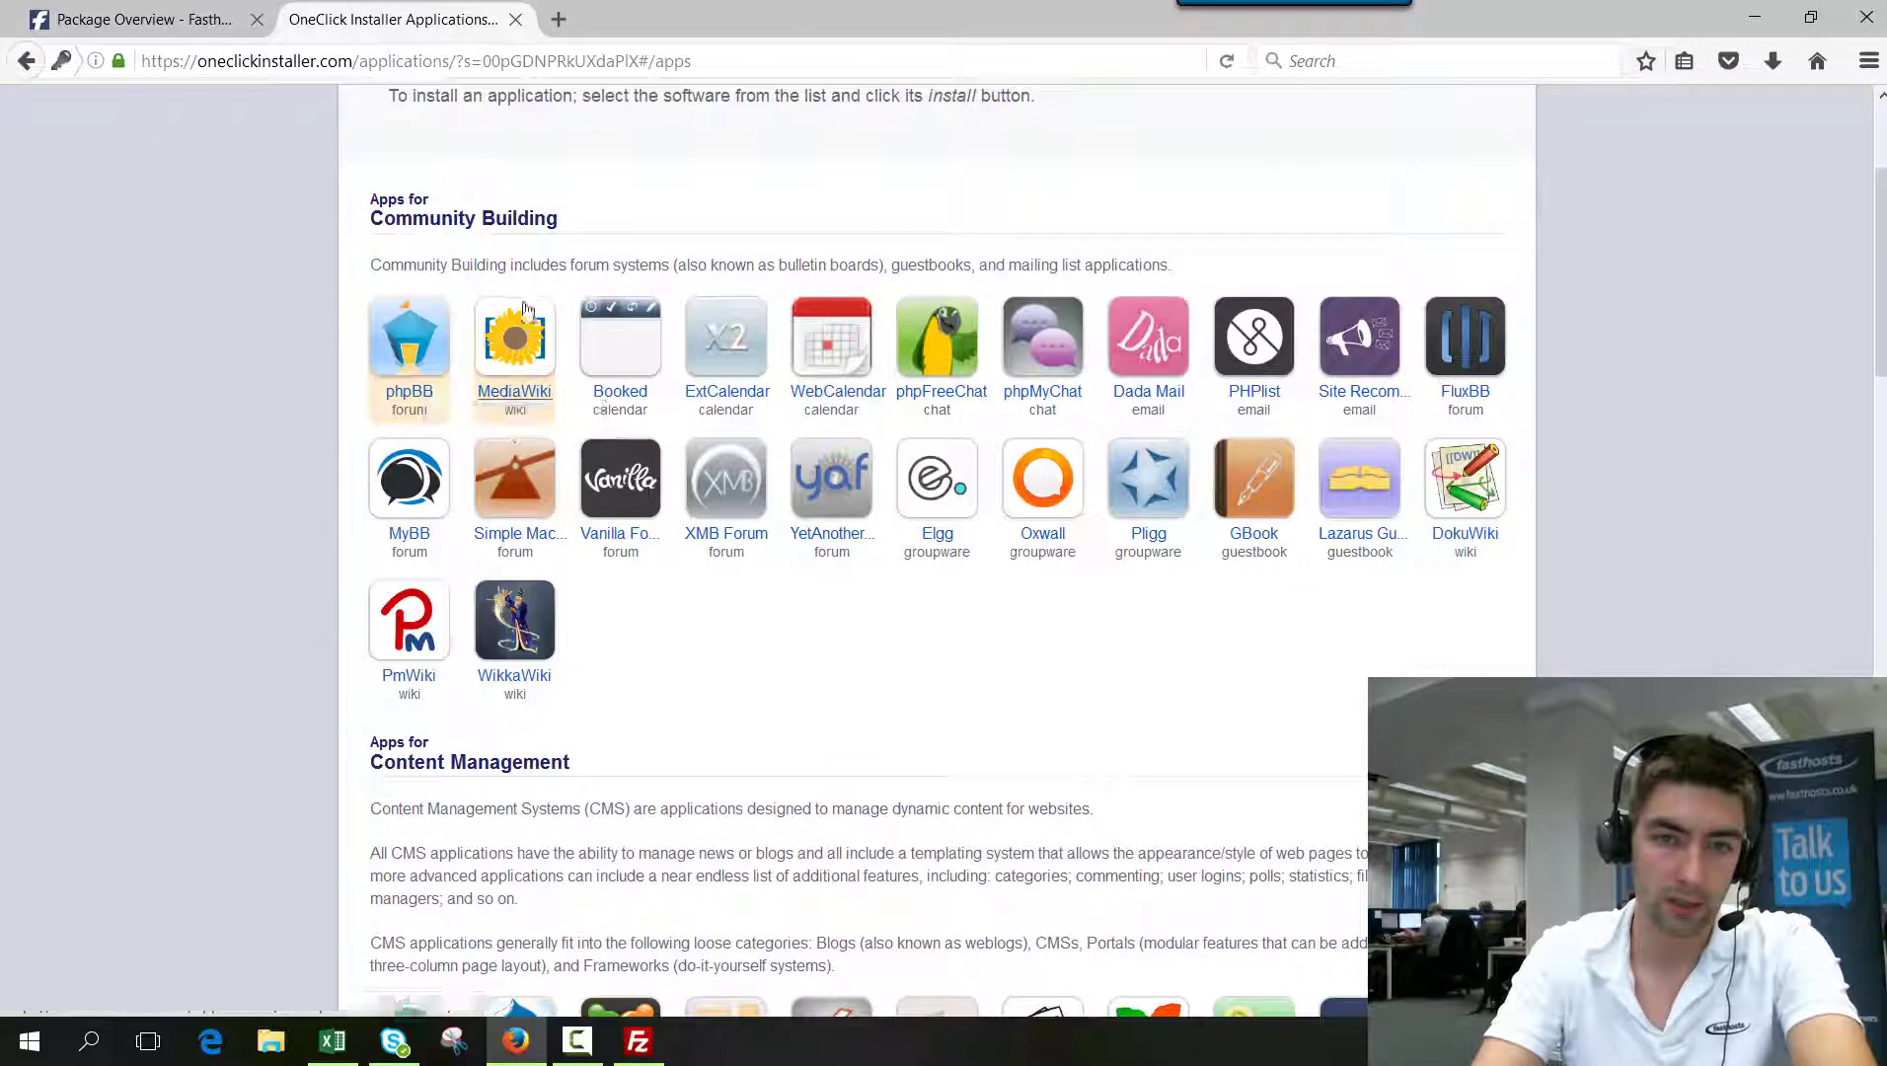
{"action": "scroll", "scroll_direction": "up", "scroll_amount": 3}
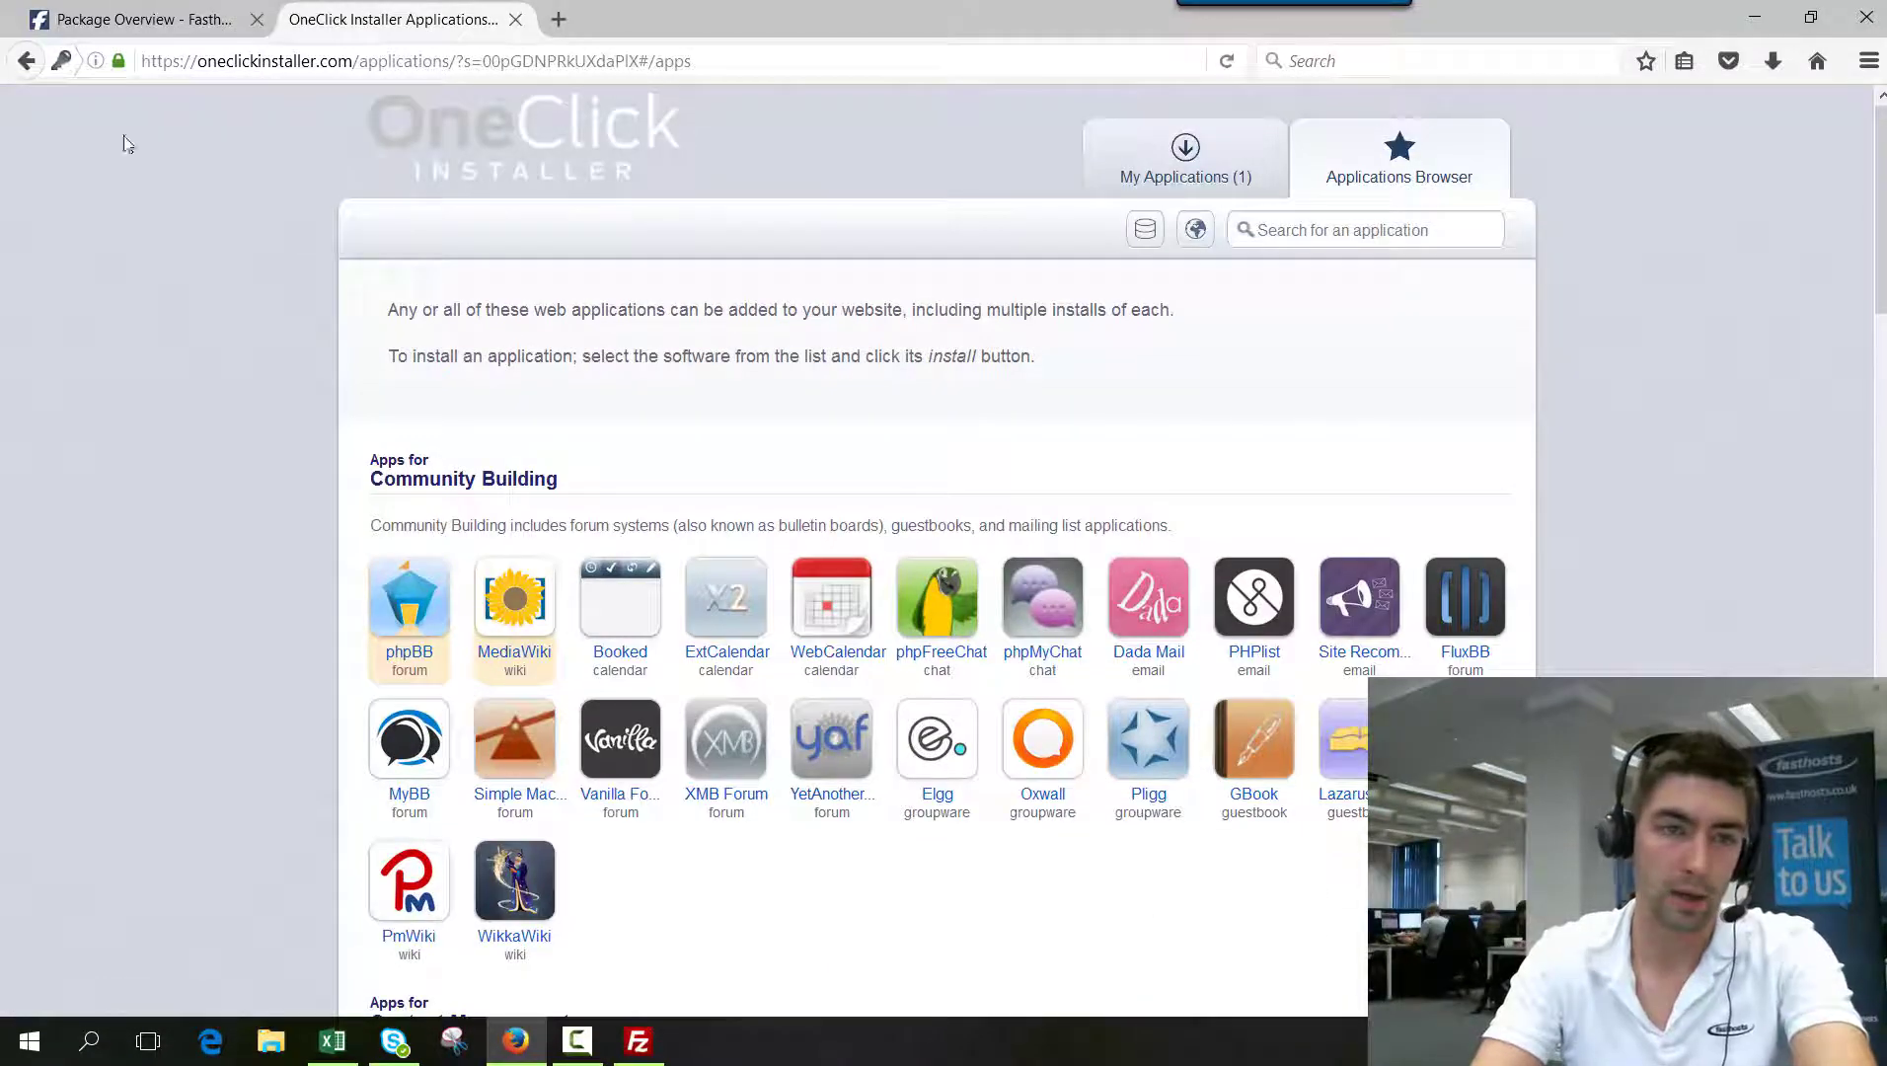
{"action": "mouse_move", "coordinate": [122, 432]}
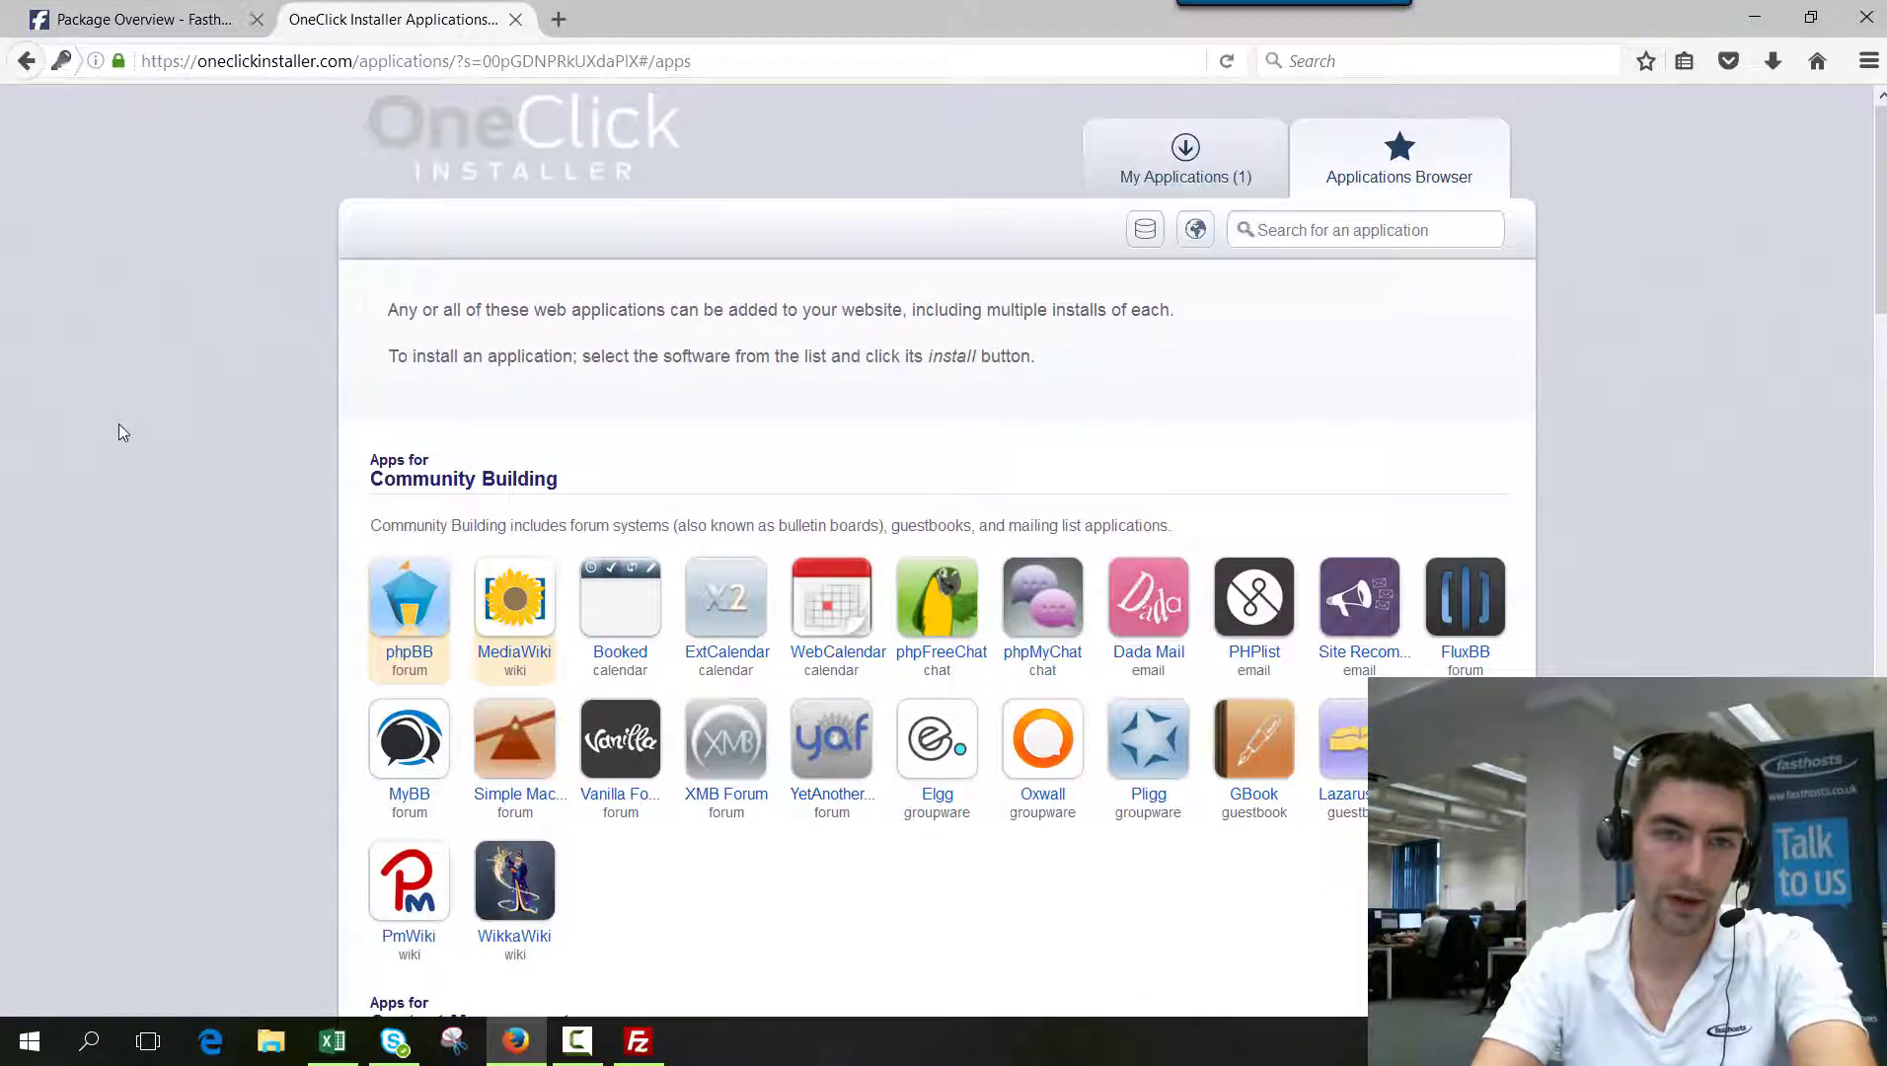
{"action": "mouse_move", "coordinate": [1113, 223]}
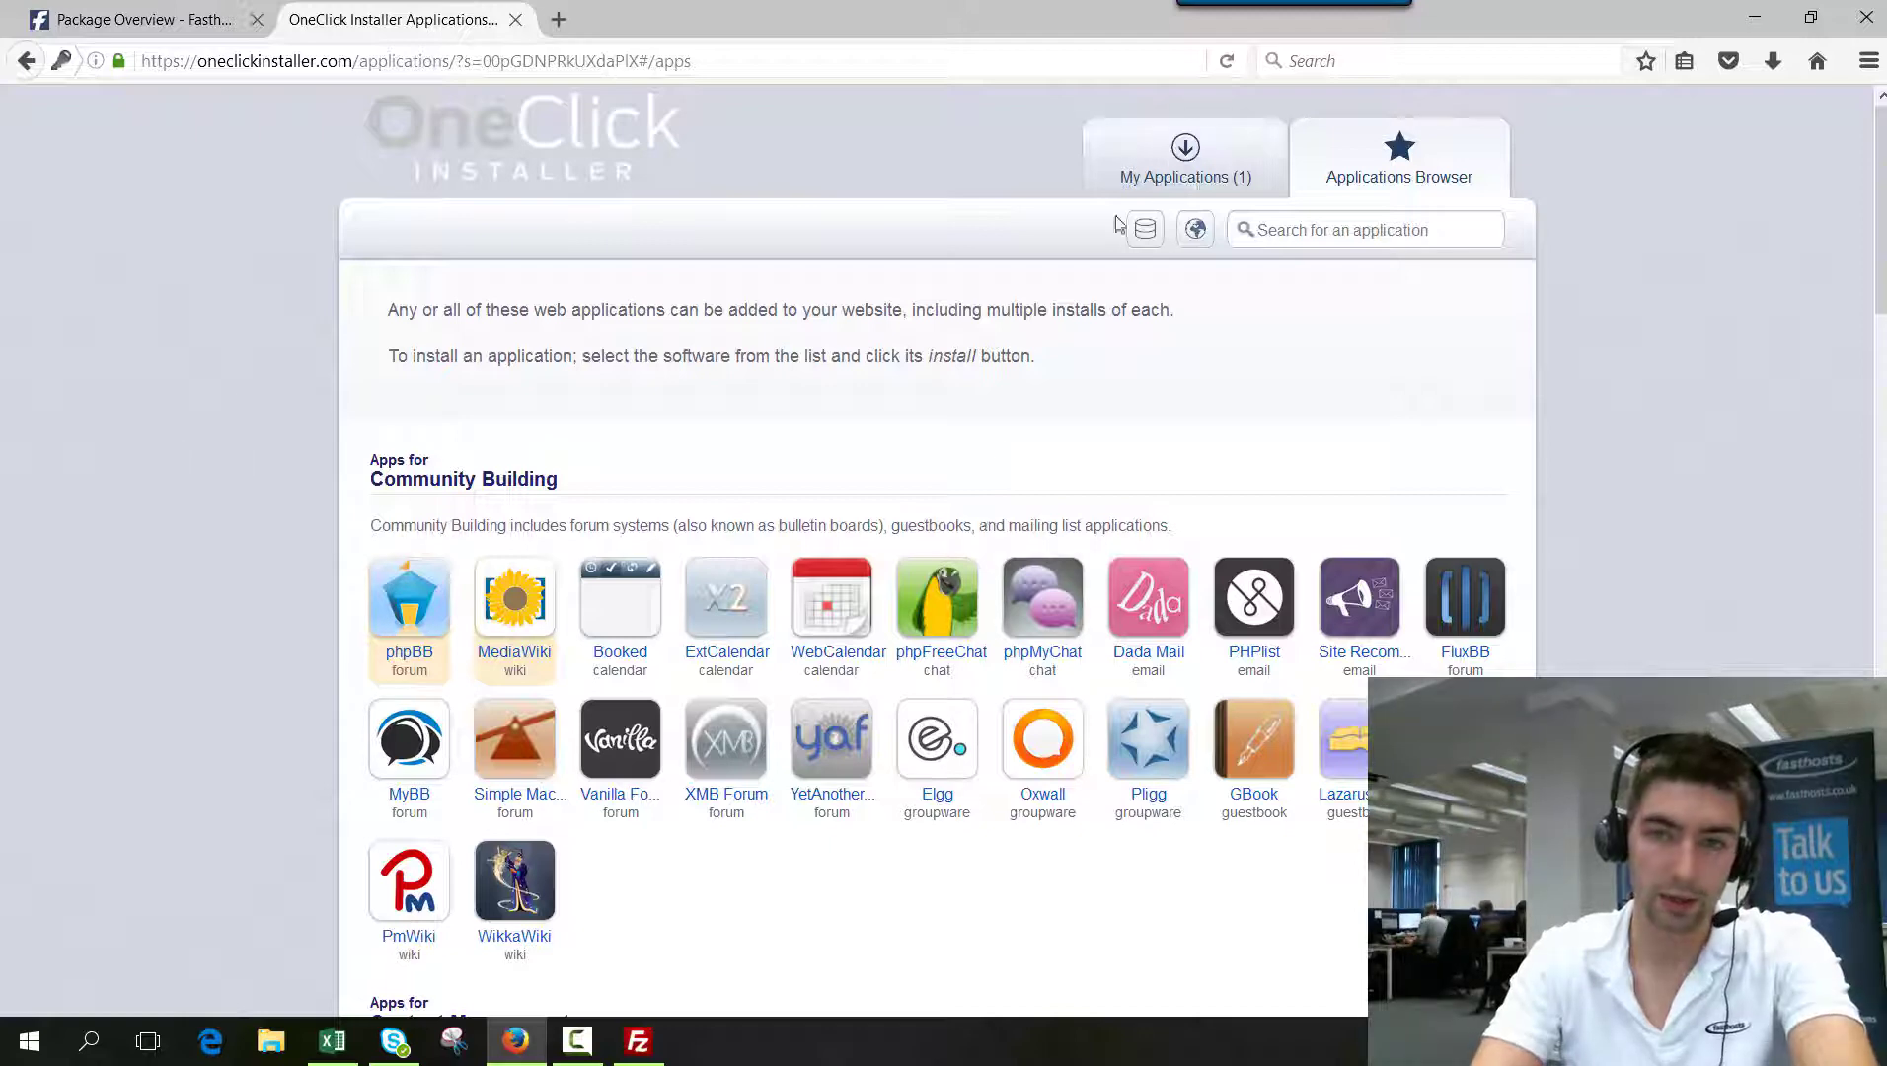
{"action": "left_click", "coordinate": [1182, 159]}
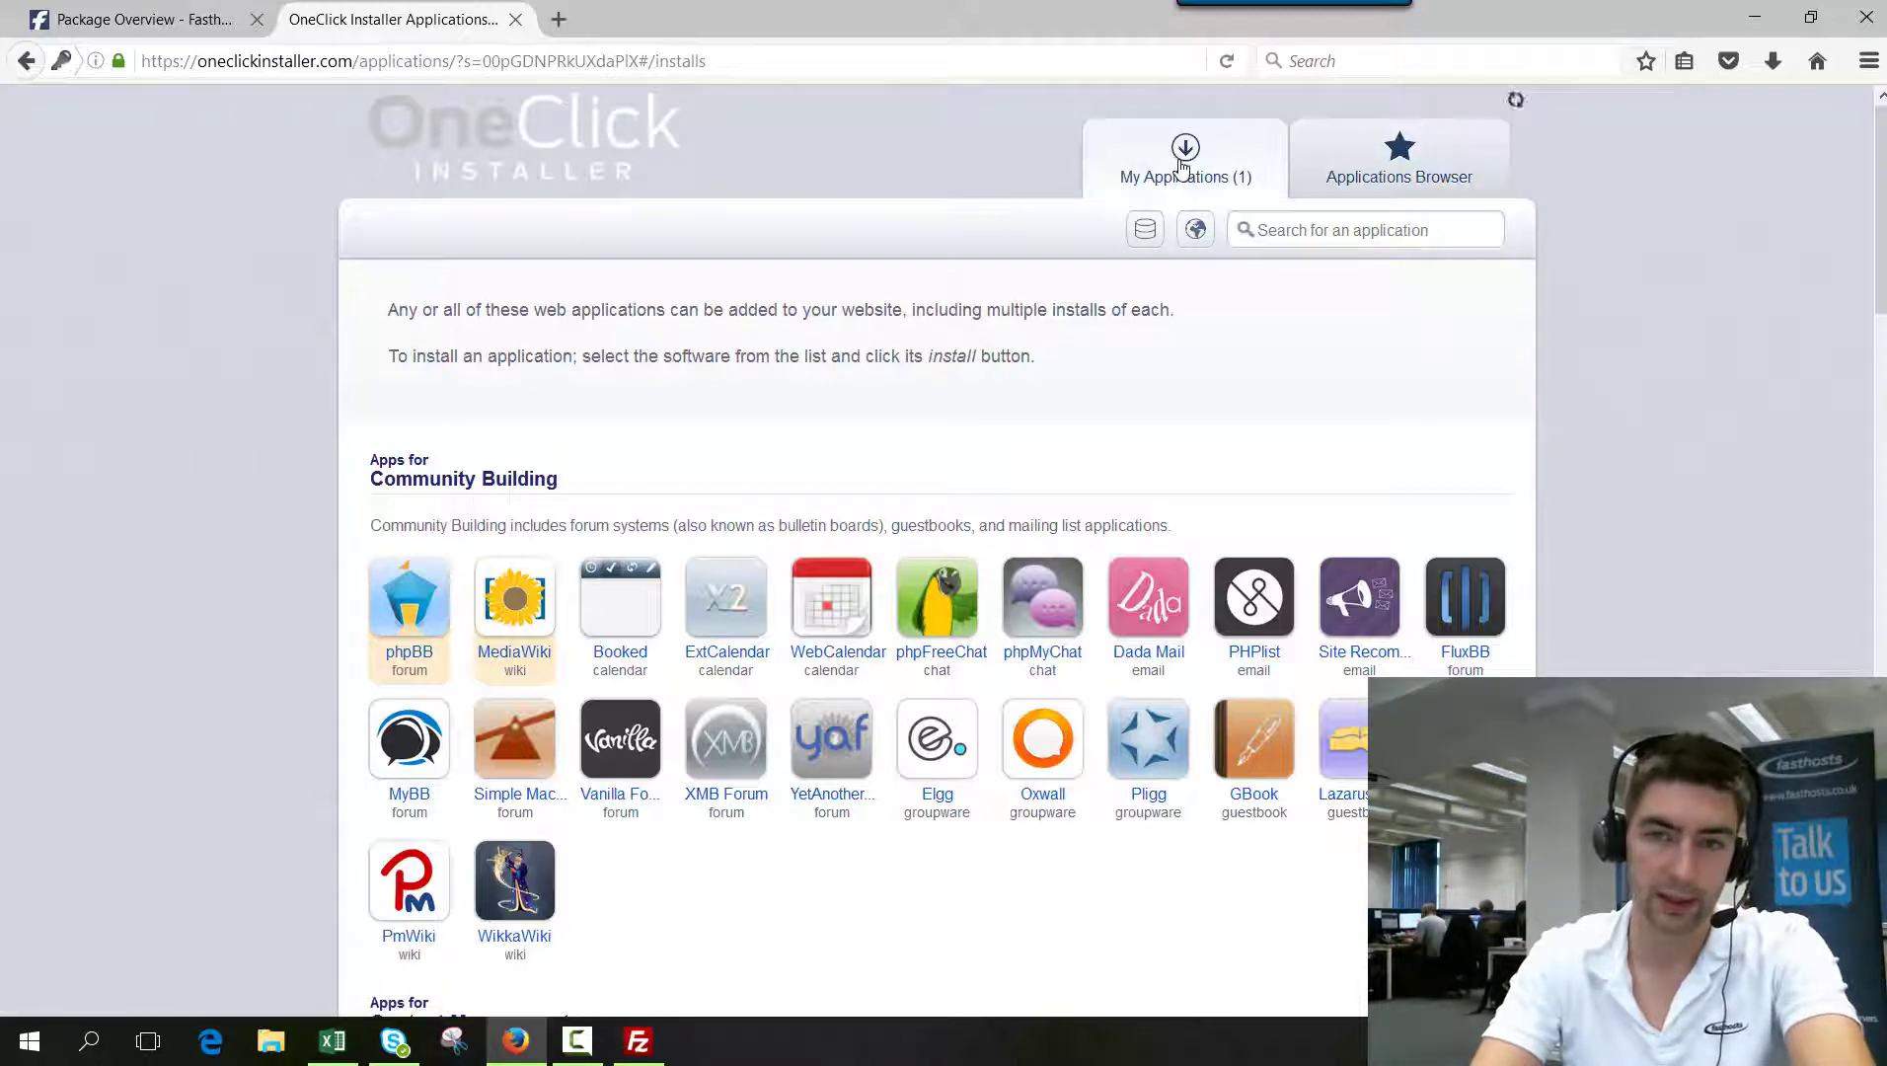
{"action": "left_click", "coordinate": [1183, 162]}
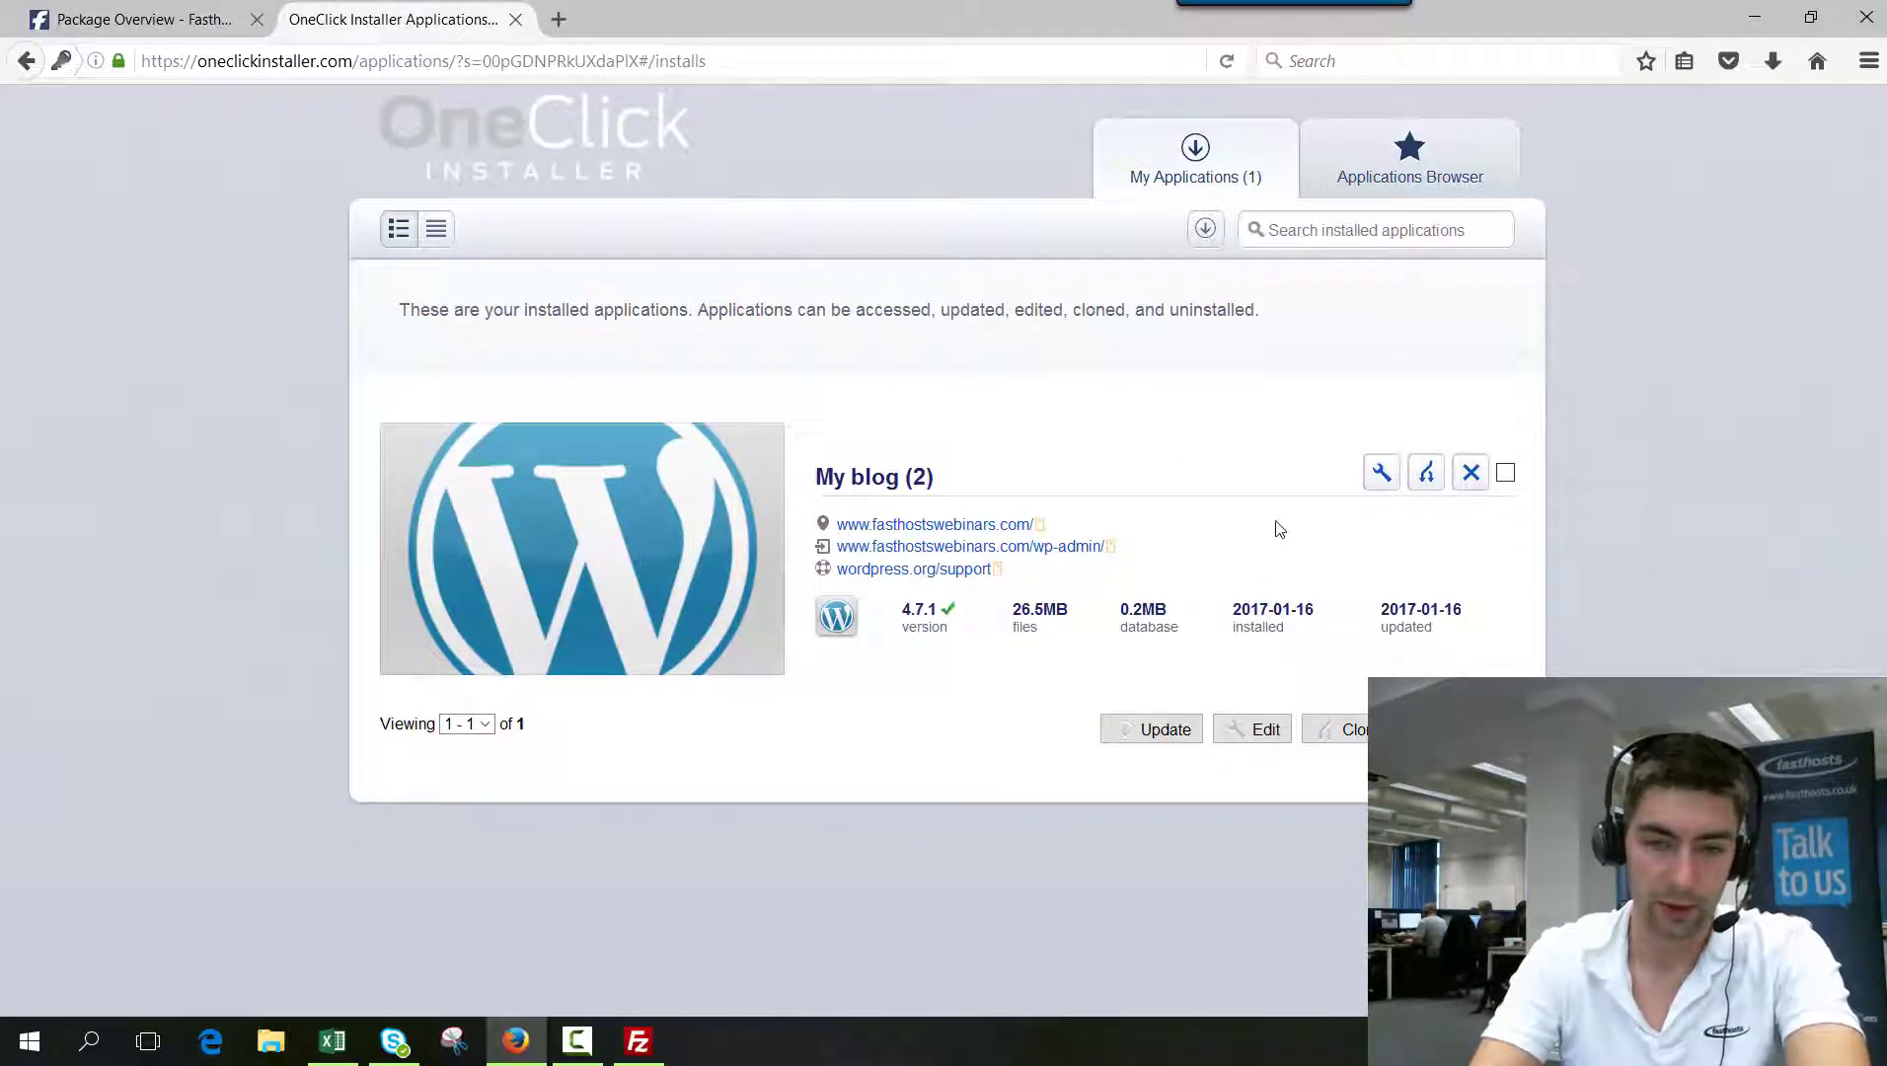
{"action": "mouse_move", "coordinate": [1210, 535]}
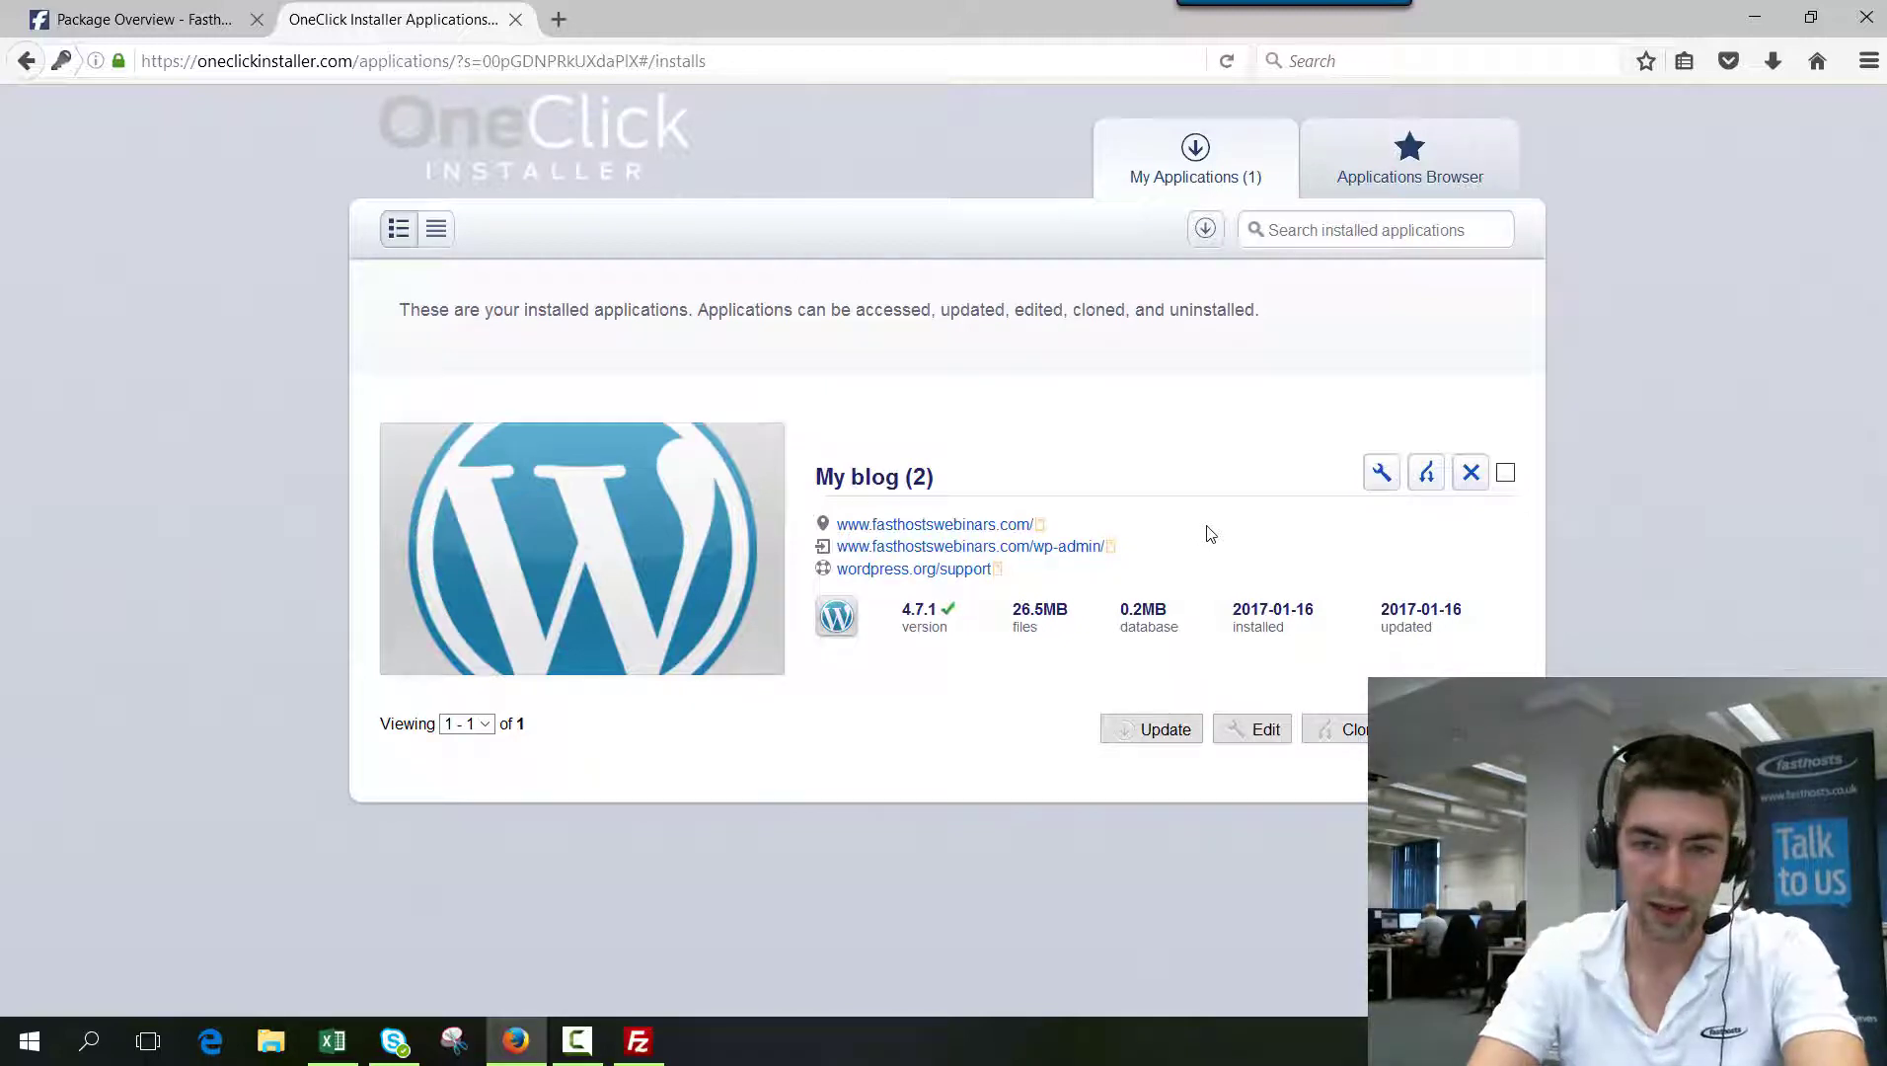
{"action": "mouse_move", "coordinate": [1224, 535]}
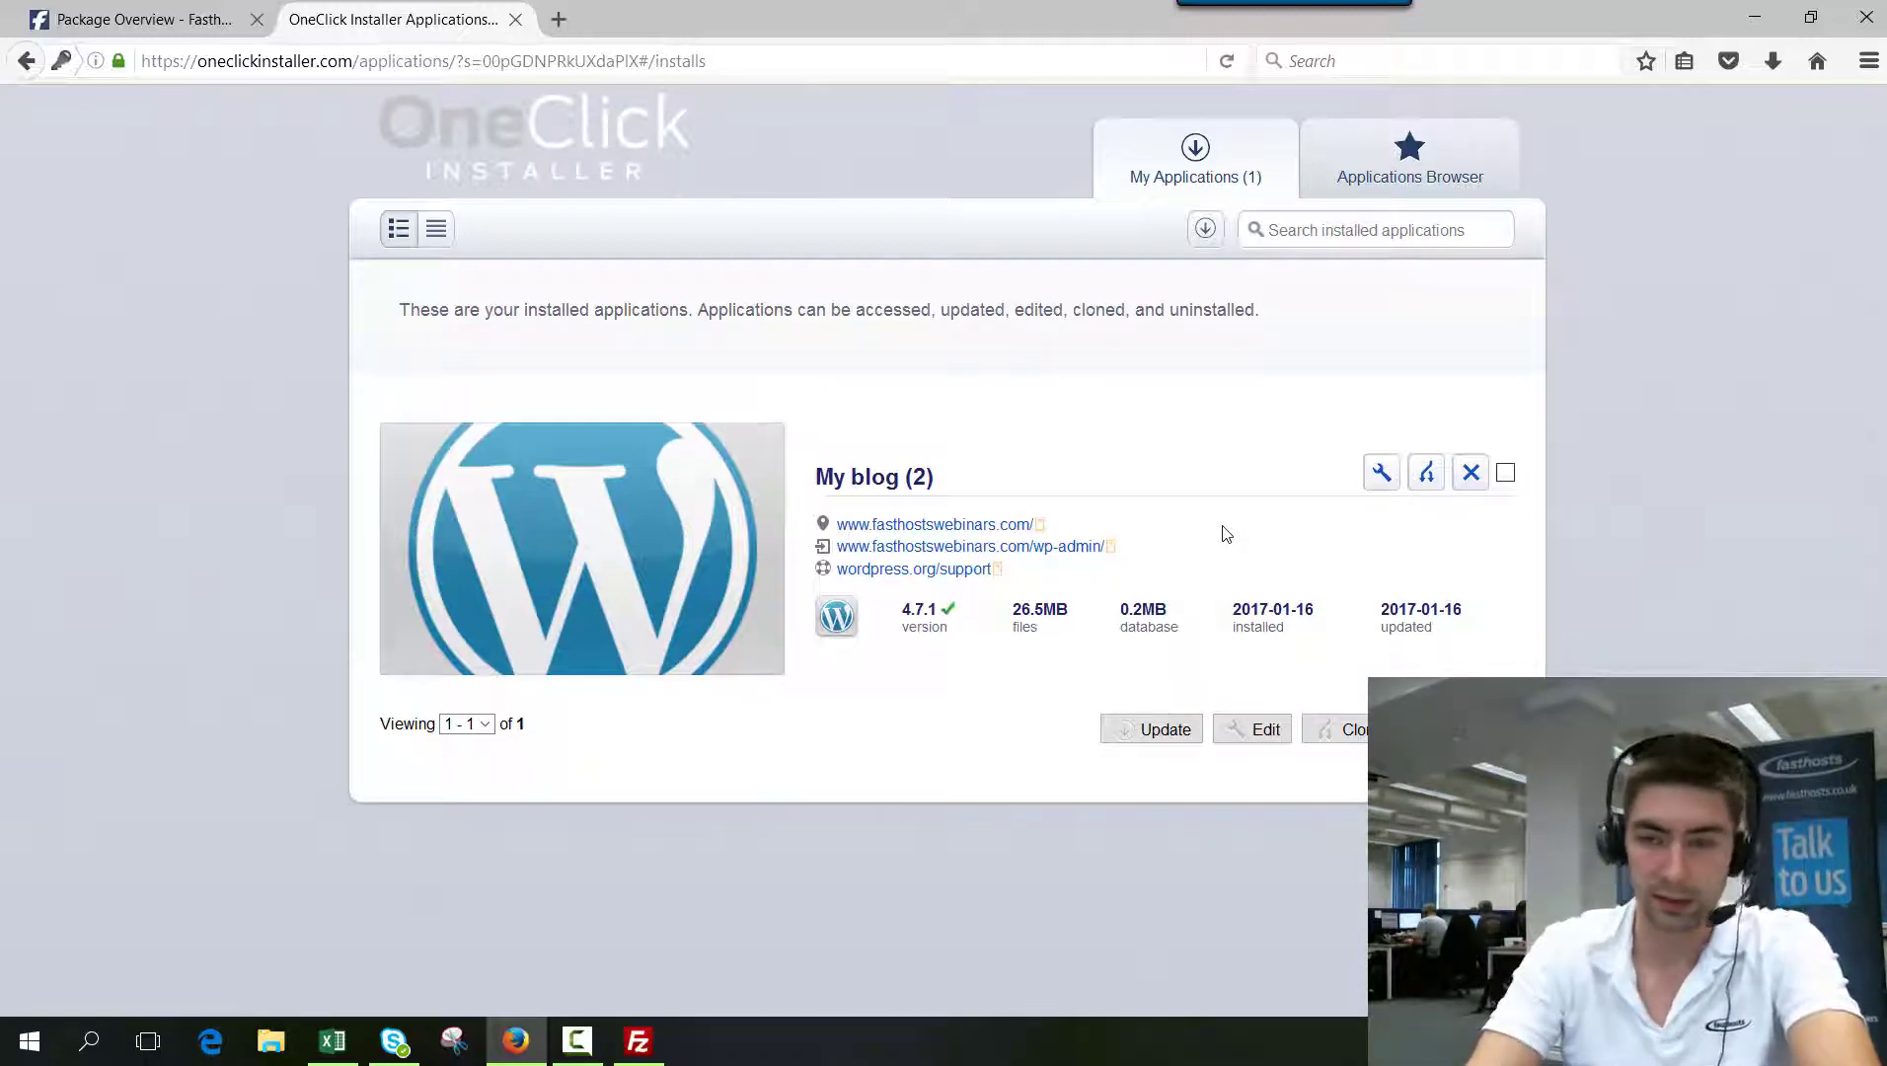